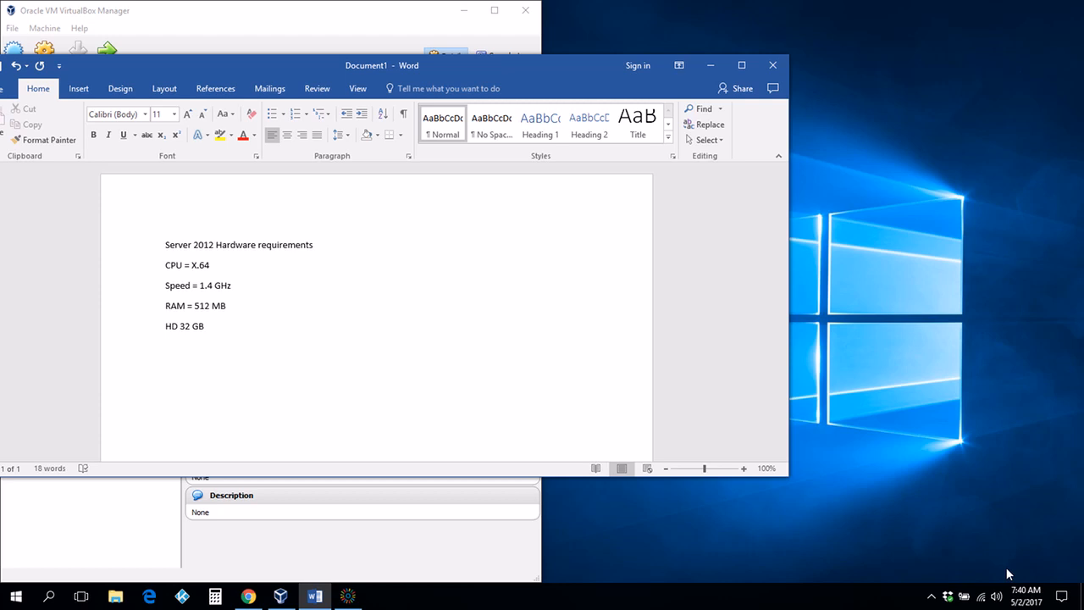
Step: Zoom the Word hardware requirements document from 100% to 140%
key("enter")
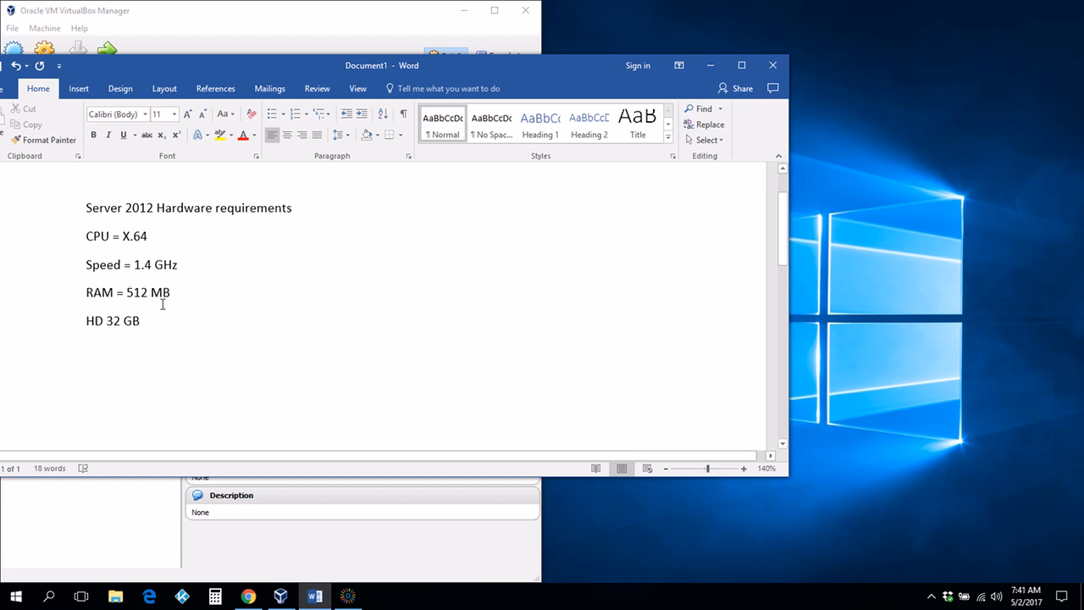
key("enter")
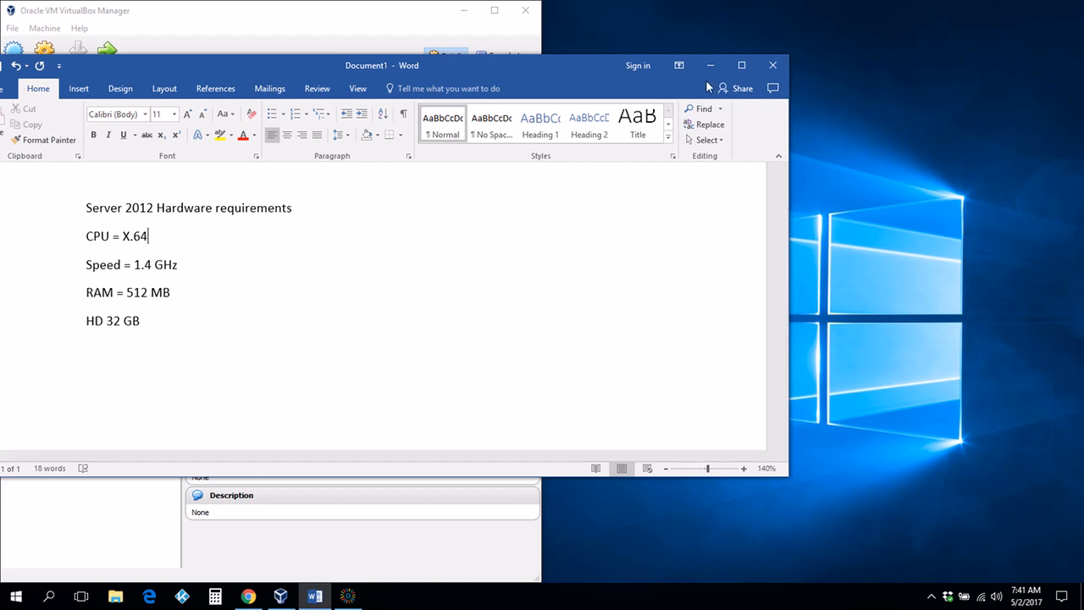
mouse_move(710, 65)
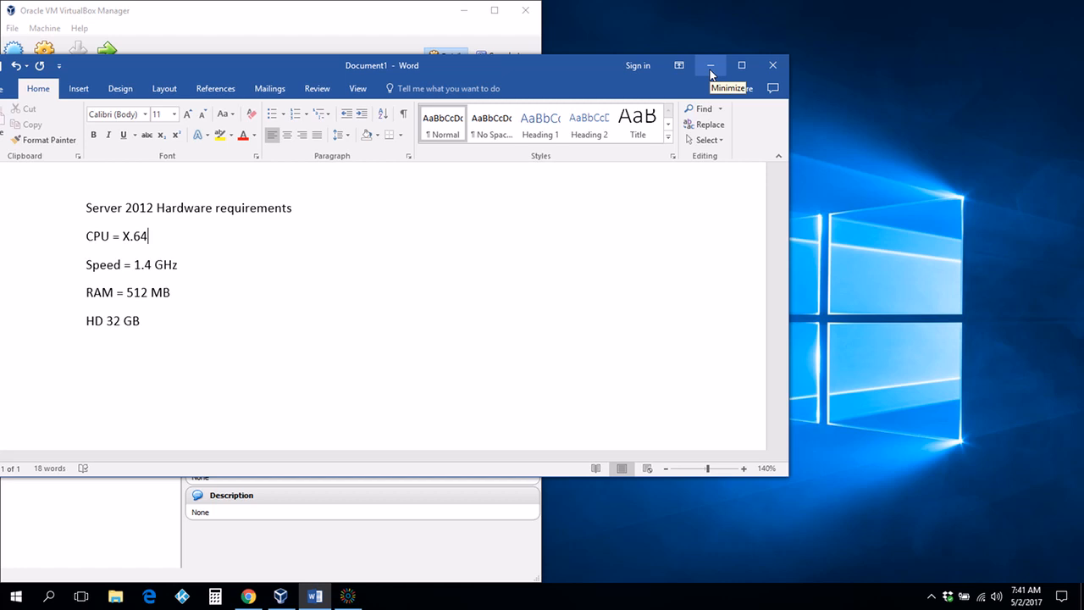
Step: Minimize Word to reveal VirtualBox Manager with the Server 2012 machine details
left_click(710, 66)
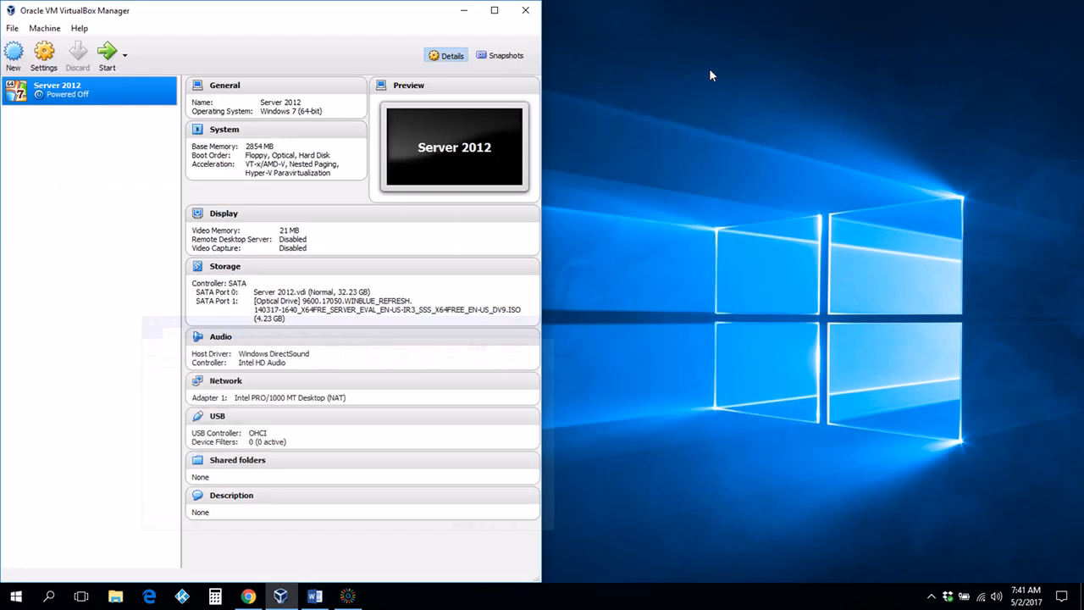
mouse_move(286, 78)
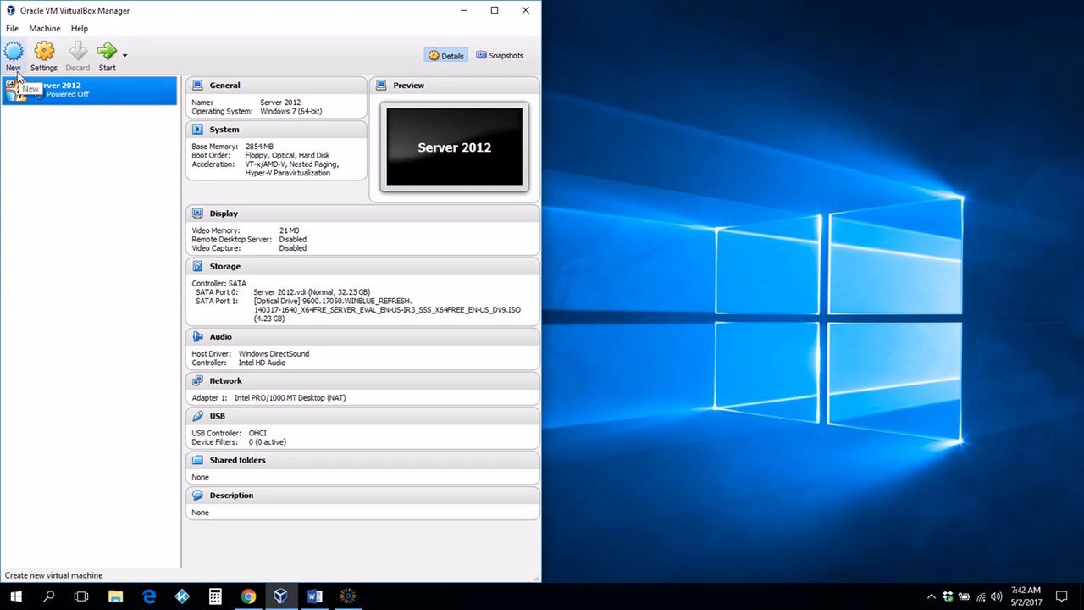
mouse_move(121, 138)
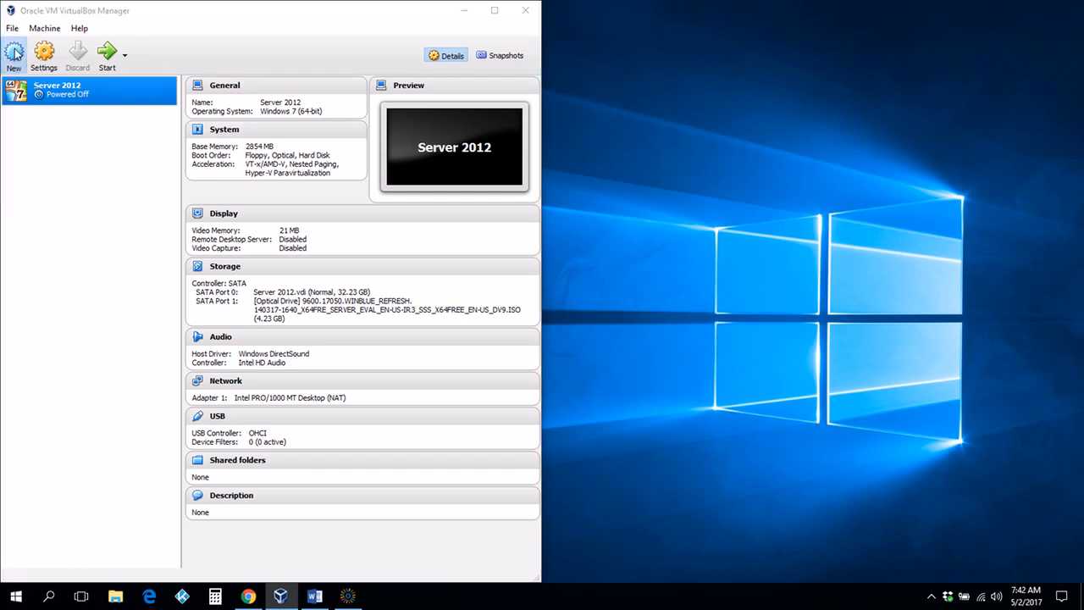
Step: Start a new virtual machine named 'Awwad-Server 2012'
left_click(13, 55)
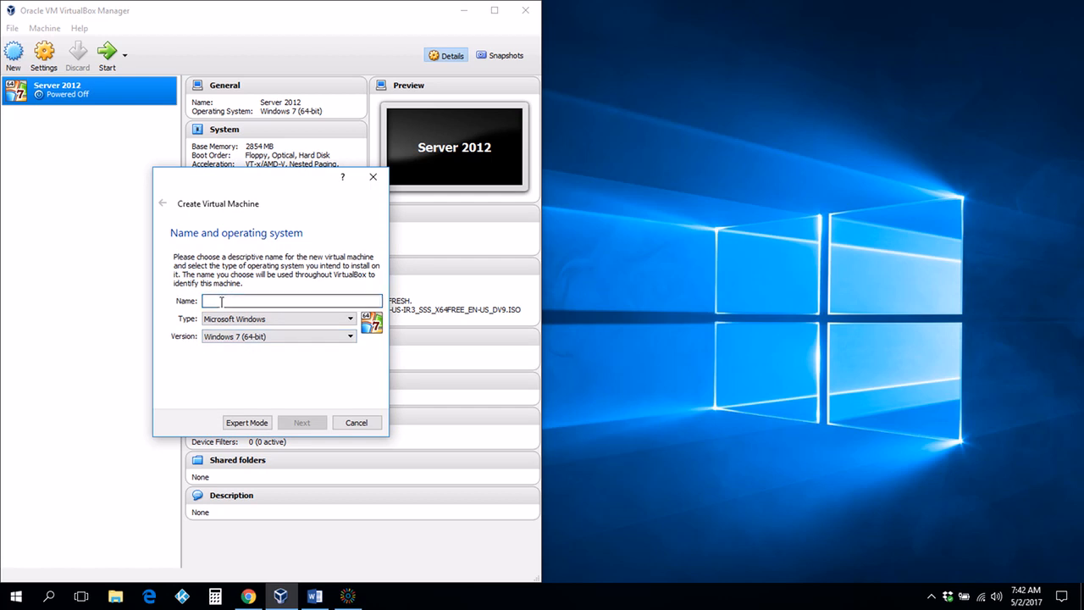
type("Awwad-S")
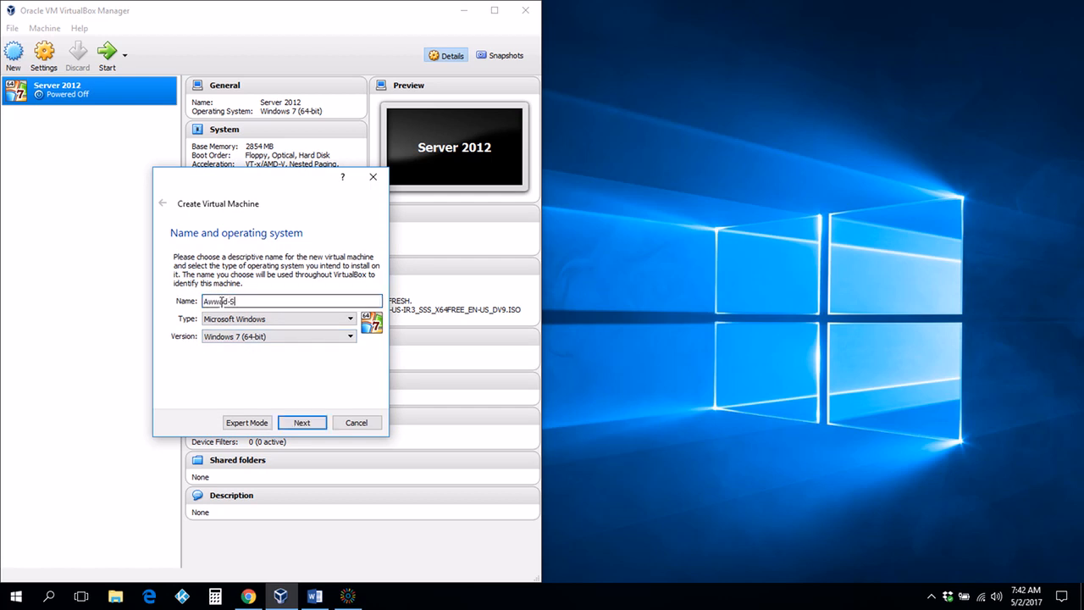
type("erver 201")
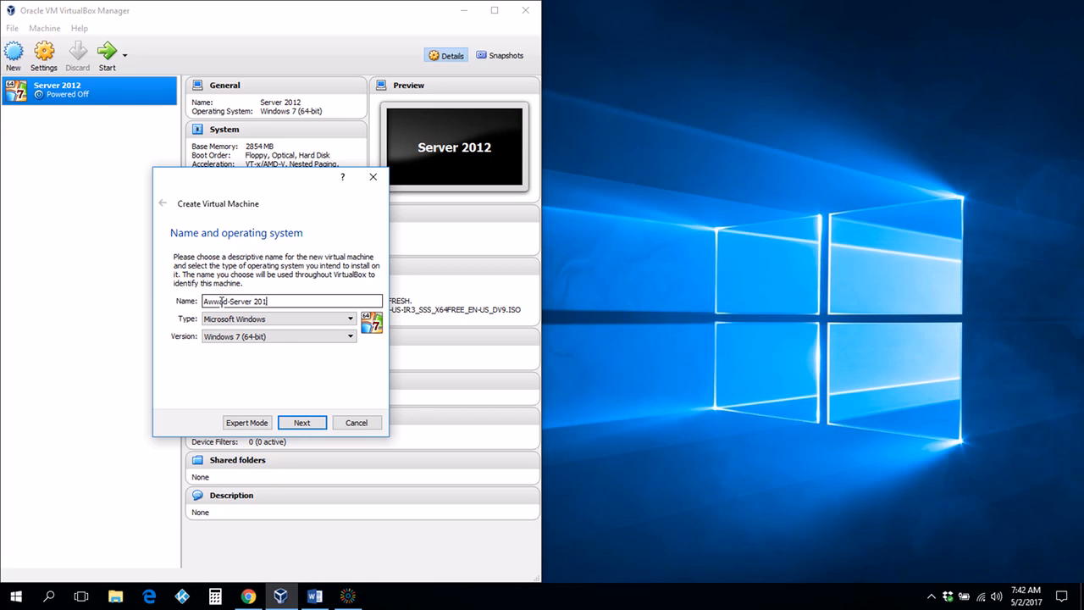
type("2")
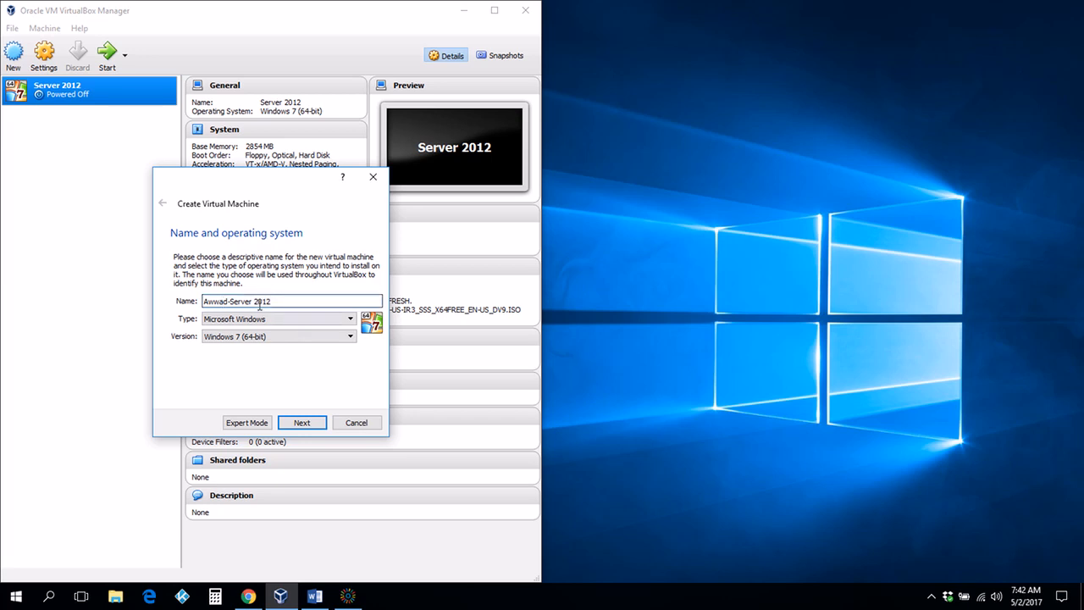
left_click(302, 422)
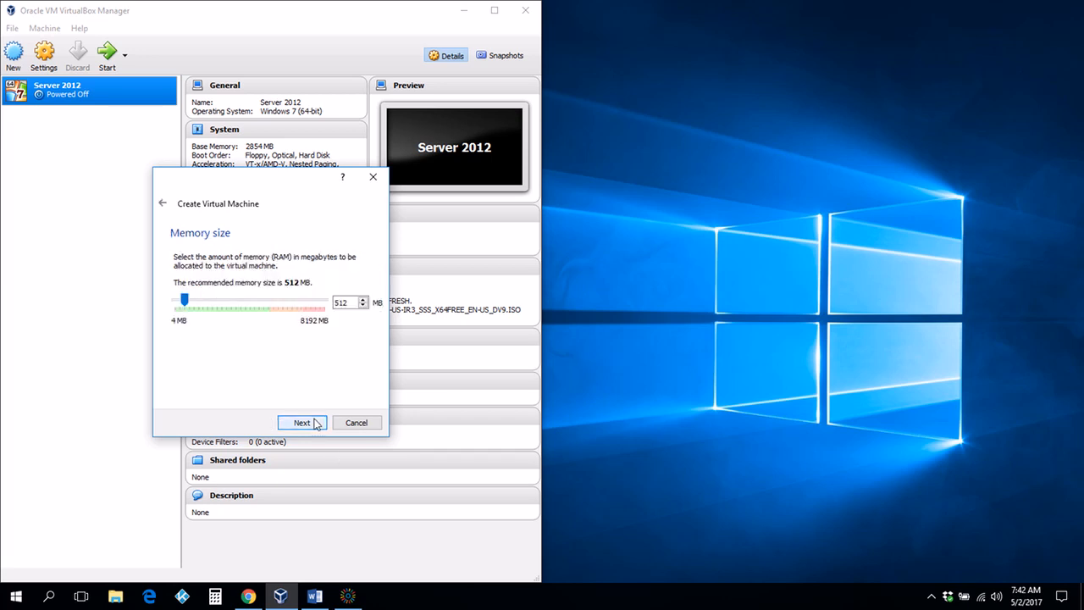
mouse_move(282, 304)
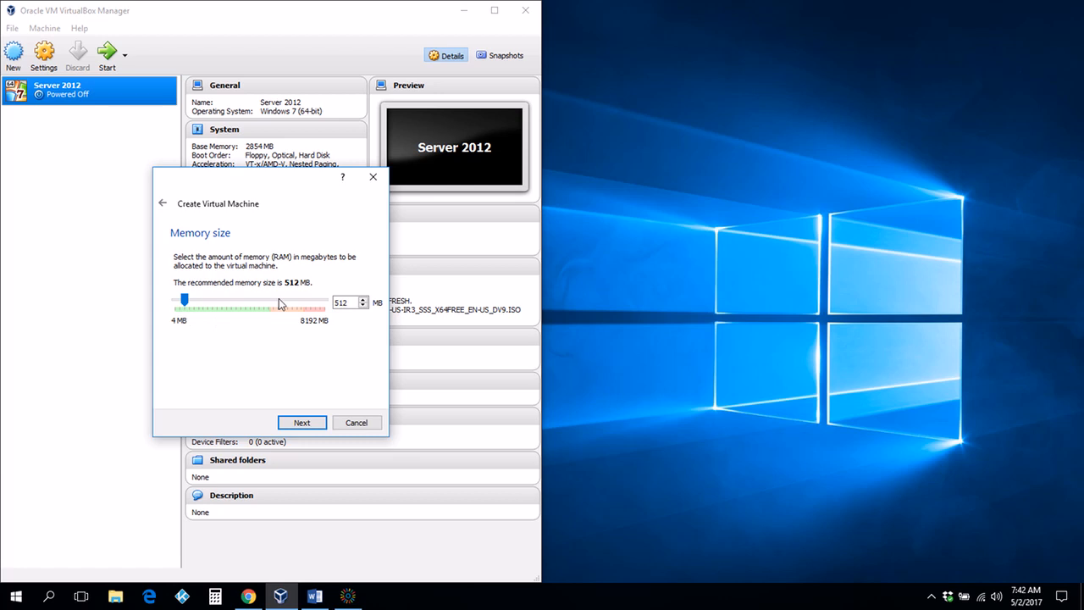
Step: Set the new machine's memory to 3114 MB
left_click_drag(184, 300, 201, 303)
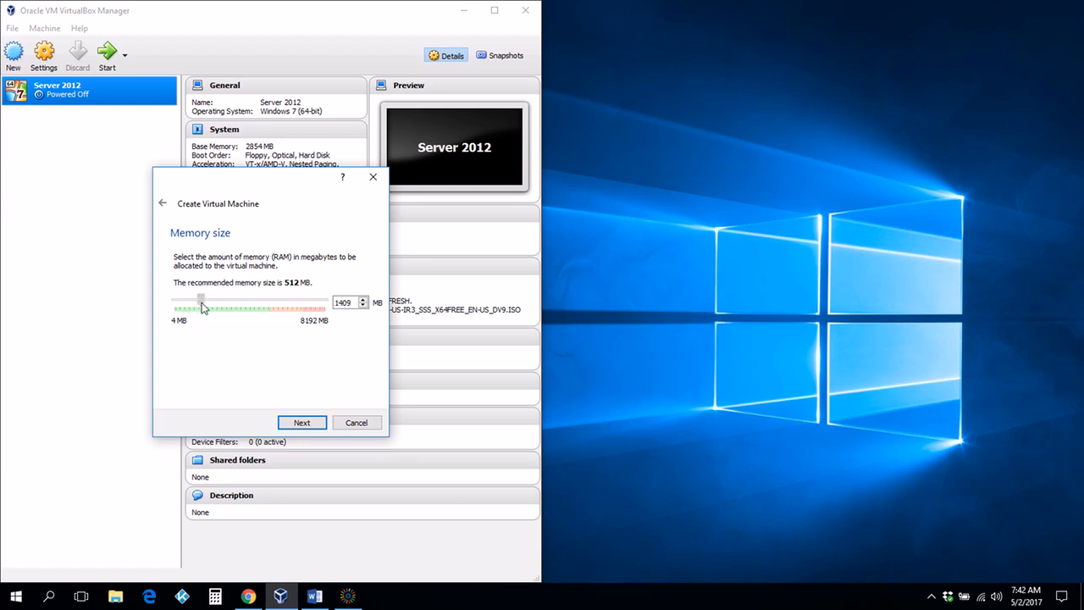
left_click_drag(200, 306, 203, 307)
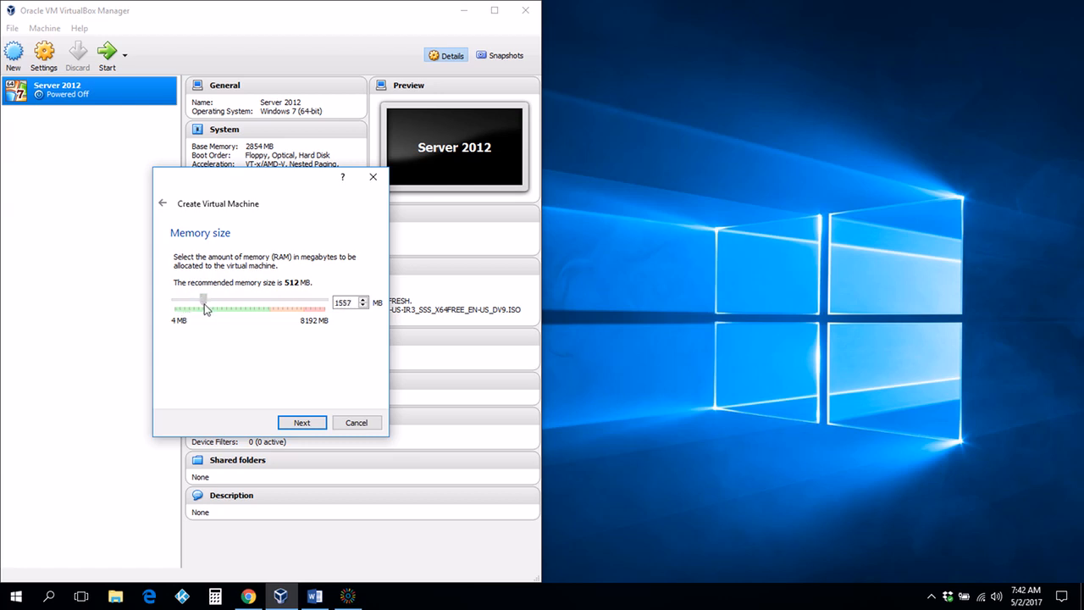
left_click_drag(204, 307, 200, 306)
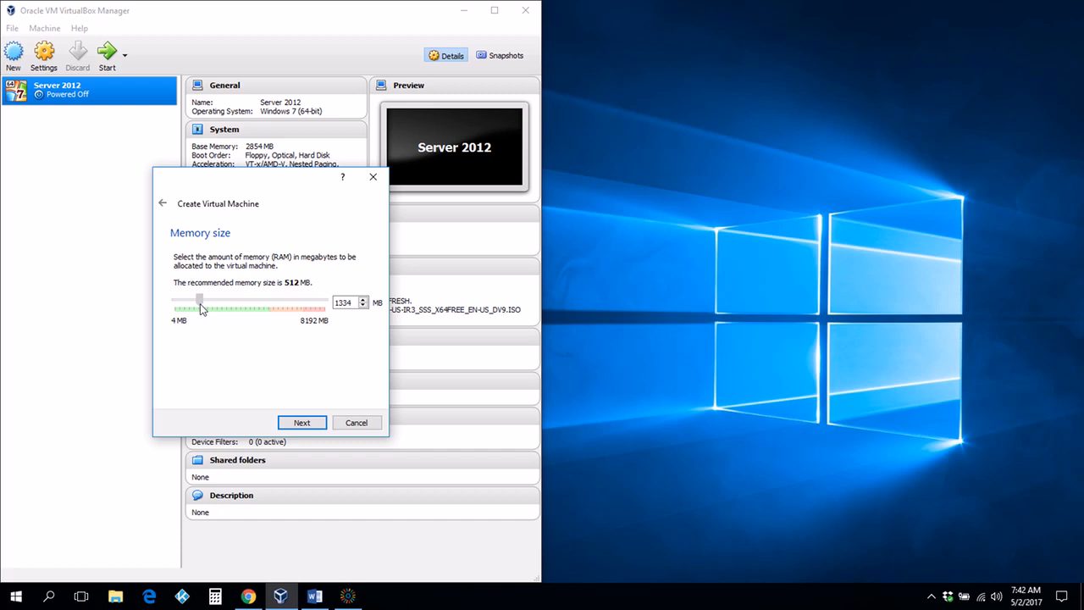
left_click_drag(199, 302, 242, 302)
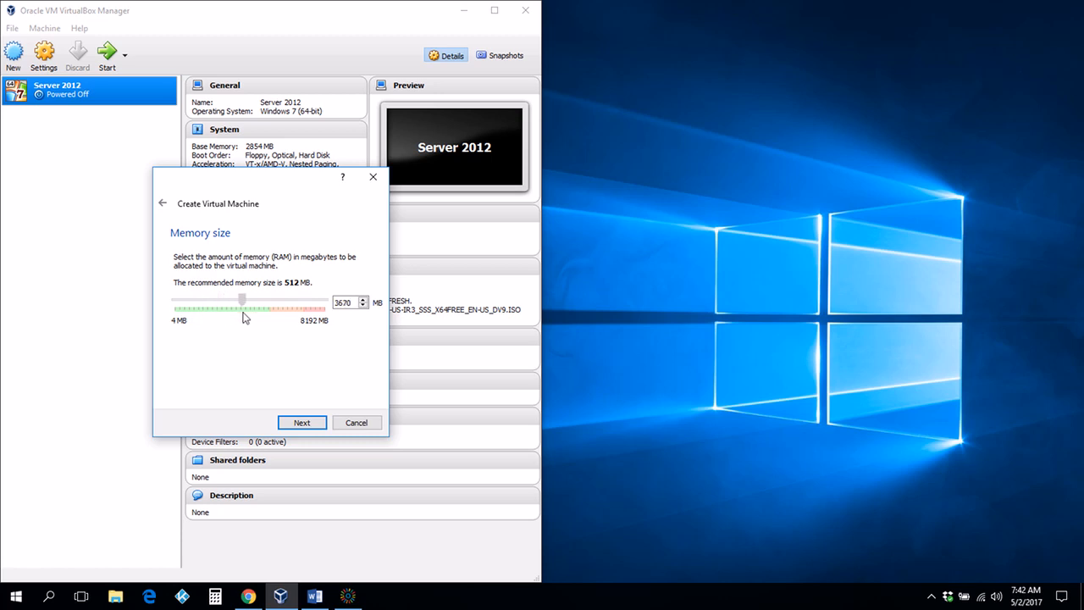
left_click_drag(241, 301, 233, 301)
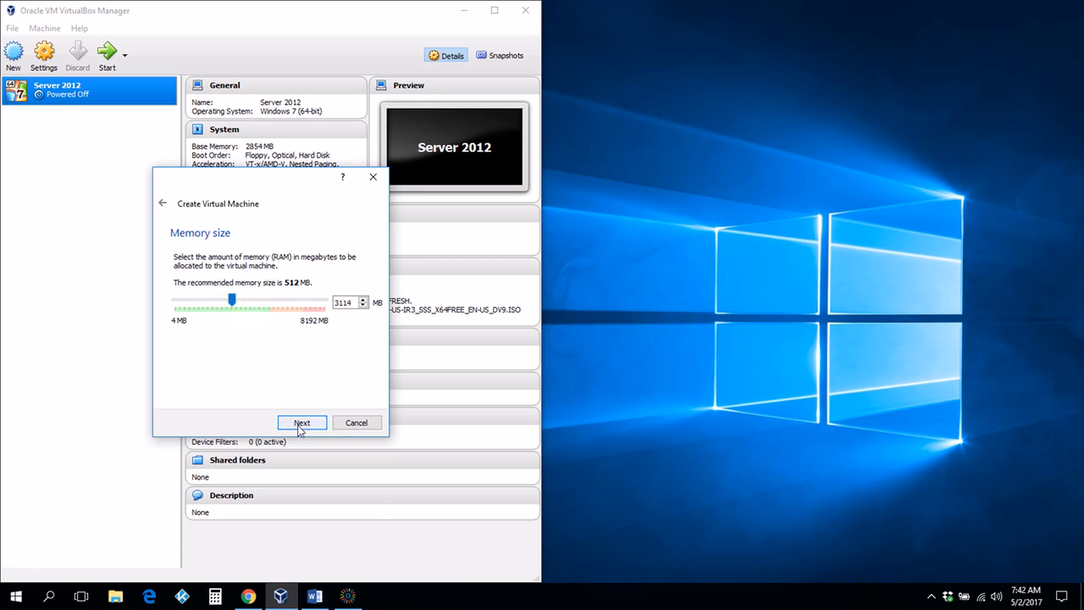
left_click(302, 423)
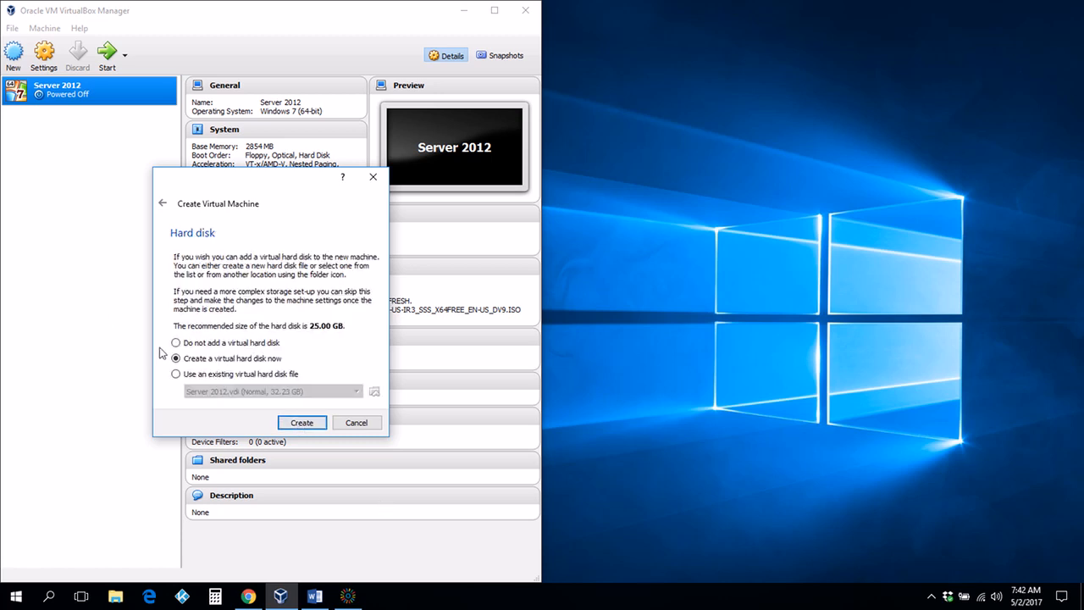
Step: Create a dynamically allocated 32.23 GB VDI hard disk and finish the machine
left_click(301, 422)
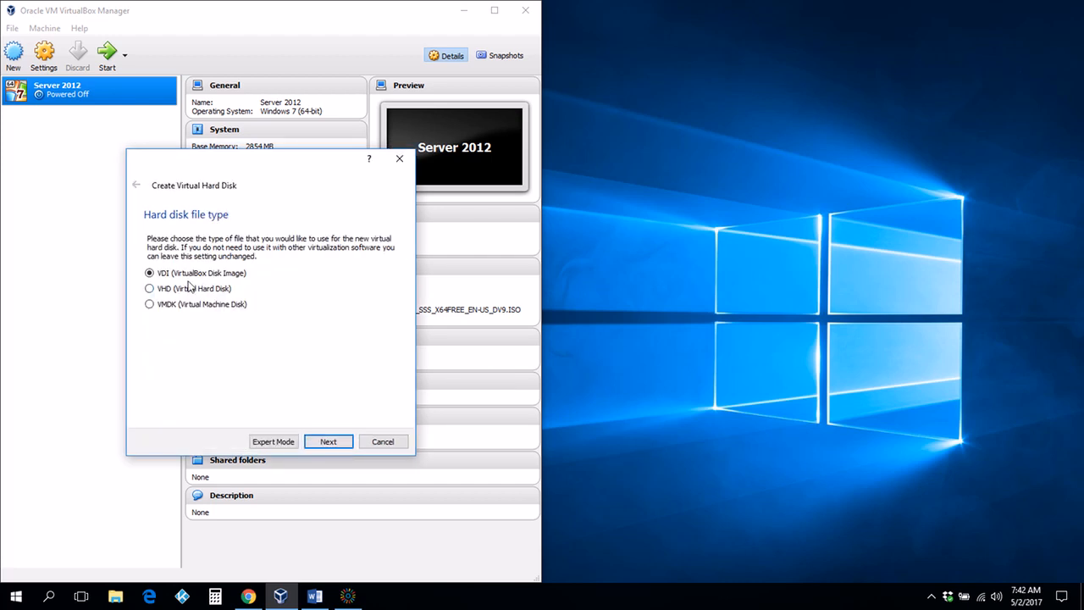
left_click(327, 441)
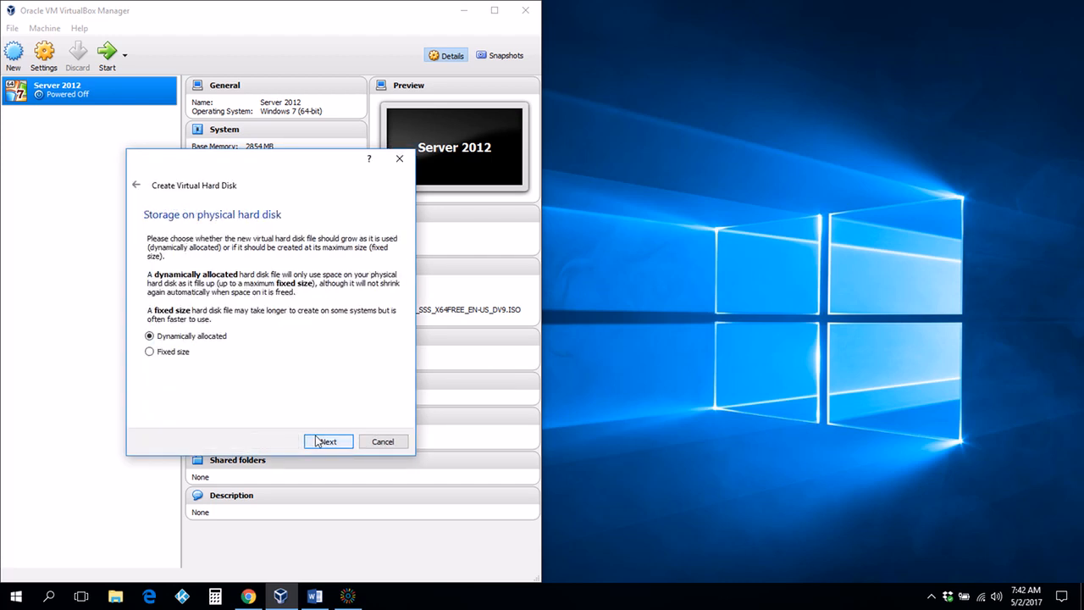
left_click(327, 442)
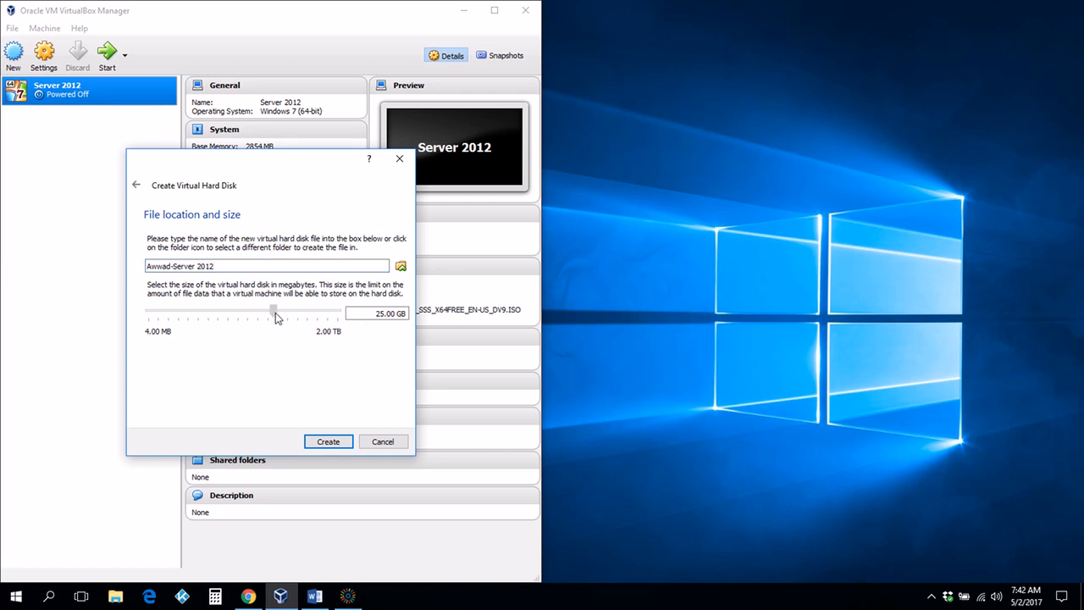
left_click_drag(273, 312, 282, 313)
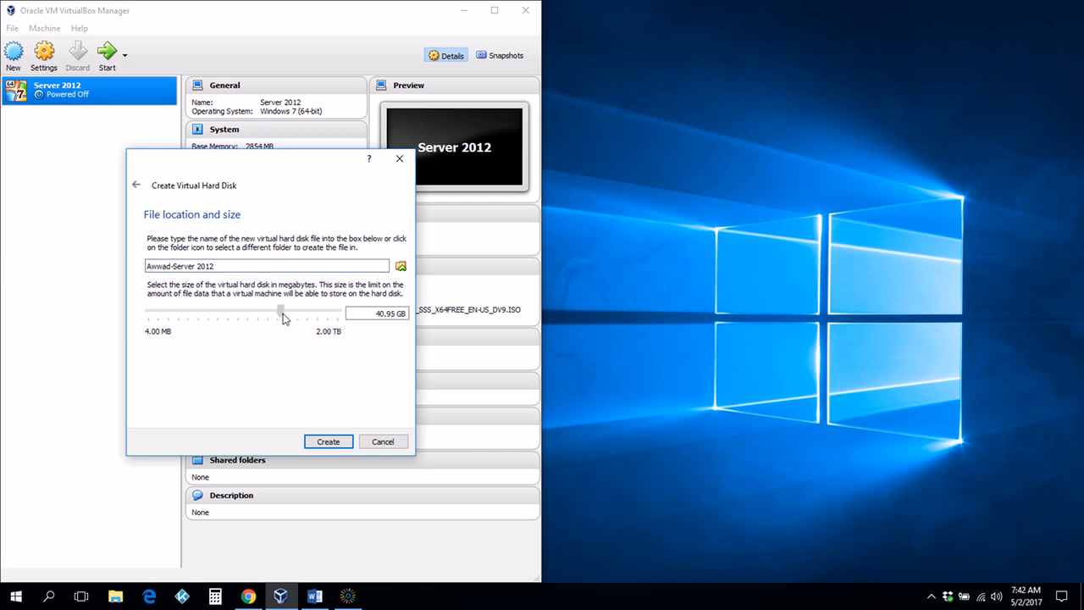
left_click_drag(281, 312, 272, 312)
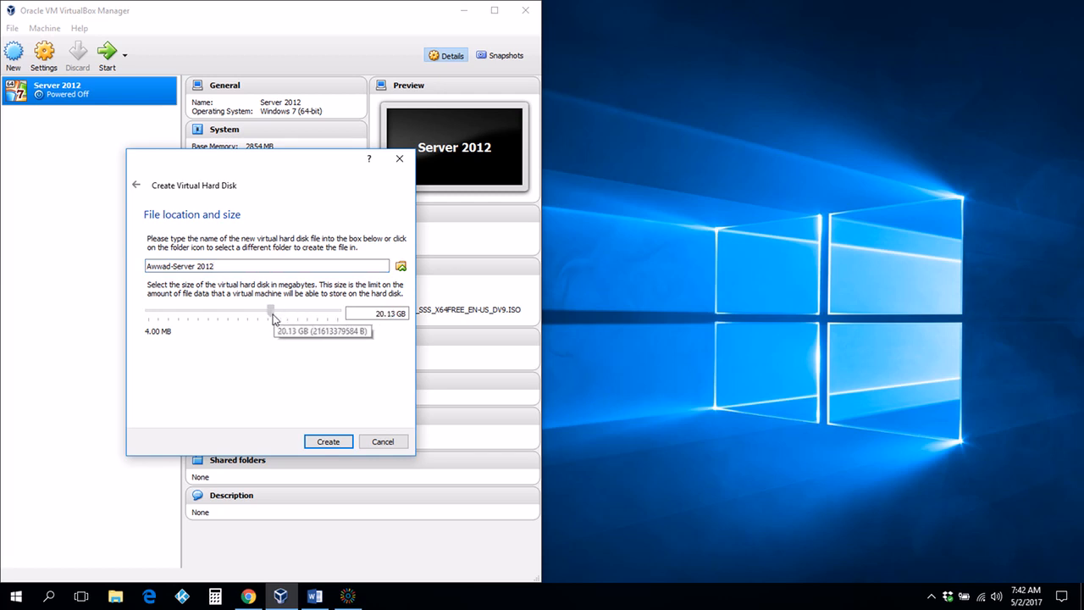
left_click_drag(271, 311, 279, 311)
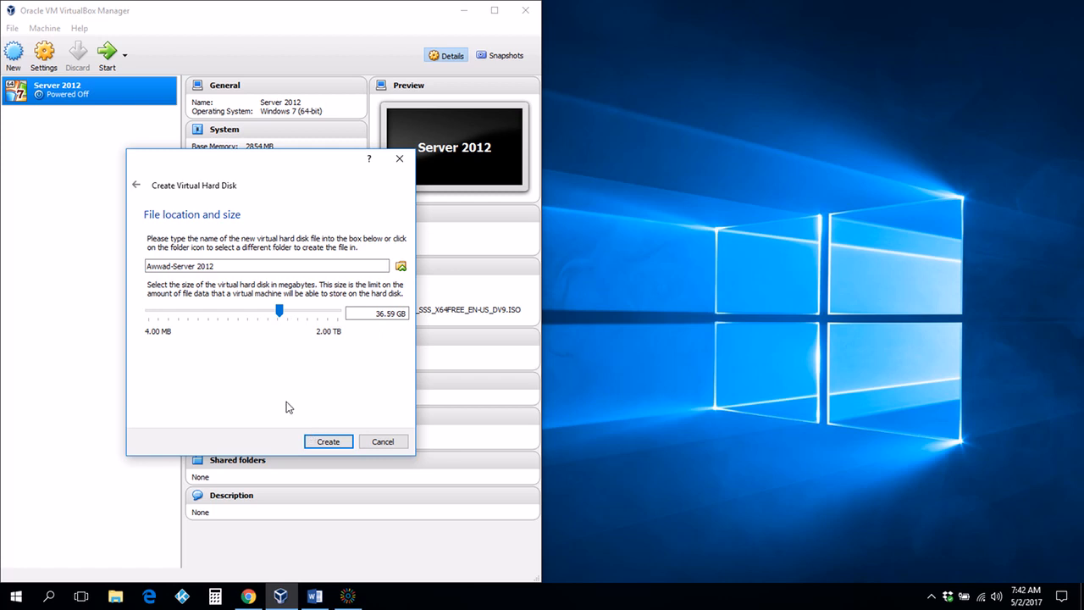
left_click_drag(279, 310, 273, 310)
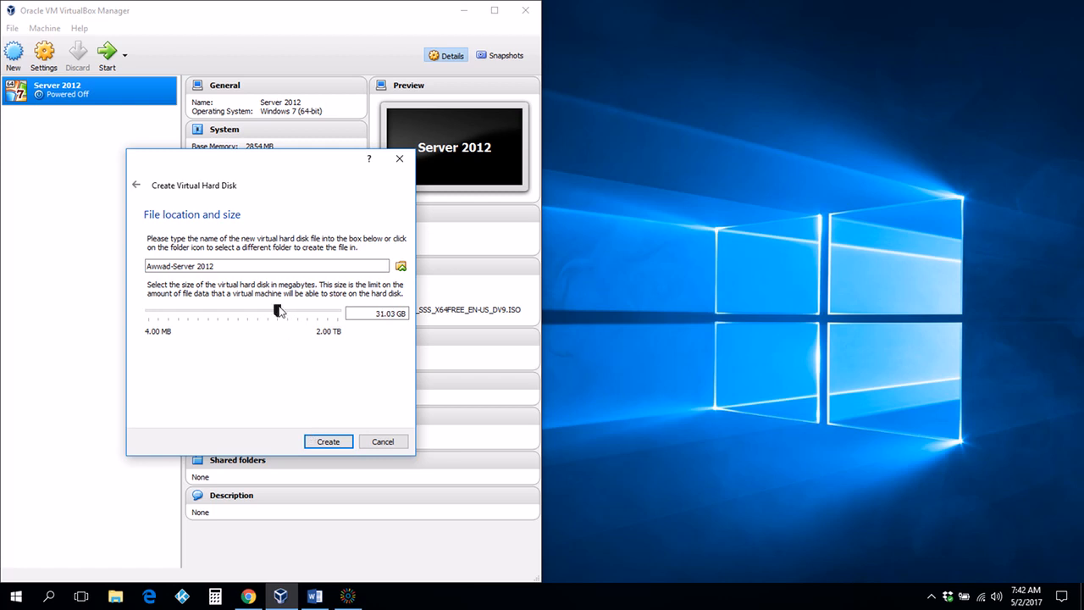
left_click_drag(271, 312, 278, 311)
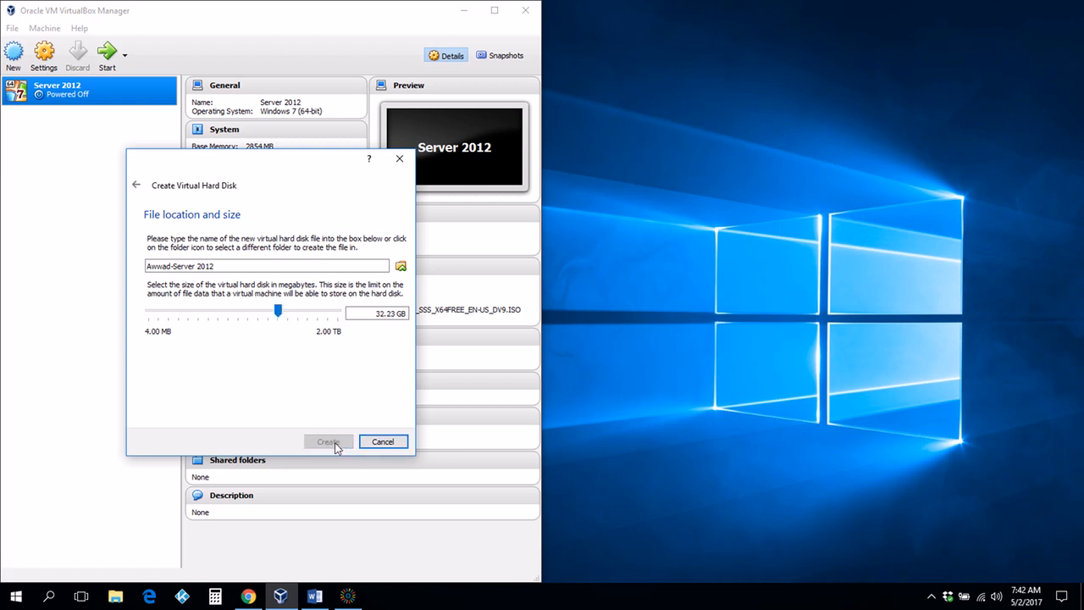
left_click(328, 441)
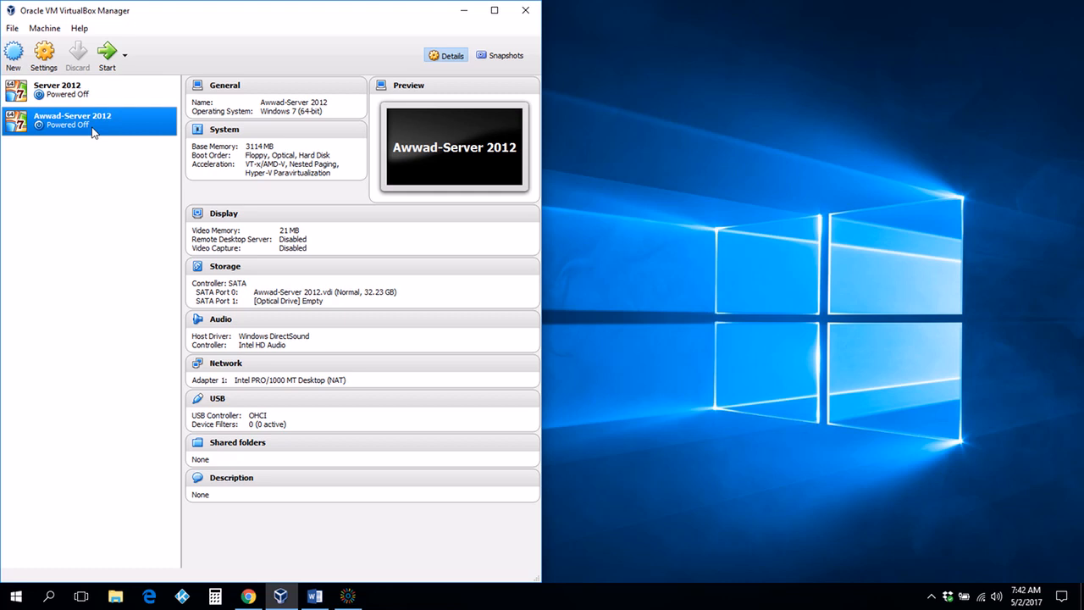
mouse_move(63, 124)
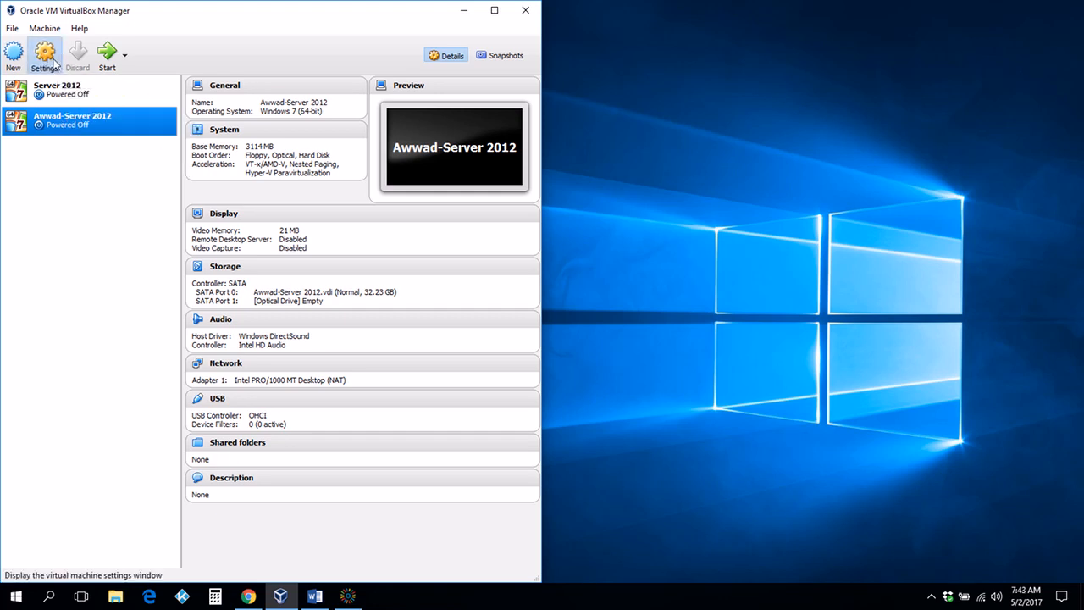
left_click(44, 55)
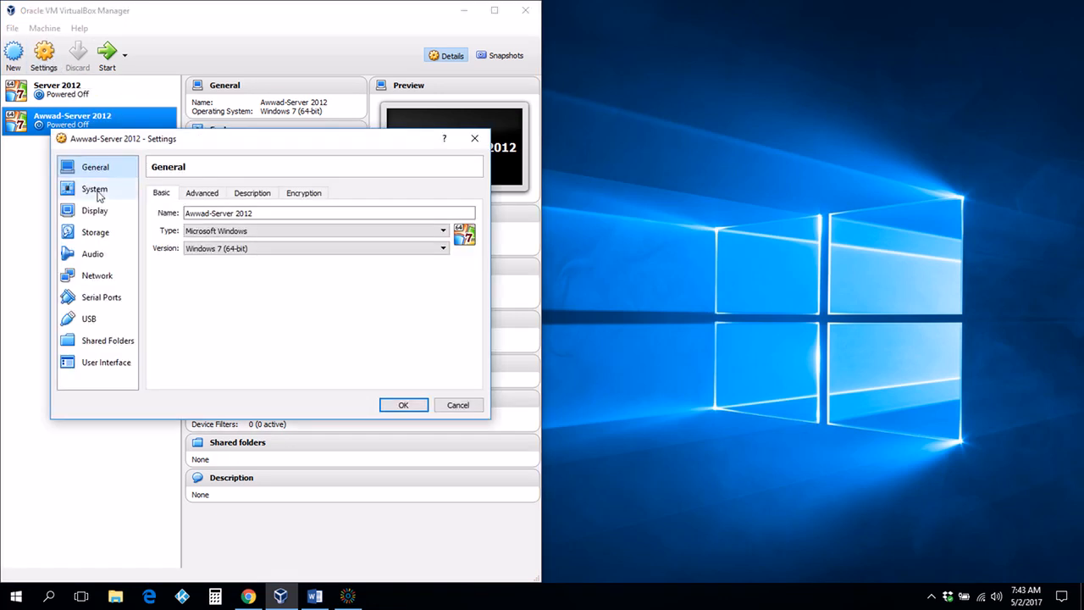
left_click(95, 232)
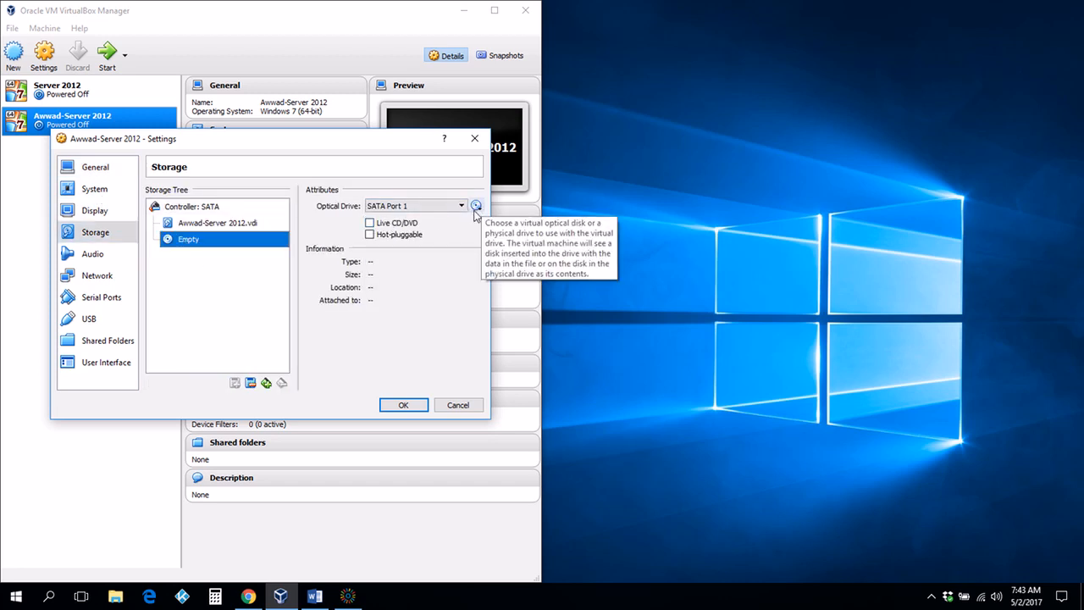
left_click(476, 205)
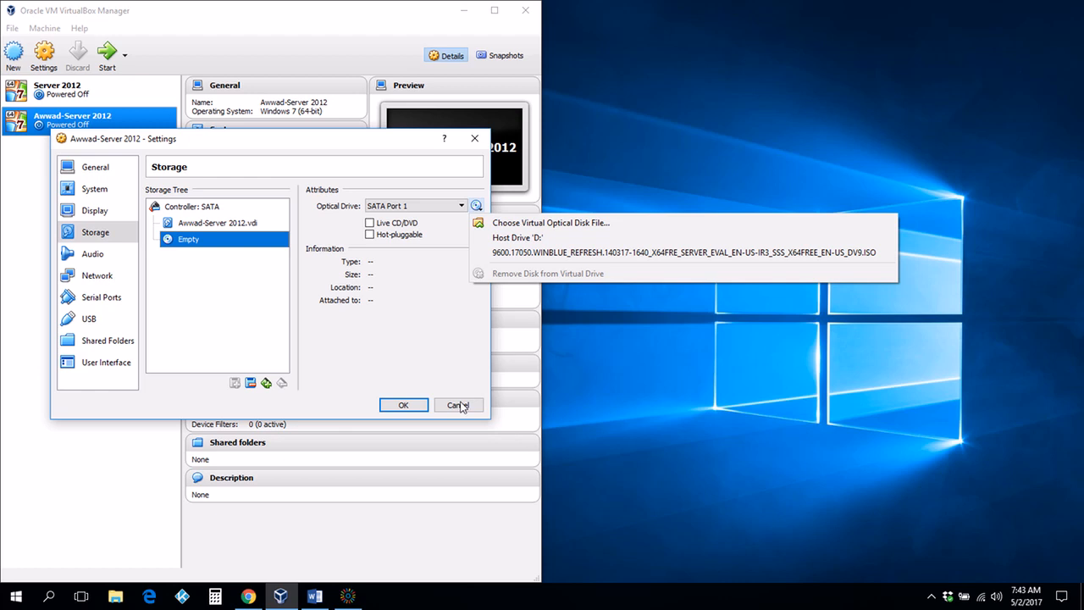
left_click(457, 405)
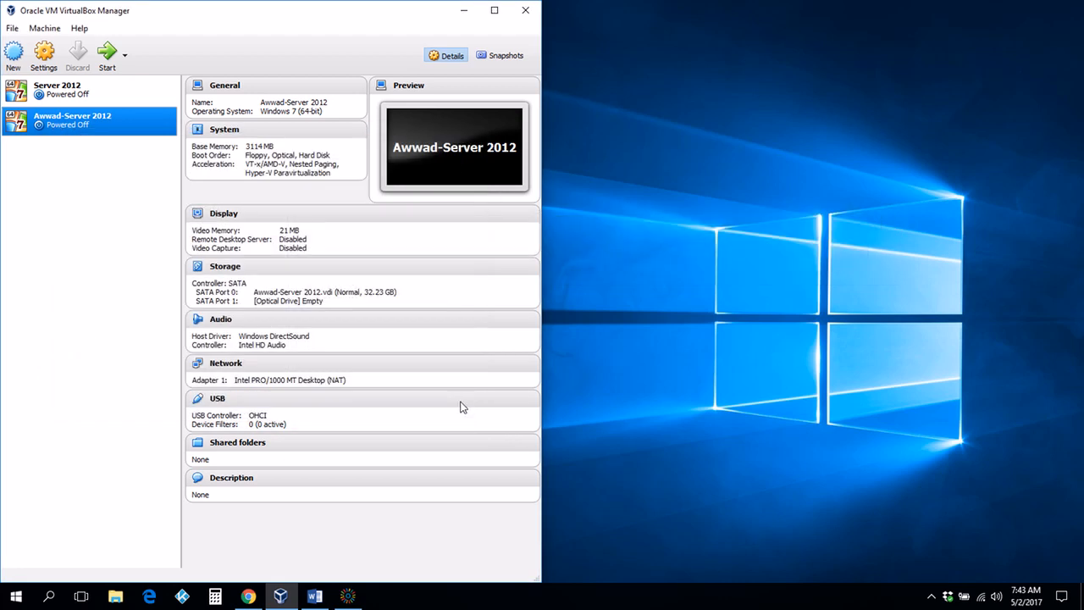
mouse_move(89, 136)
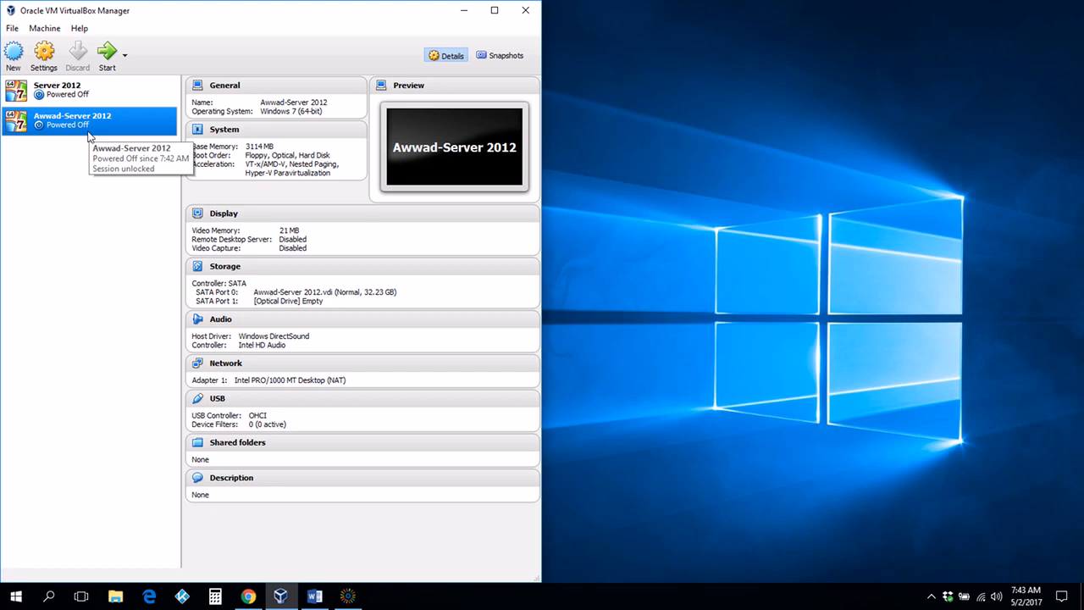
Step: Delete the Awwad-Server 2012 machine from the VirtualBox machine list
right_click(72, 121)
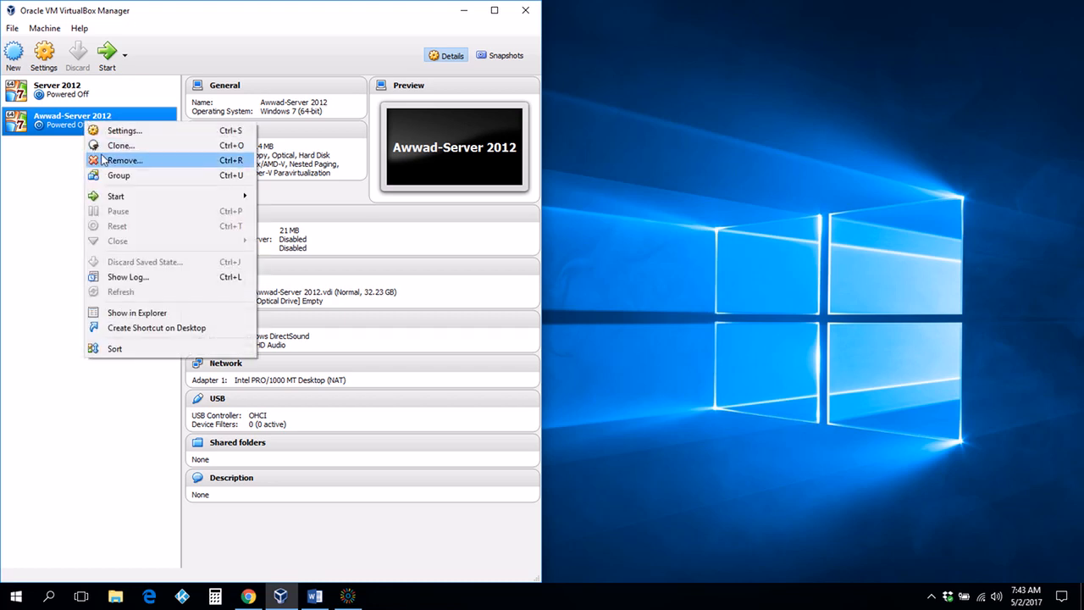
left_click(124, 160)
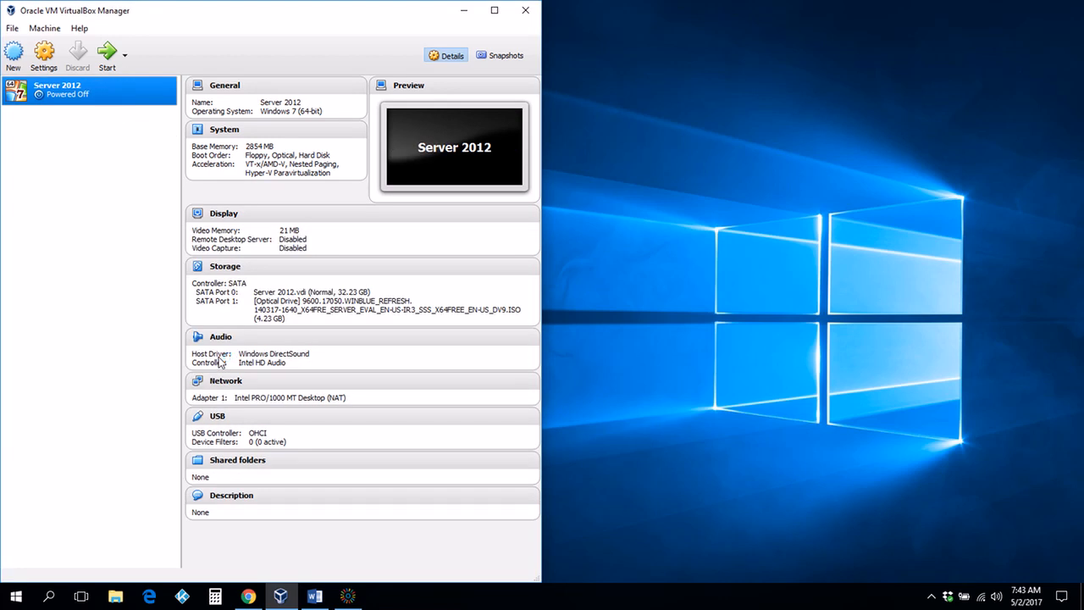
mouse_move(116, 202)
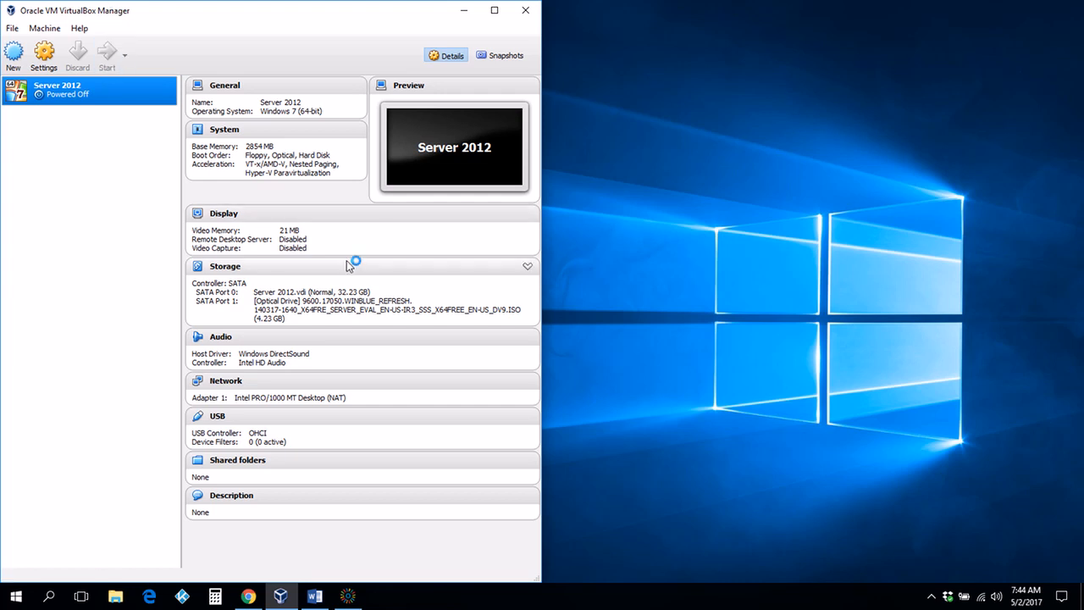
mouse_move(258, 216)
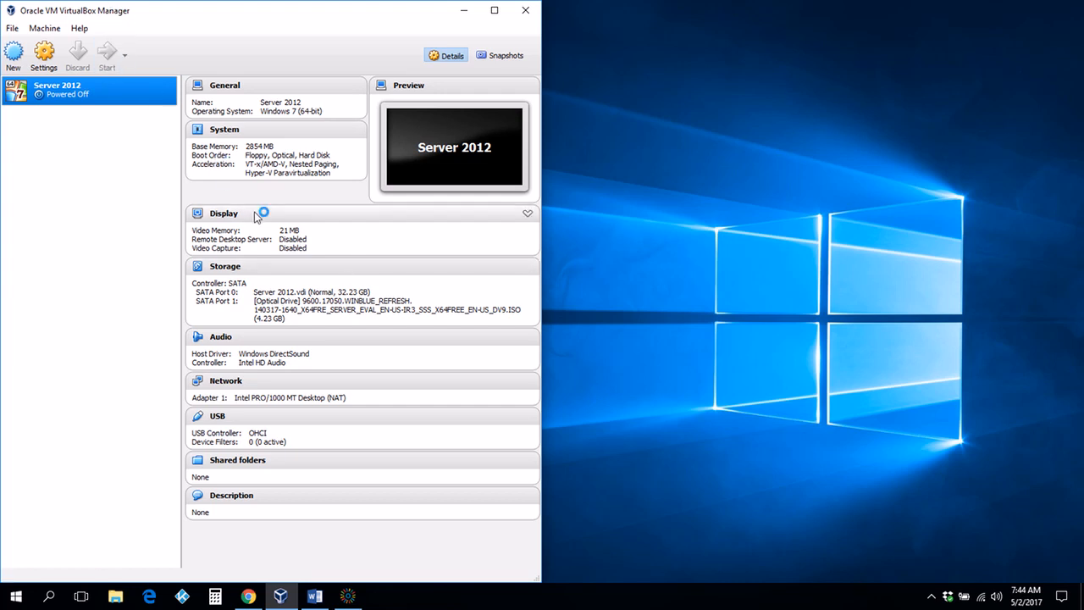
Step: Start the Server 2012 VM and let it boot to the lock screen
left_click(106, 55)
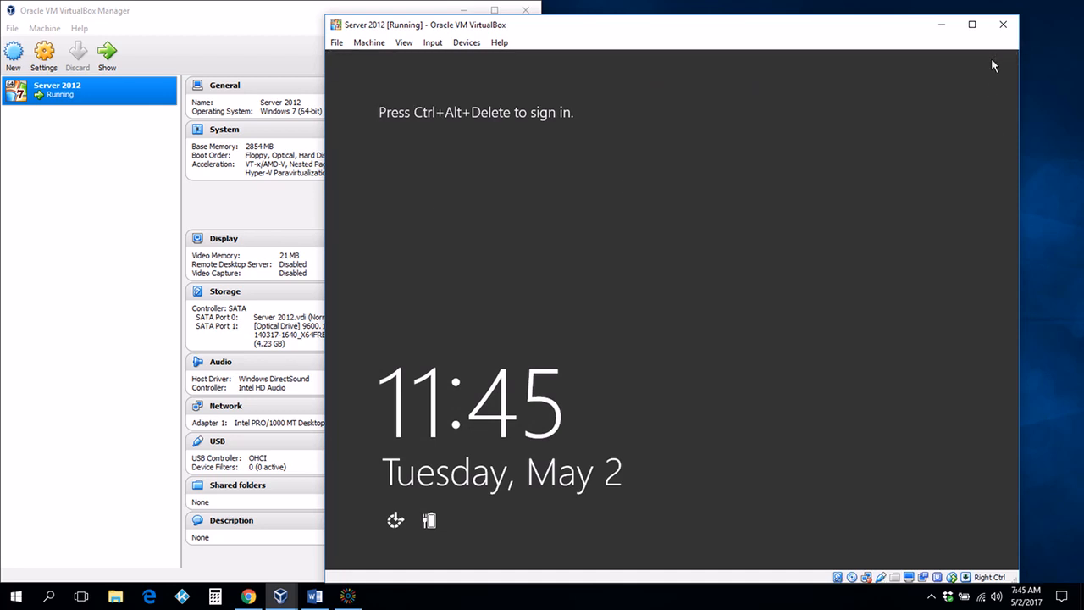
mouse_move(651, 267)
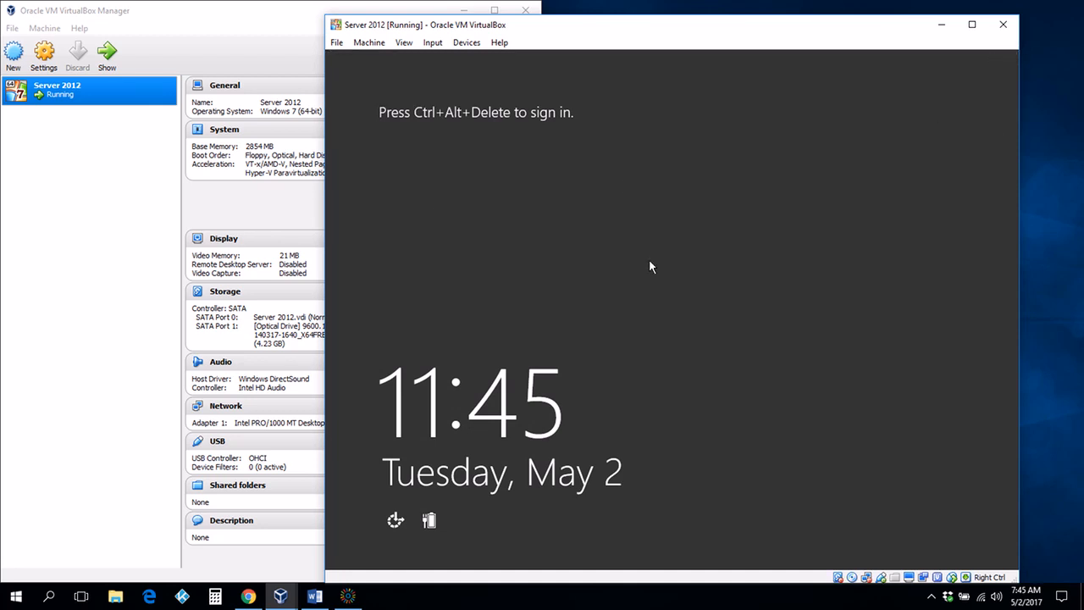
mouse_move(688, 276)
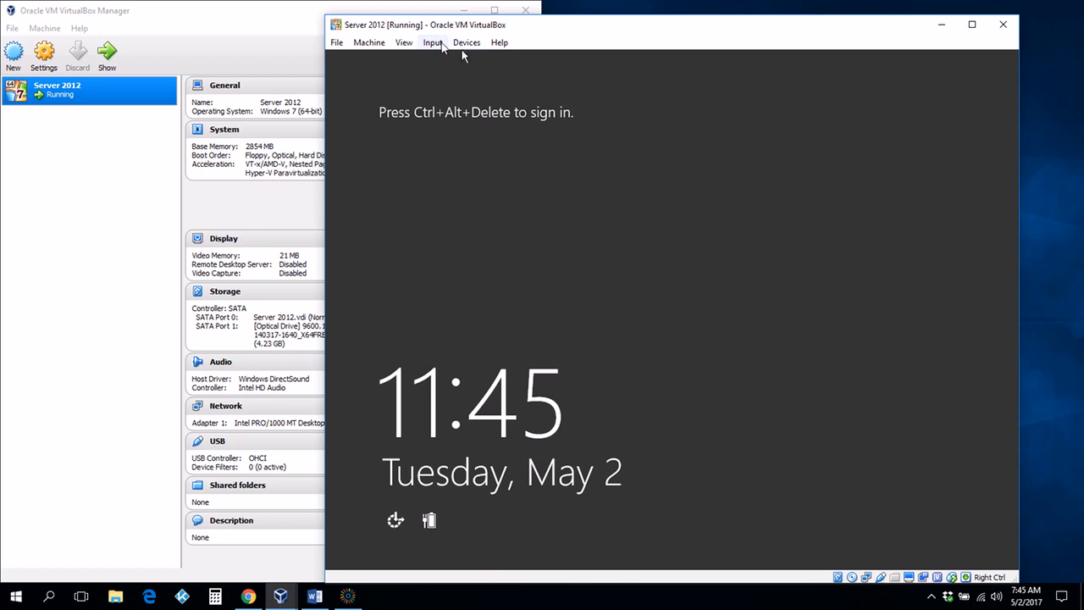
Step: Send Ctrl-Alt-Del to the guest and sign in as Administrator
left_click(432, 42)
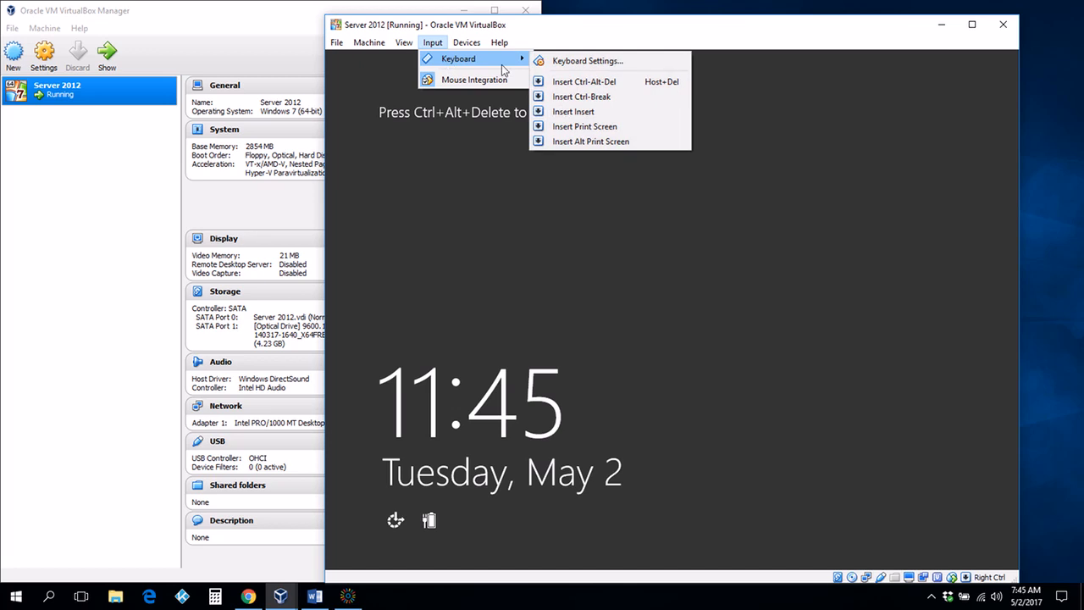
left_click(584, 82)
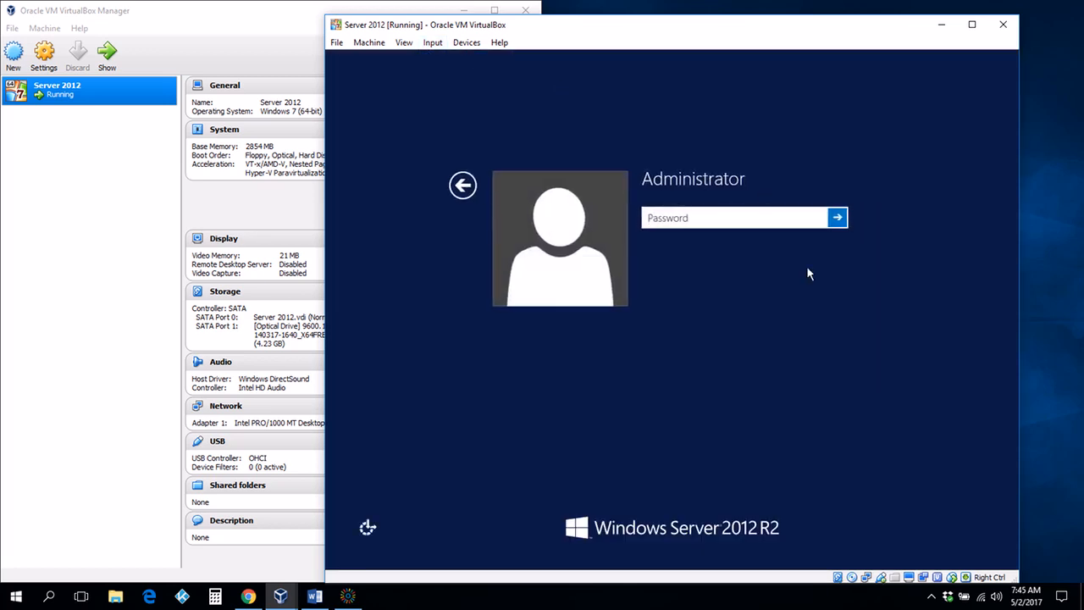
type("•")
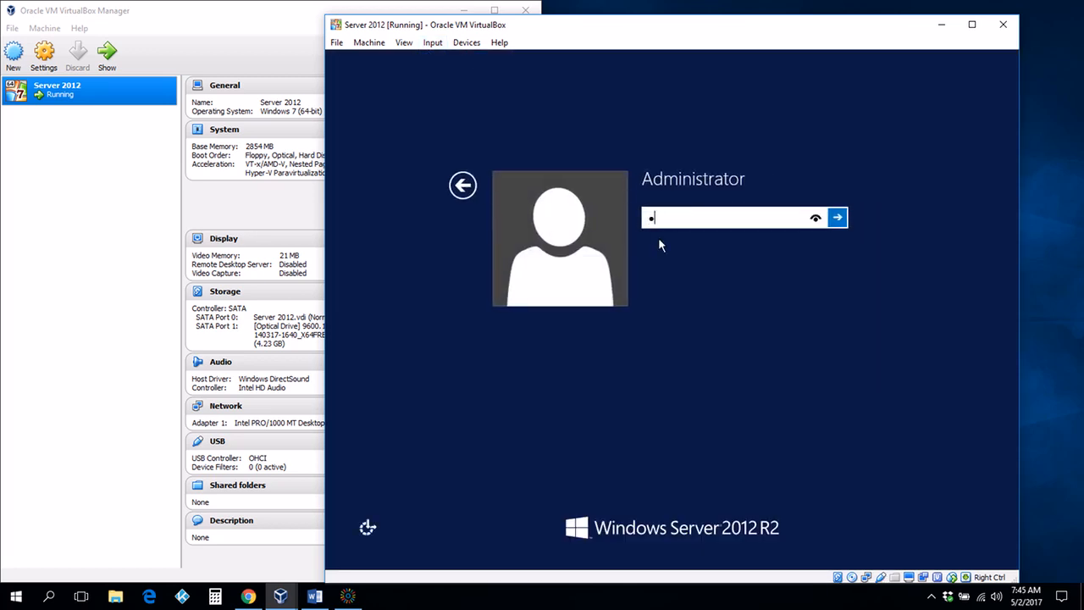
type("password")
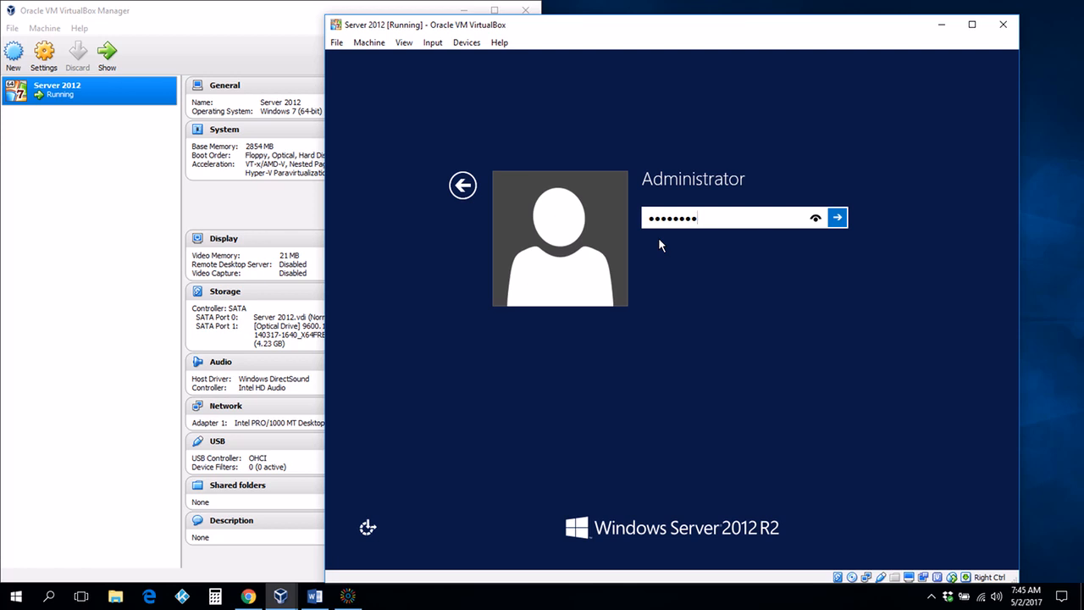
left_click(837, 218)
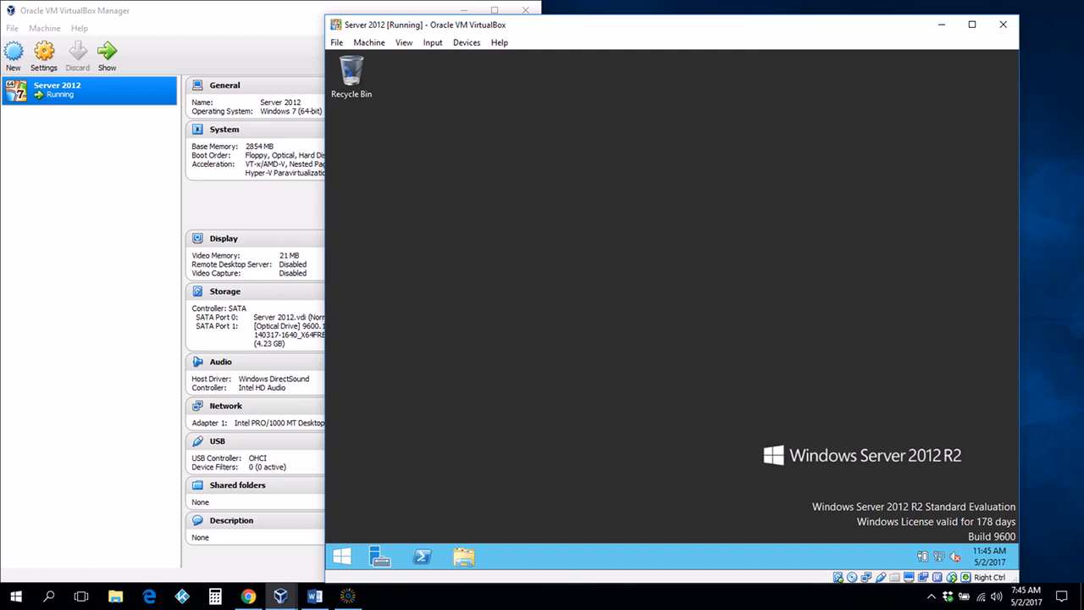
mouse_move(623, 157)
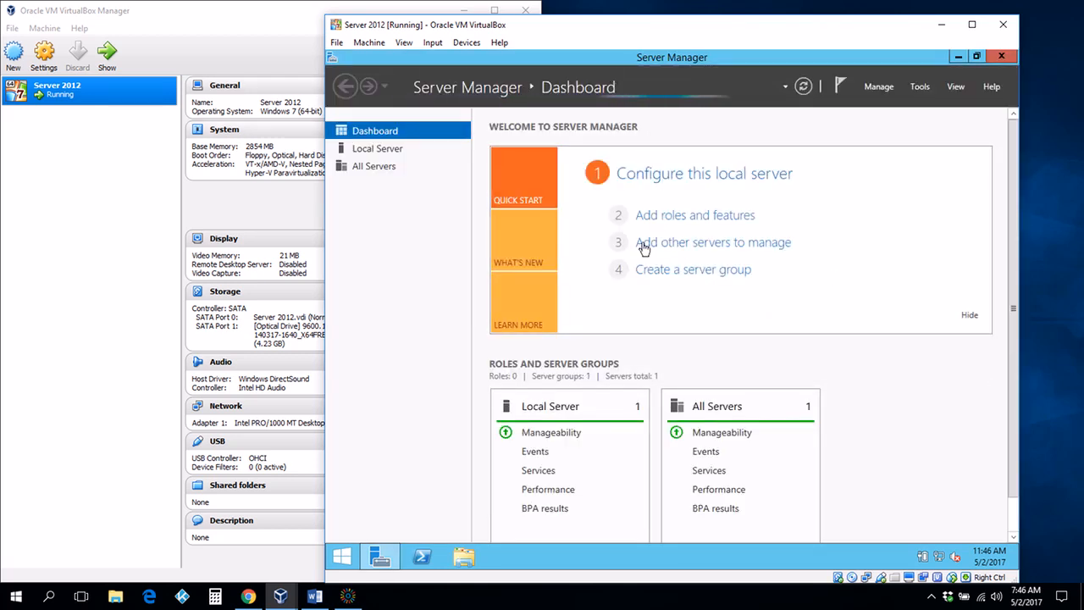
mouse_move(565, 207)
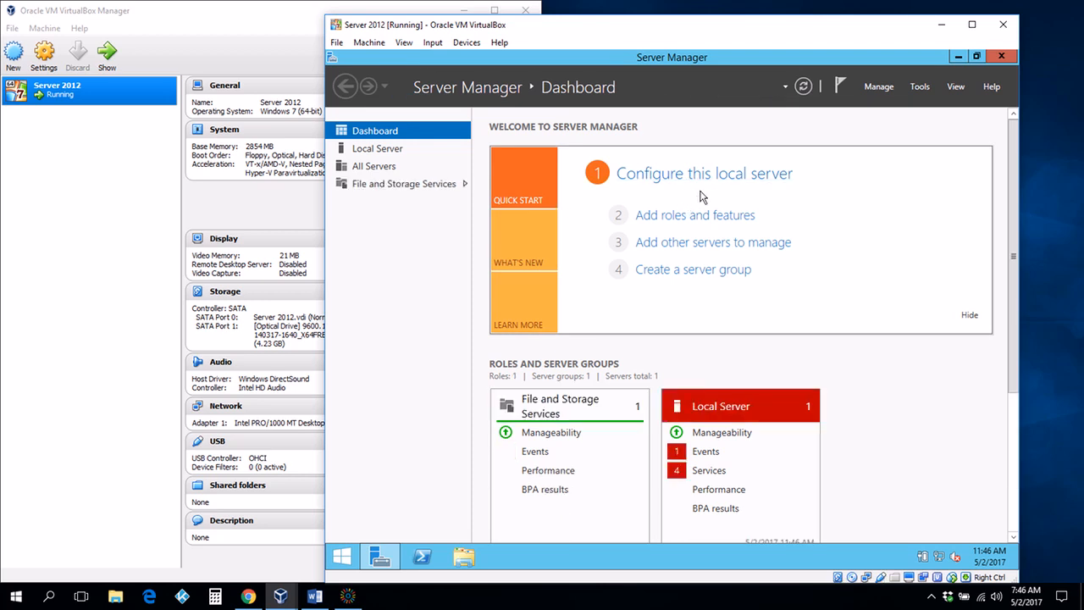
mouse_move(710, 193)
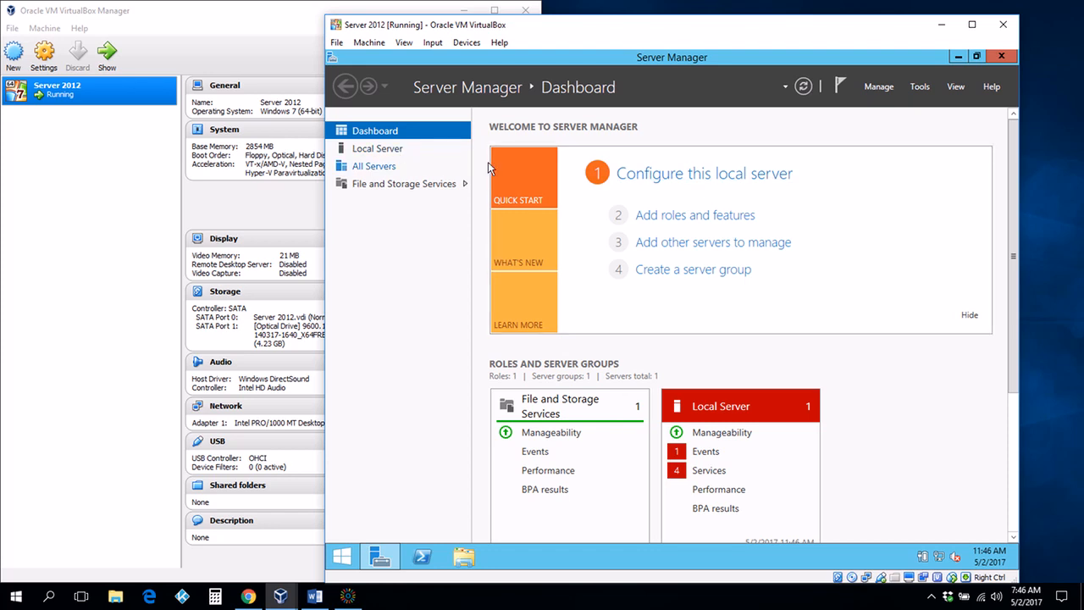
mouse_move(616, 180)
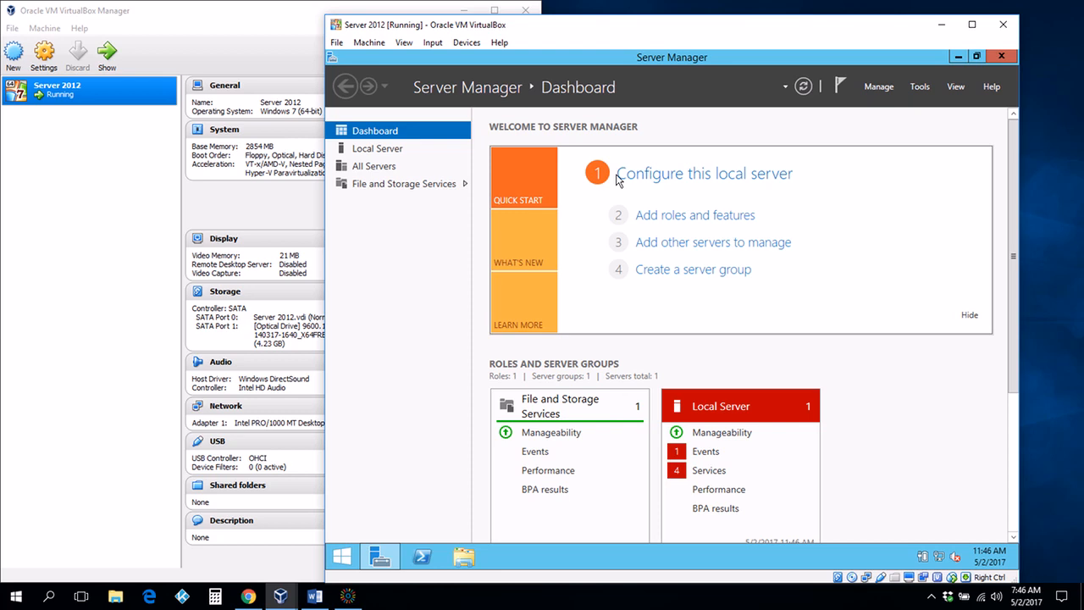
mouse_move(695, 225)
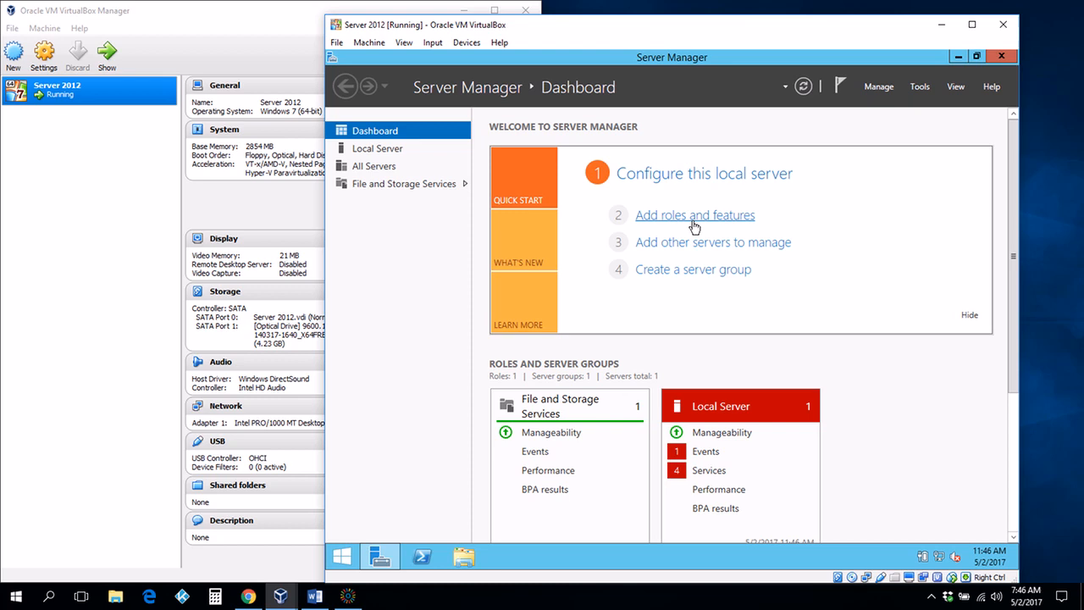
mouse_move(694, 243)
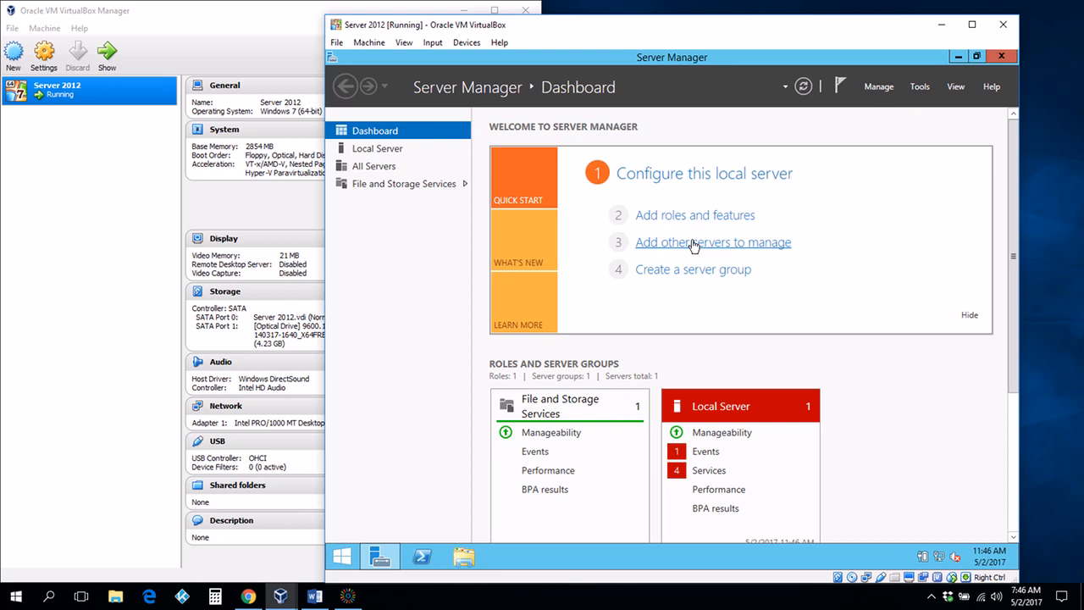
mouse_move(853, 412)
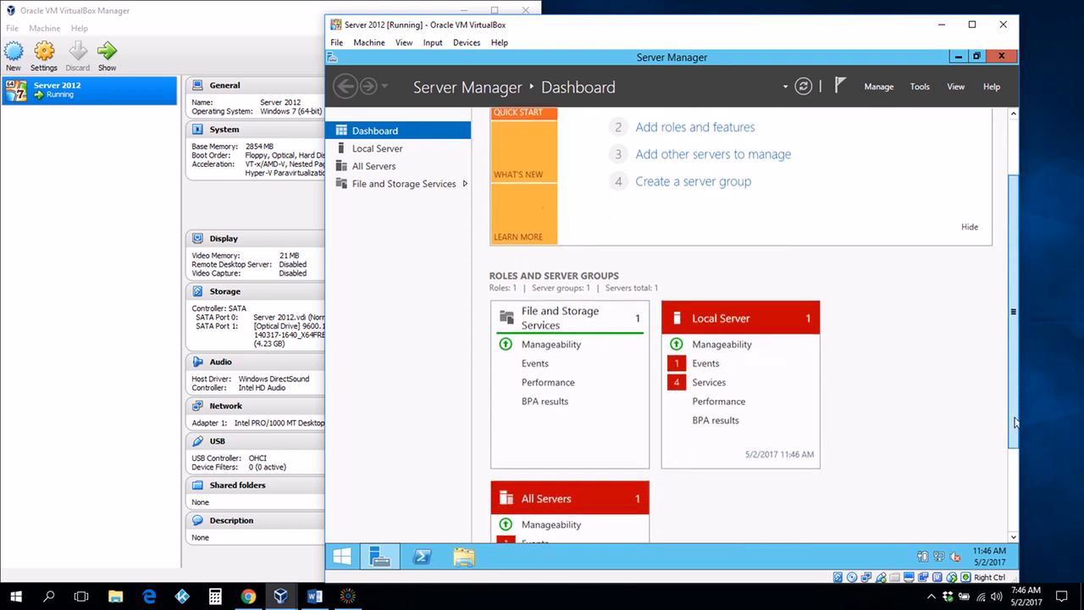
Step: Scroll through the role tiles on Server Manager's Dashboard
scroll("down", 3)
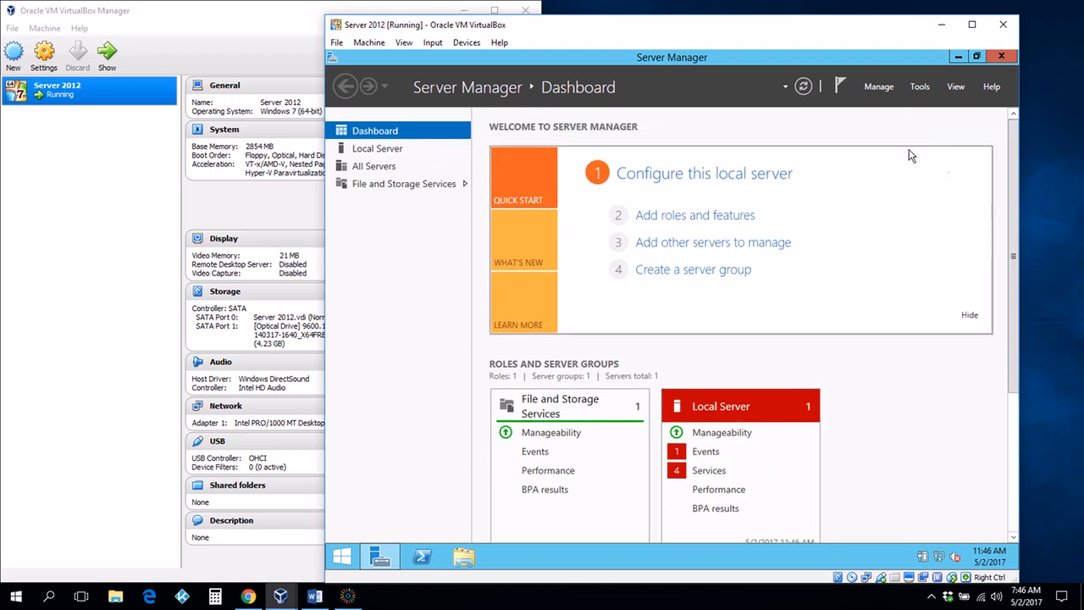
left_click(878, 86)
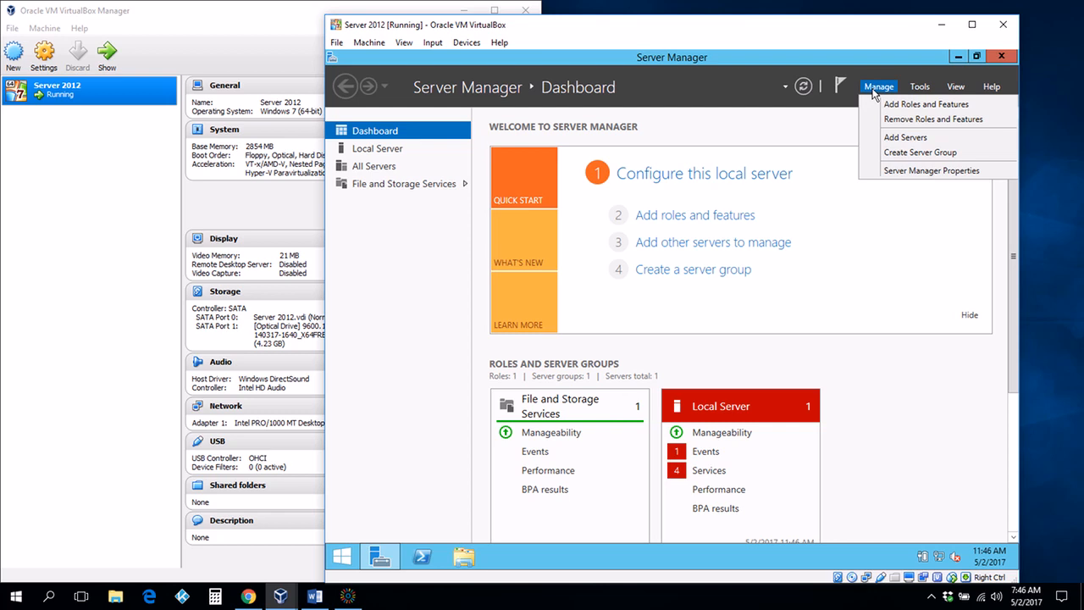
mouse_move(905, 138)
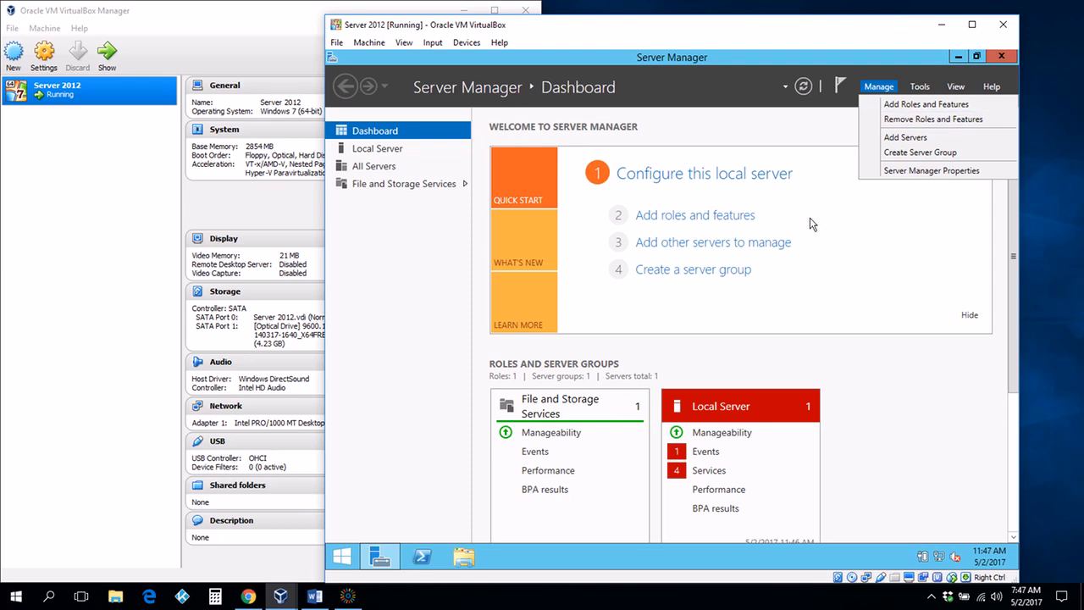
mouse_move(933, 118)
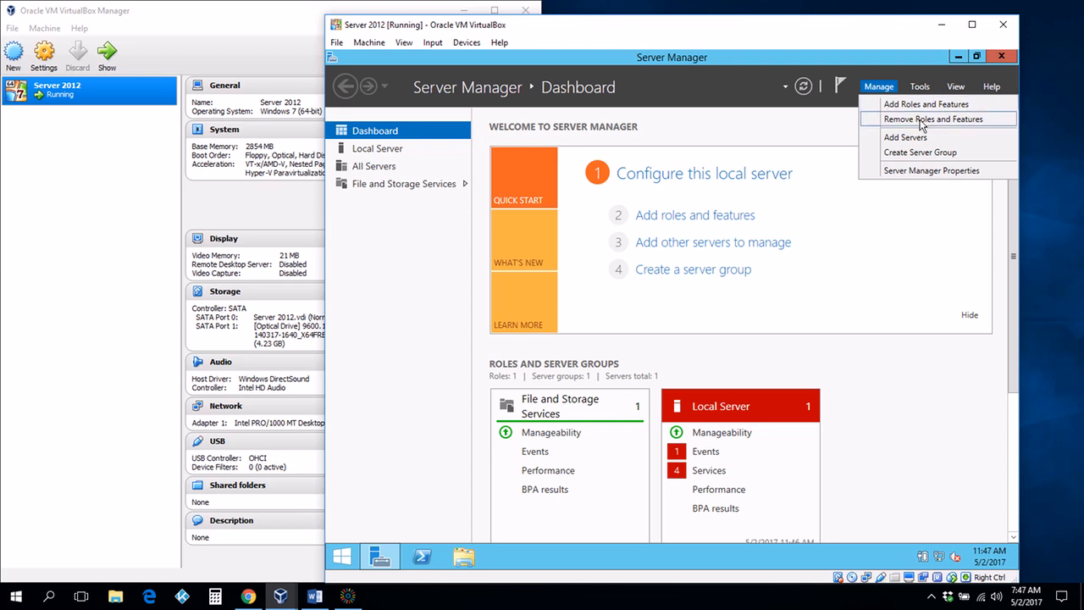
mouse_move(854, 206)
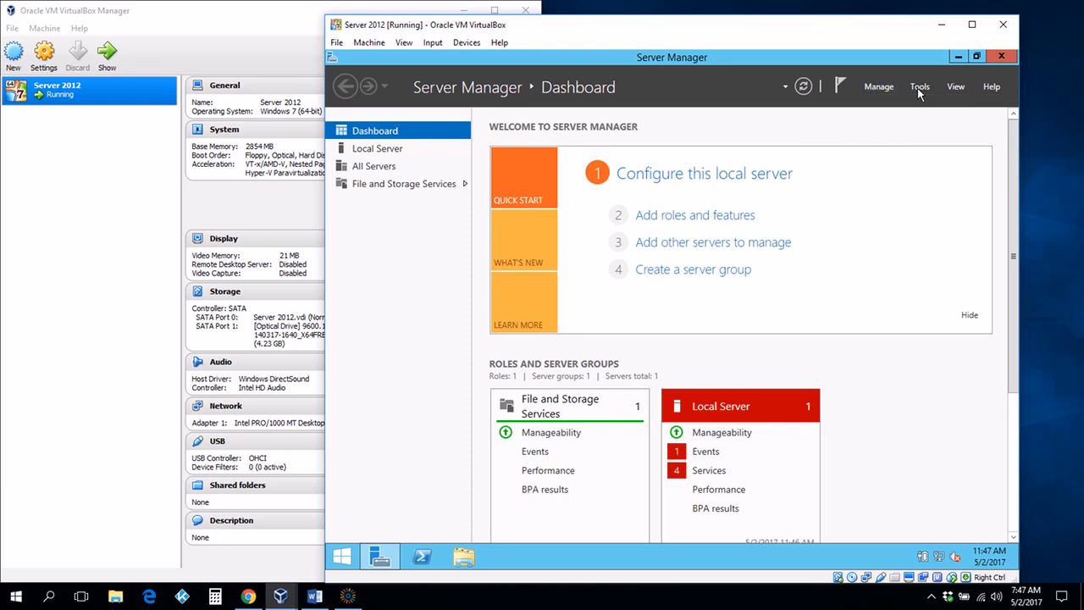
left_click(920, 87)
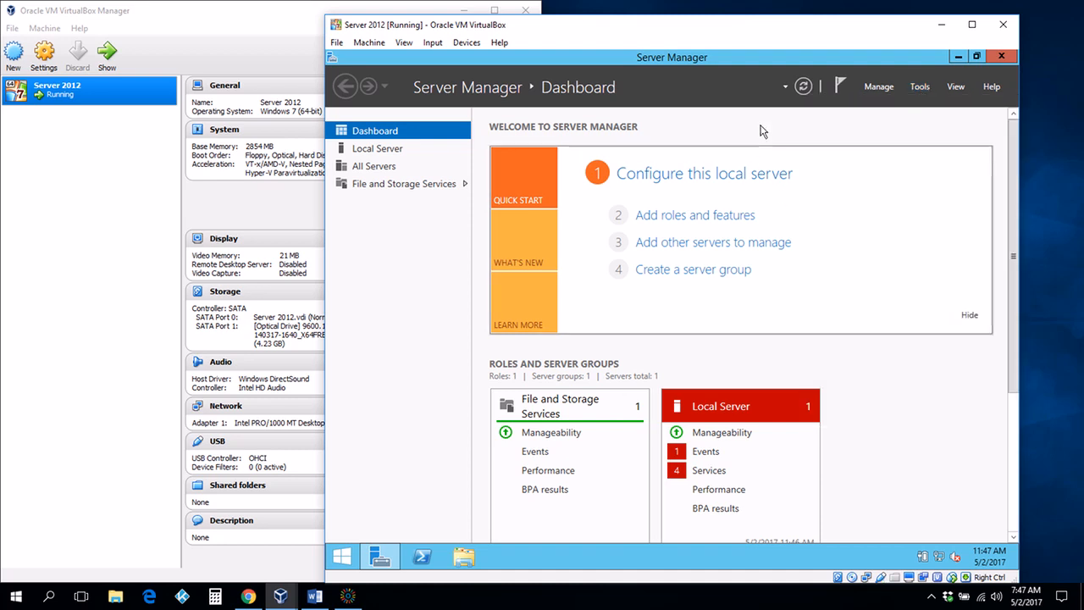
left_click(955, 87)
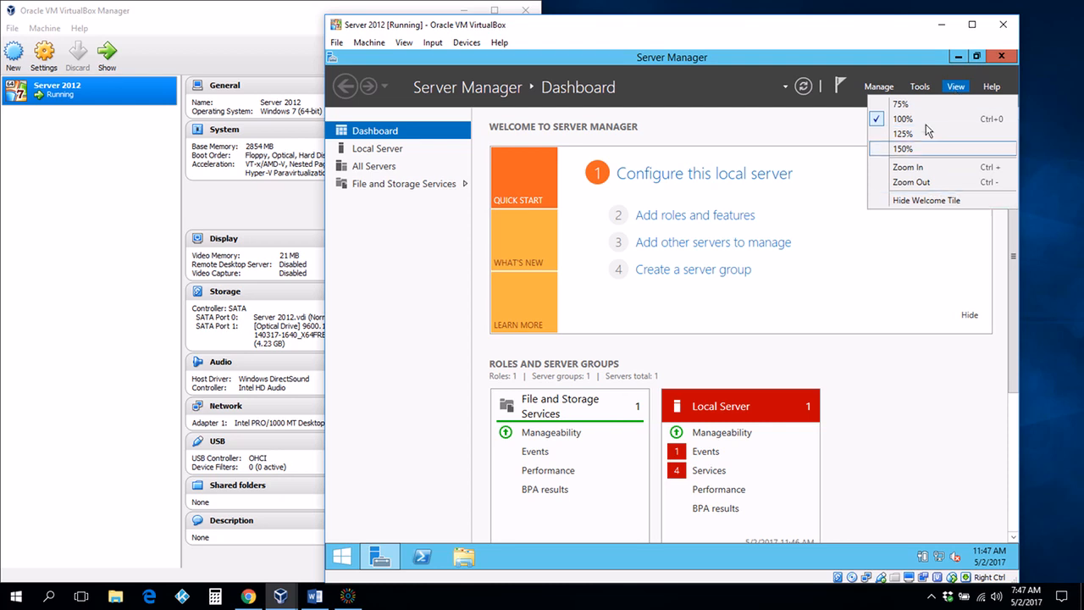
mouse_move(826, 163)
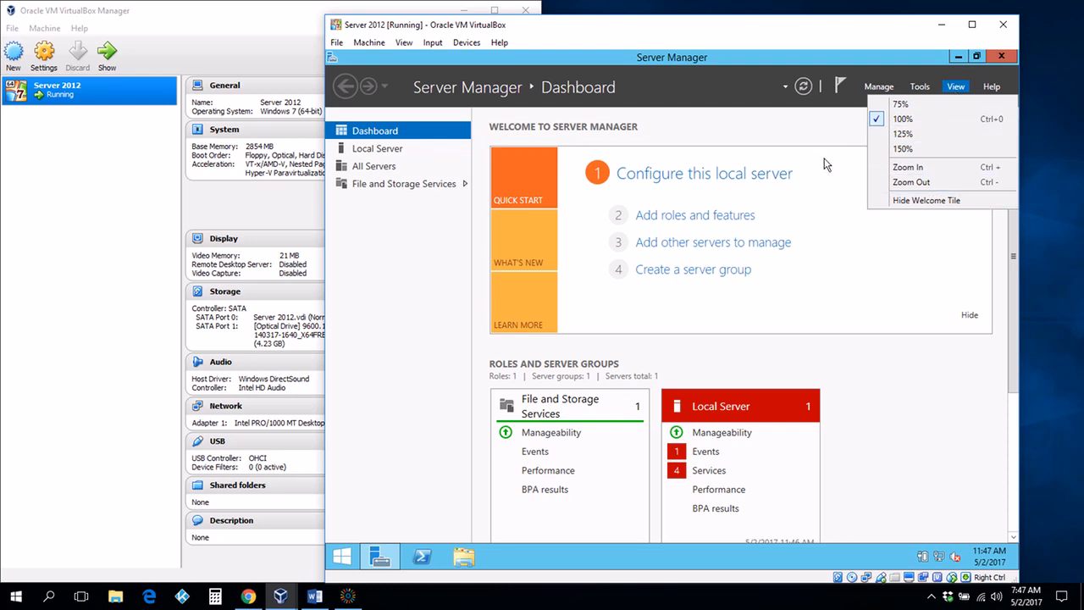
mouse_move(913, 136)
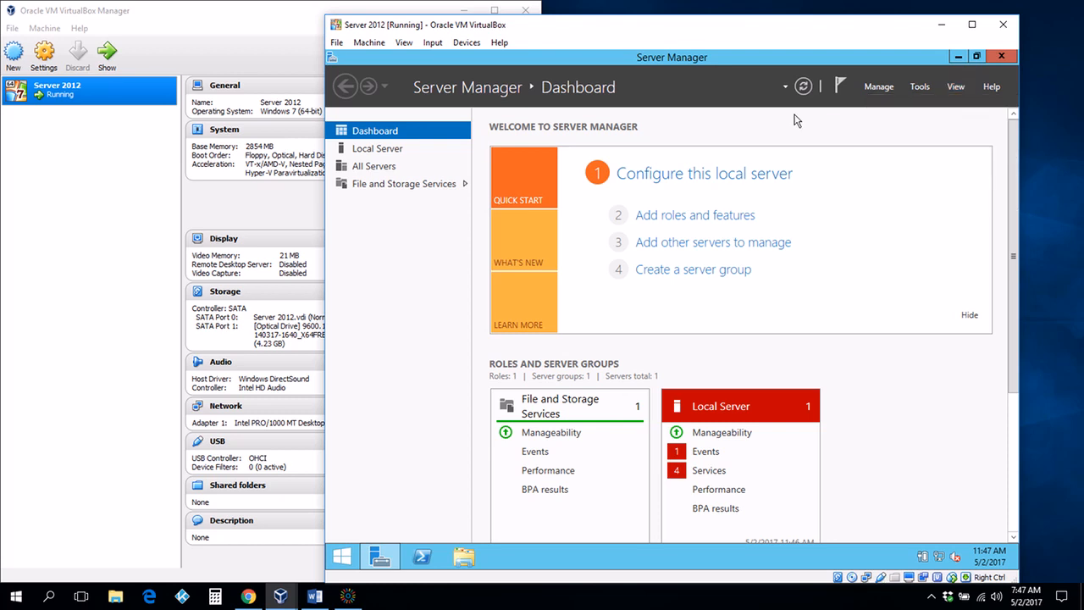
mouse_move(606, 243)
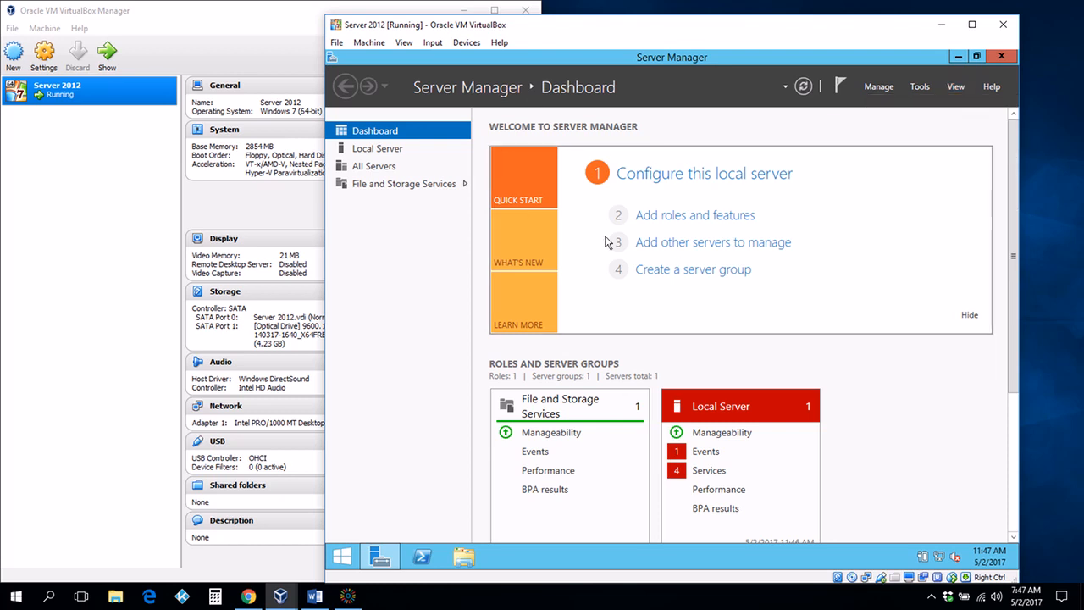
mouse_move(658, 232)
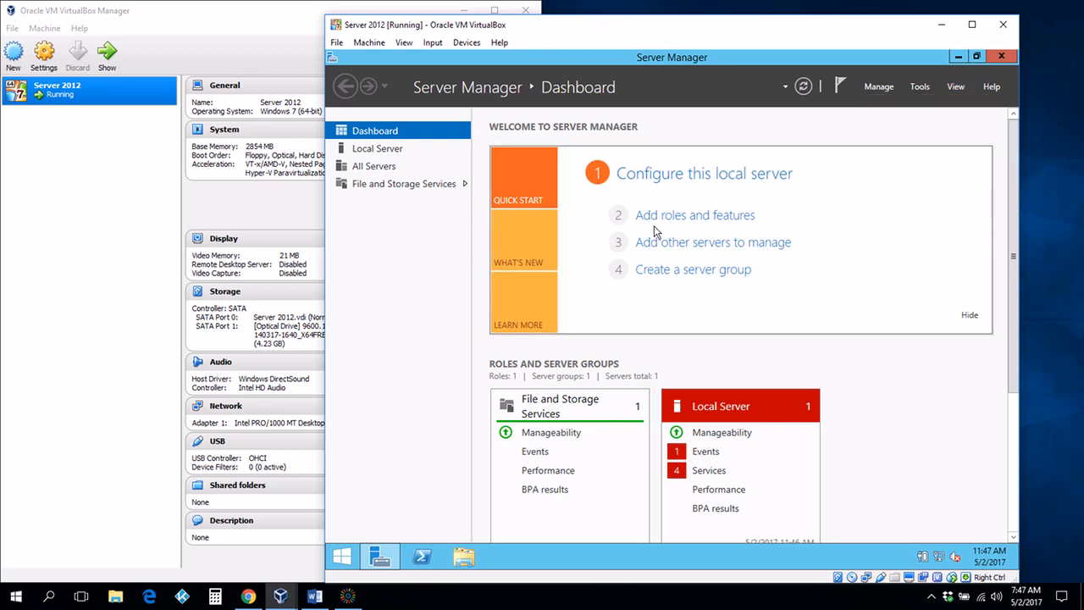
mouse_move(857, 53)
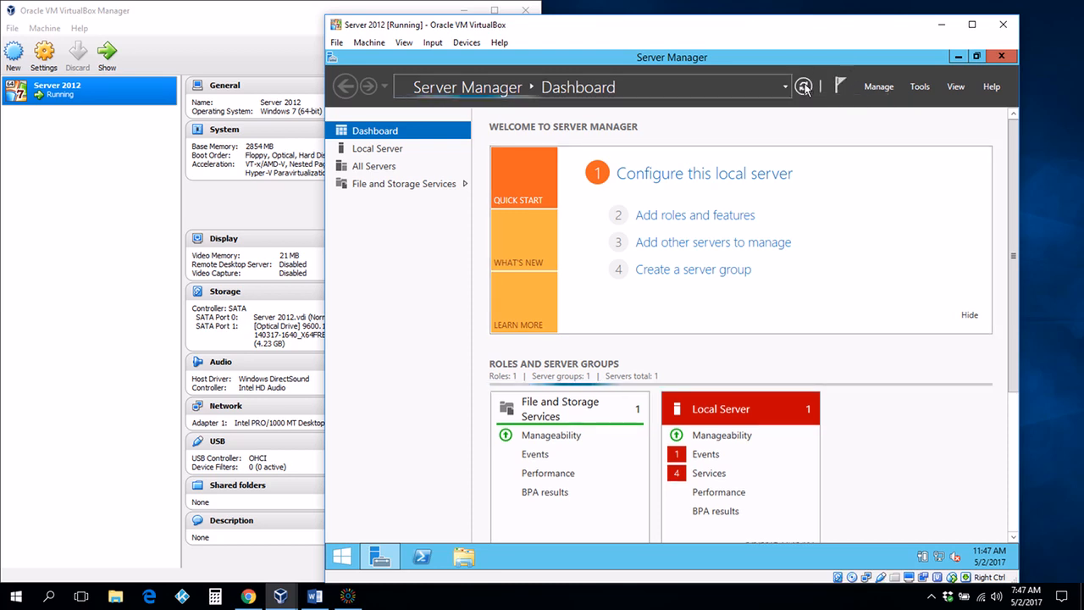
Step: Refresh the Server Manager dashboard and open the Local Server properties page
left_click(802, 86)
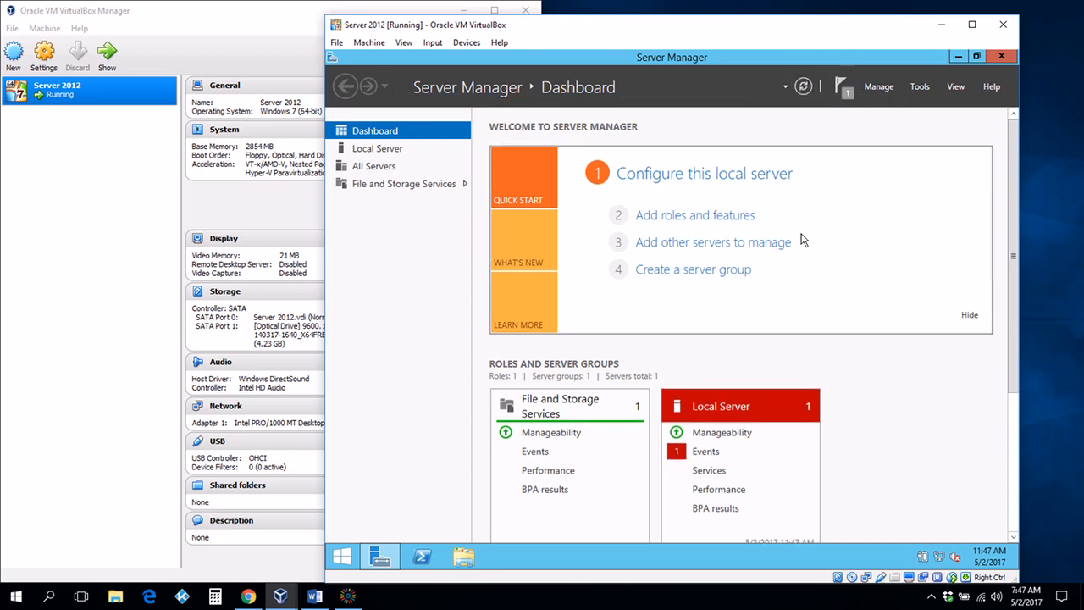
mouse_move(689, 184)
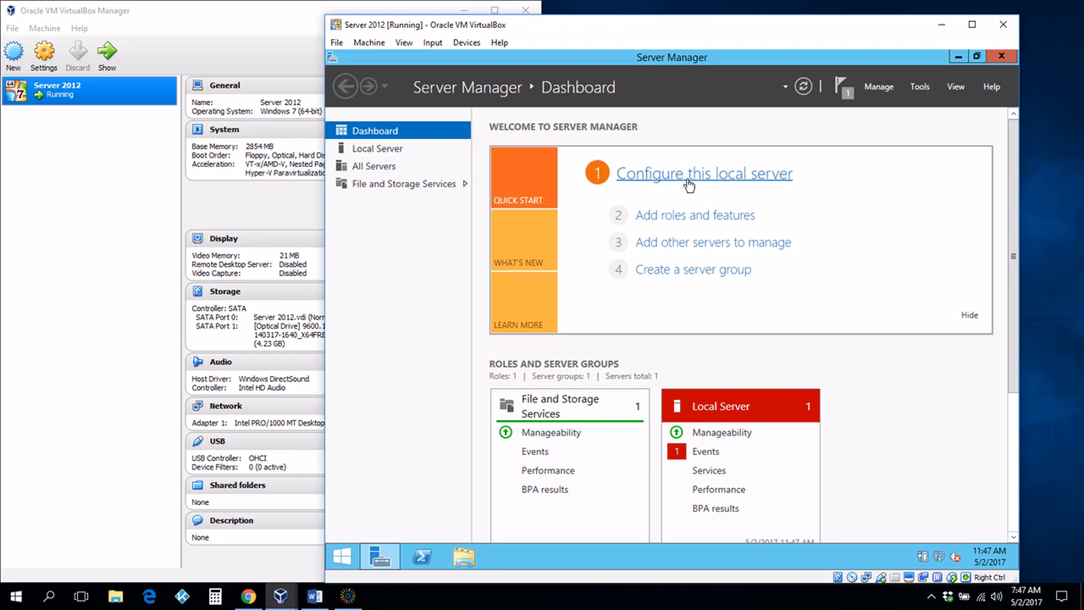
left_click(377, 148)
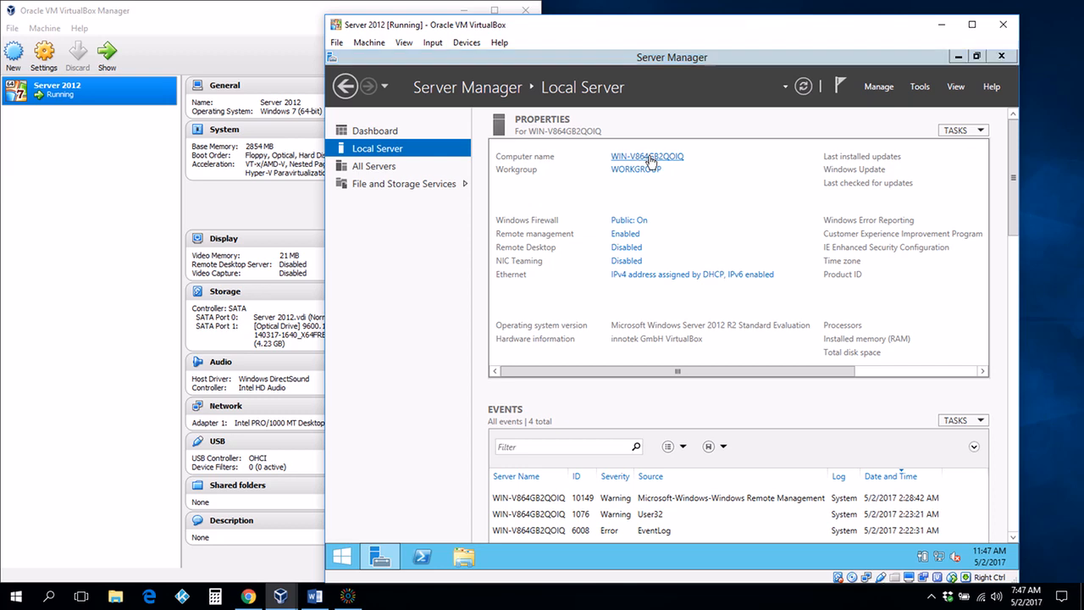
Step: Rename the computer to Awwad-Server-2012, accepting the NetBIOS and restart notices
left_click(635, 169)
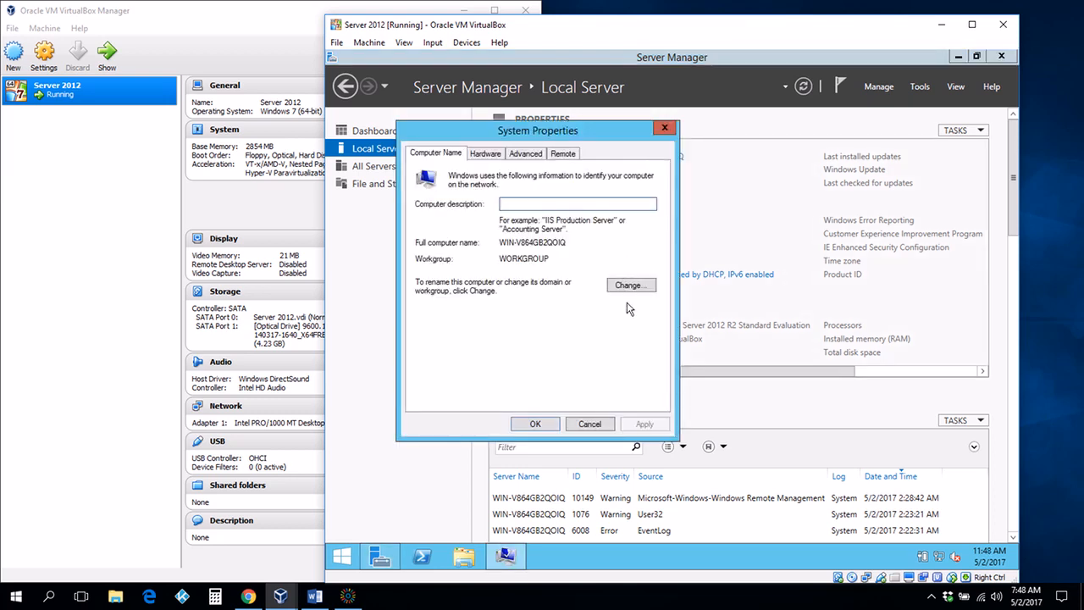
left_click(629, 284)
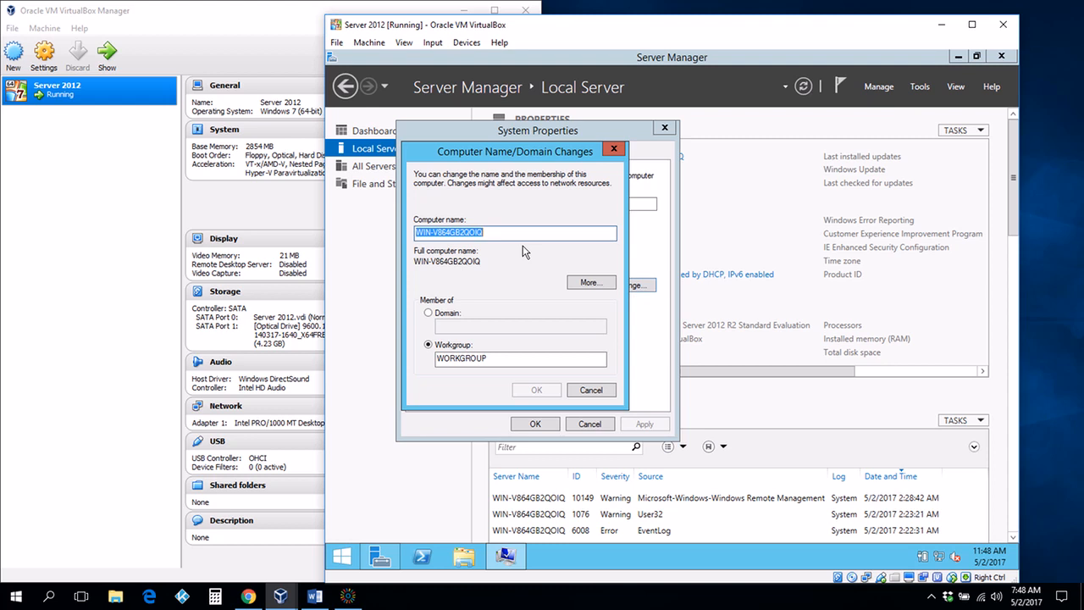
type("Awwad-Server")
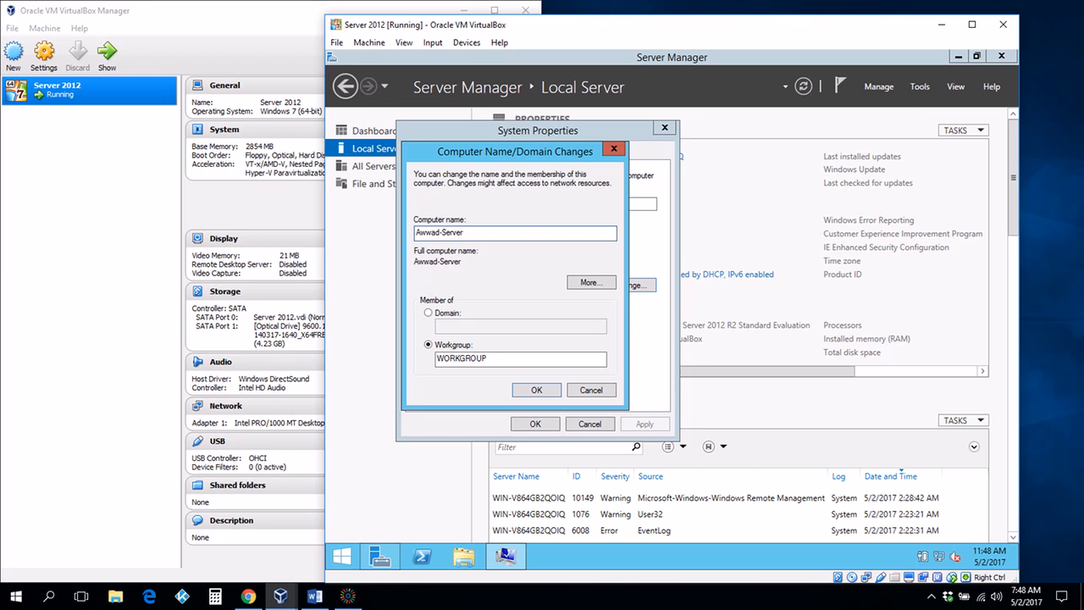
type("-2012")
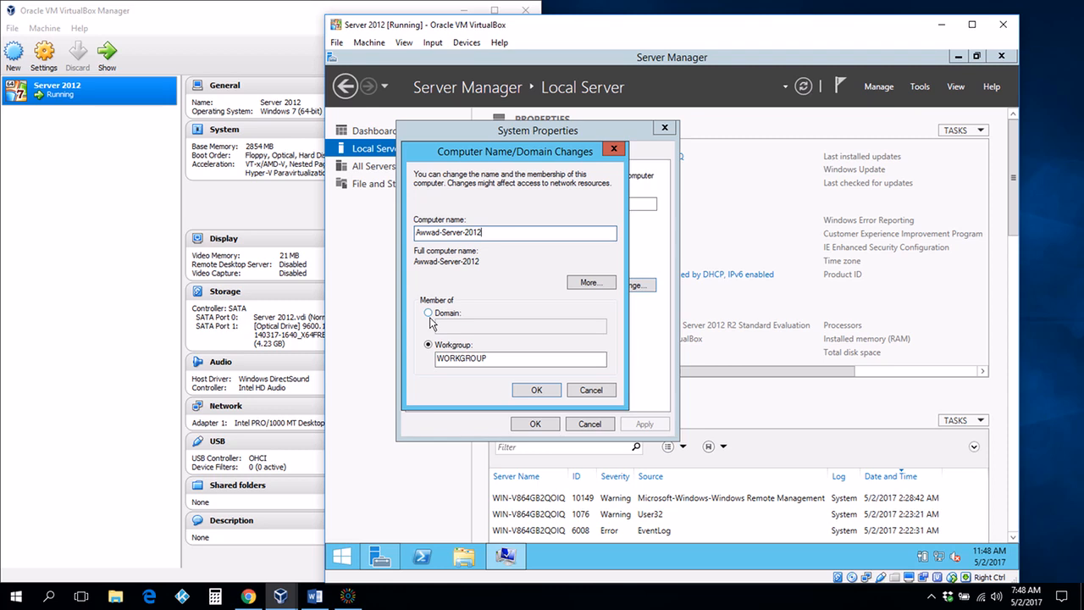
left_click(536, 389)
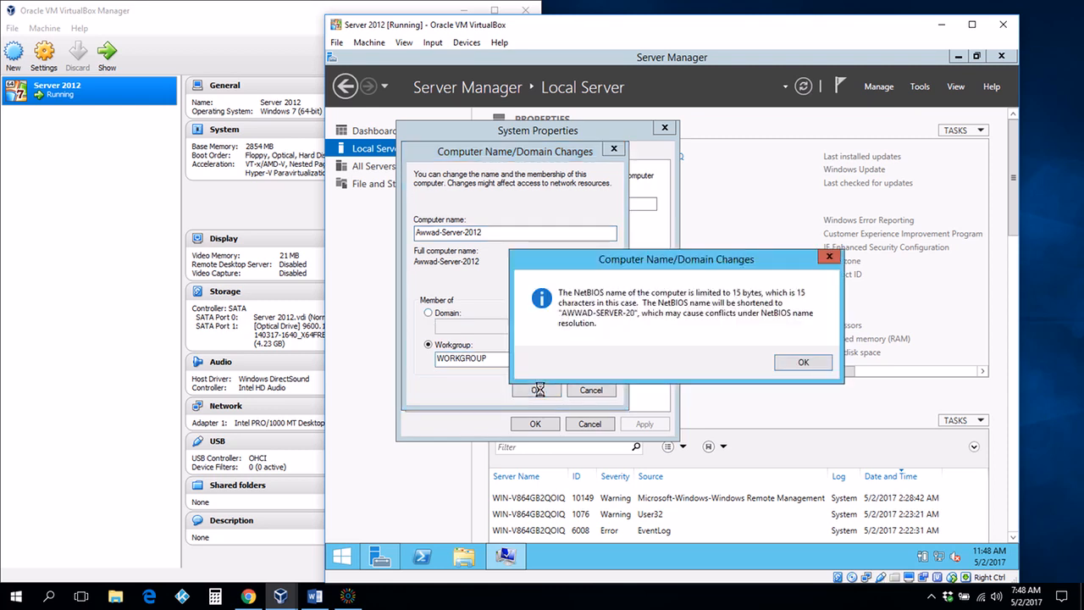
left_click(802, 361)
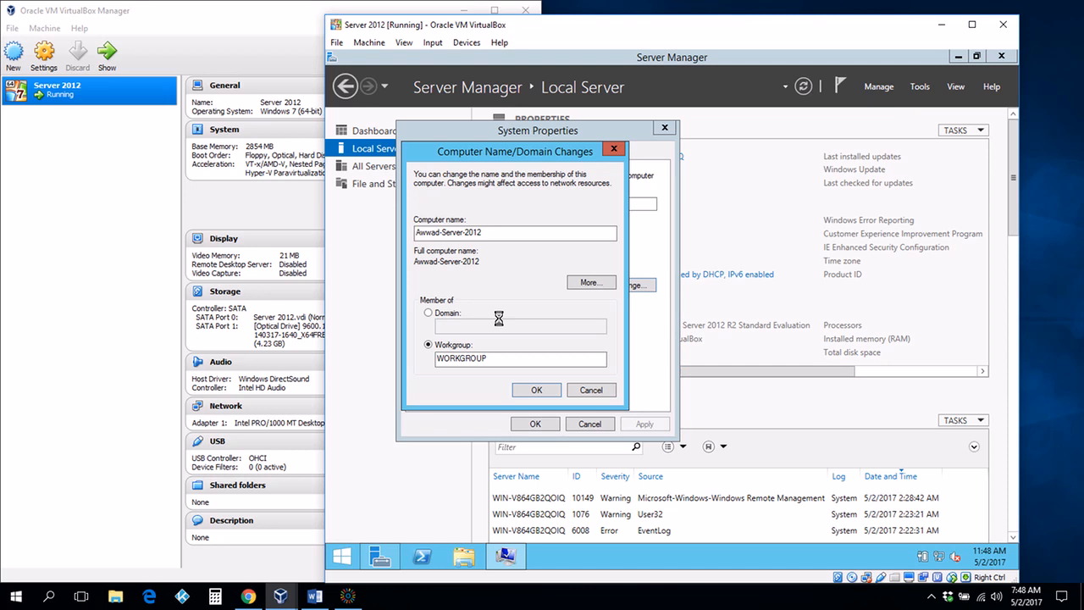
left_click(536, 390)
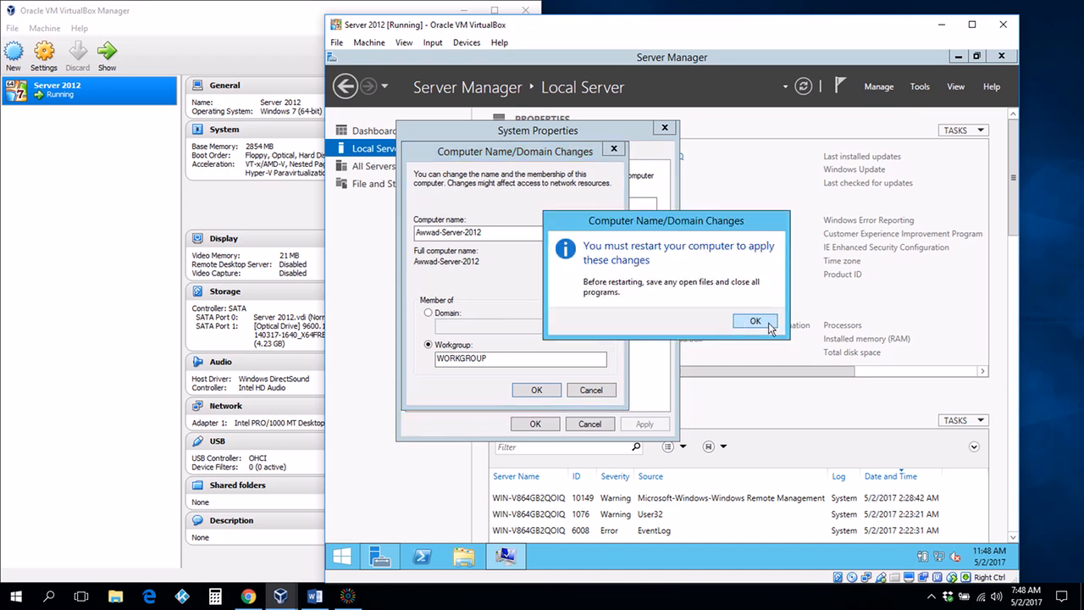
left_click(754, 321)
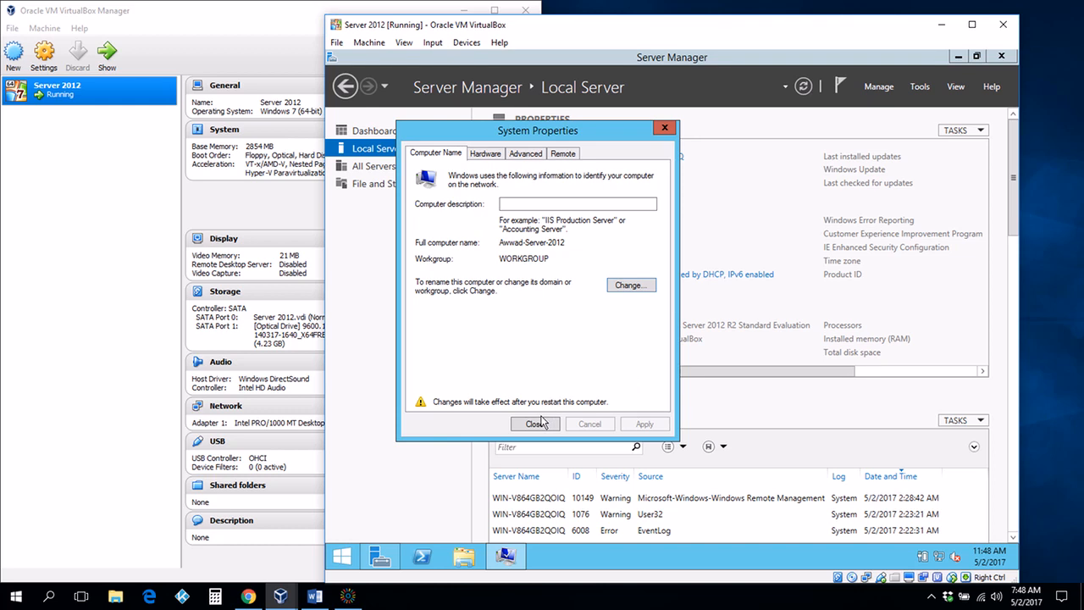
left_click(535, 424)
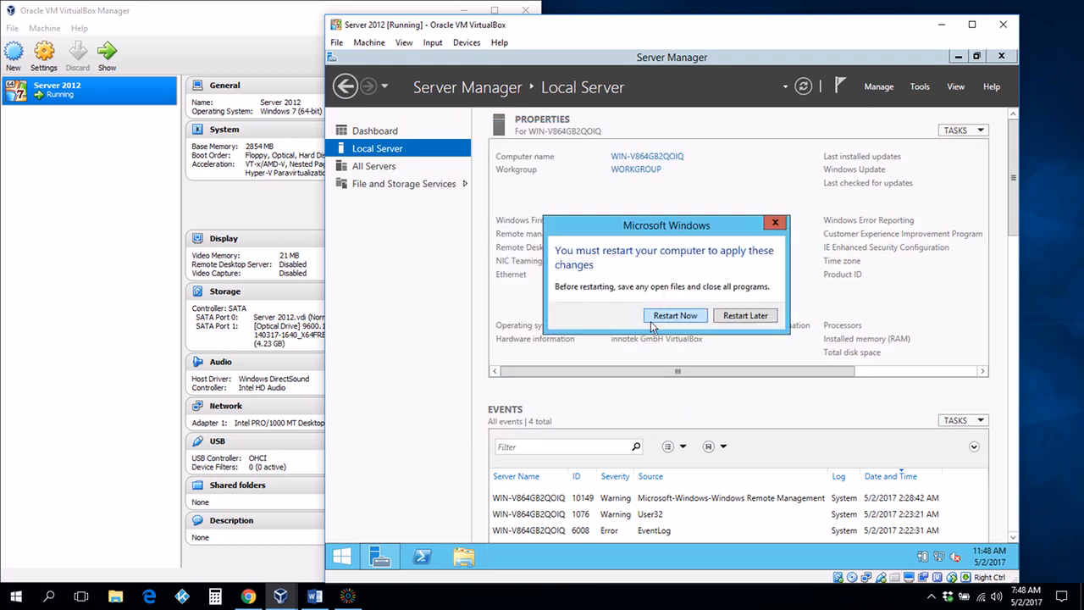
Step: Restart the server, then sign back in as Administrator with the password
left_click(745, 315)
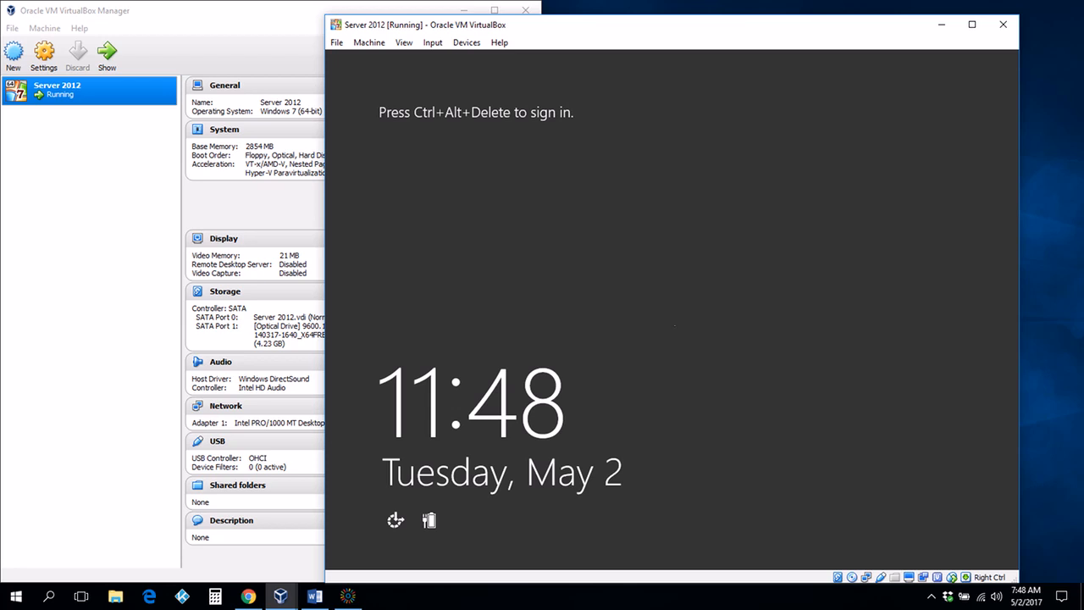
left_click(433, 43)
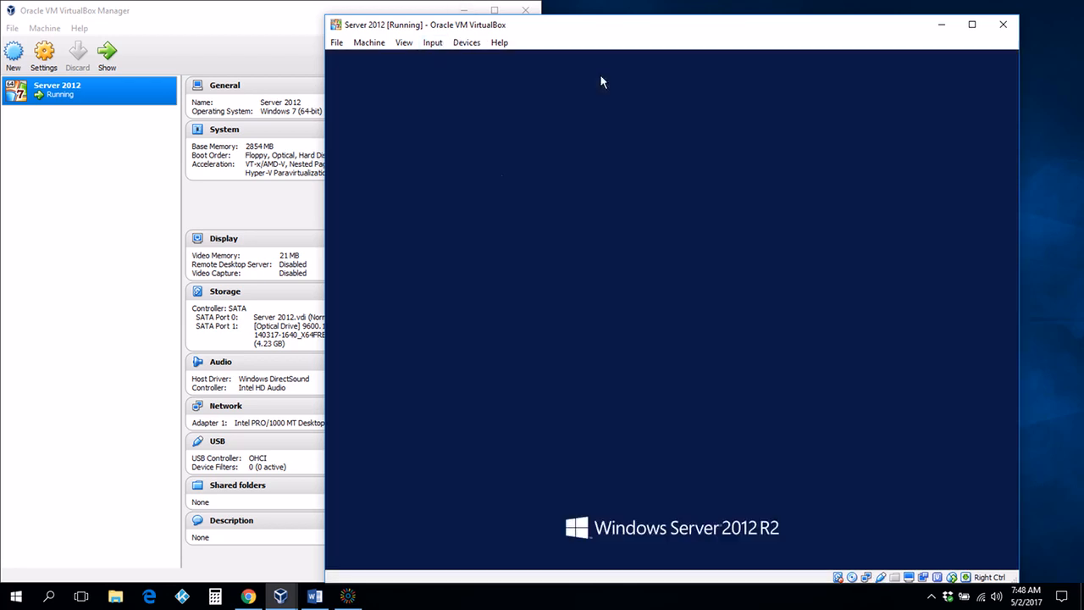
type("••")
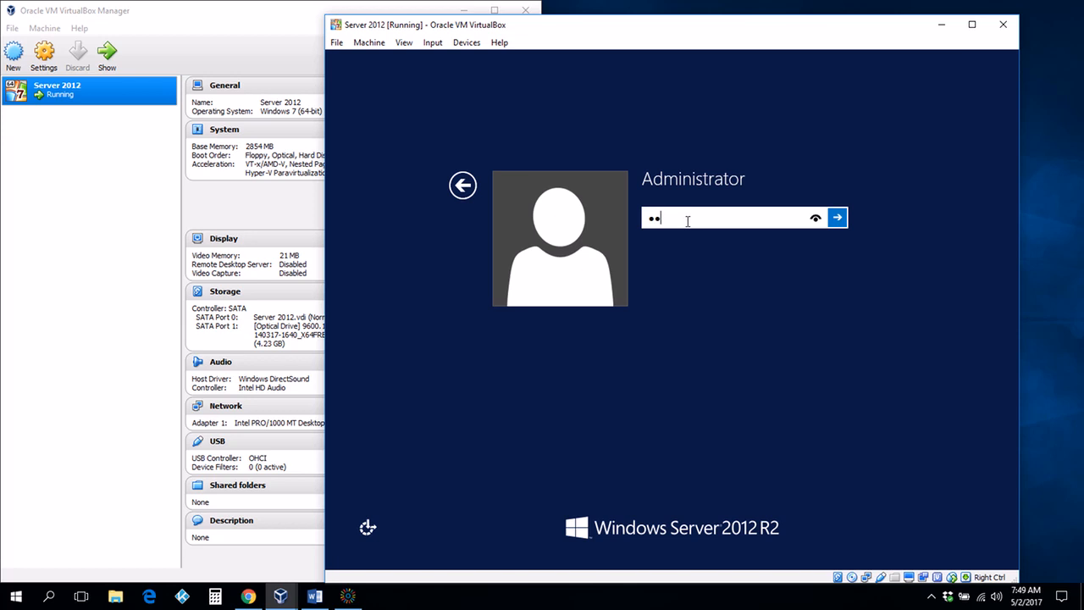
left_click(837, 217)
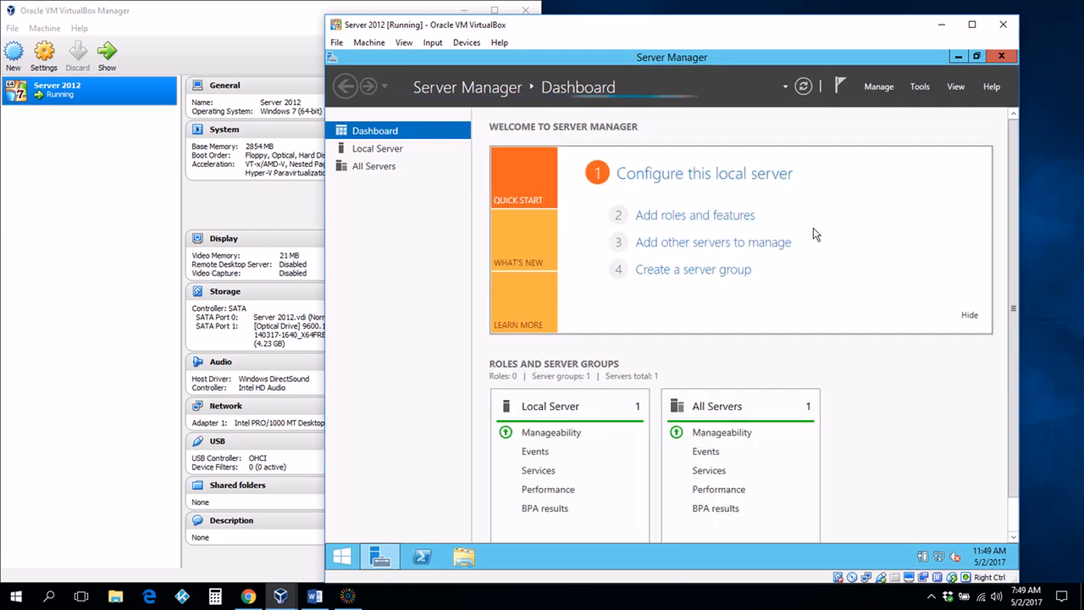
mouse_move(722, 216)
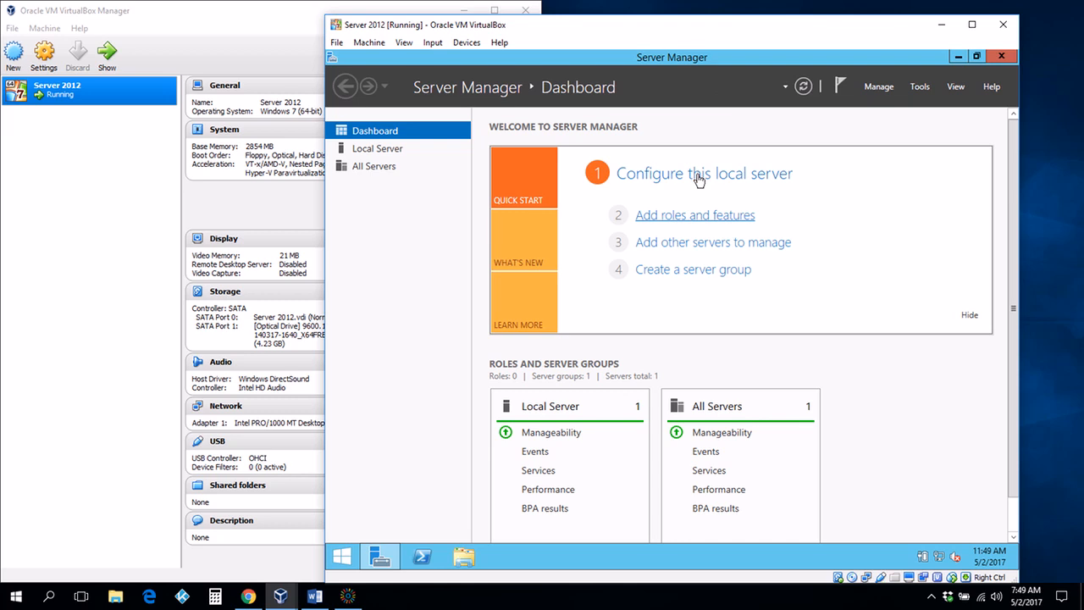
Step: Dismiss the Add Roles and Features wizard and select Local Server in Server Manager
left_click(694, 214)
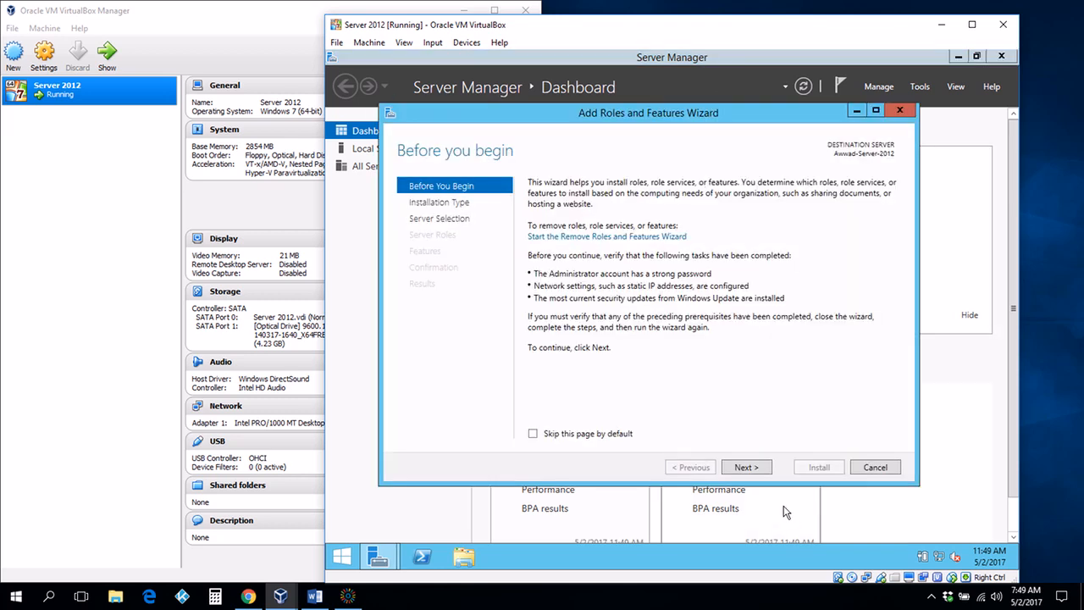
left_click(875, 467)
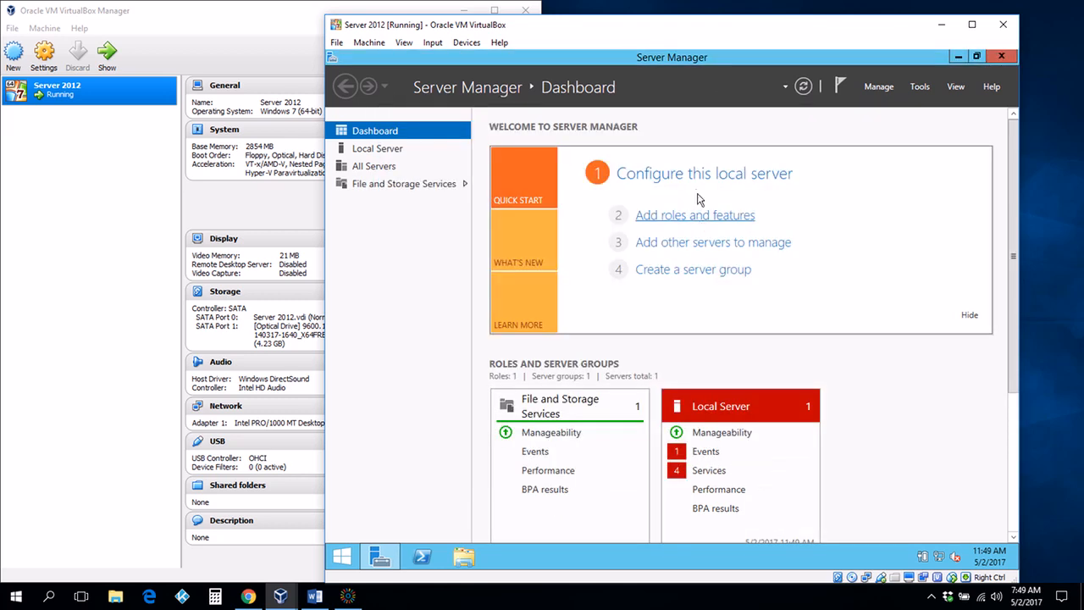
left_click(377, 149)
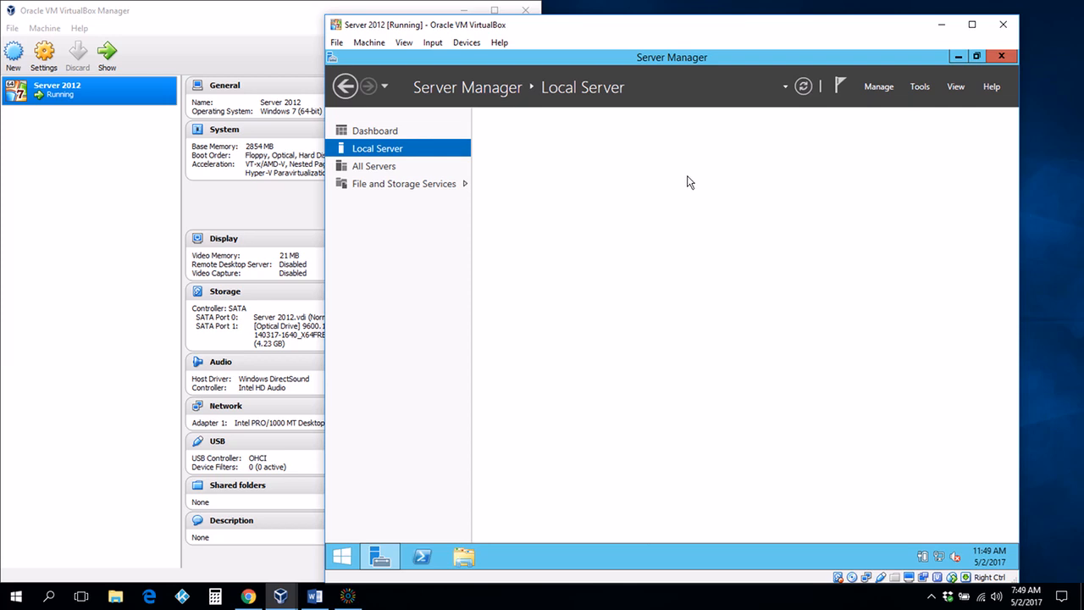
left_click(377, 148)
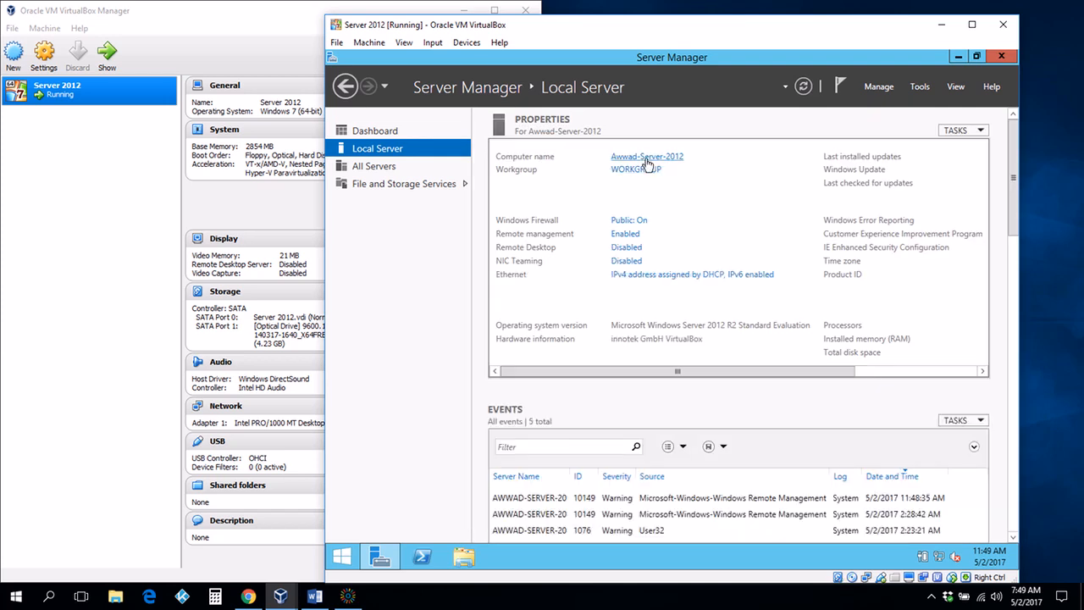
mouse_move(631, 173)
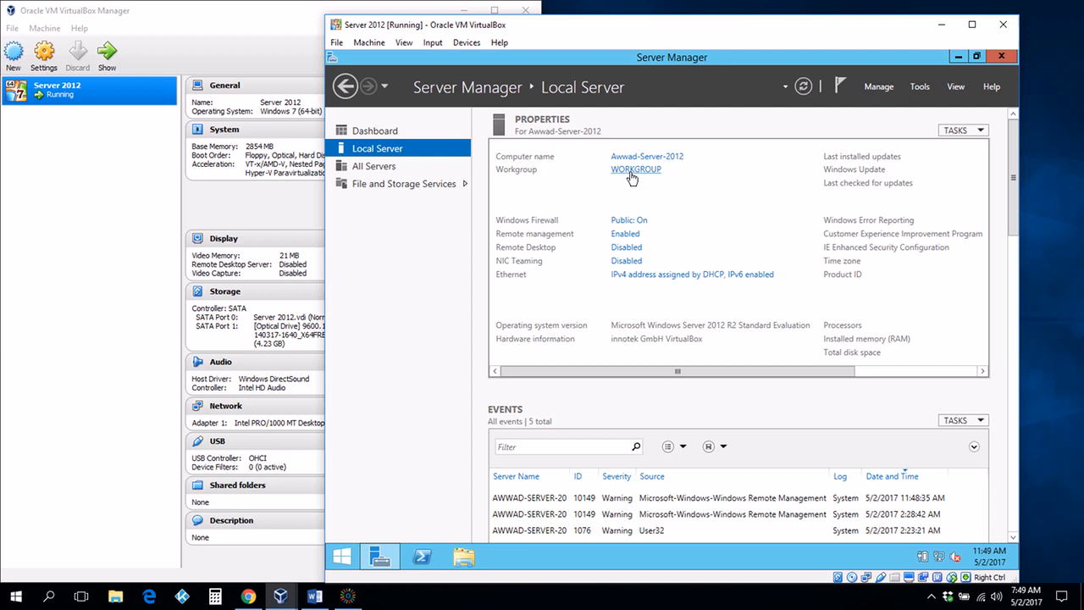
mouse_move(626, 233)
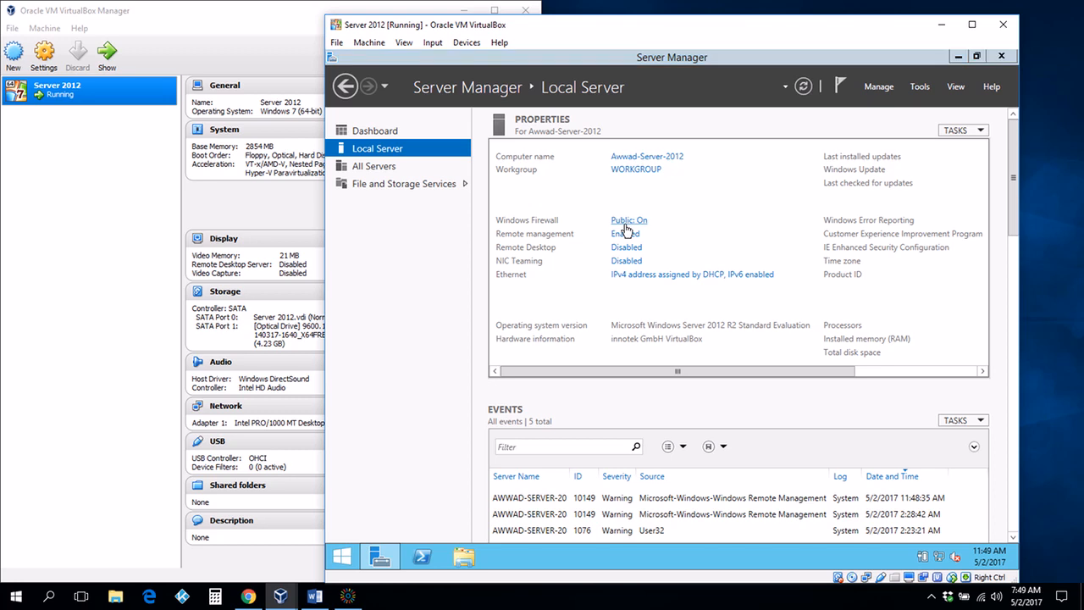
Step: Switch Windows Firewall off for both public and private networks and confirm
left_click(628, 219)
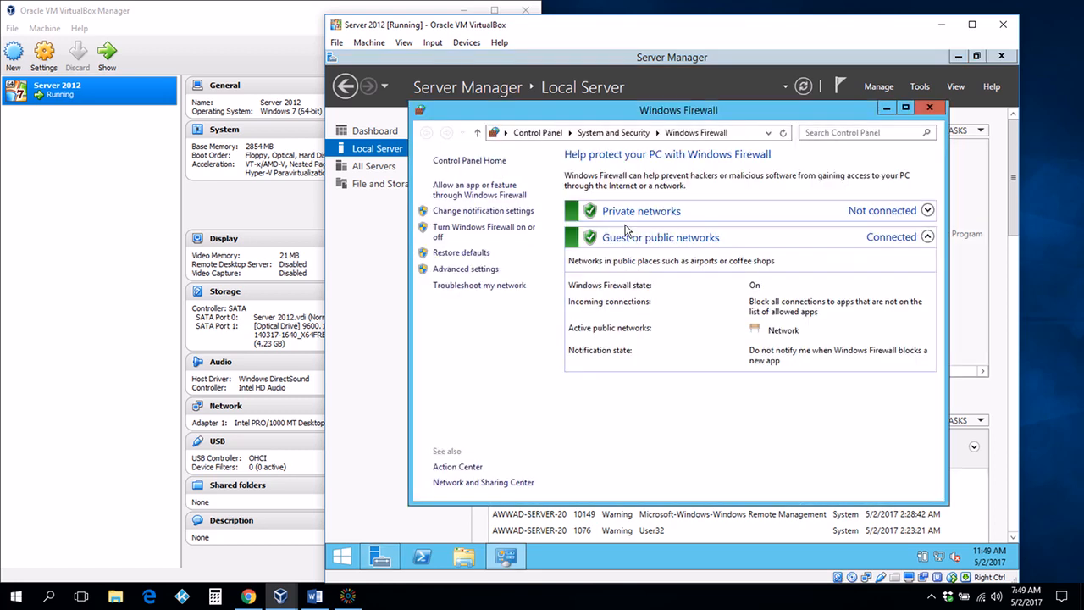
left_click(484, 231)
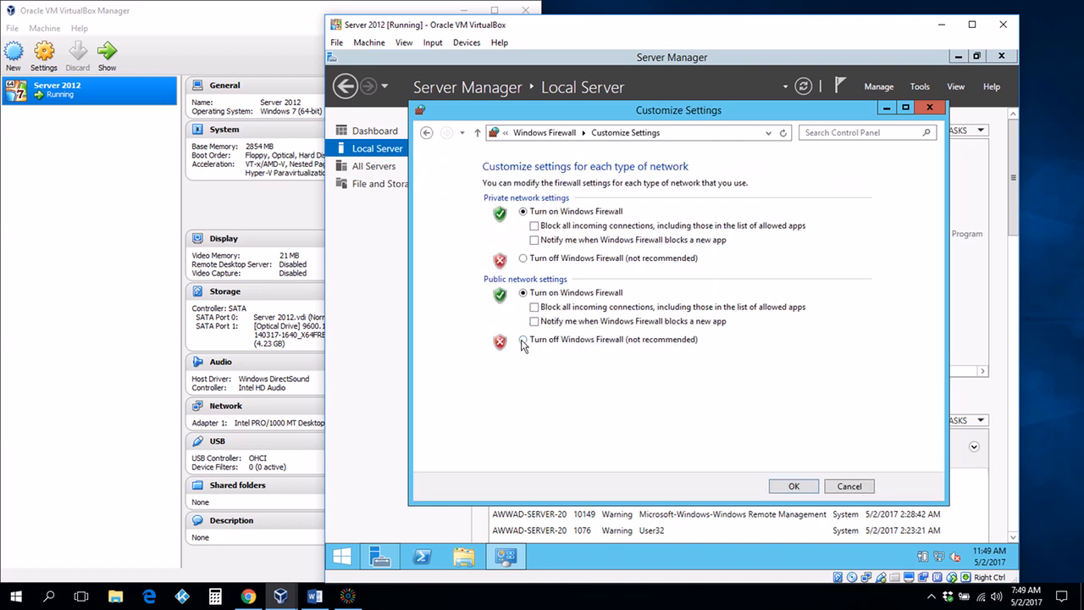
left_click(523, 258)
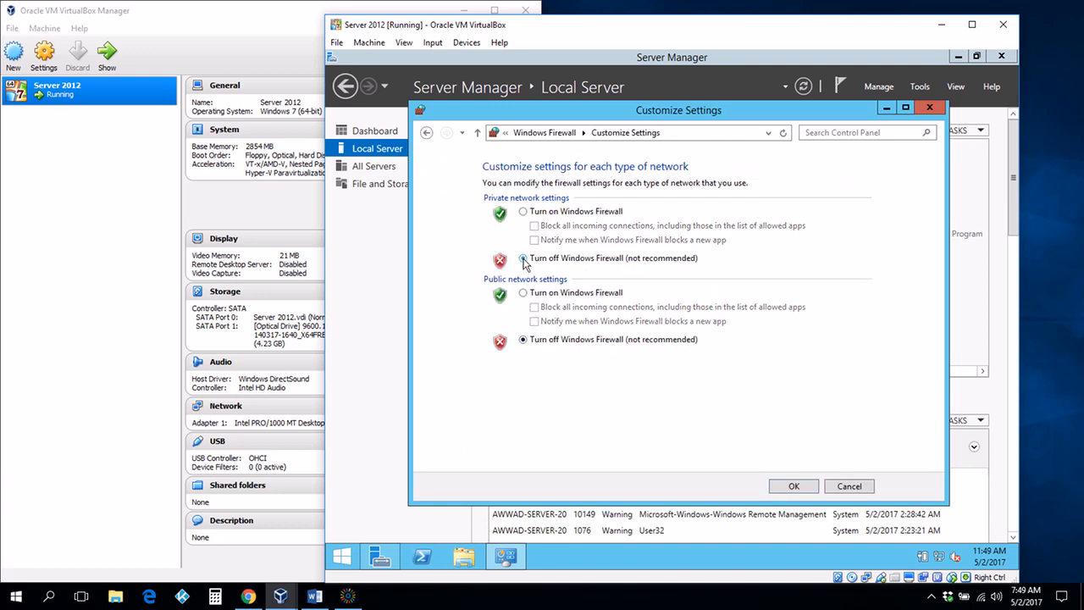
left_click(792, 485)
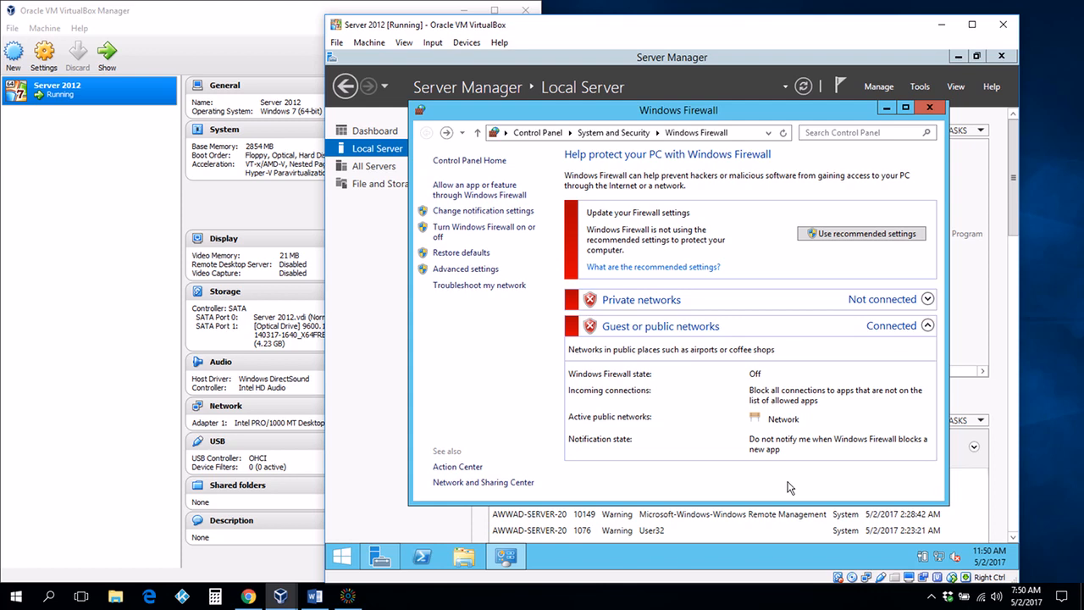
mouse_move(860, 233)
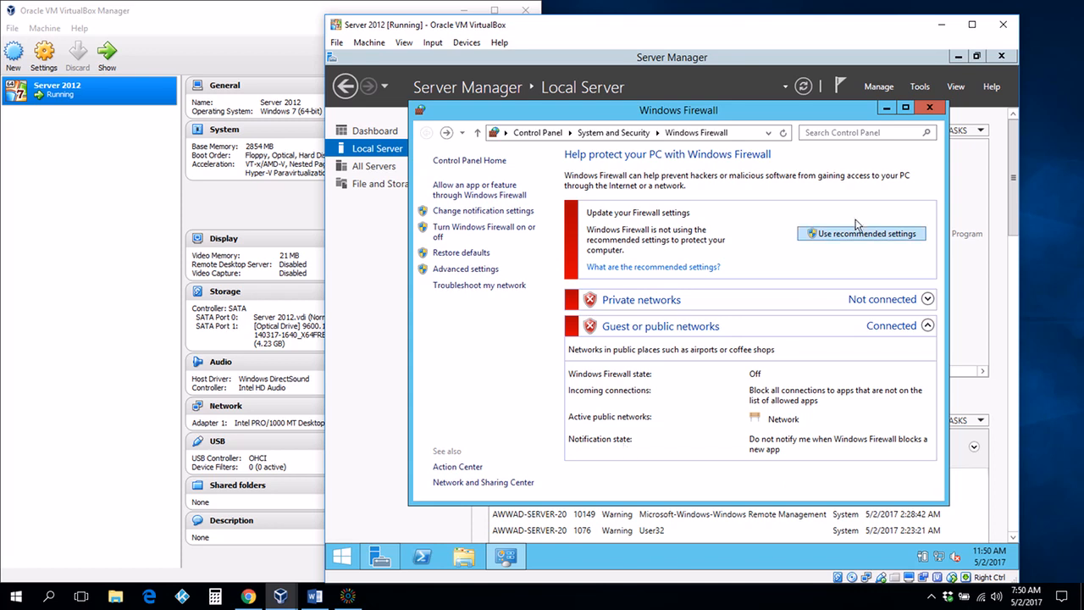
Step: Close the Windows Firewall window, leaving Server Manager reporting Public: Off
left_click(929, 107)
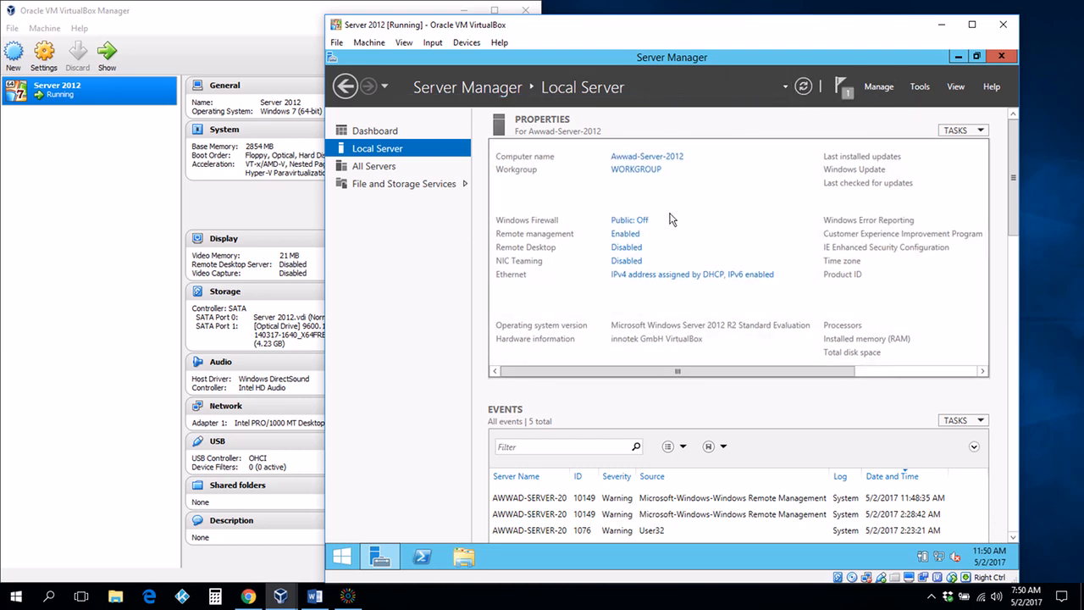
mouse_move(634, 246)
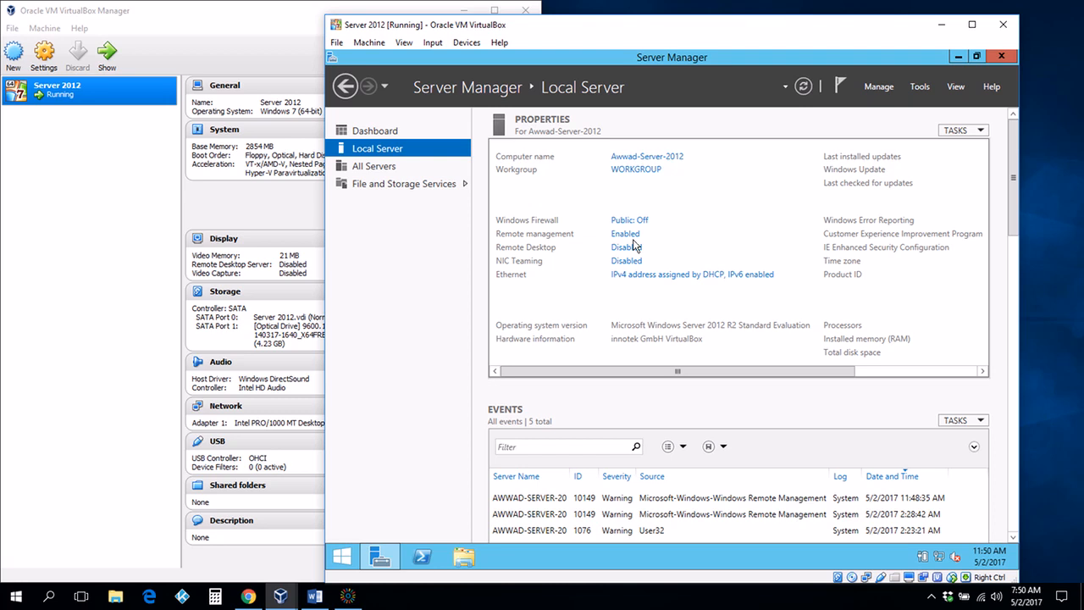
Step: Allow remote connections to this computer, accept the firewall notice, and refresh Server Manager
left_click(626, 247)
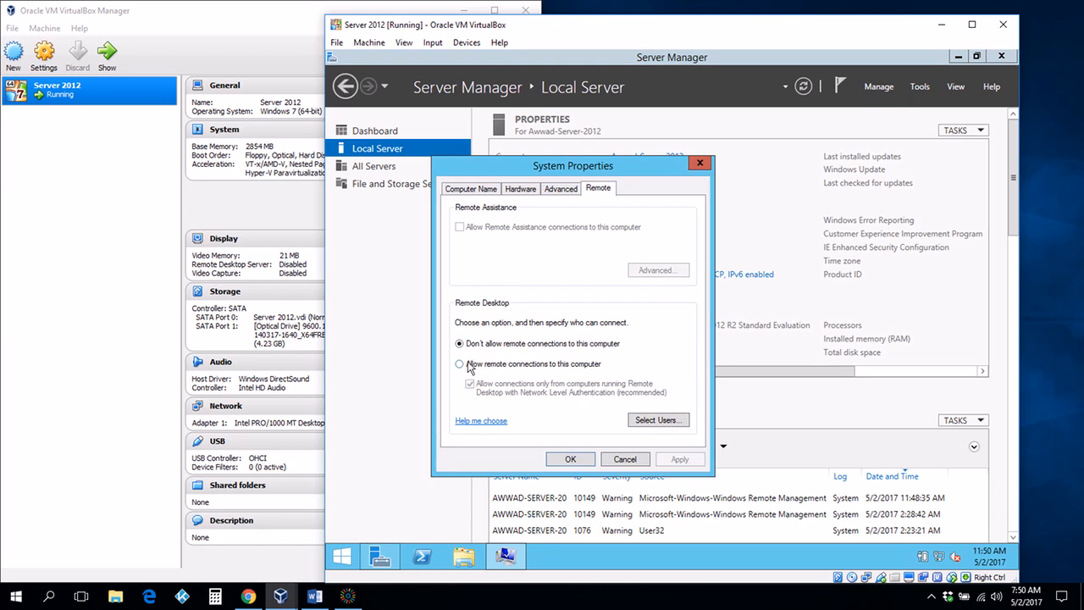
left_click(459, 365)
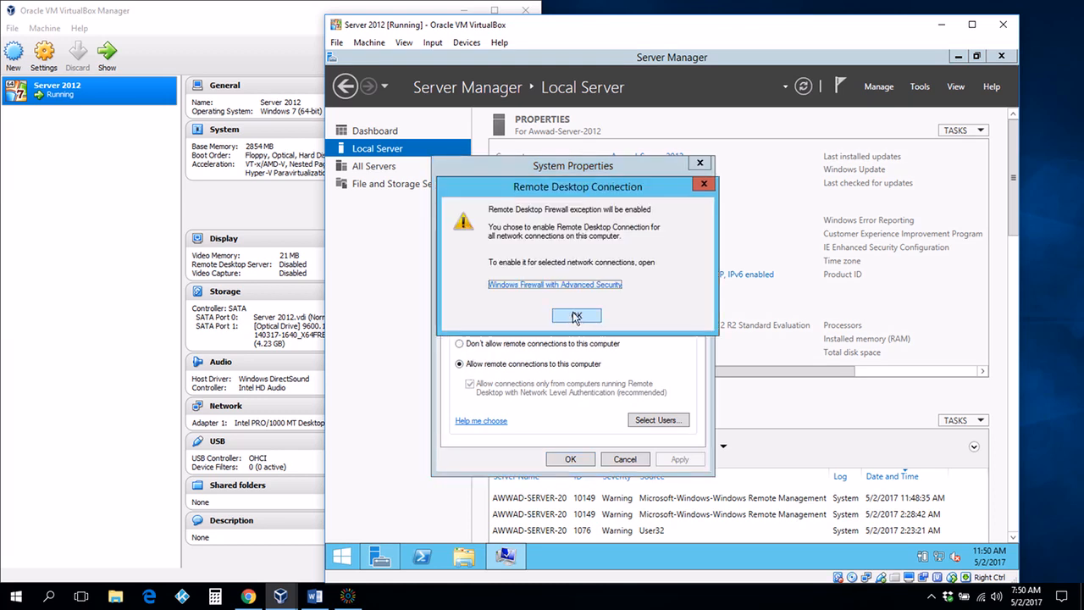
left_click(576, 315)
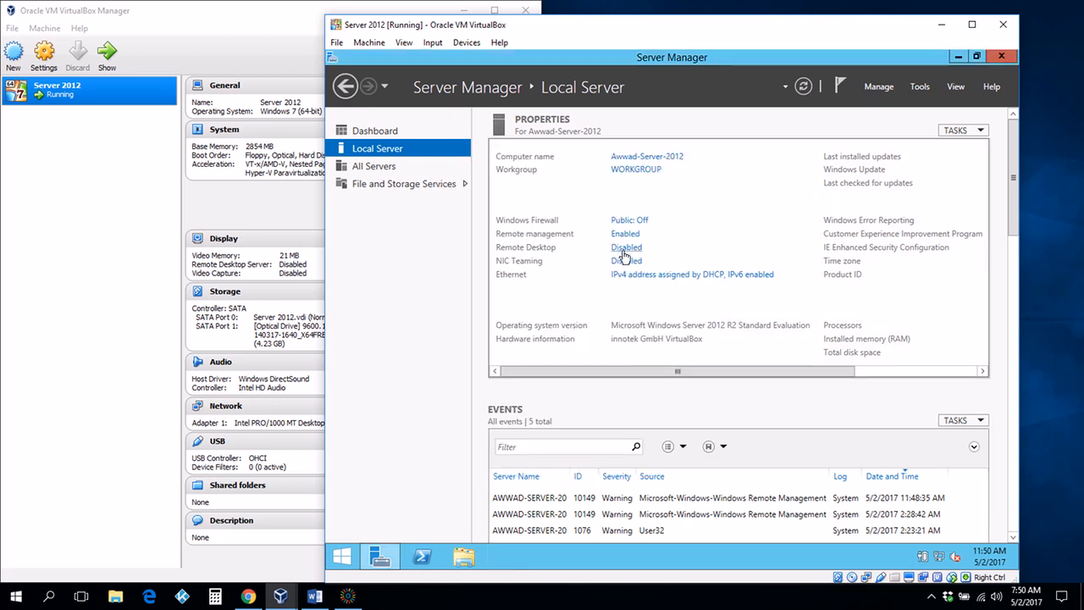
left_click(802, 86)
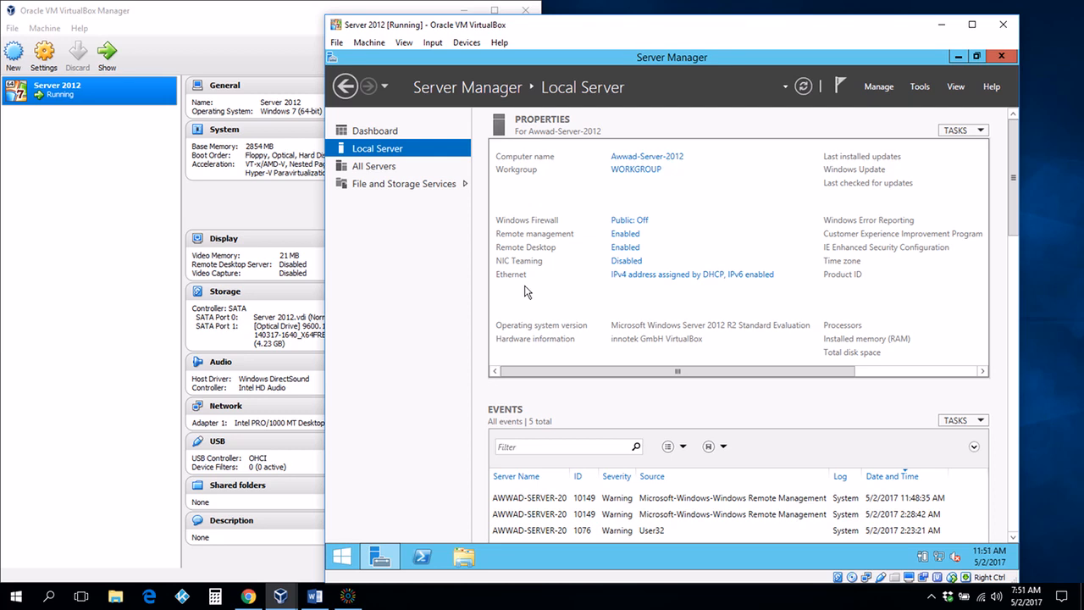
mouse_move(642, 275)
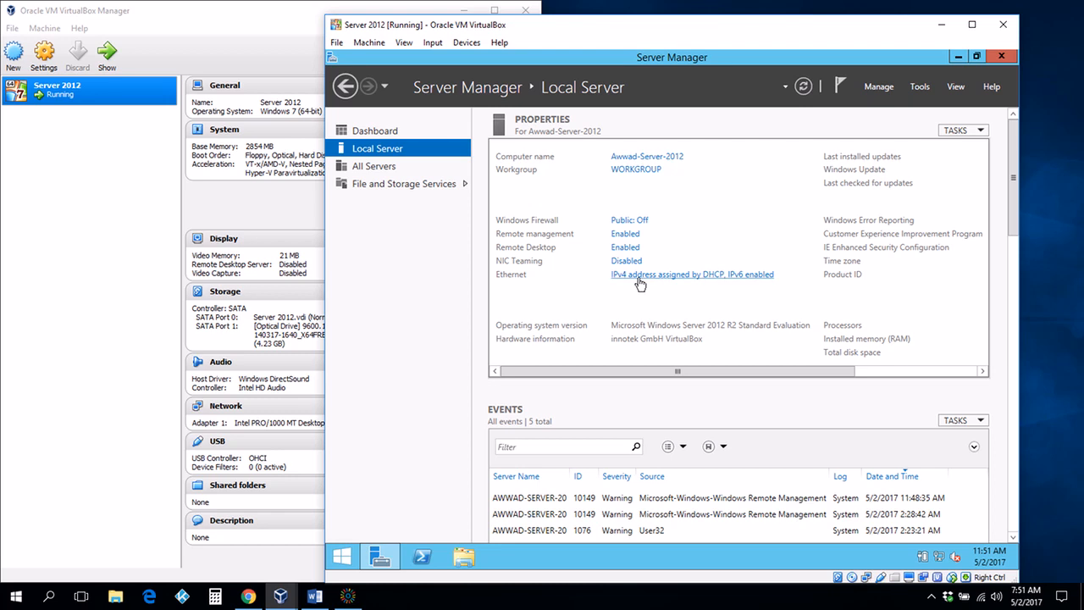
Step: Open the Ethernet adapter's Internet Protocol Version 4 (TCP/IPv4) properties
left_click(692, 274)
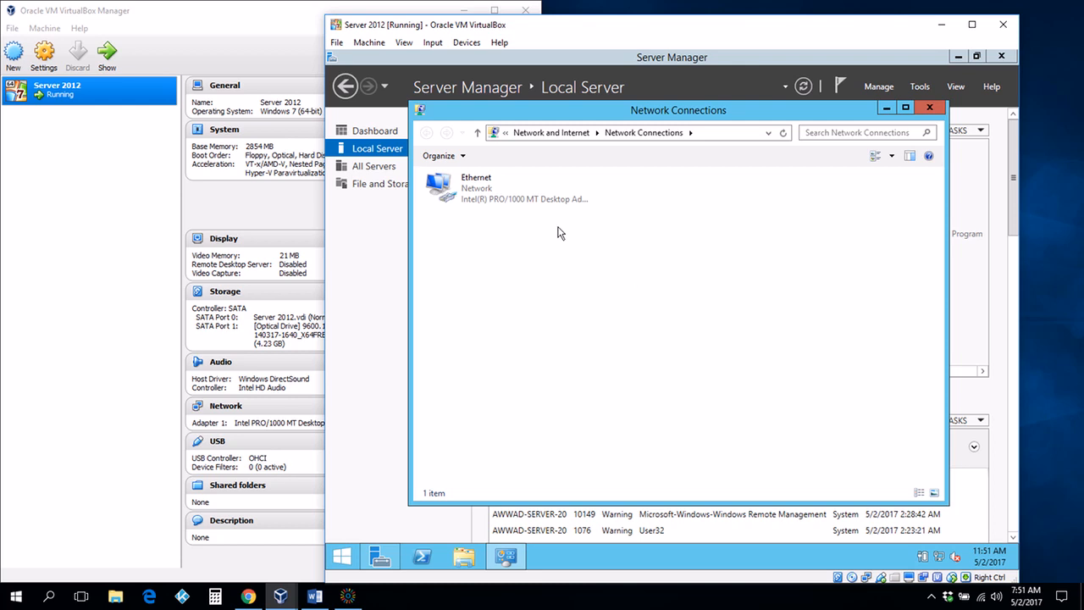
left_click(508, 187)
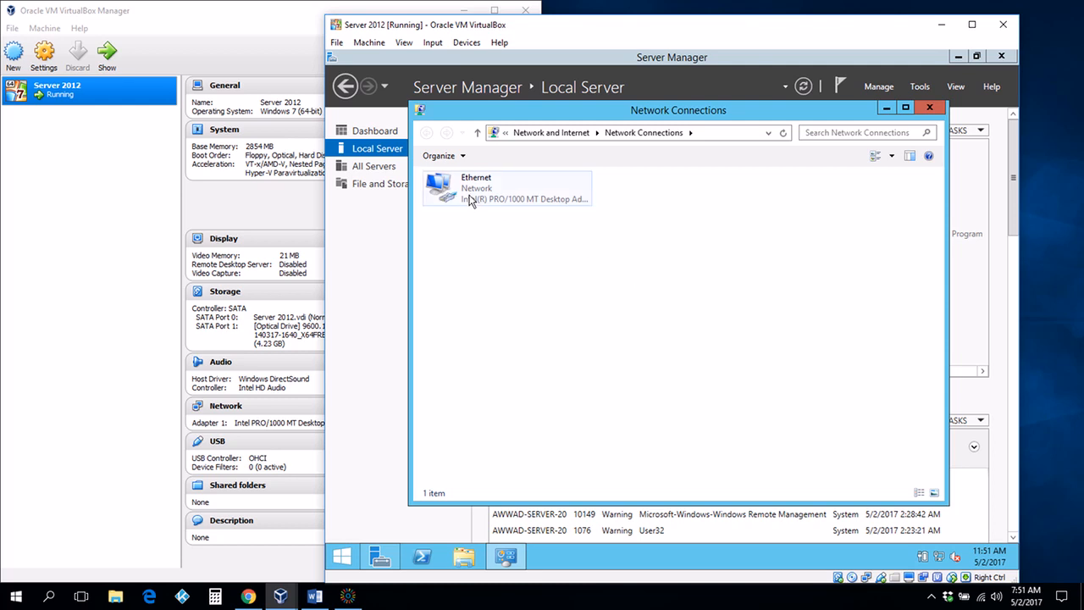
double_click(506, 187)
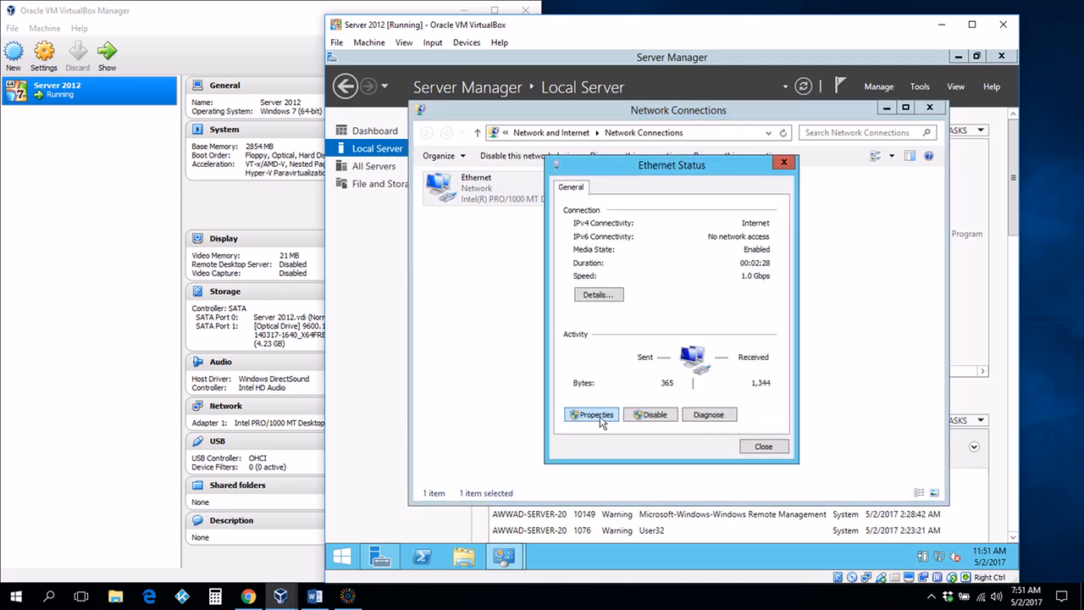
left_click(597, 415)
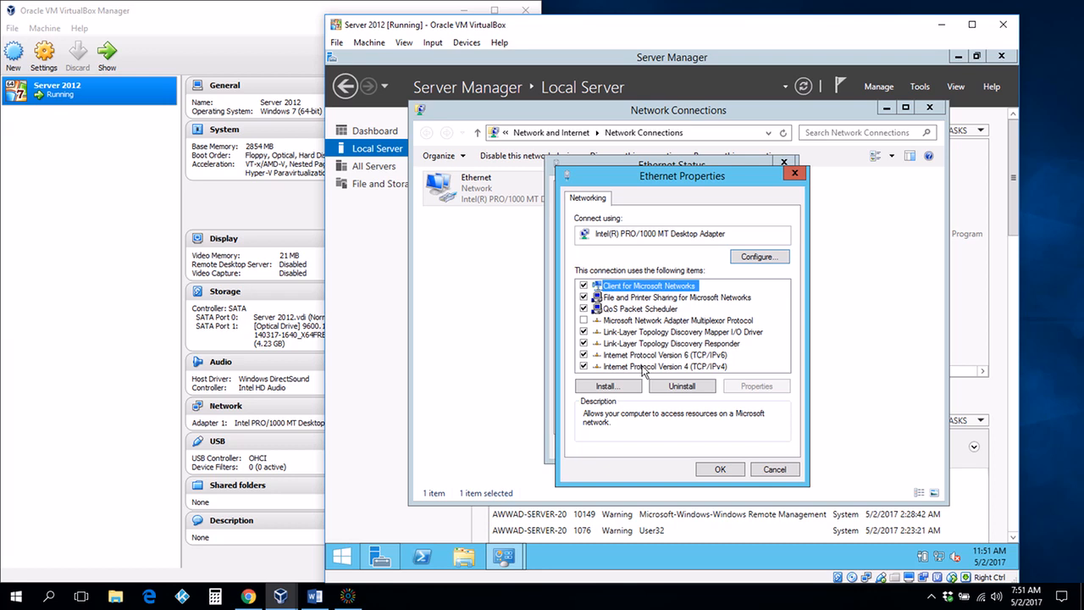
left_click(666, 365)
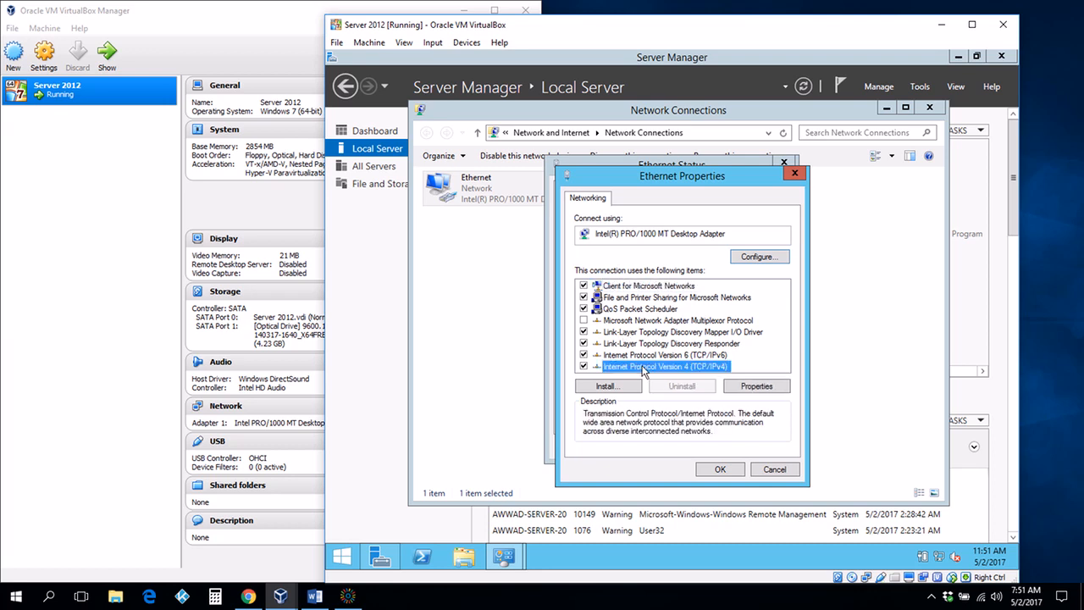
left_click(756, 385)
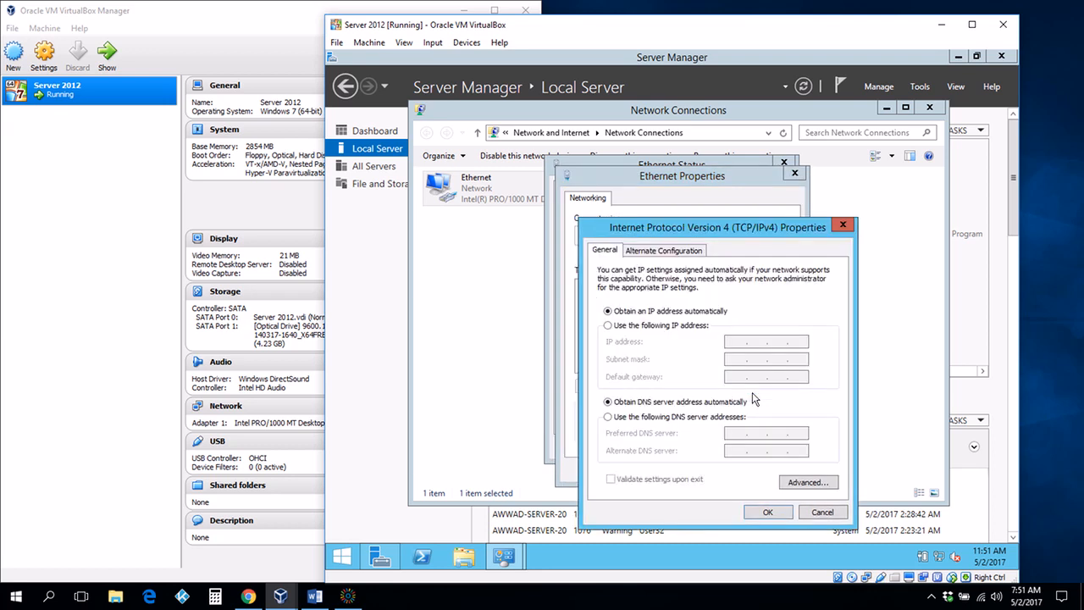
Step: Switch IPv4 to a fixed address and enter IP 192.168.10.100
left_click(608, 325)
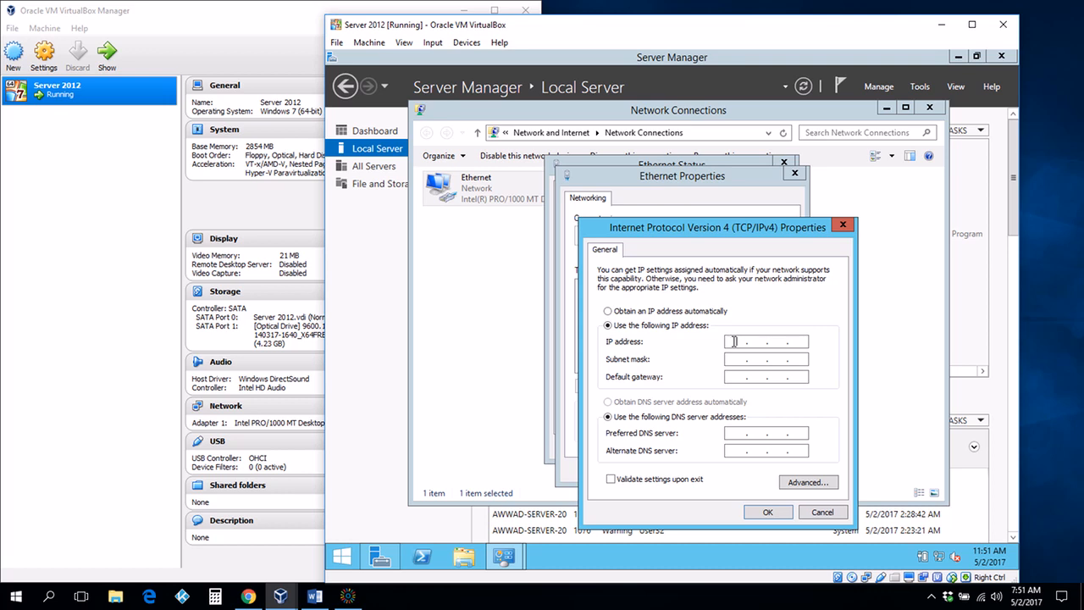
type("1")
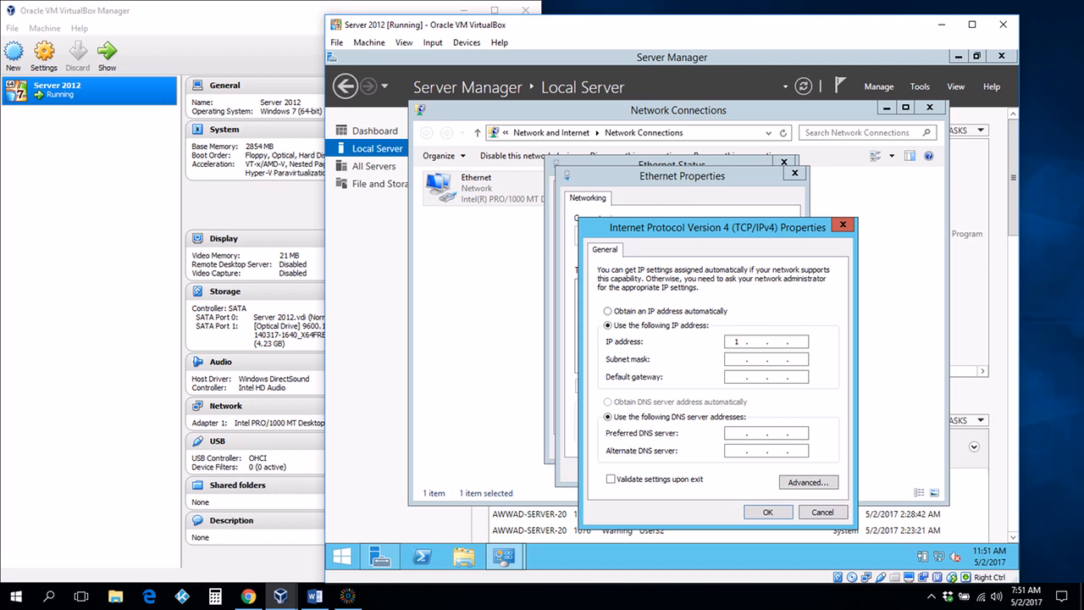
type("92")
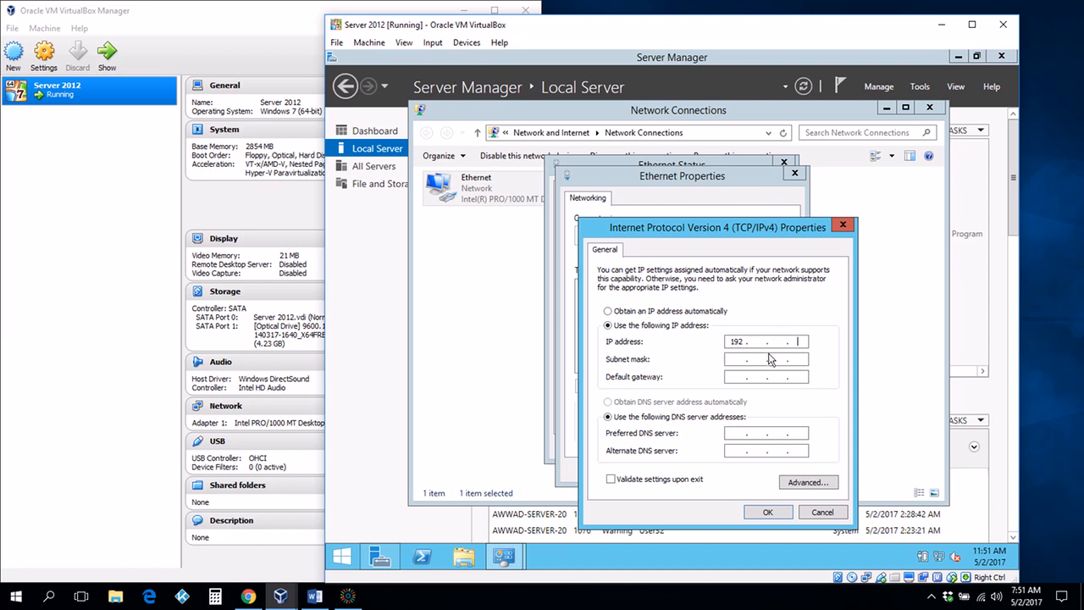
type("168")
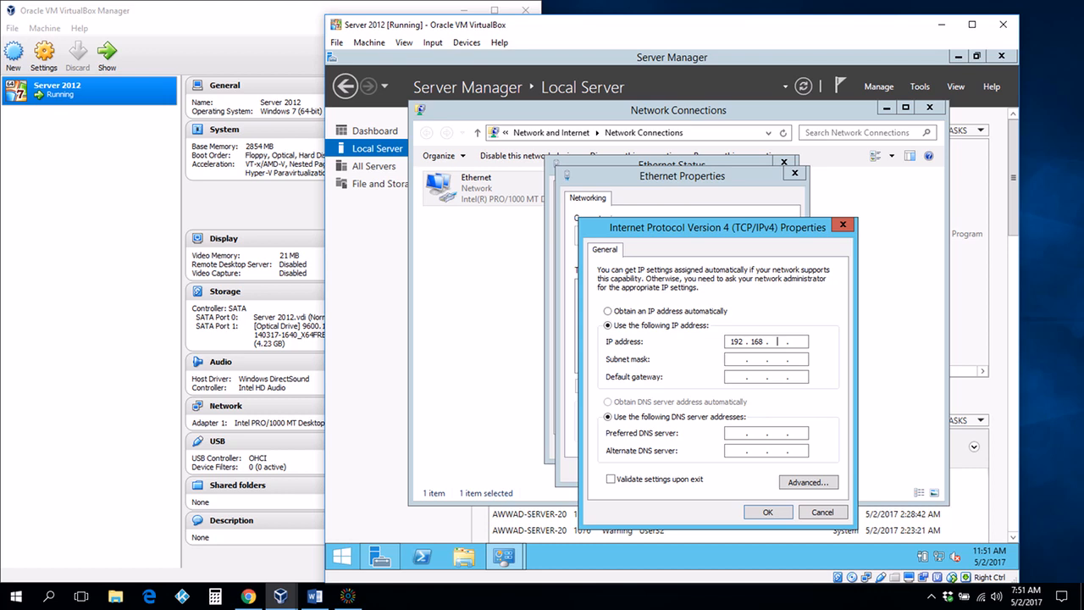
type("10")
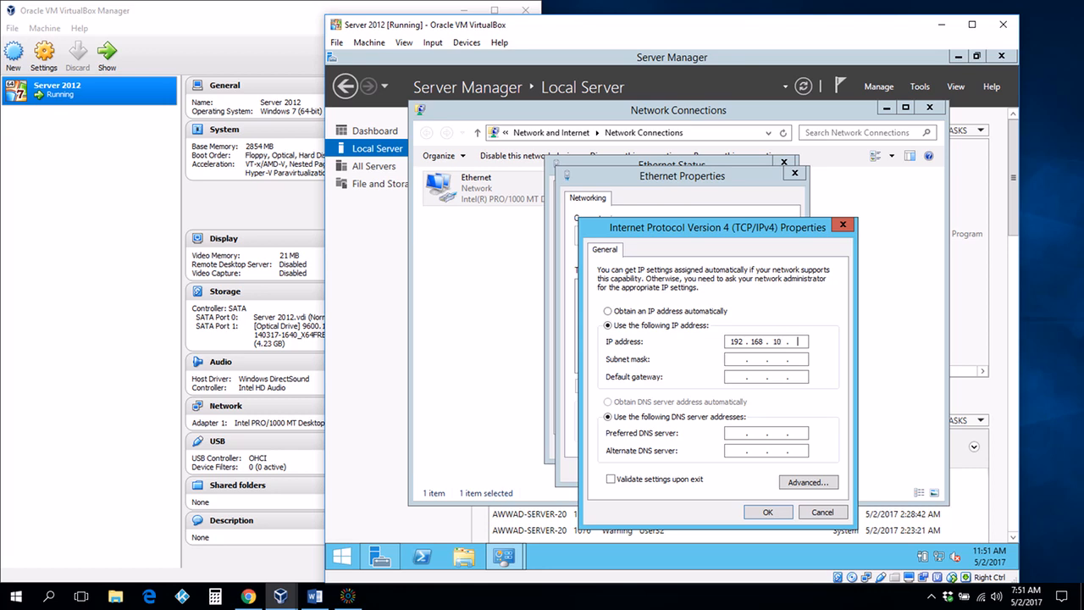
type("100")
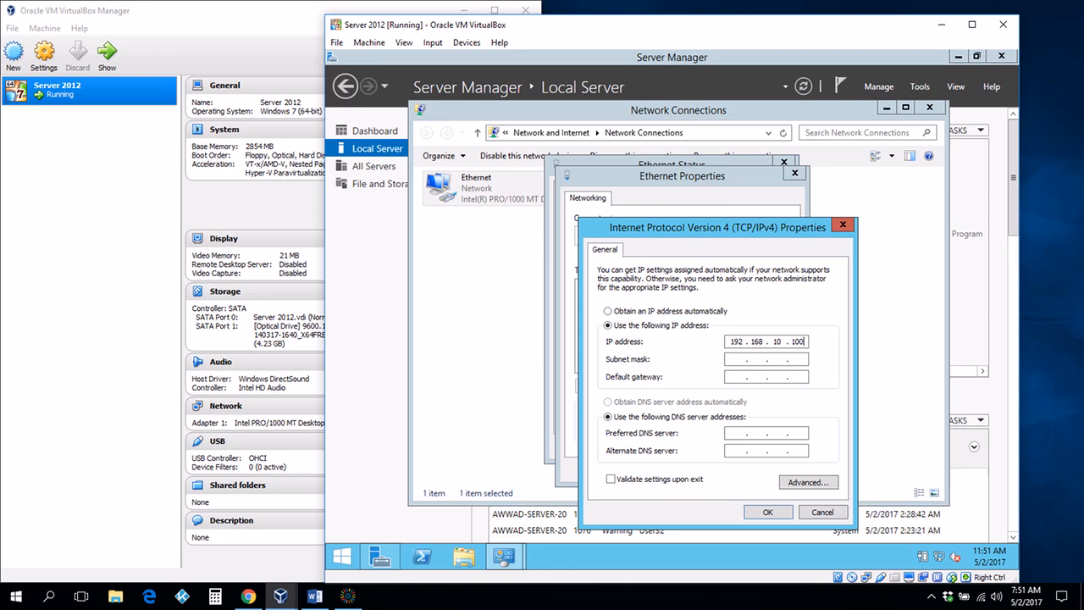
Step: Enter subnet mask 255.255.255.0, with gateway and preferred DNS 192.168.10.1
type("255.255.255.0")
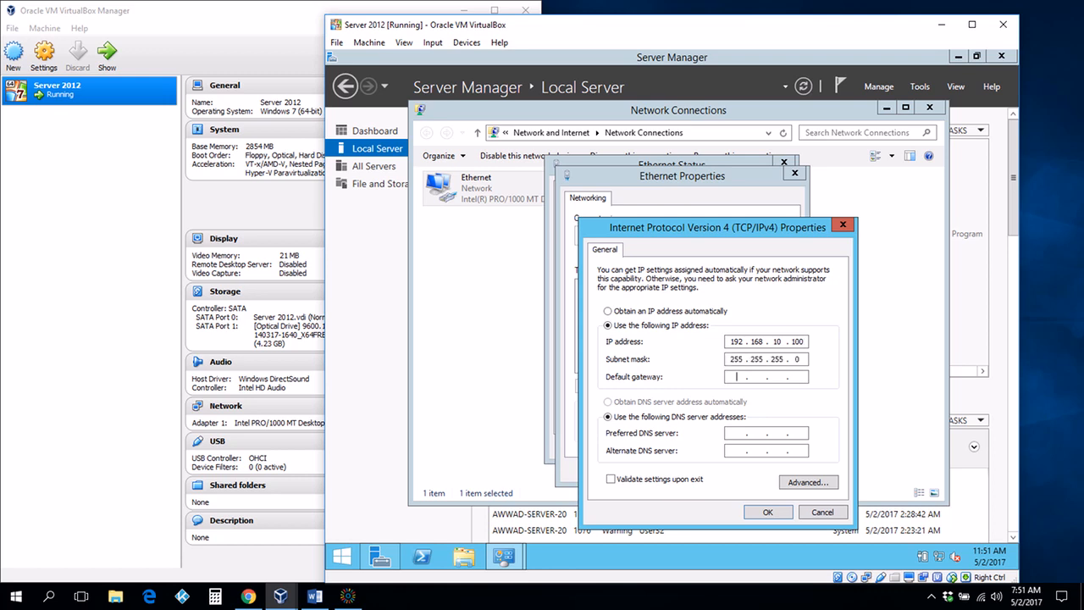
type("192")
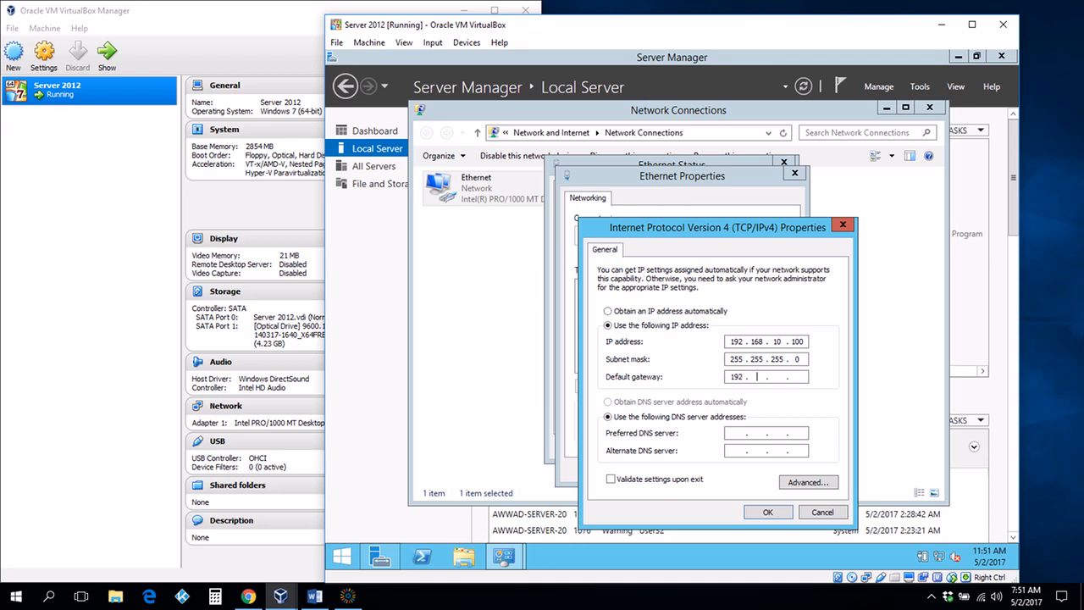
type("168")
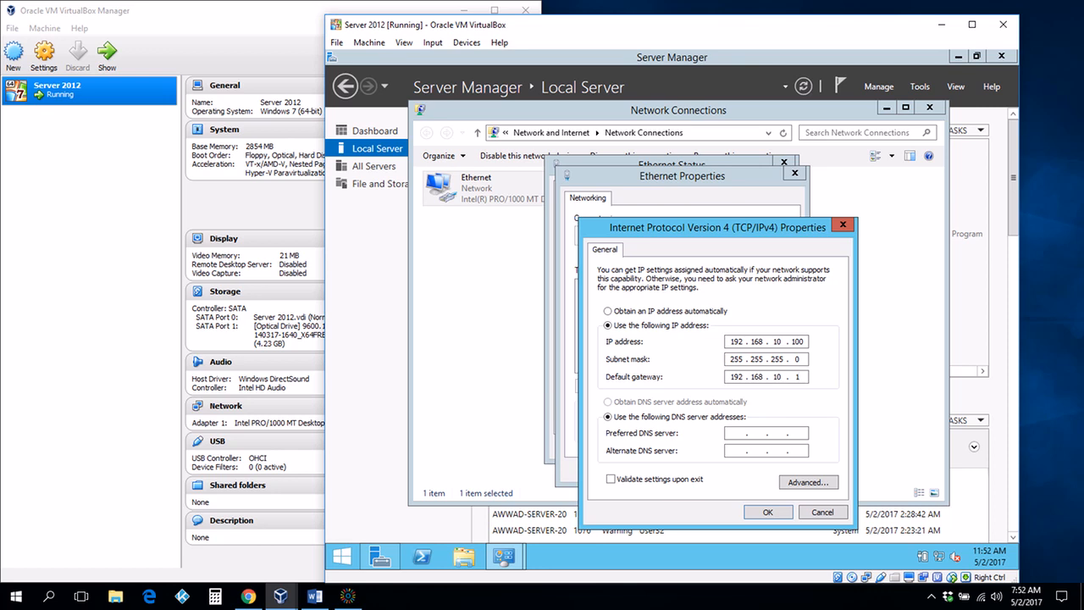
type("1")
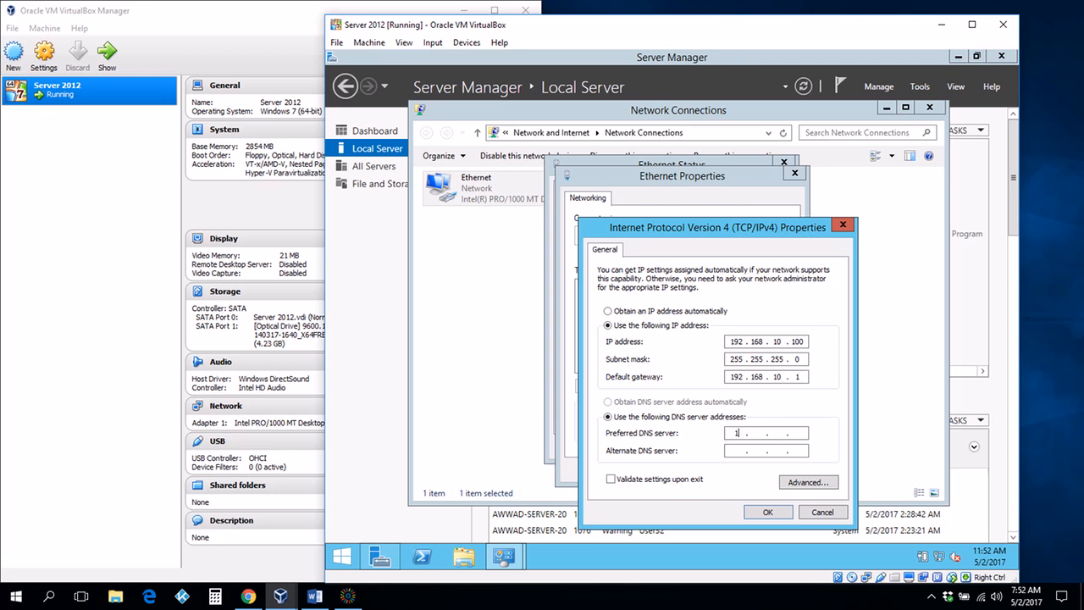
type("92.16")
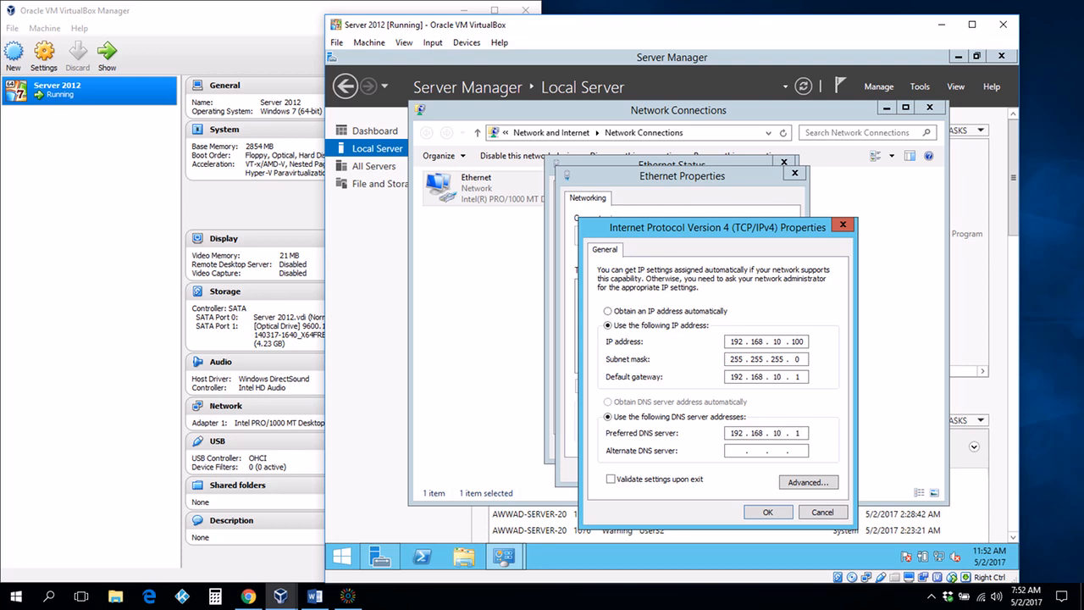
mouse_move(784, 545)
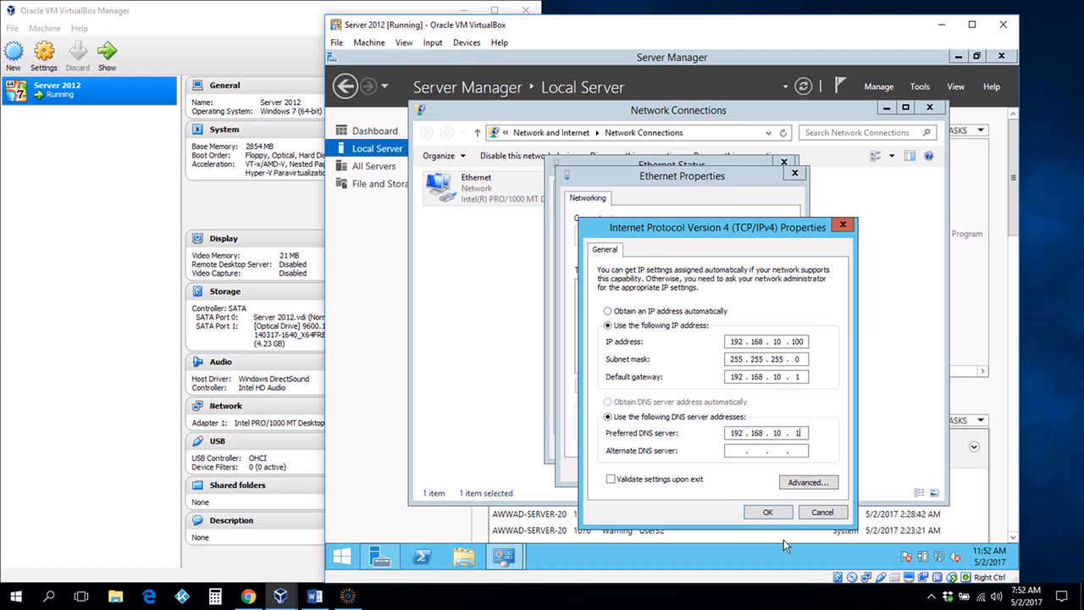
Step: Confirm the IPv4 settings and close the Ethernet Properties, Status and Network Connections windows
left_click(767, 512)
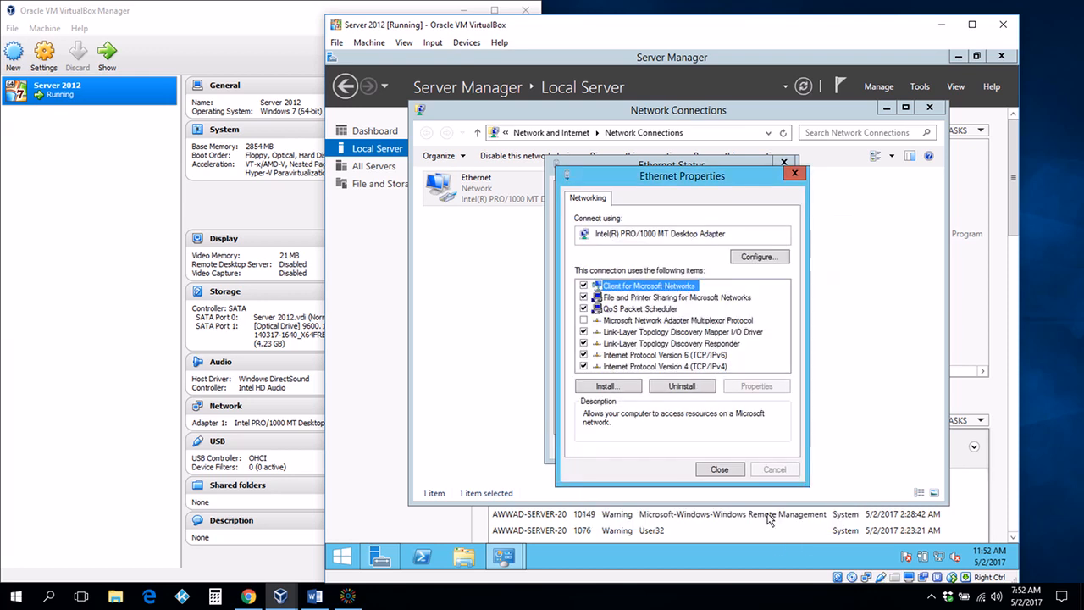
left_click(719, 469)
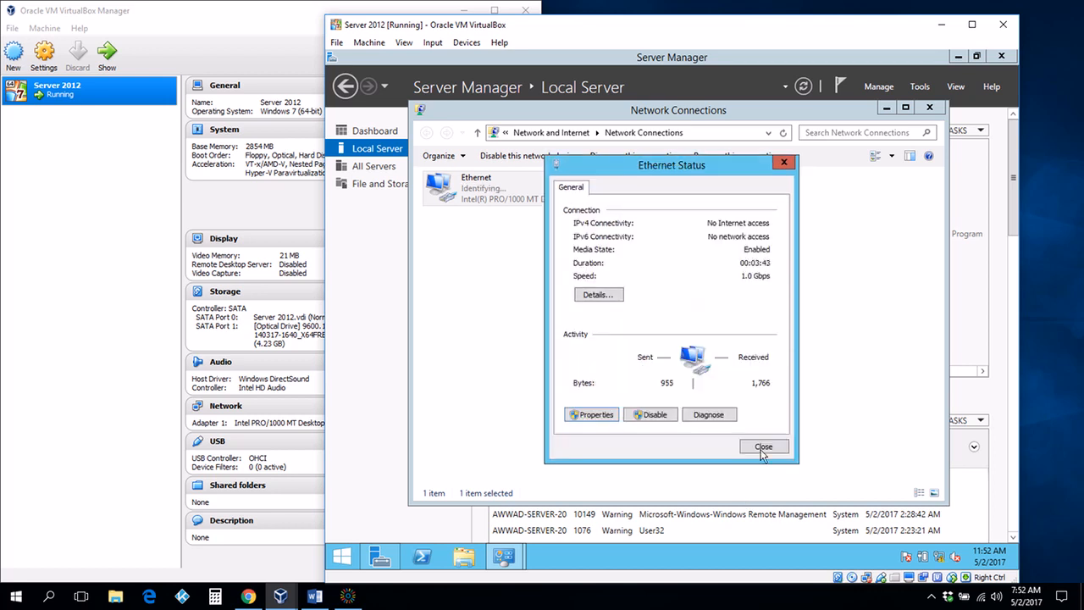
left_click(762, 447)
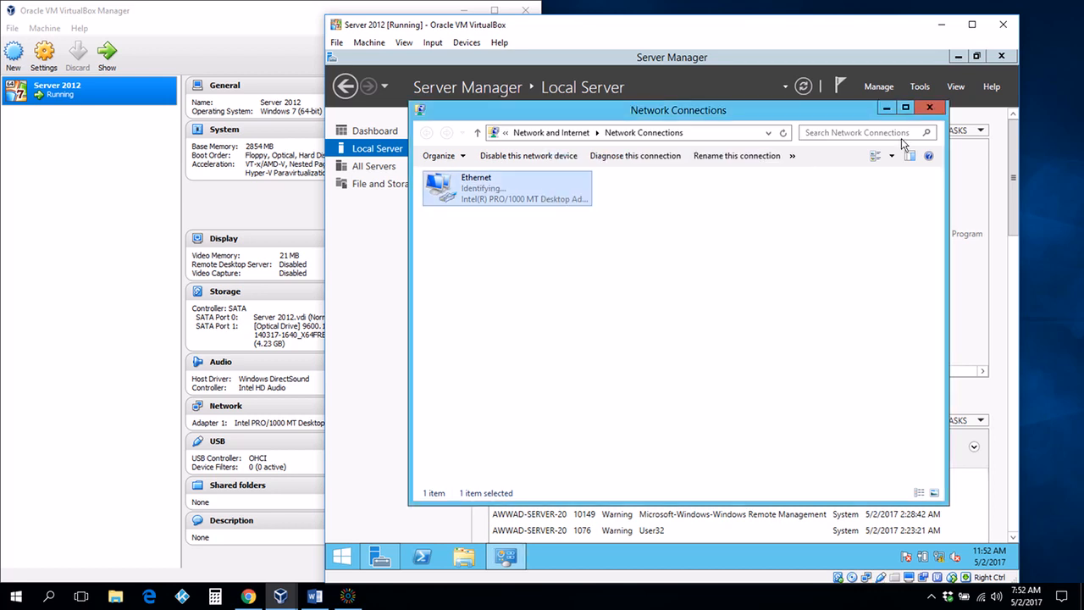
left_click(929, 107)
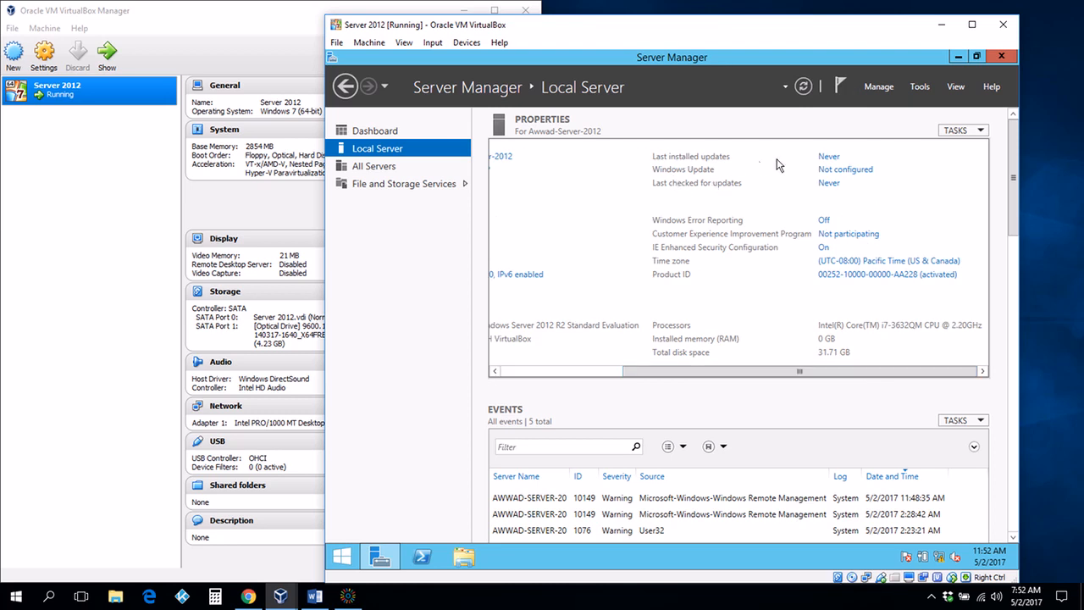
mouse_move(825, 162)
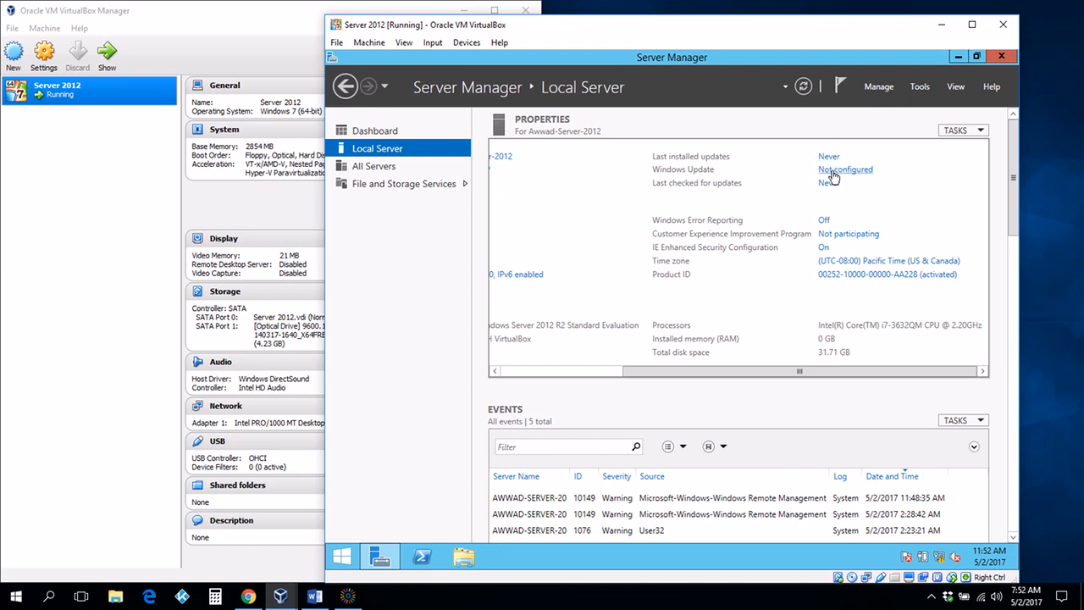
Step: Turn on automatic updates in Windows Update, then close its window
left_click(845, 169)
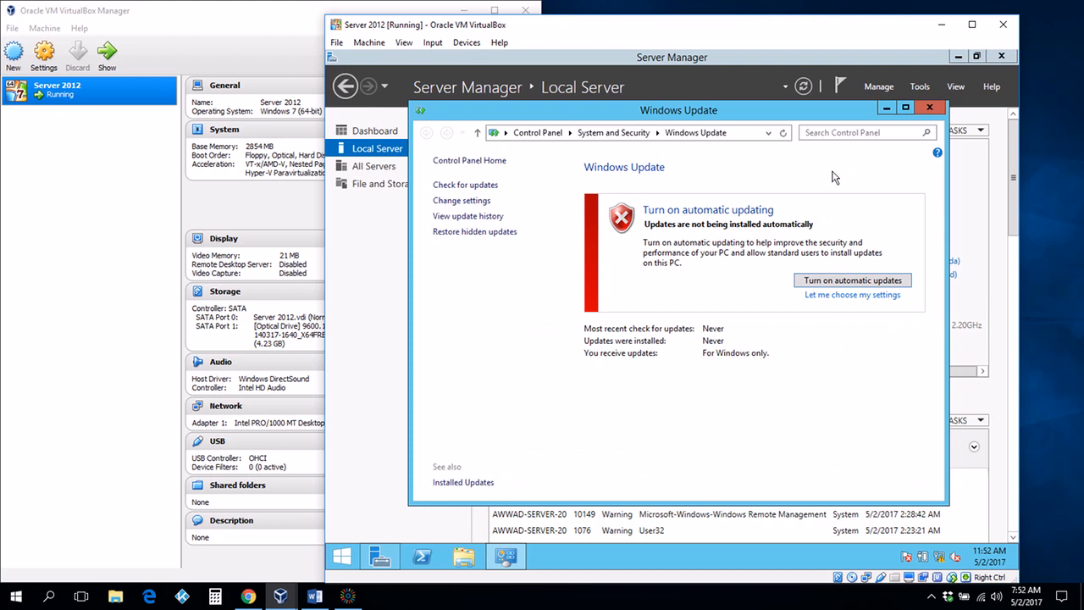
mouse_move(852, 280)
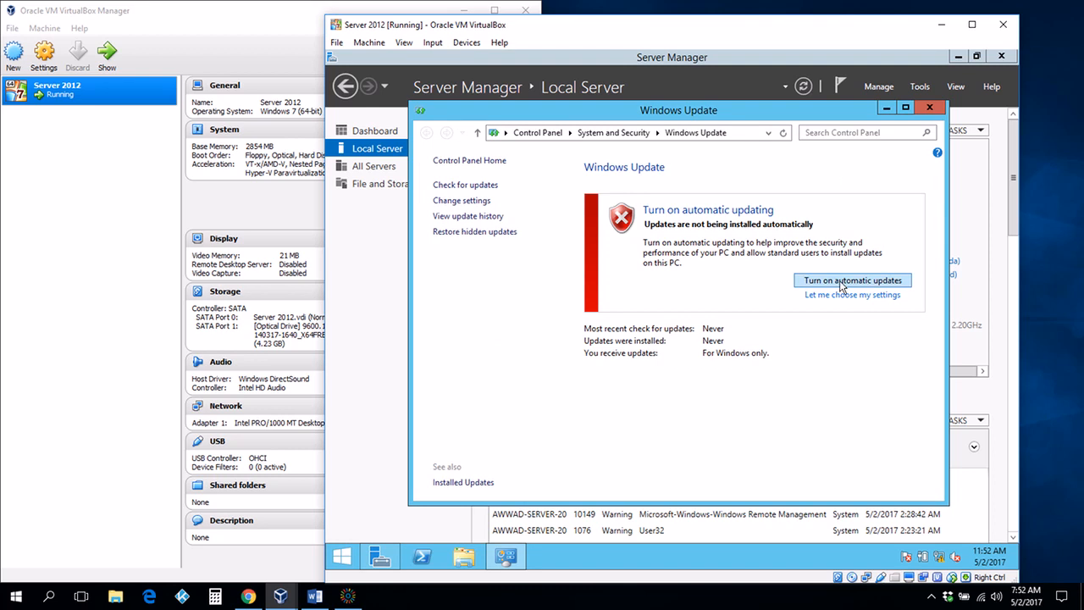
left_click(852, 280)
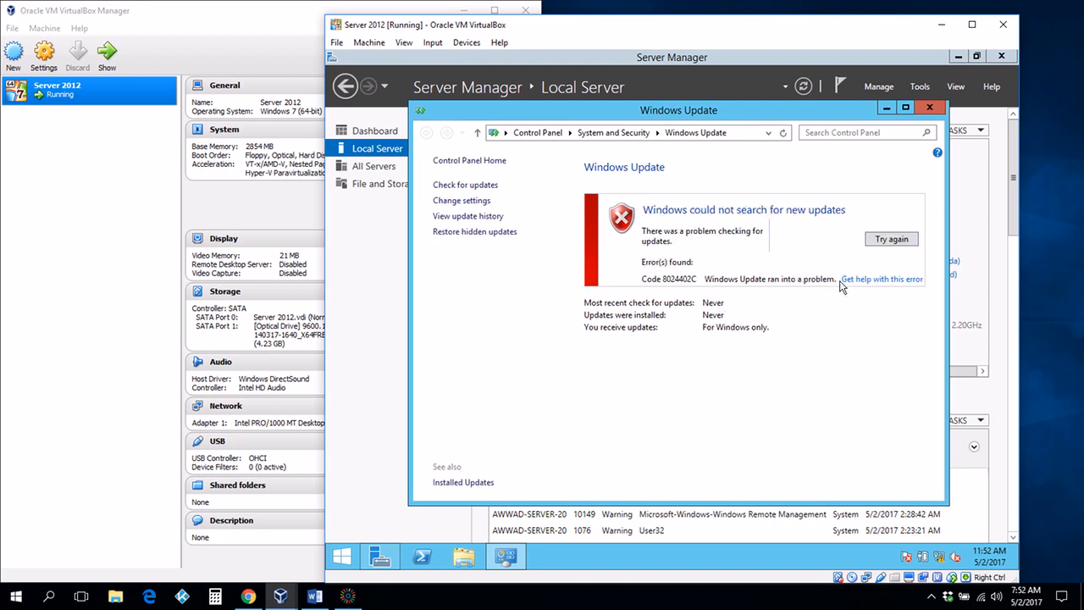
mouse_move(847, 286)
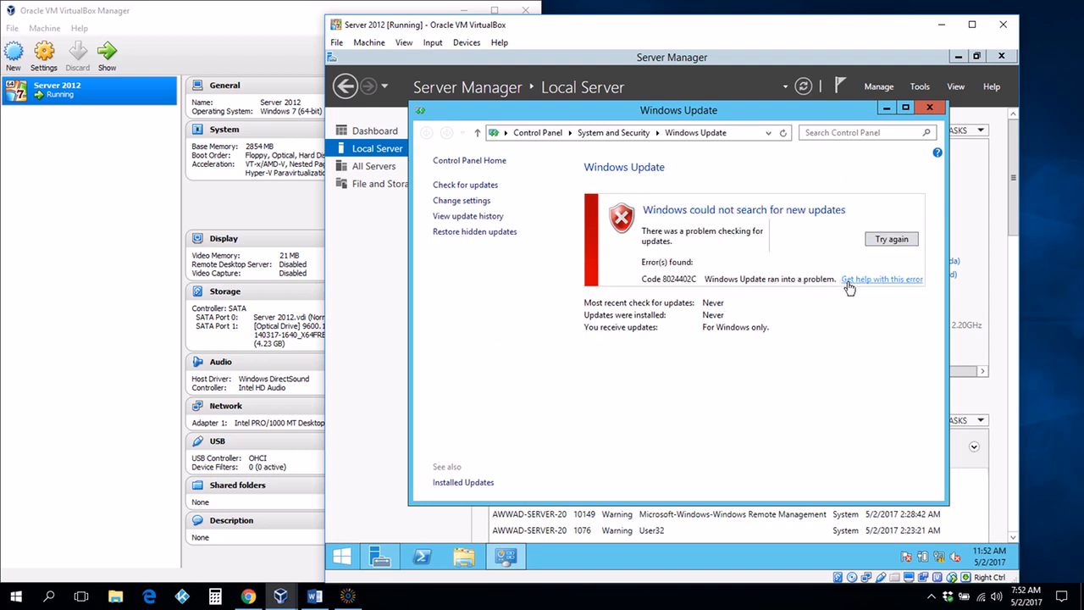
mouse_move(783, 229)
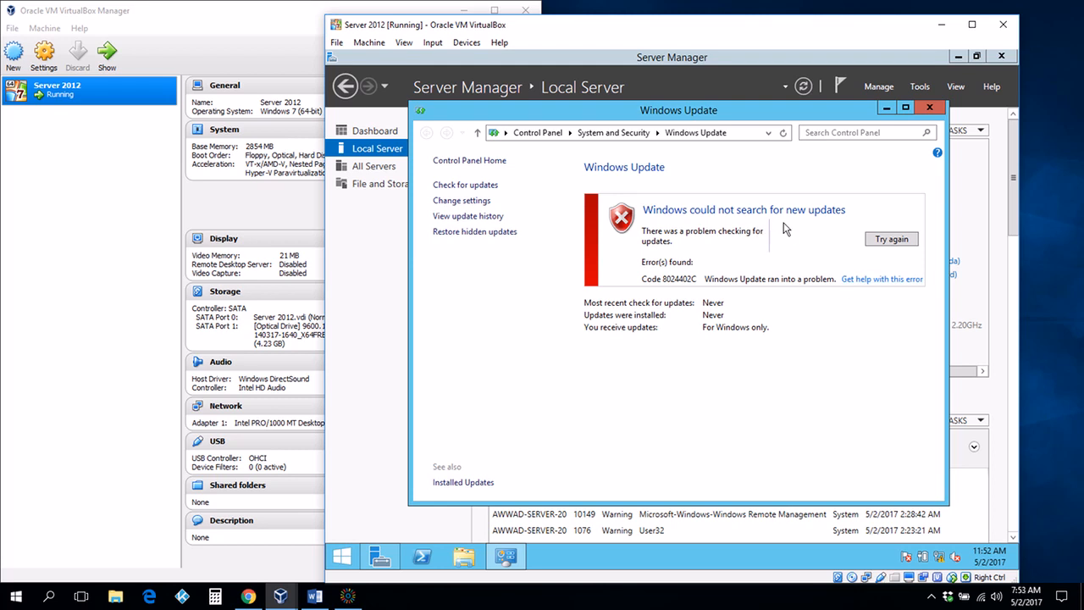
mouse_move(860, 284)
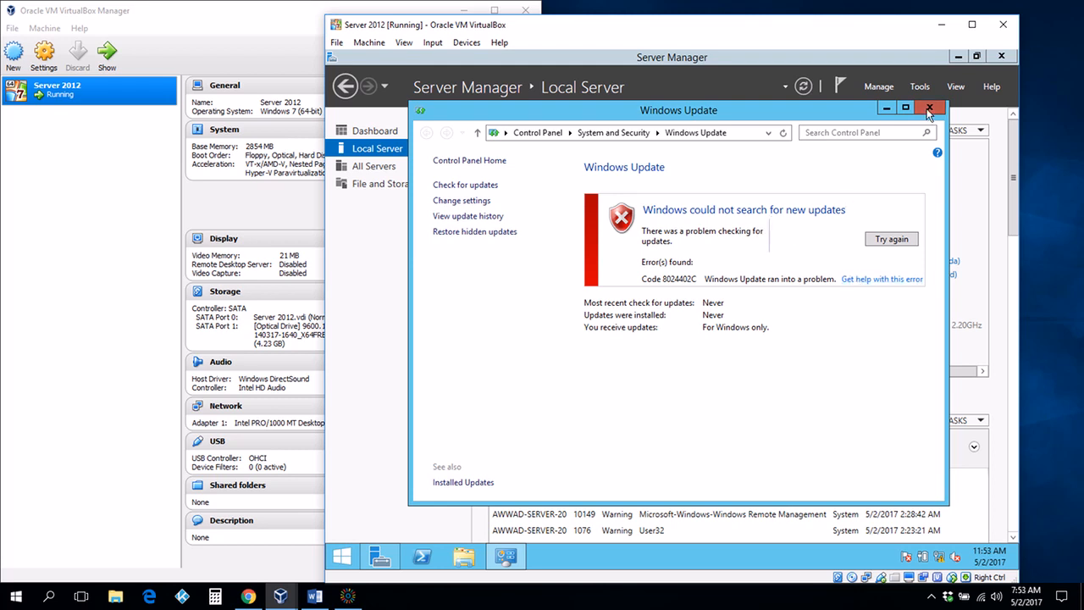
left_click(891, 239)
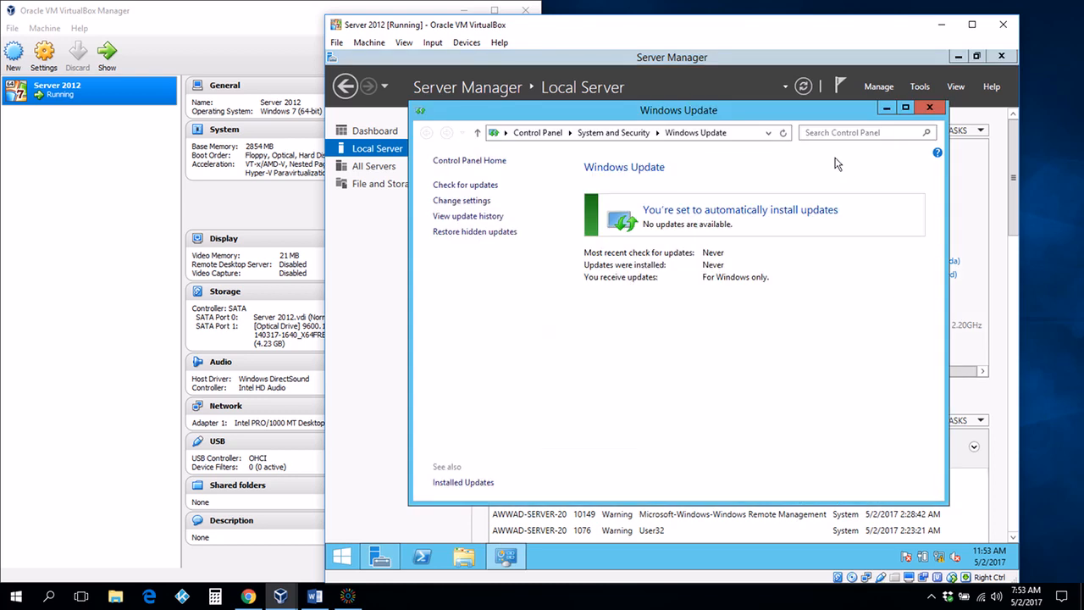
mouse_move(701, 221)
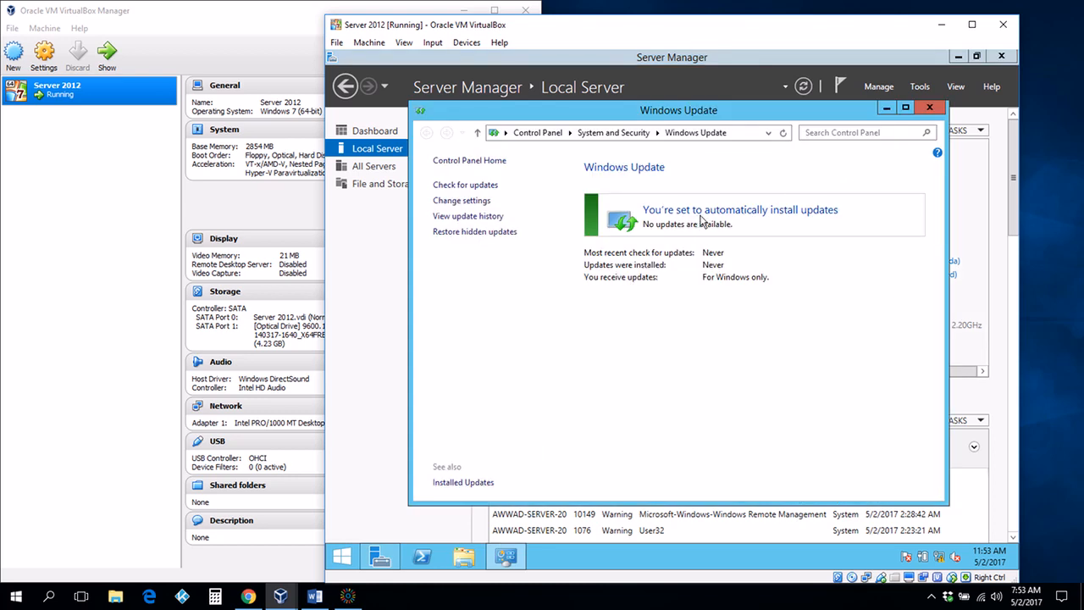
mouse_move(794, 219)
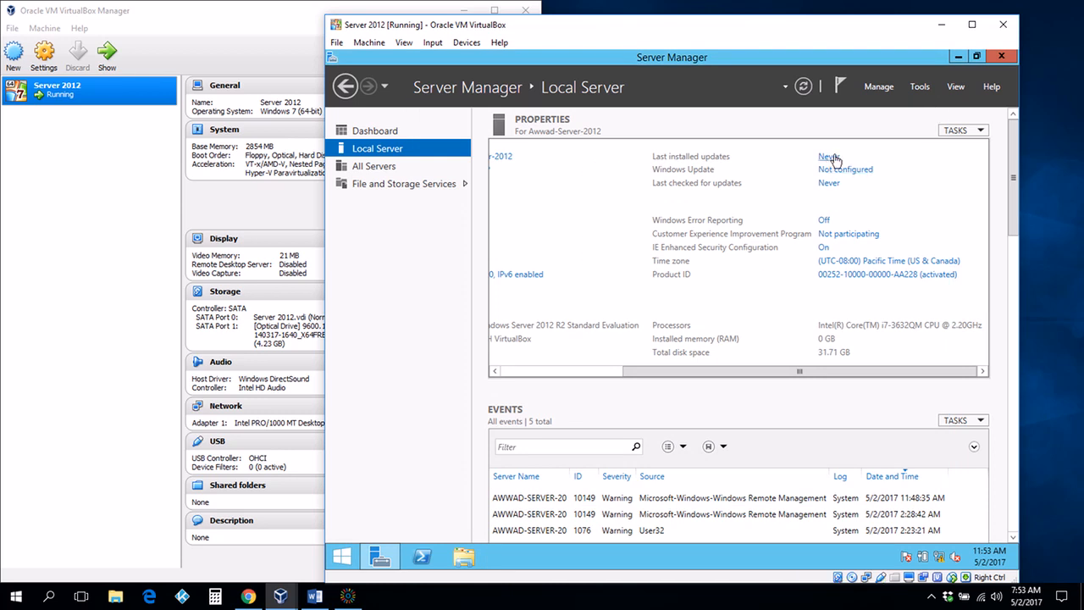
Step: Reopen Windows Update to verify the automatic setting, then return to server properties
left_click(828, 169)
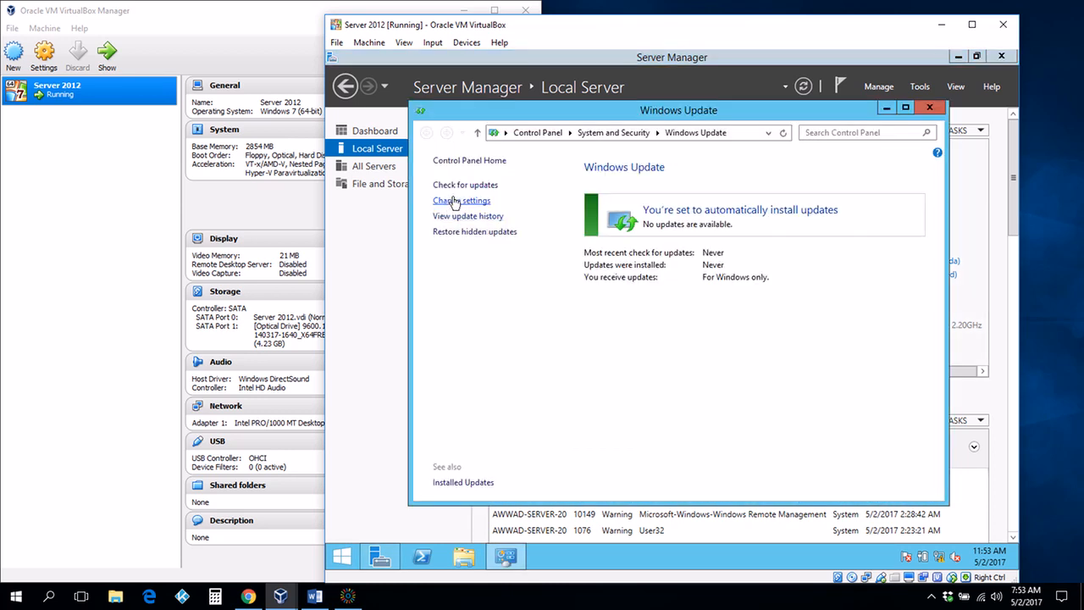
left_click(465, 184)
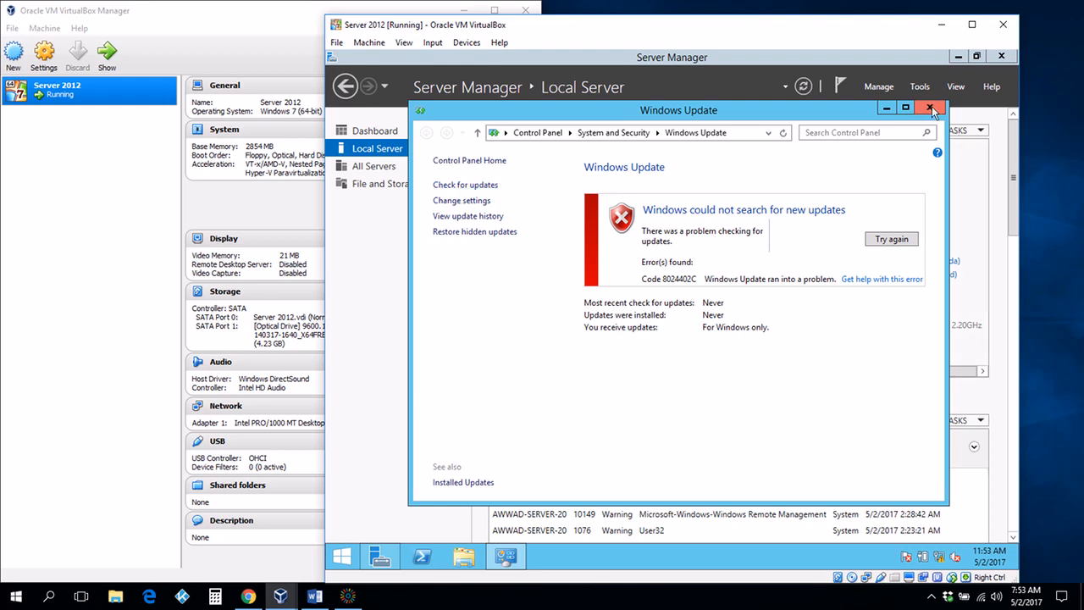
left_click(930, 108)
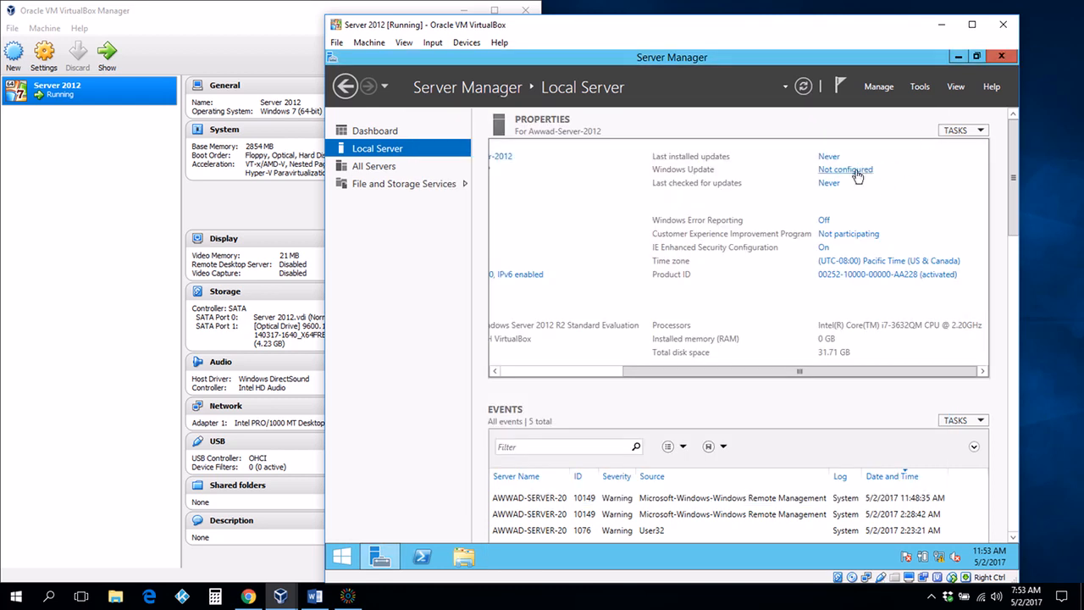
left_click(845, 169)
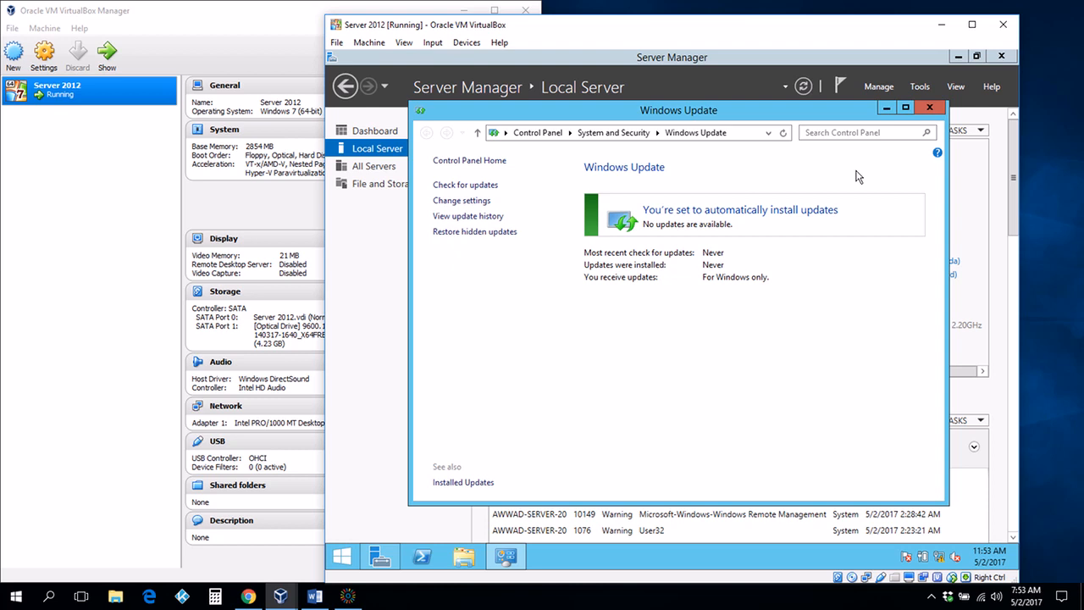
mouse_move(945, 127)
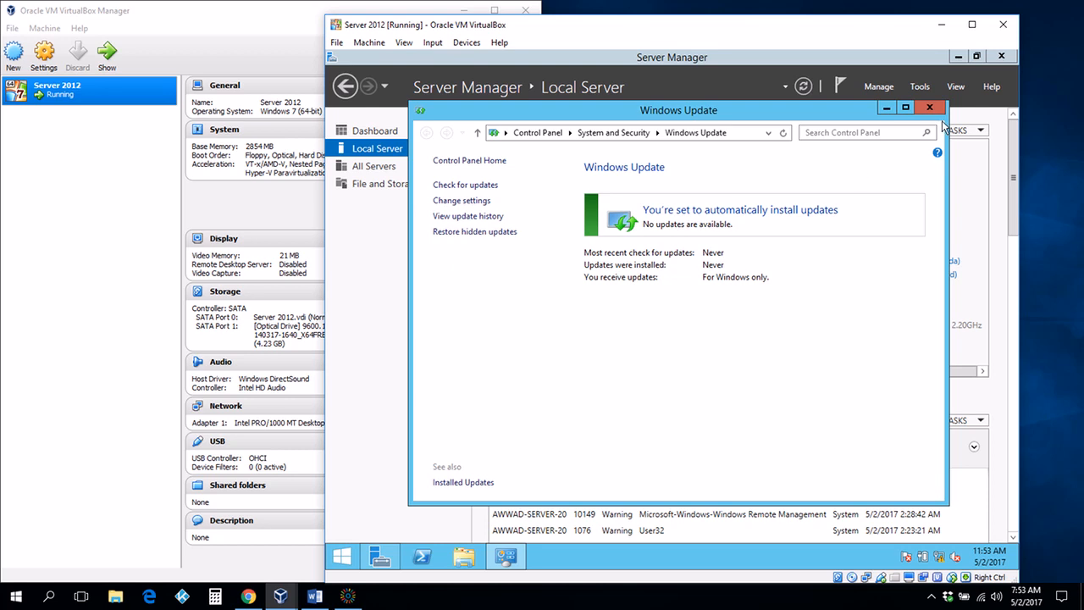
left_click(929, 107)
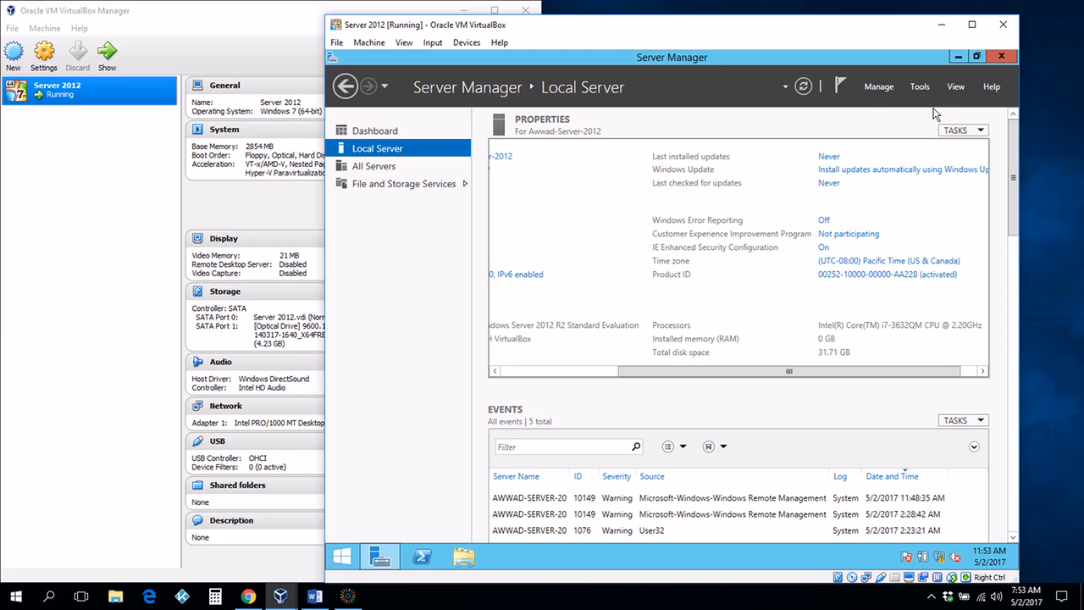
mouse_move(820, 227)
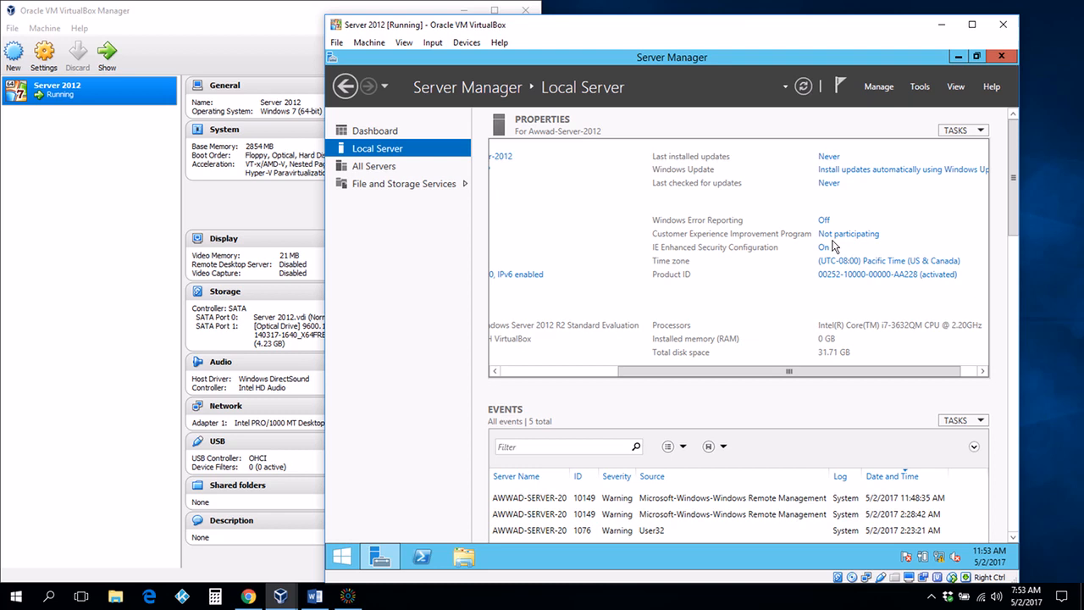
mouse_move(844, 247)
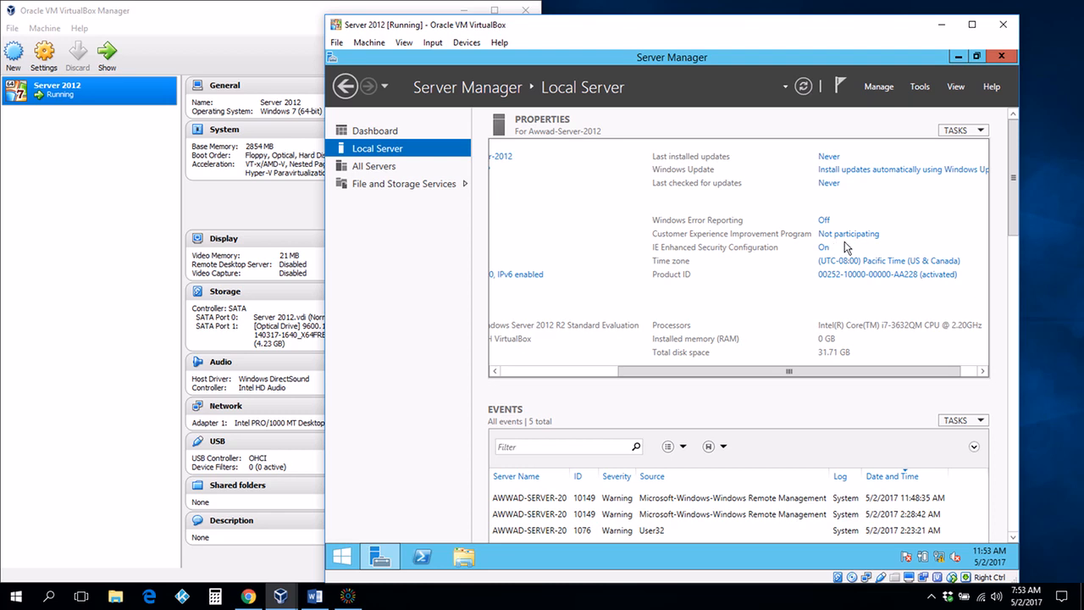
mouse_move(806, 261)
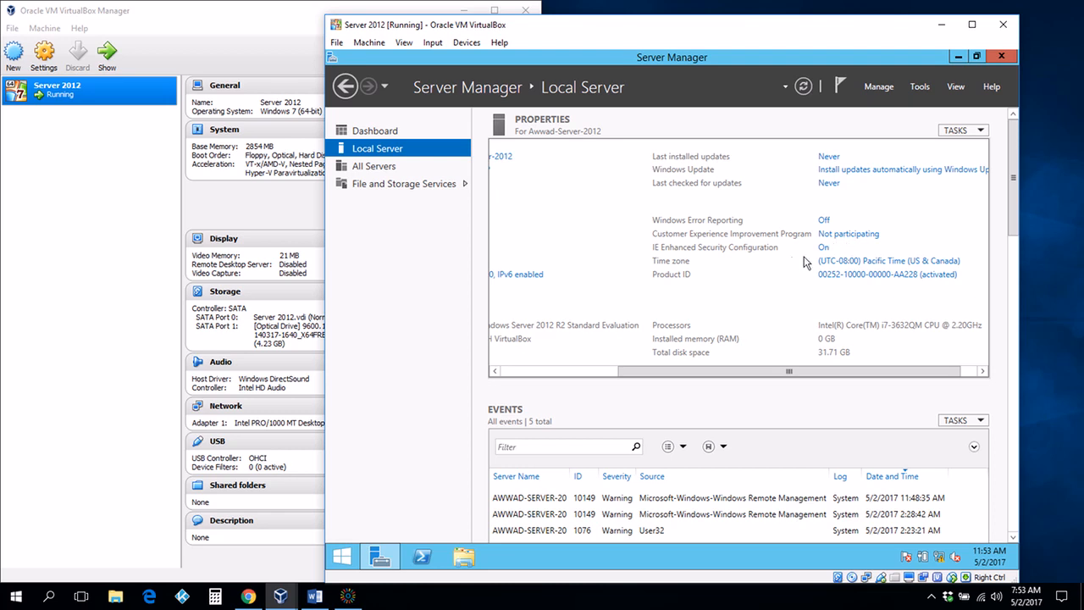
mouse_move(774, 265)
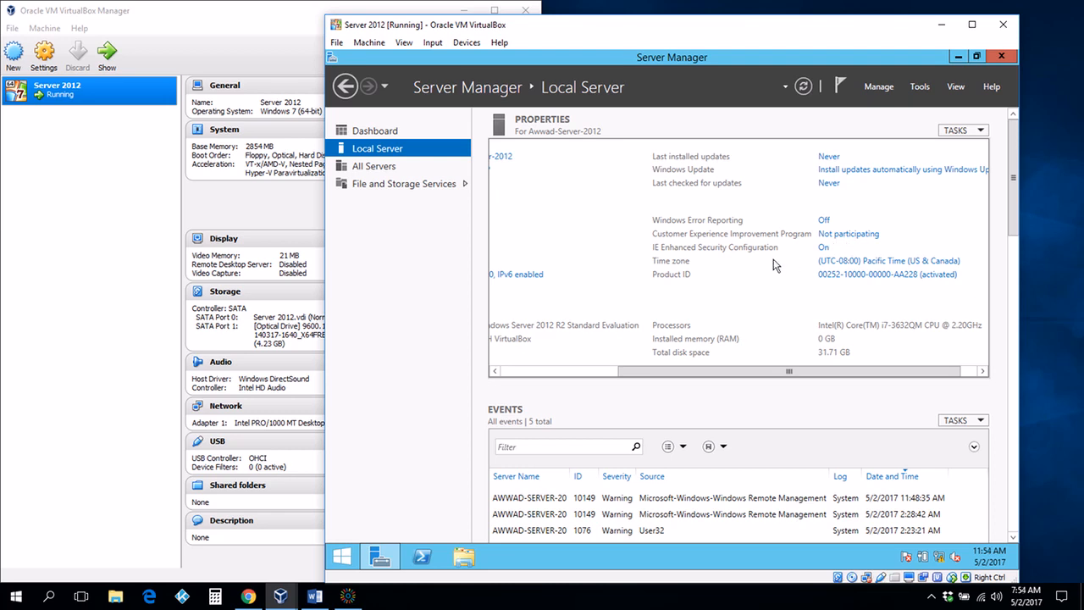
mouse_move(818, 257)
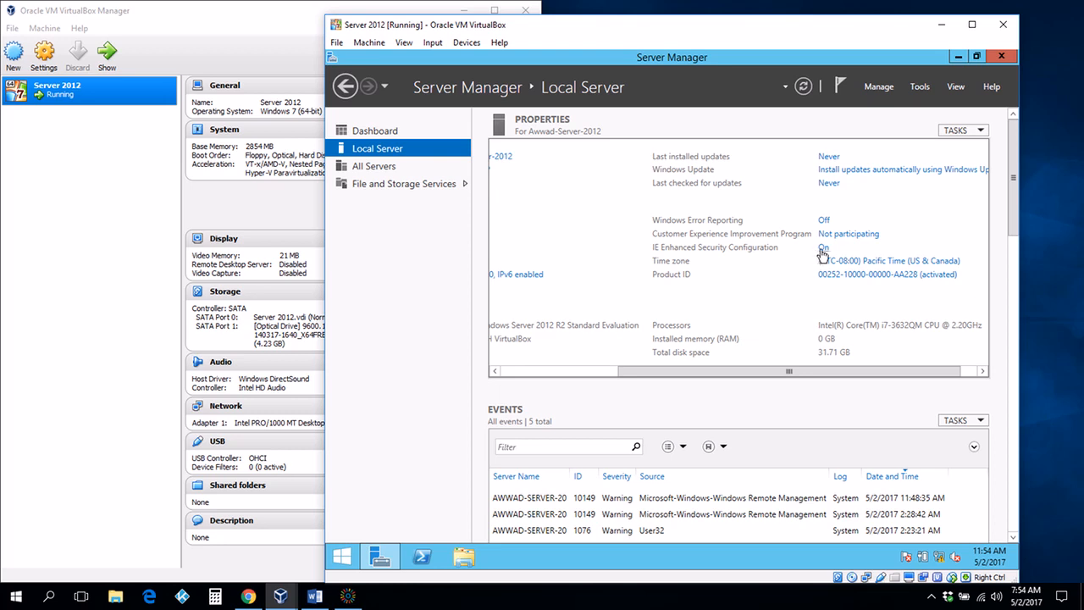
Step: Set IE Enhanced Security Configuration to Off for Administrators and Users and confirm
left_click(822, 247)
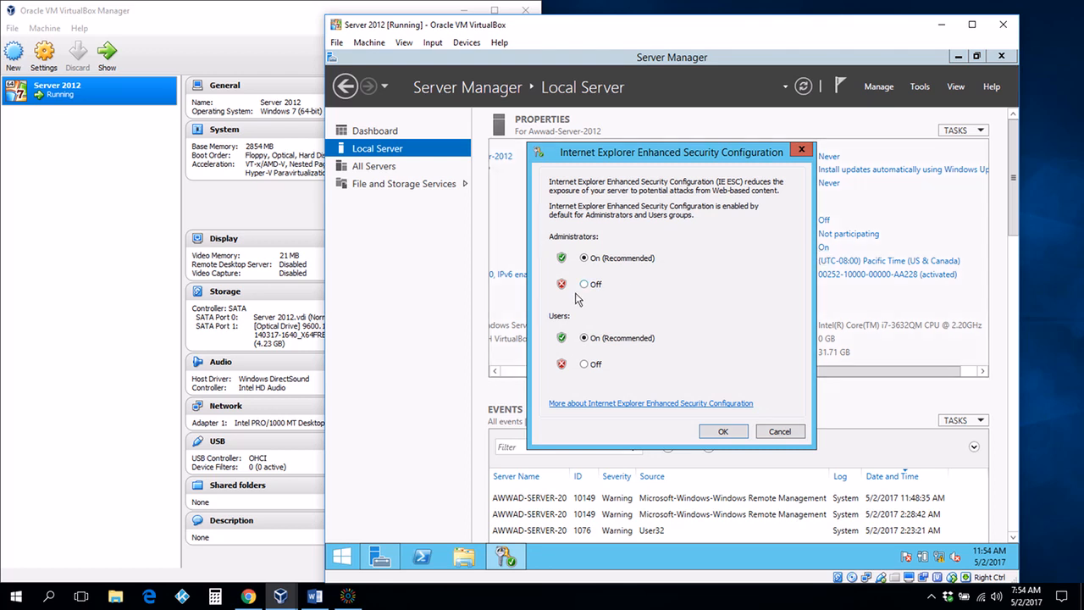
left_click(583, 283)
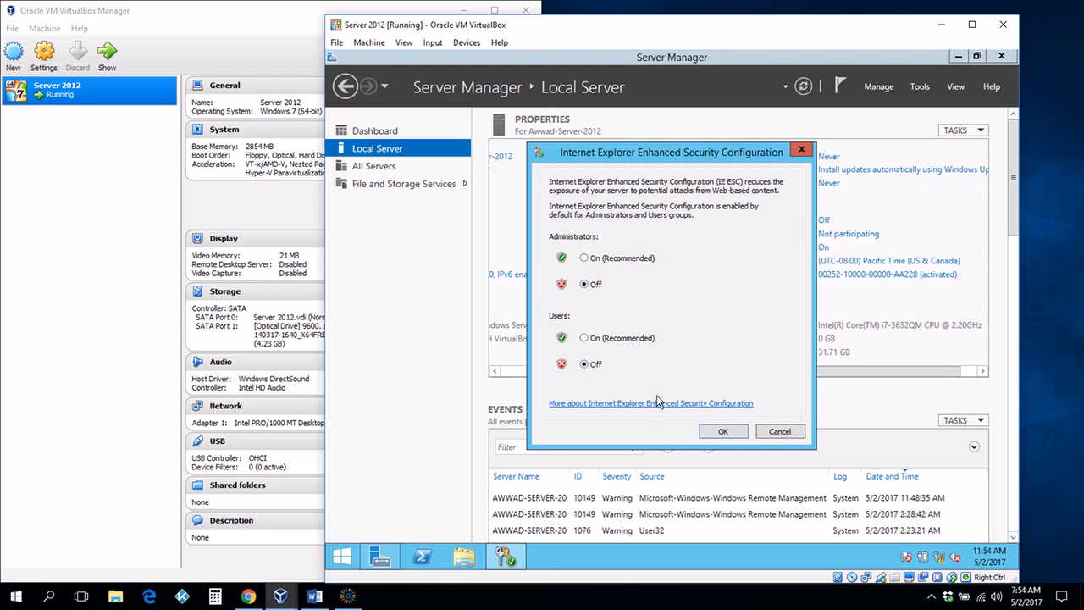
left_click(723, 431)
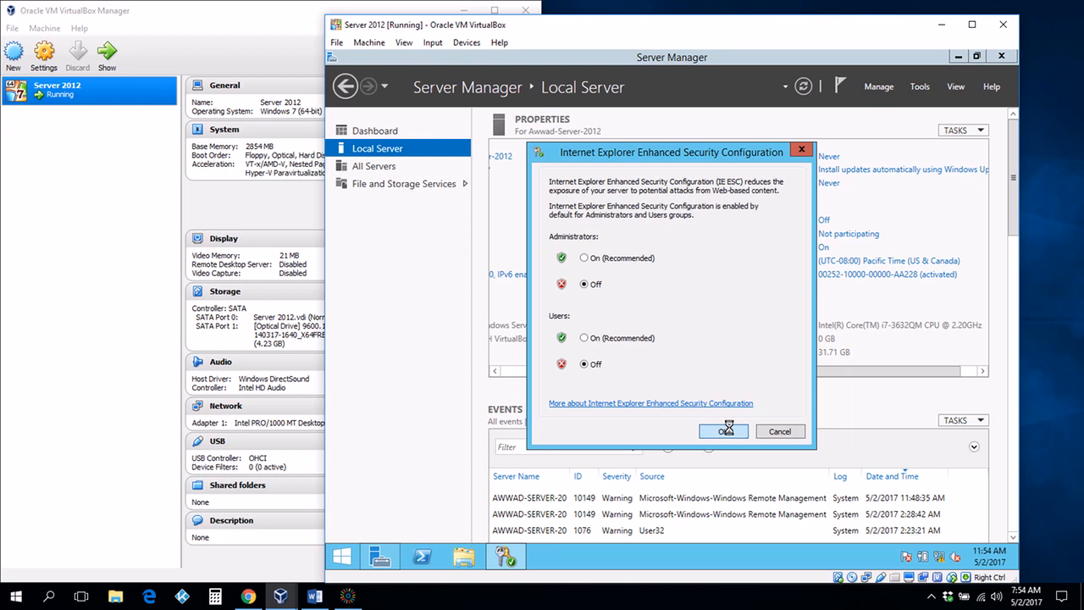
left_click(719, 431)
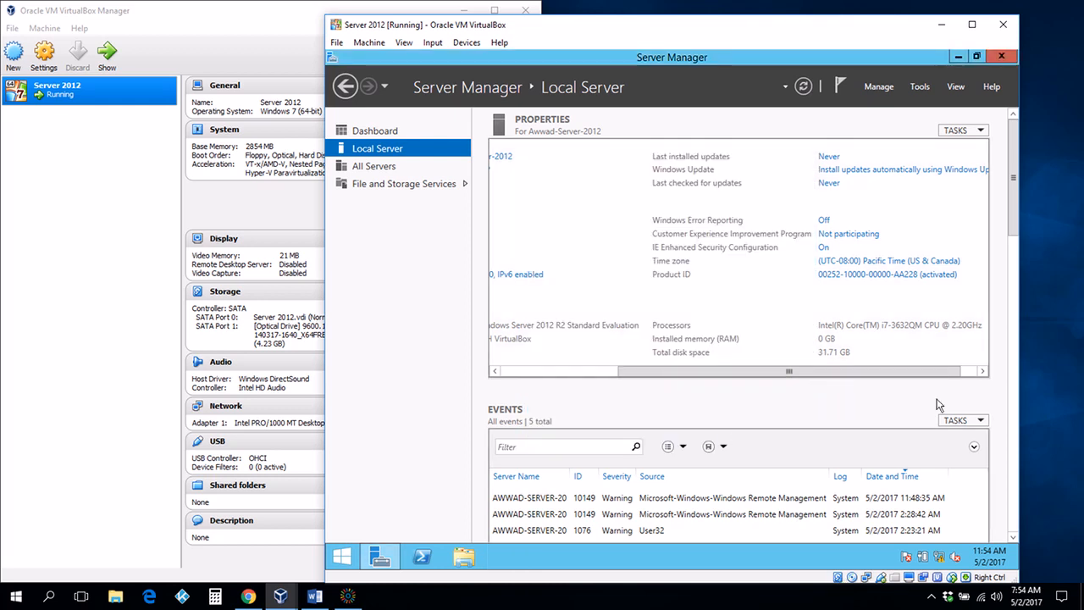
left_click(982, 370)
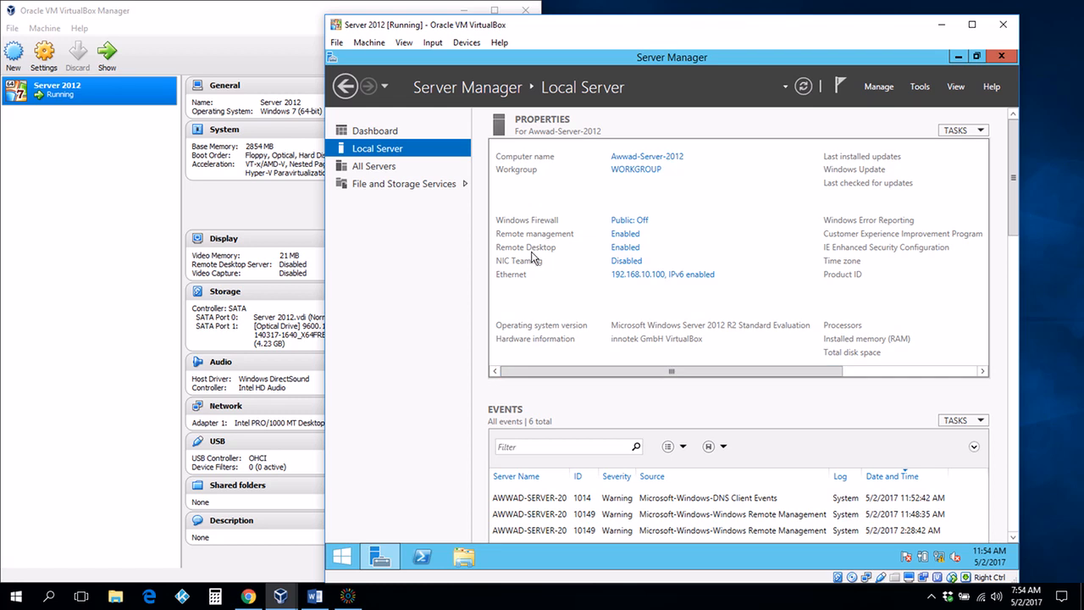
mouse_move(567, 231)
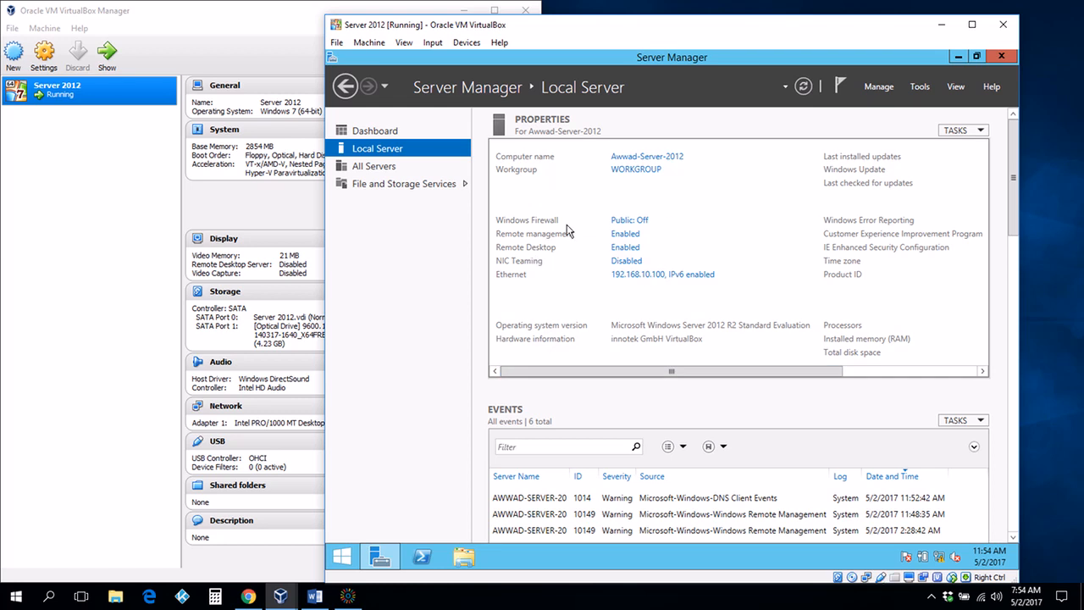
mouse_move(656, 229)
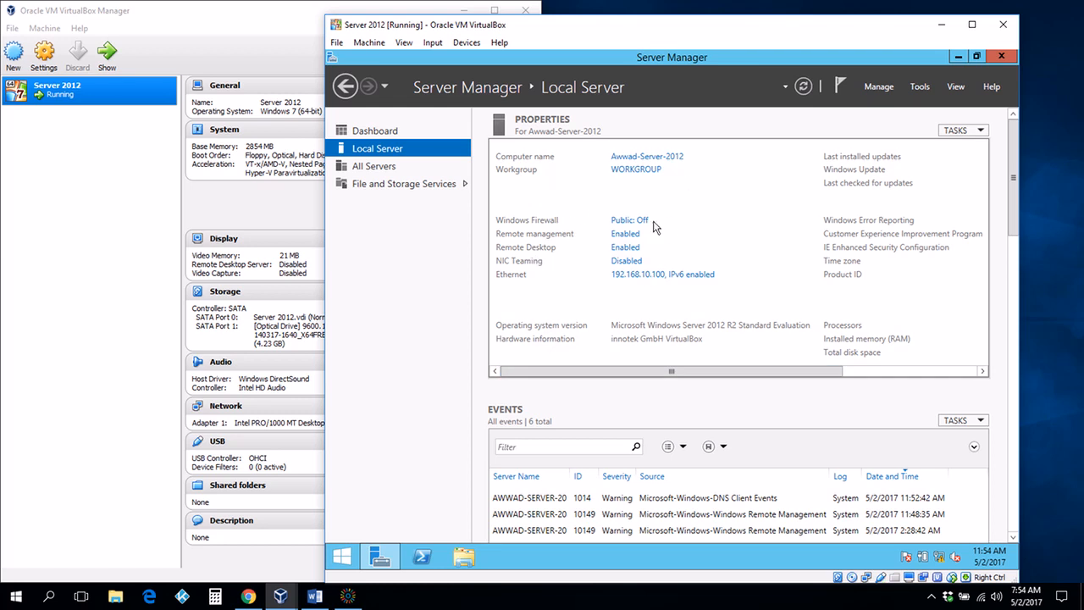
mouse_move(567, 174)
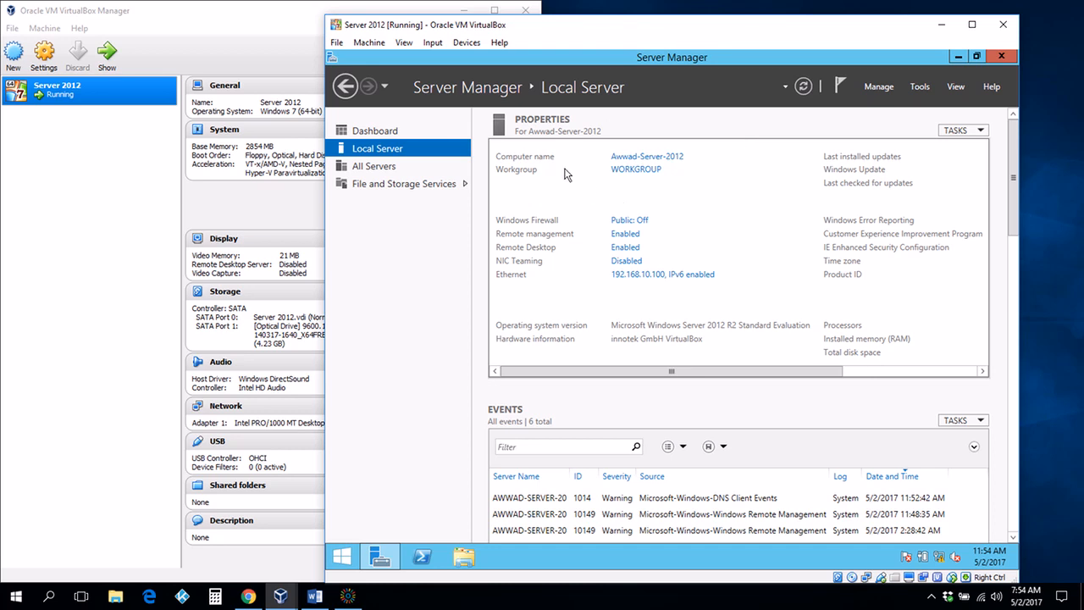
mouse_move(607, 221)
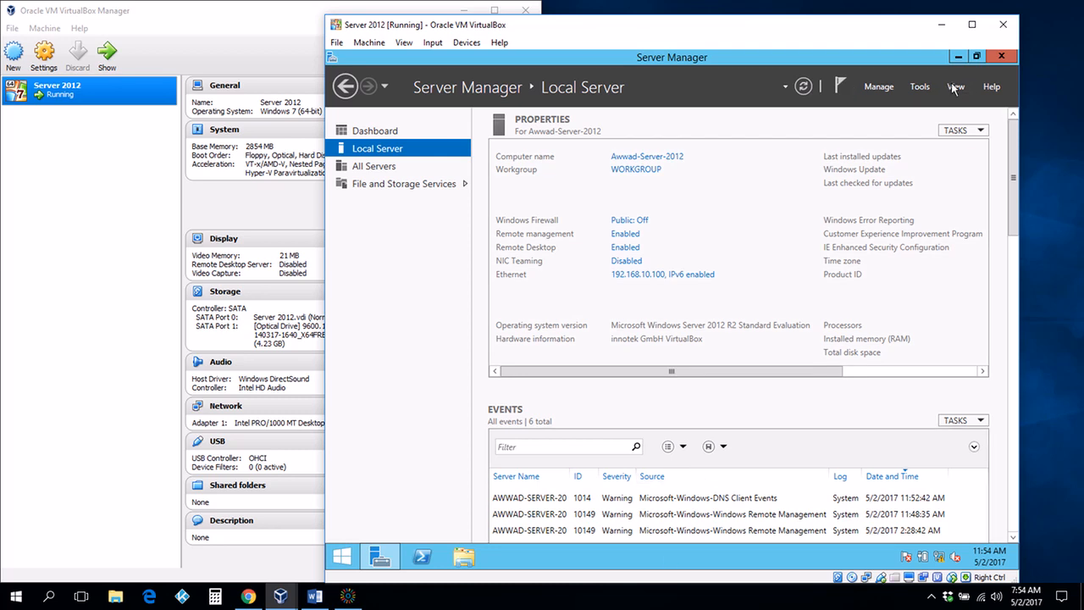
left_click(955, 87)
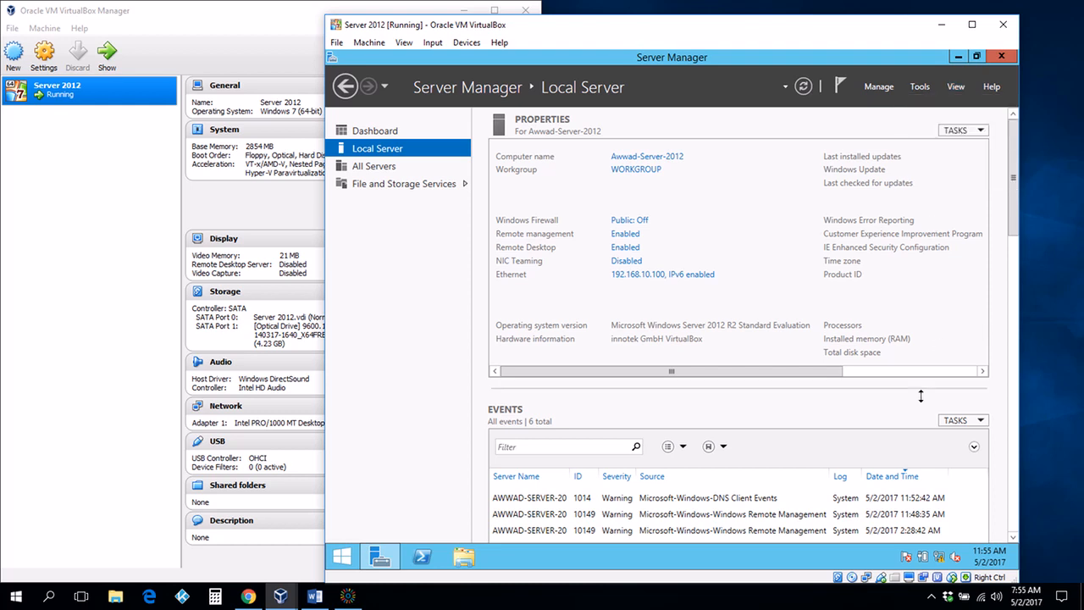
scroll("down", 3)
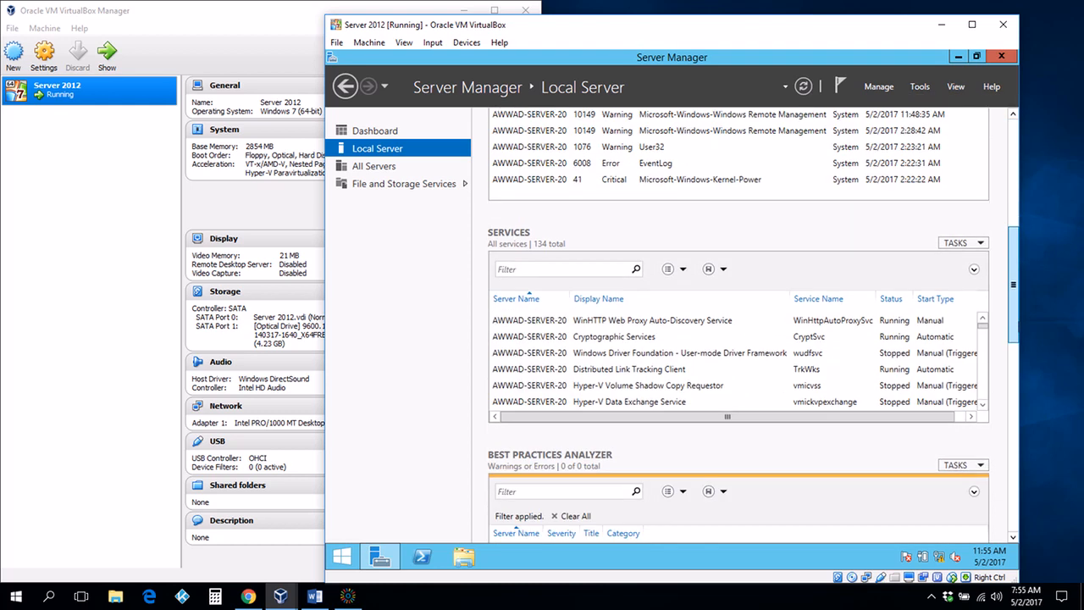
scroll("up", 3)
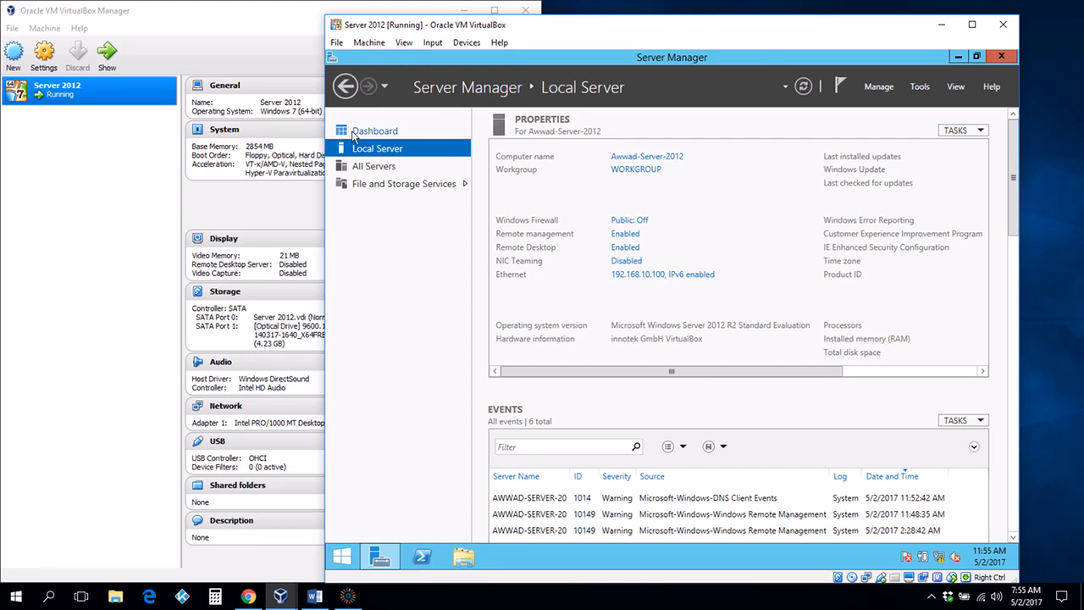
left_click(374, 131)
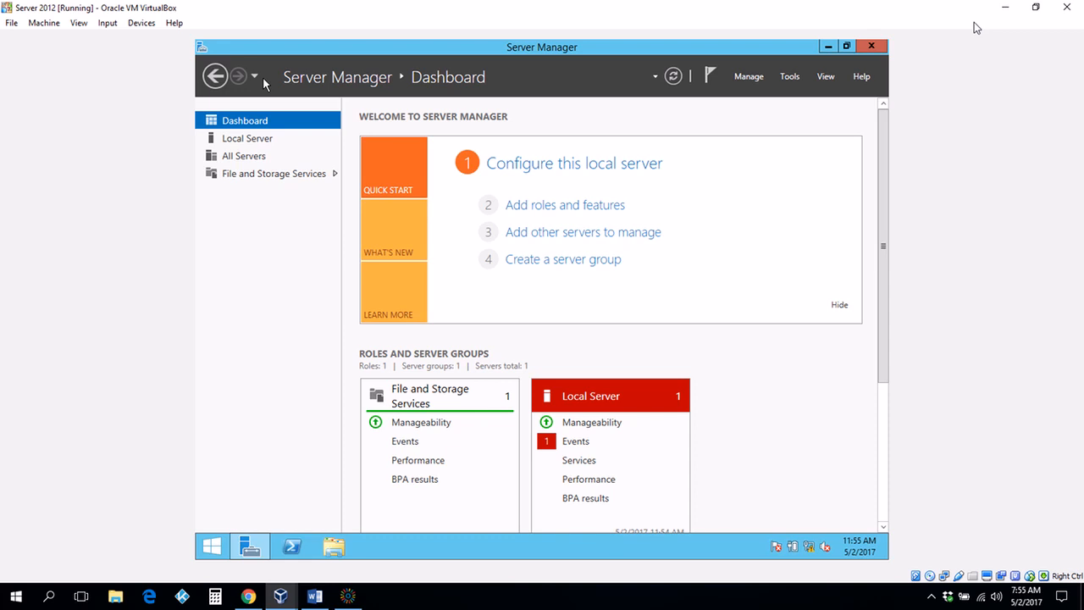
mouse_move(313, 137)
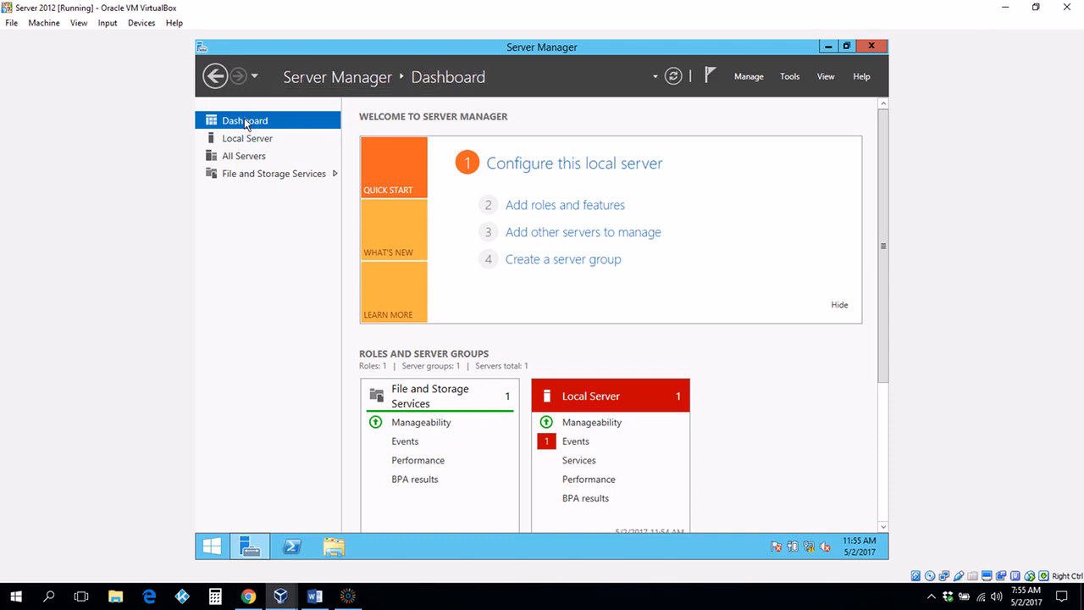
mouse_move(248, 199)
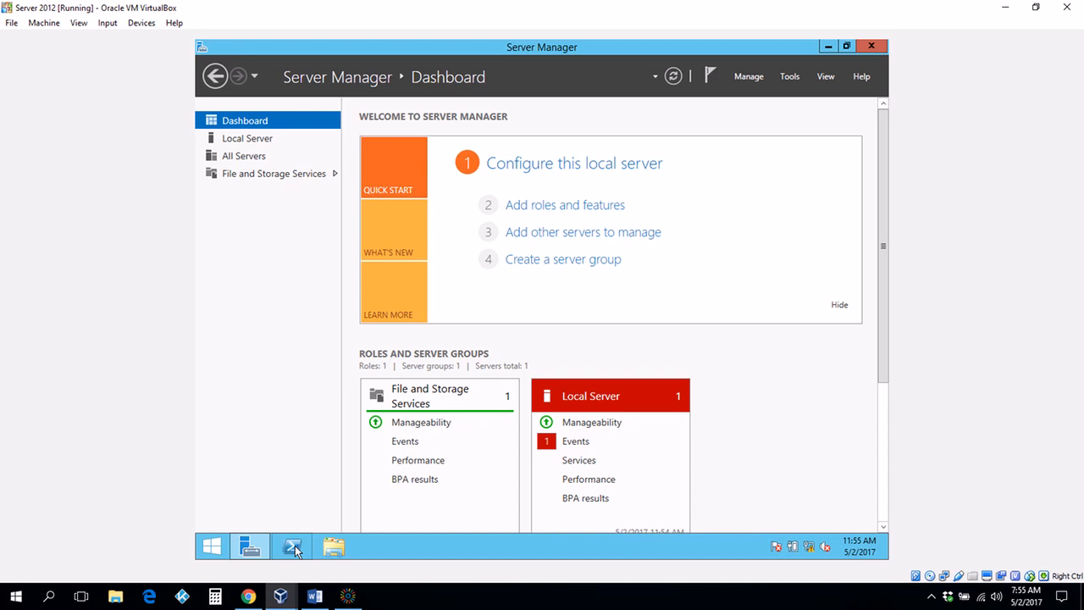
Step: Launch Windows PowerShell from its taskbar icon to reach the Administrator prompt
left_click(291, 546)
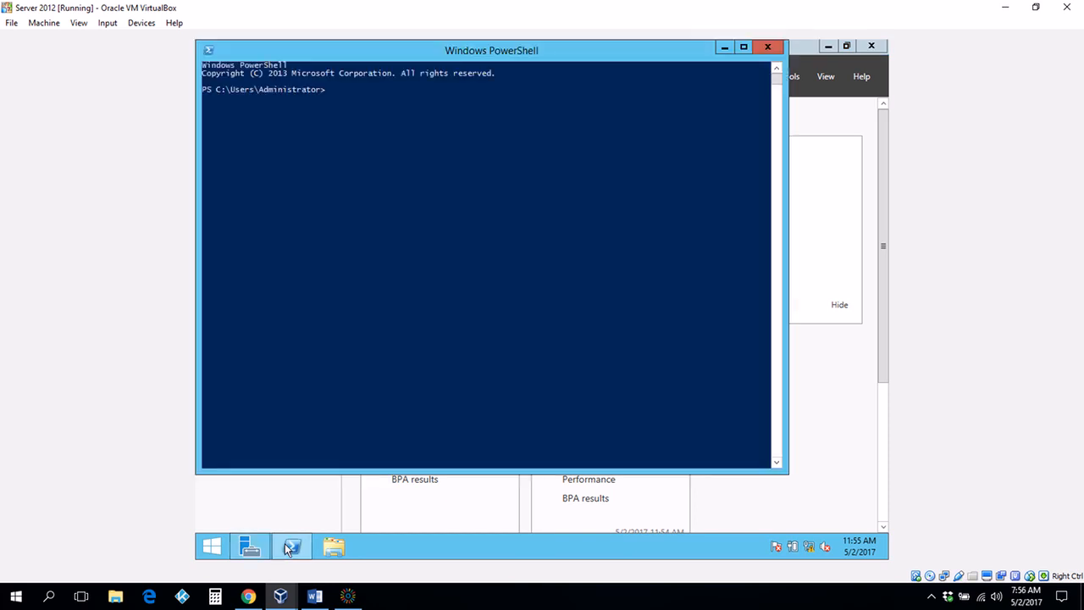
Step: Minimize the PowerShell window, then bring up the Start screen and search for cmd
left_click(291, 545)
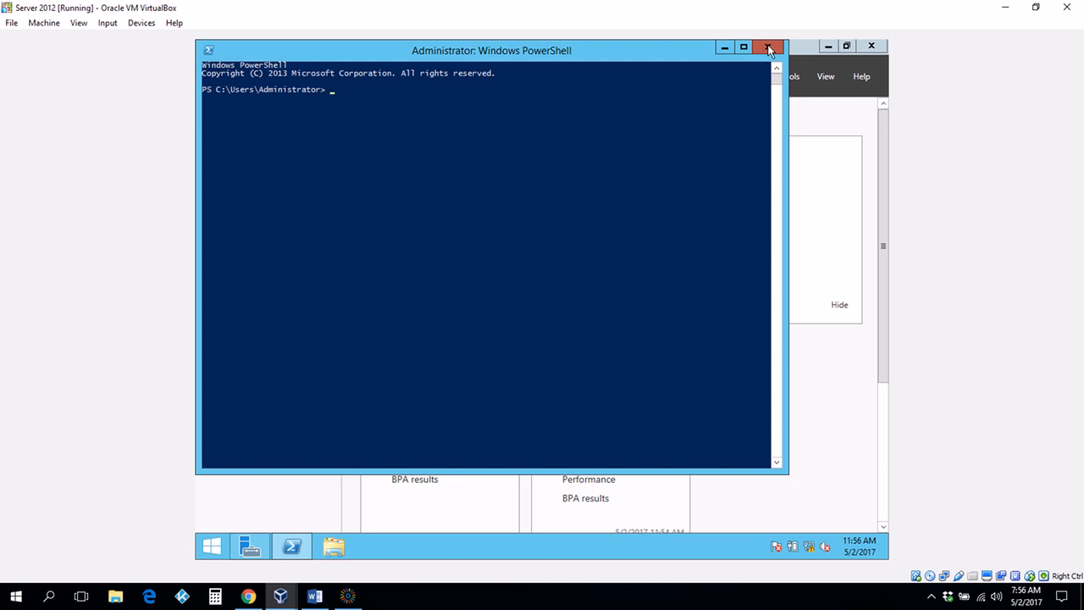
left_click(769, 47)
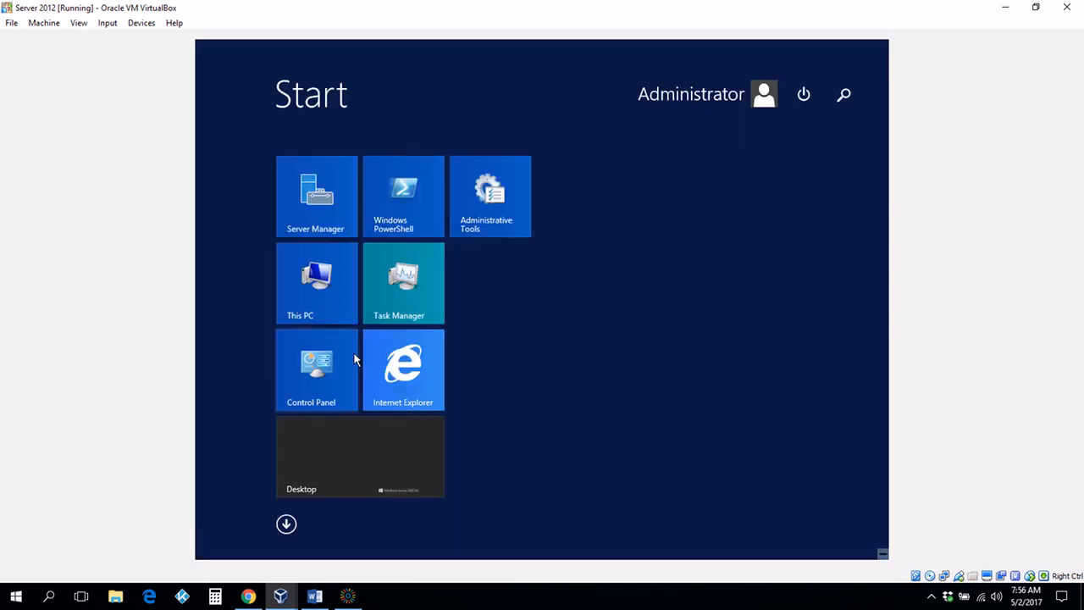
left_click(403, 196)
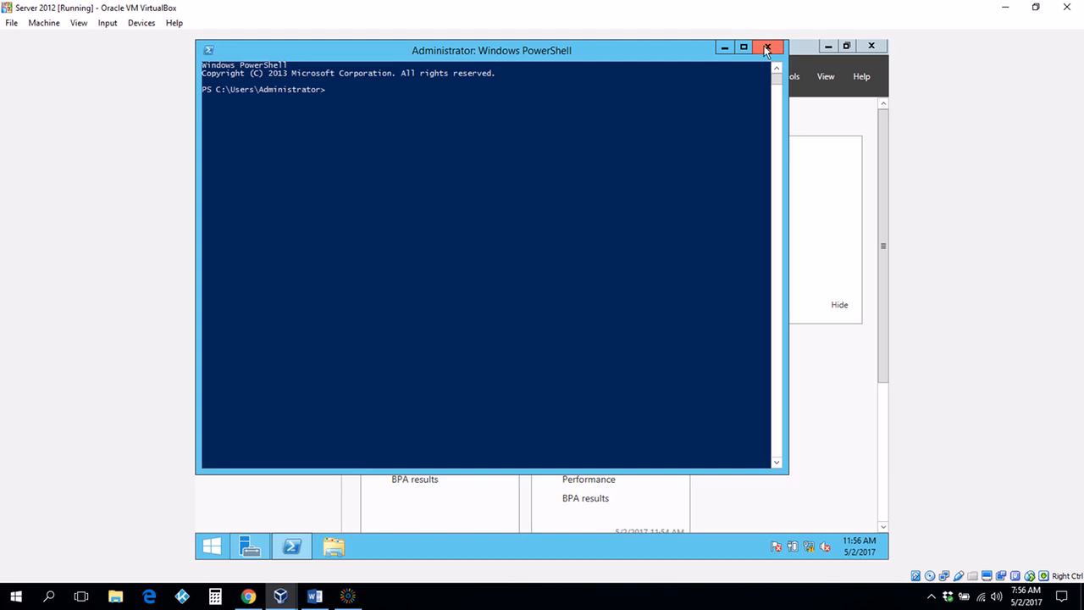
left_click(767, 47)
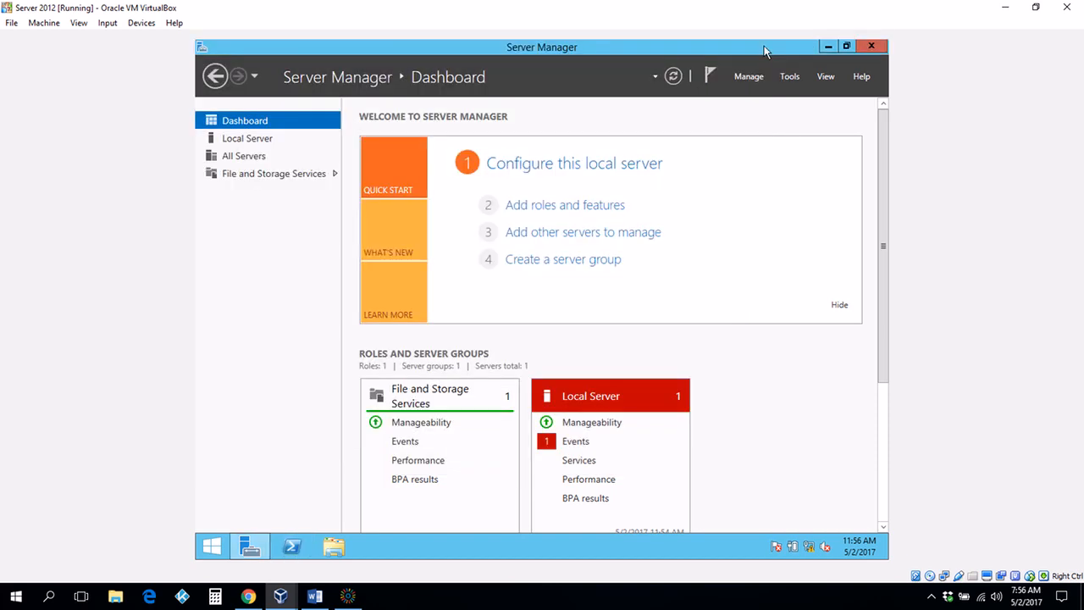
mouse_move(798, 59)
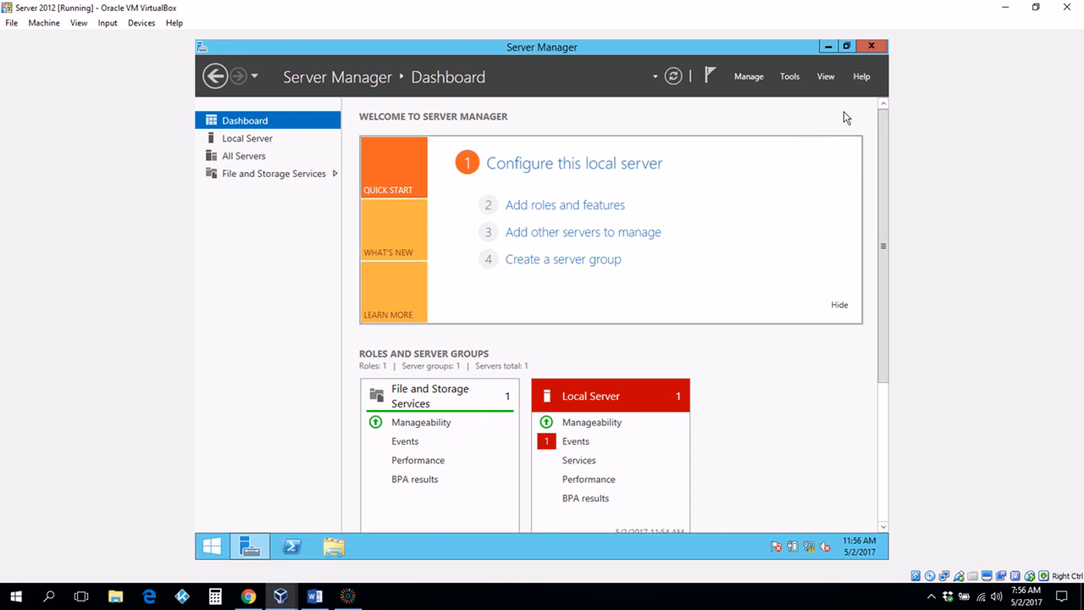
mouse_move(871, 45)
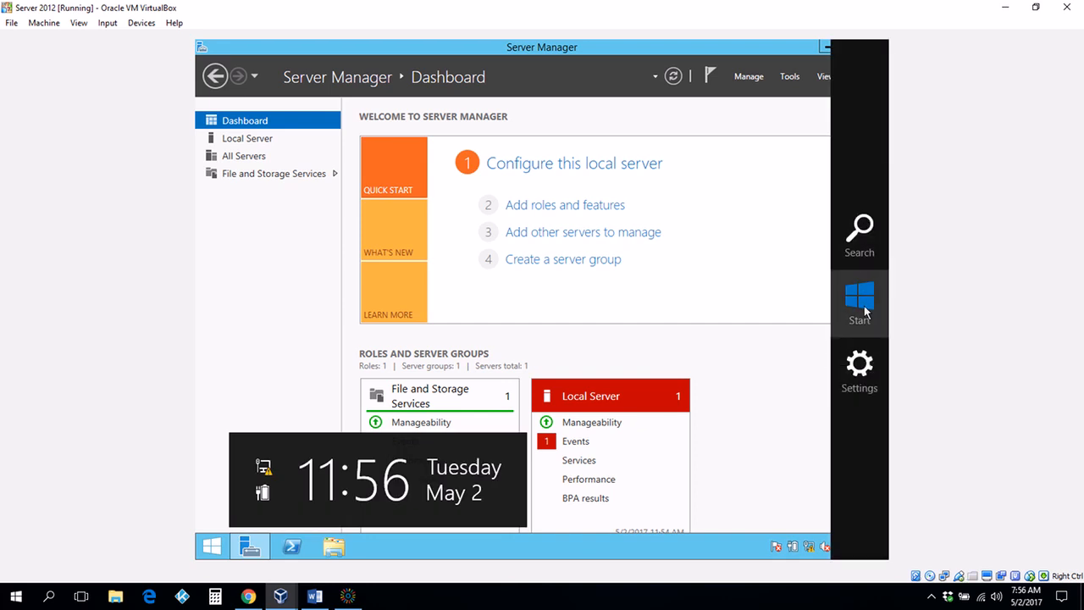
left_click(858, 303)
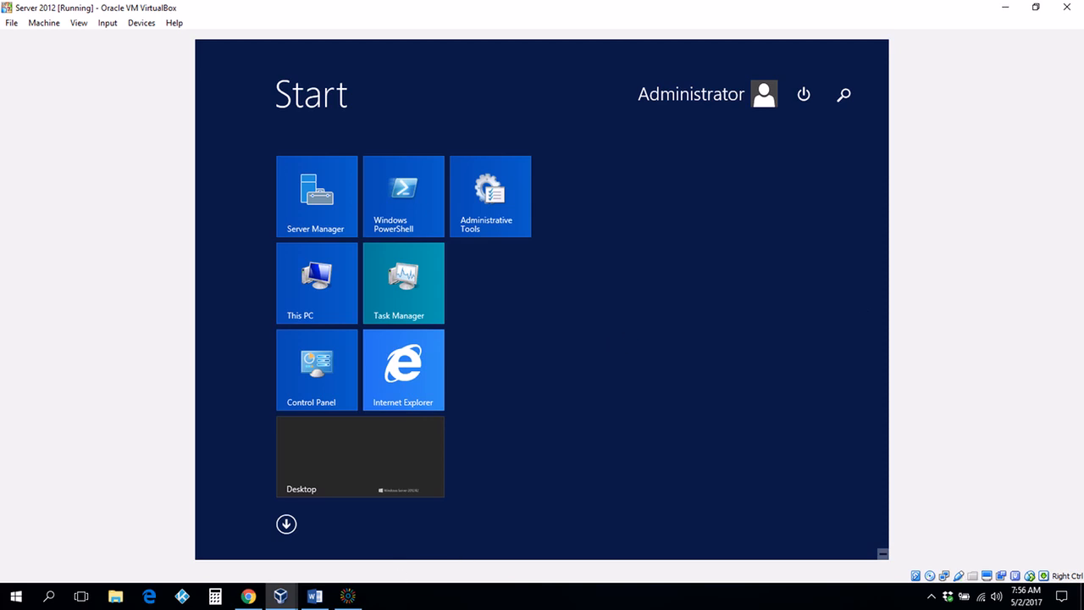
mouse_move(195, 563)
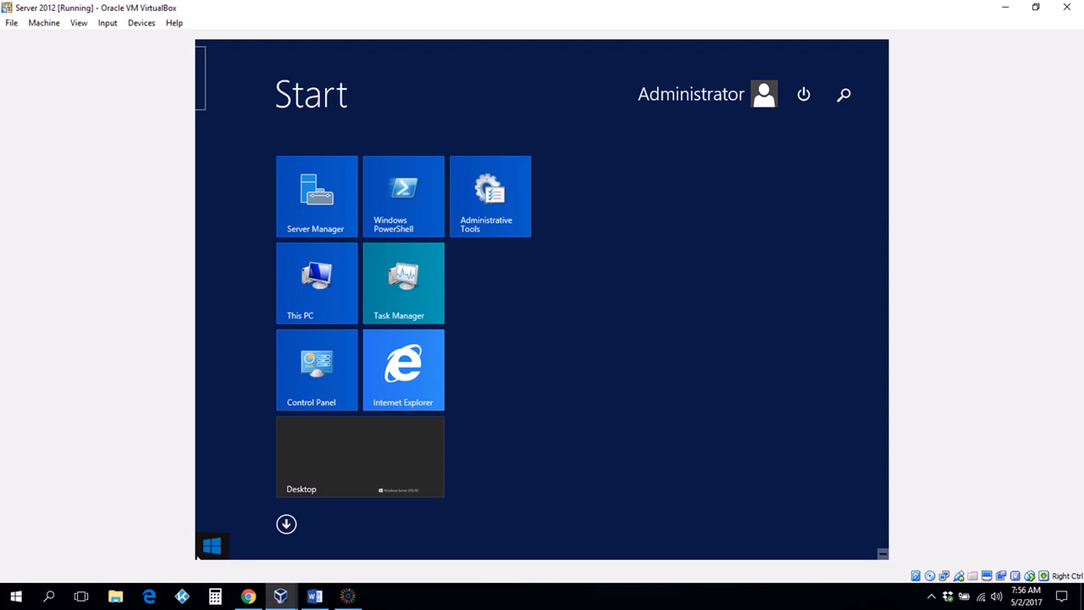
mouse_move(278, 535)
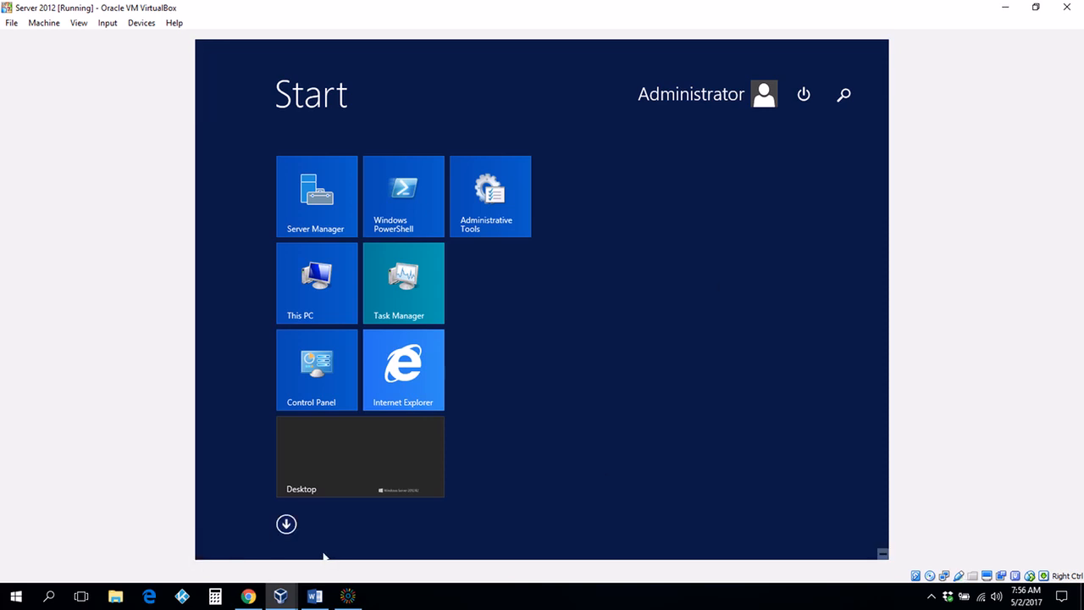
mouse_move(553, 322)
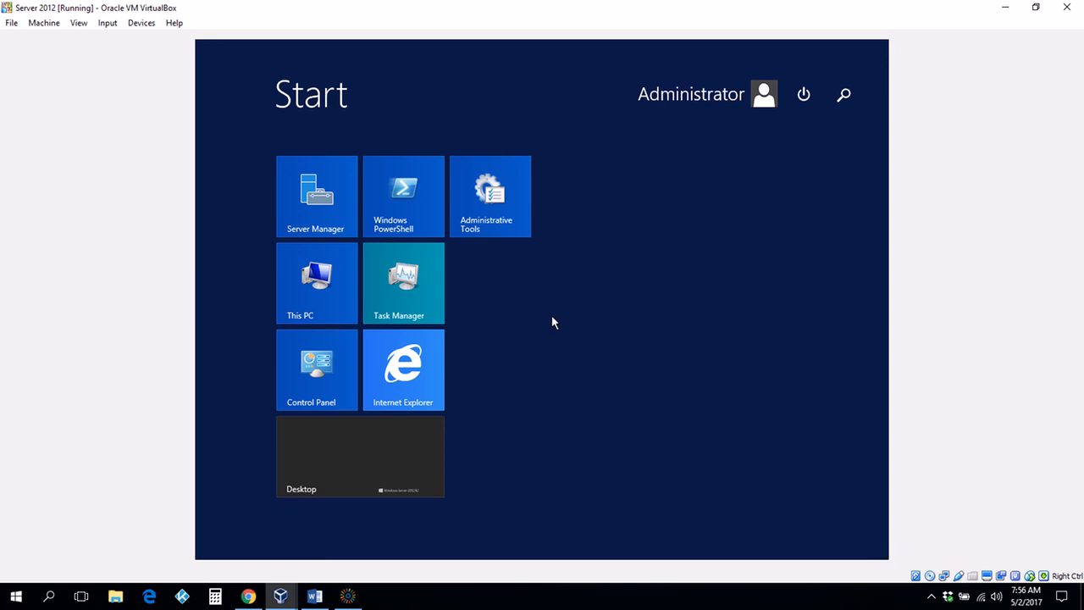
type("cmd")
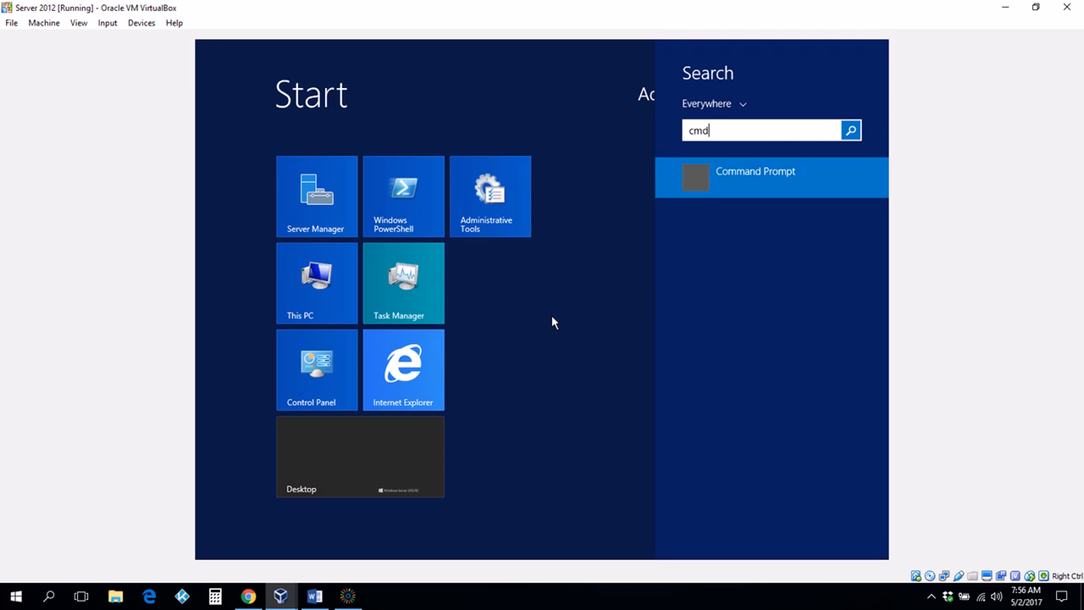
mouse_move(426, 460)
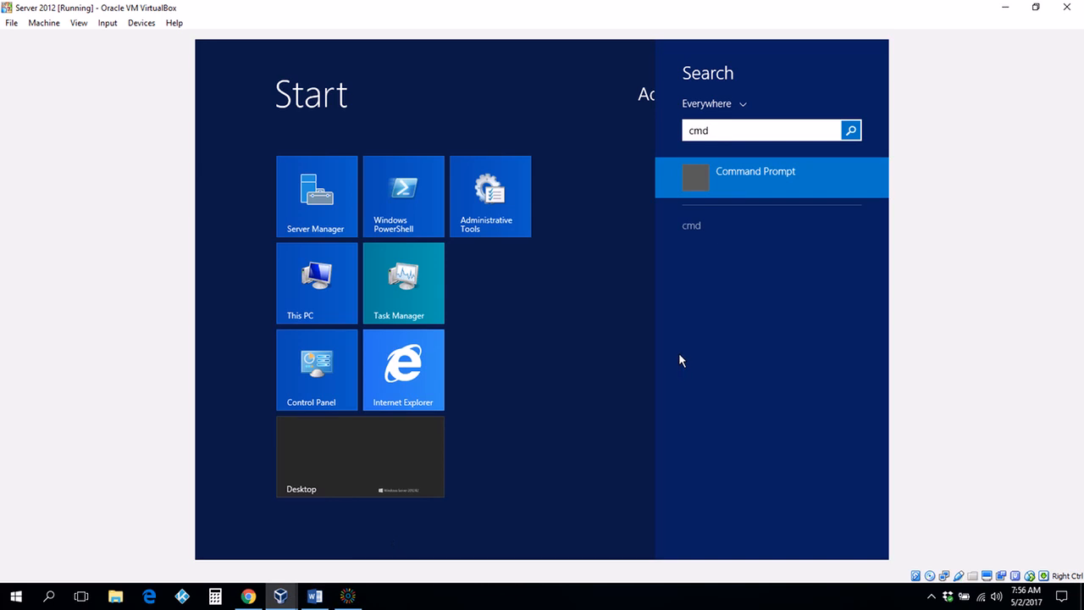
Step: Launch Command Prompt from the cmd results, bring PowerShell forward, and type net start
left_click(754, 171)
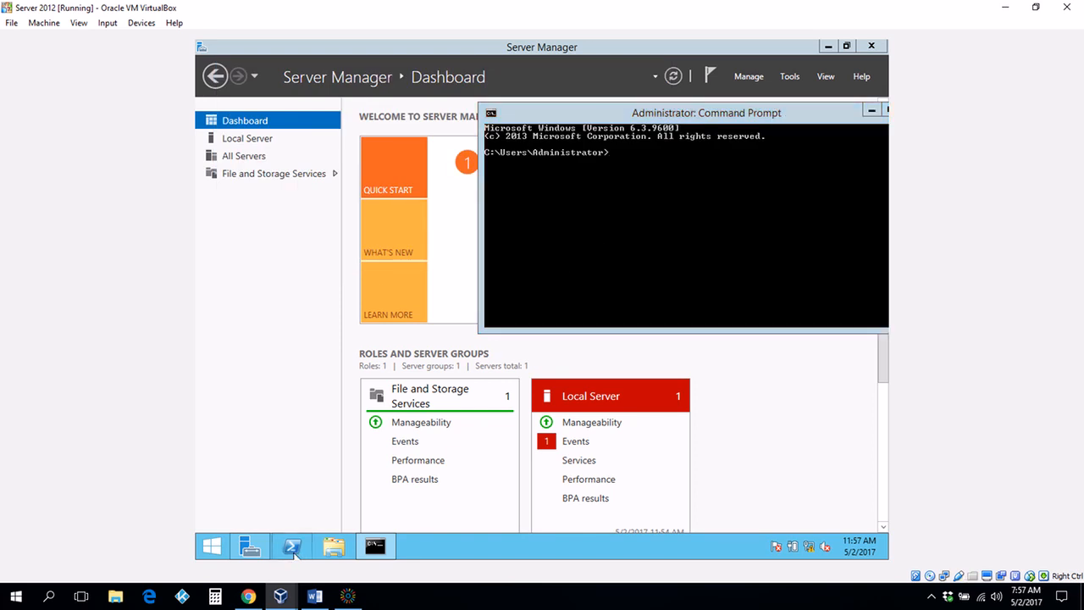
left_click(291, 546)
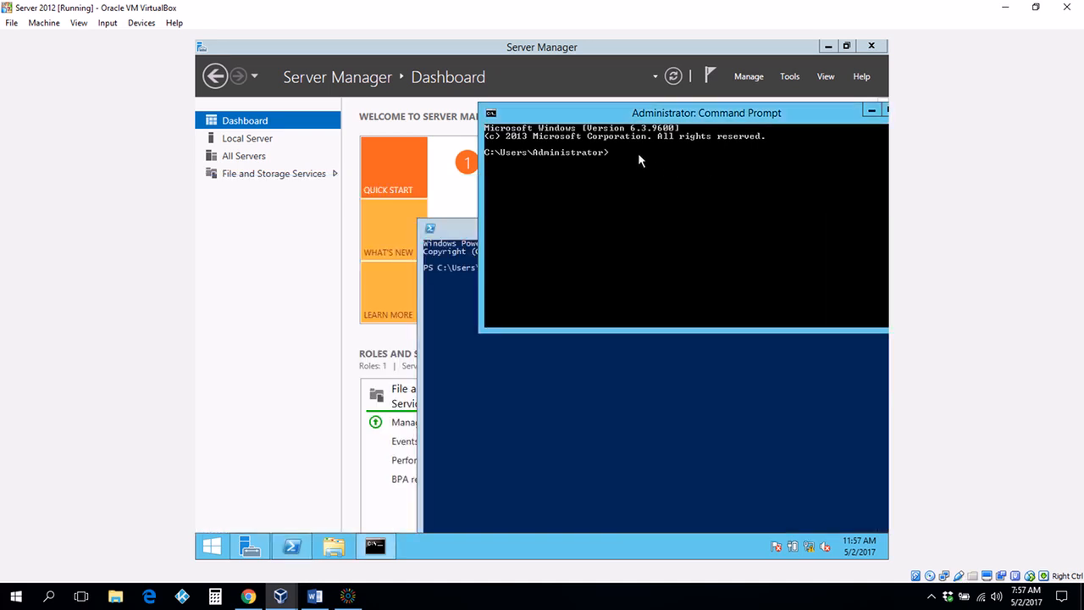
mouse_move(631, 151)
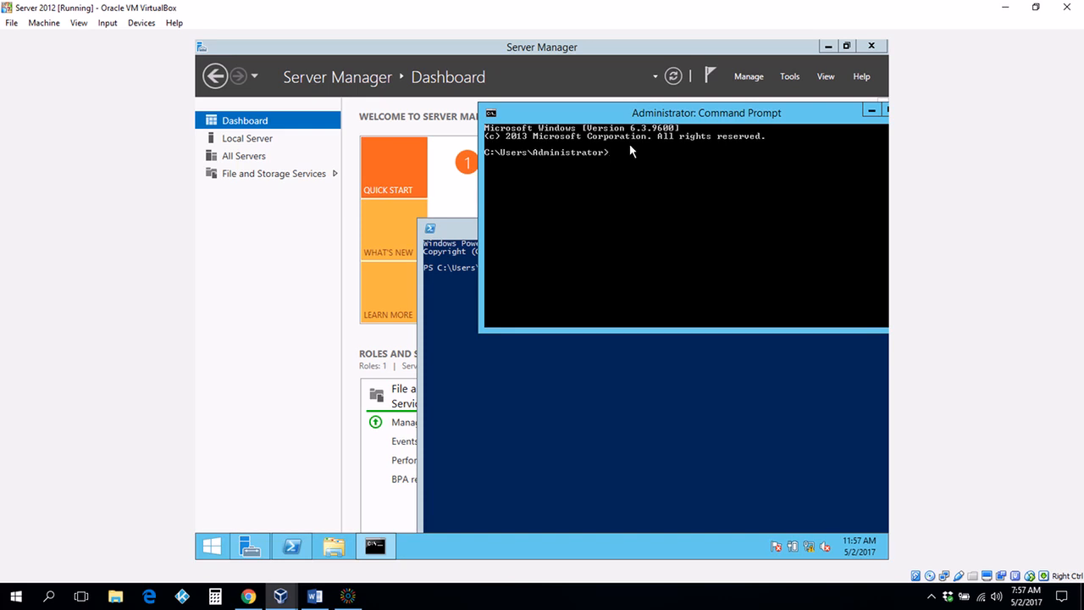
type("net")
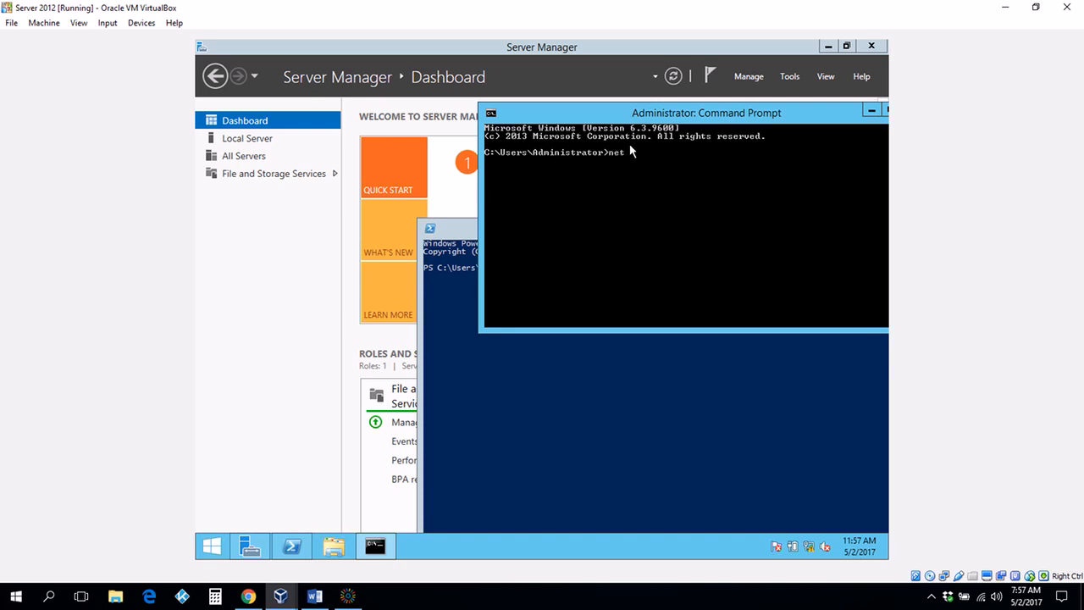
type("tar")
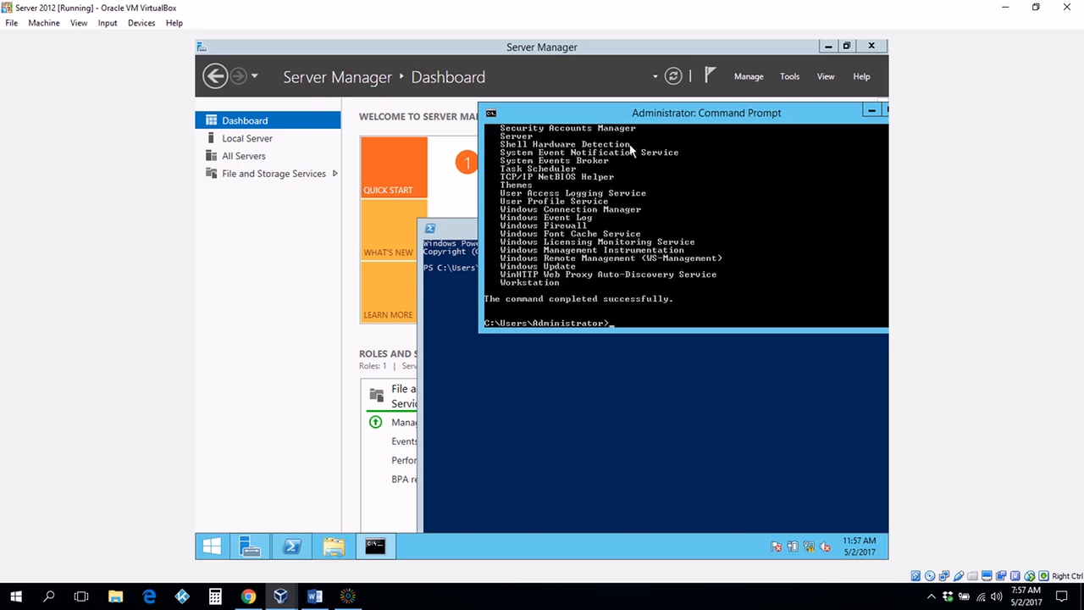
mouse_move(622, 213)
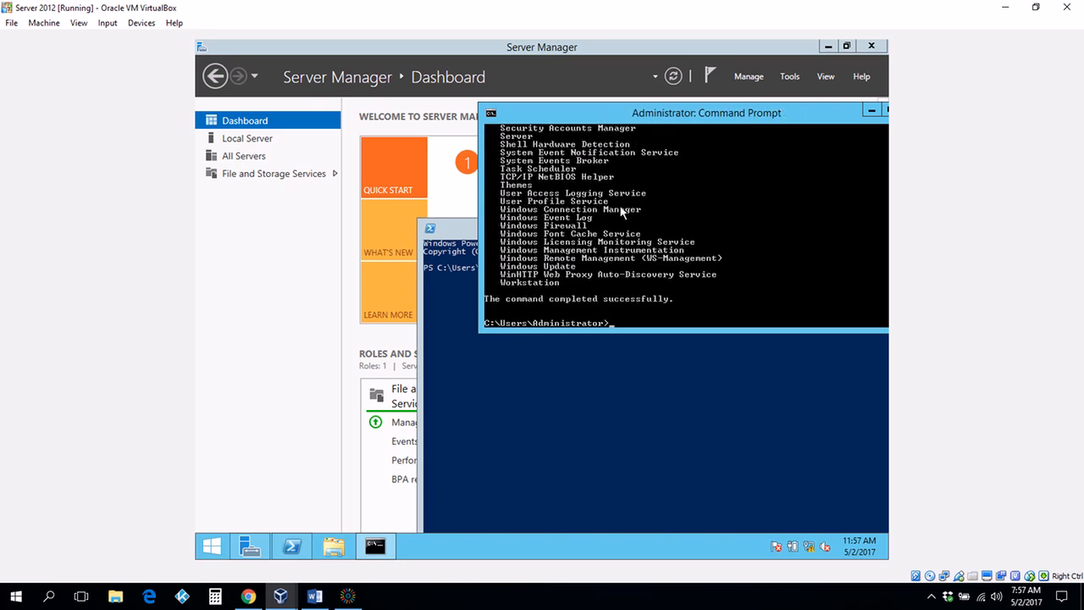
mouse_move(569, 173)
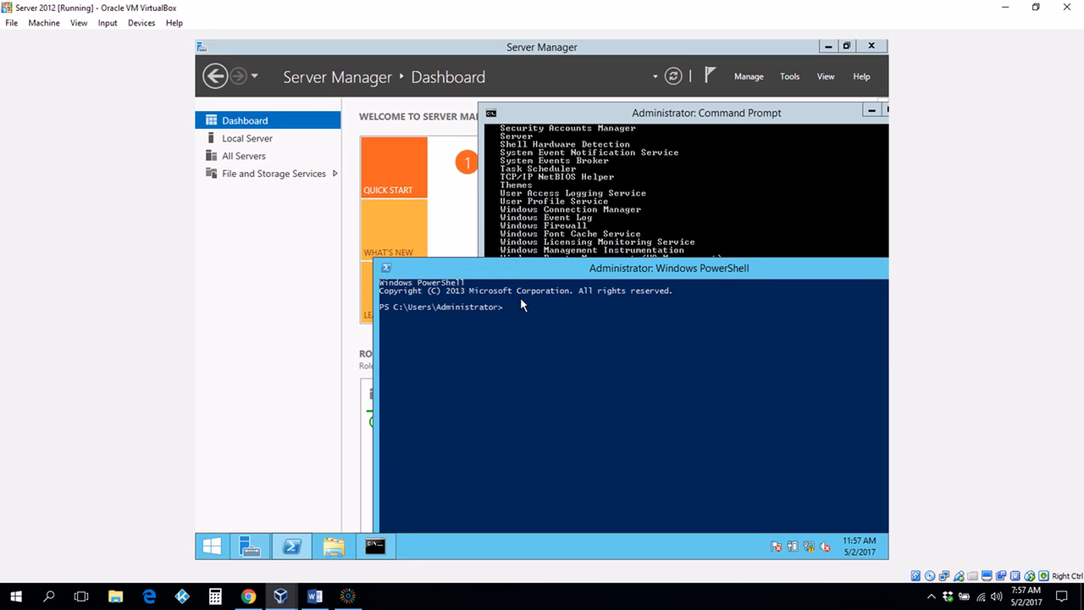
Step: Run net start and the Get-Acl ? help query in PowerShell
type("net")
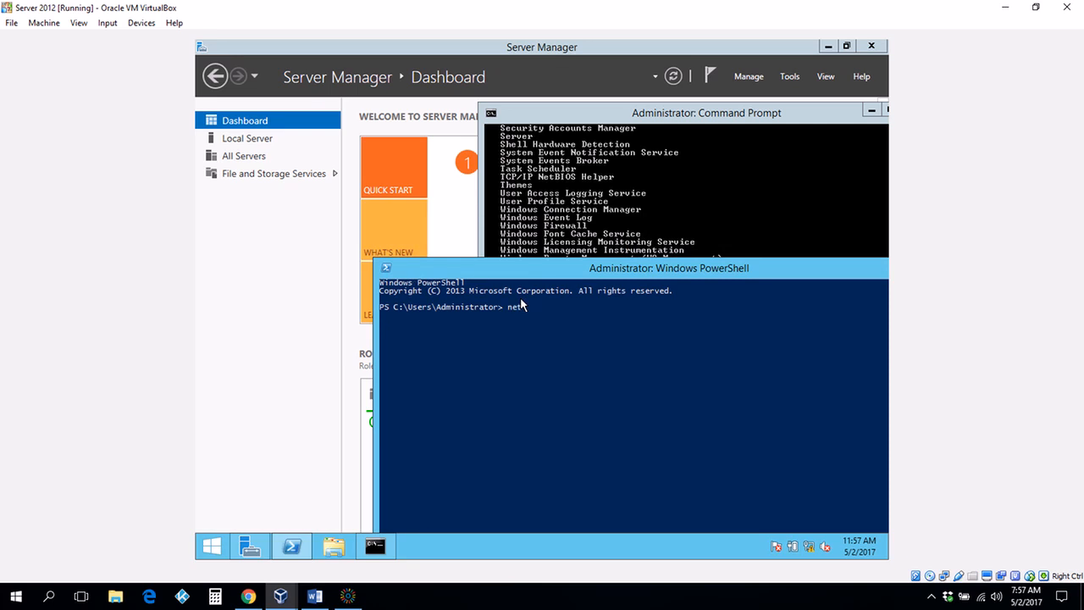
type("start")
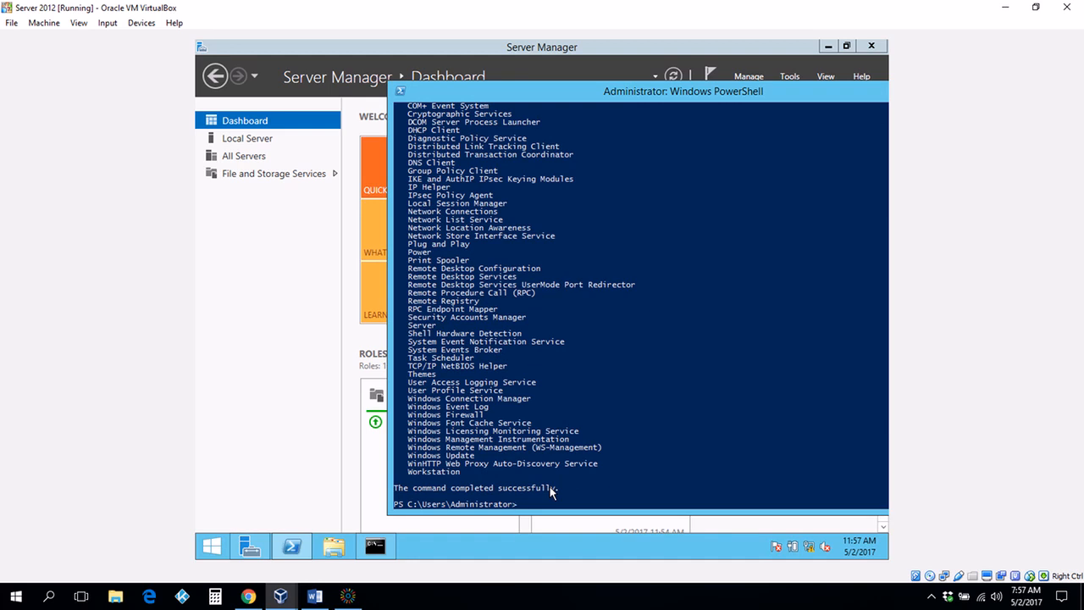
type("get")
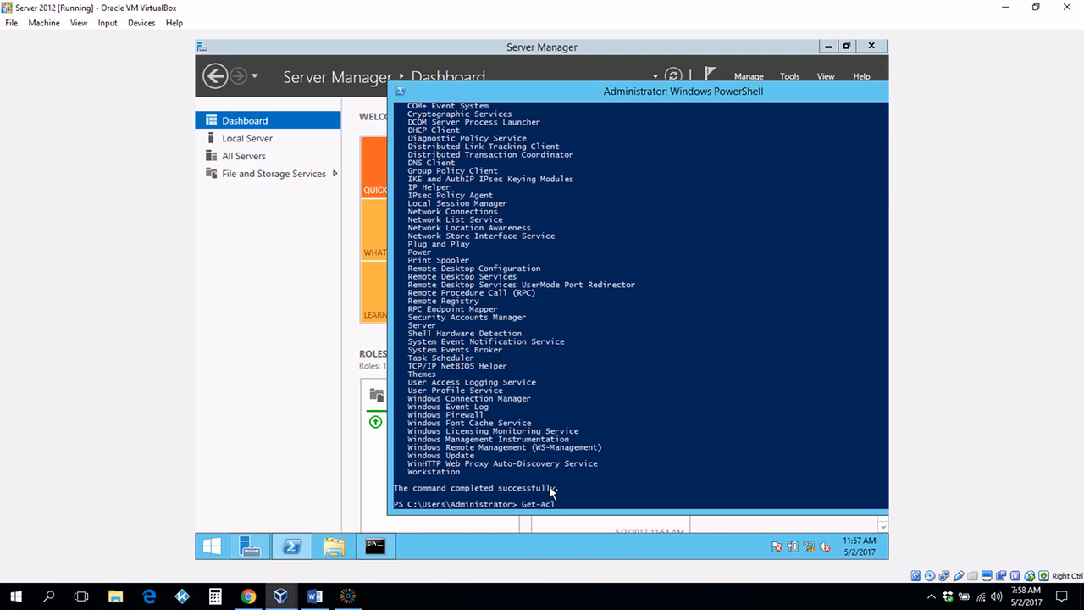
mouse_move(567, 513)
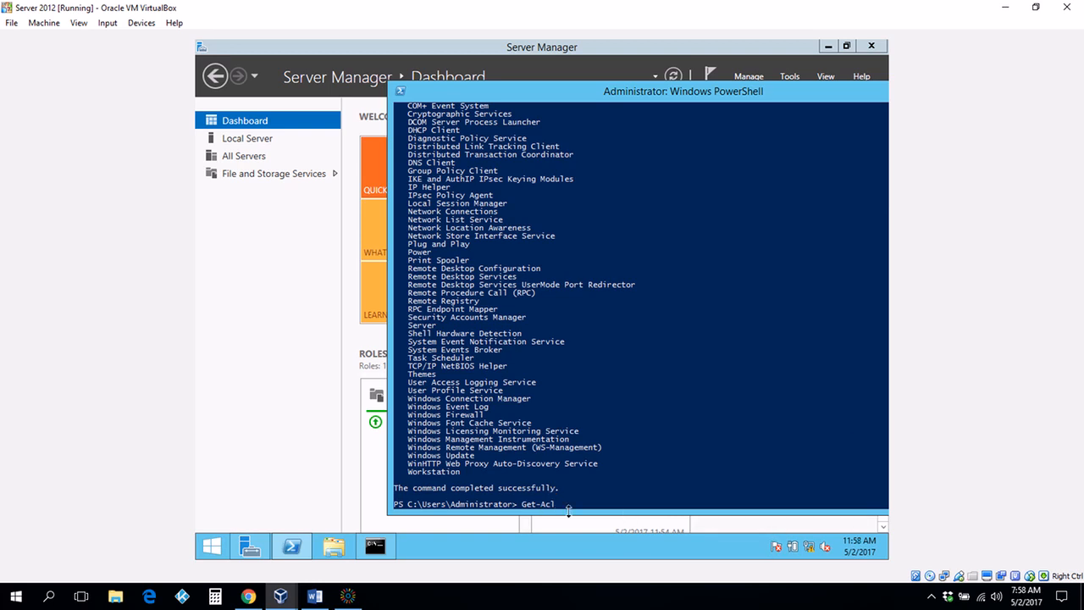
mouse_move(567, 515)
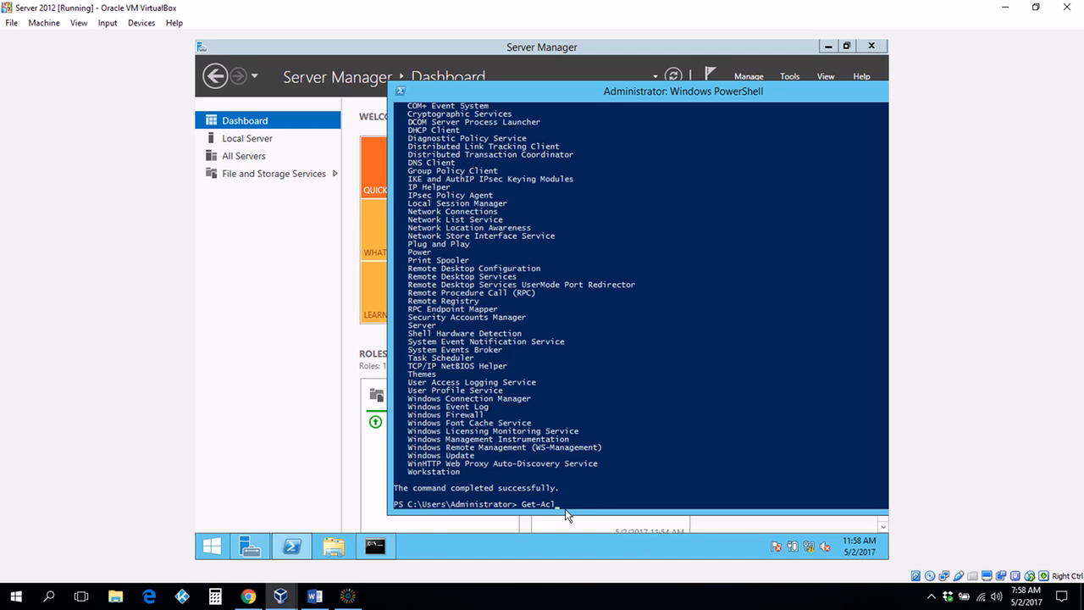
type("?")
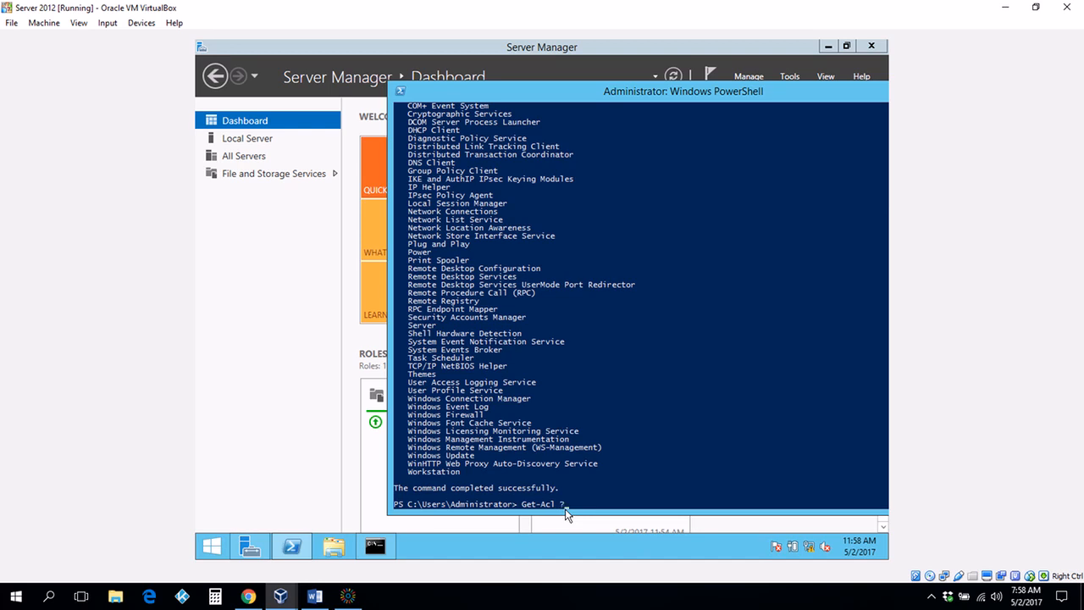
key("enter")
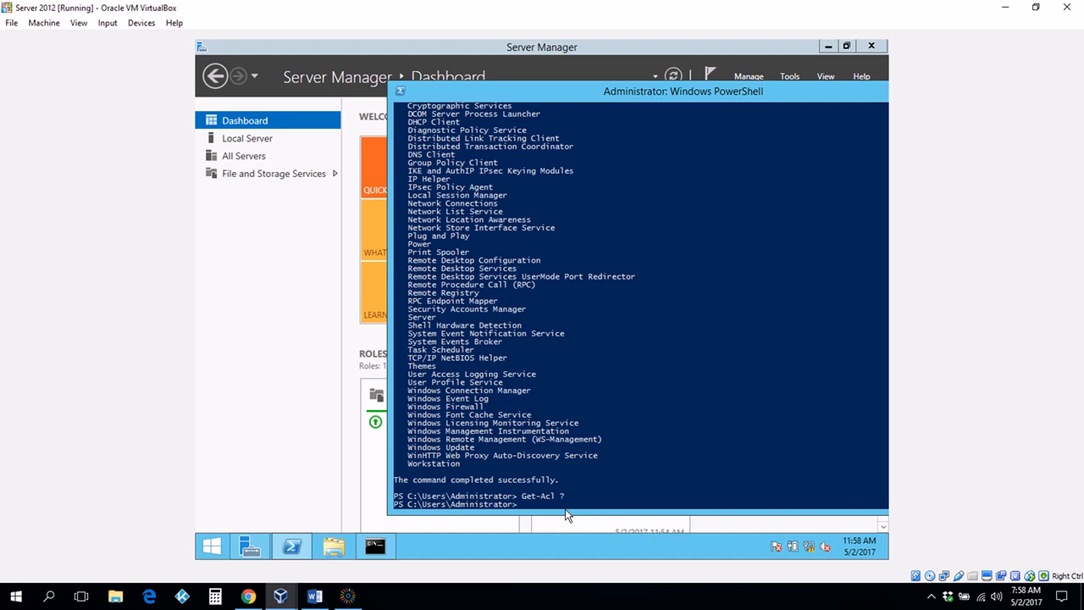
Step: Try the Get-S, Get-Service ? and Get-Service /? help requests using Tab completion
type("get-")
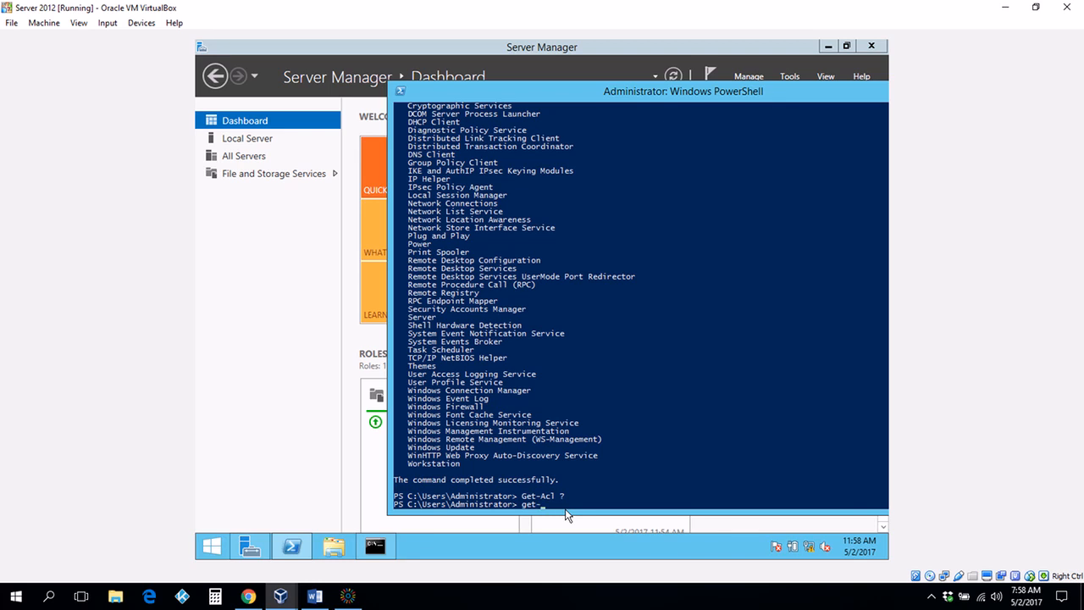
type("s")
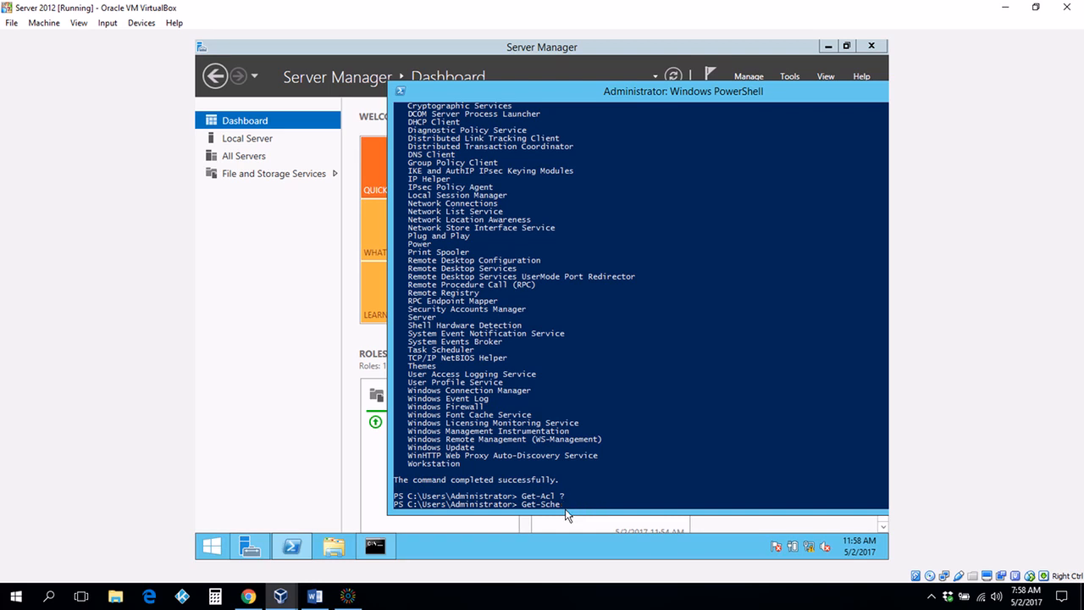
key("BackSpace")
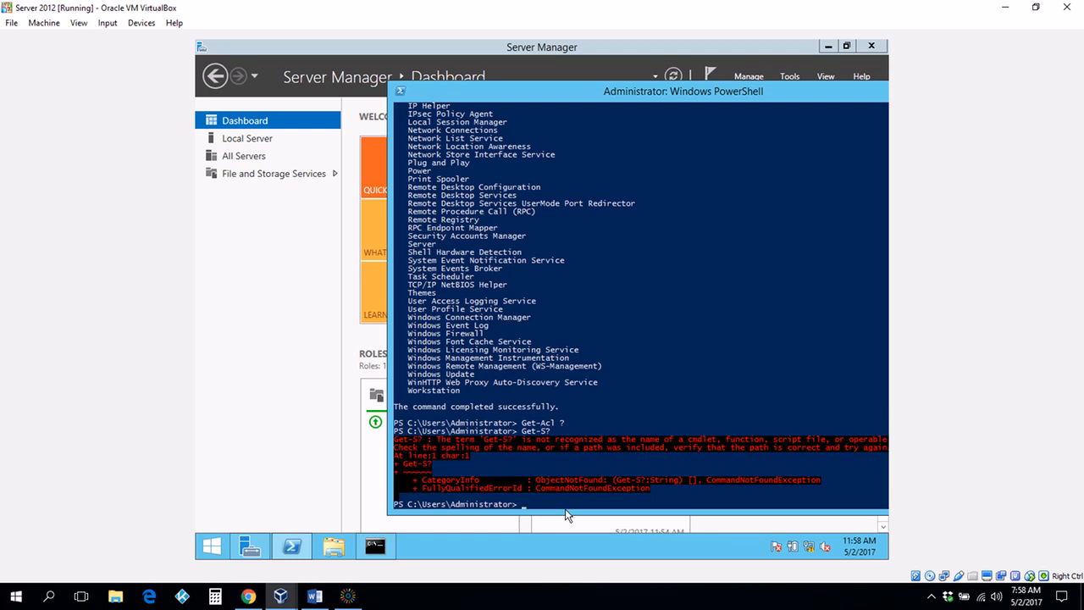
type("Get-ScheduledJob")
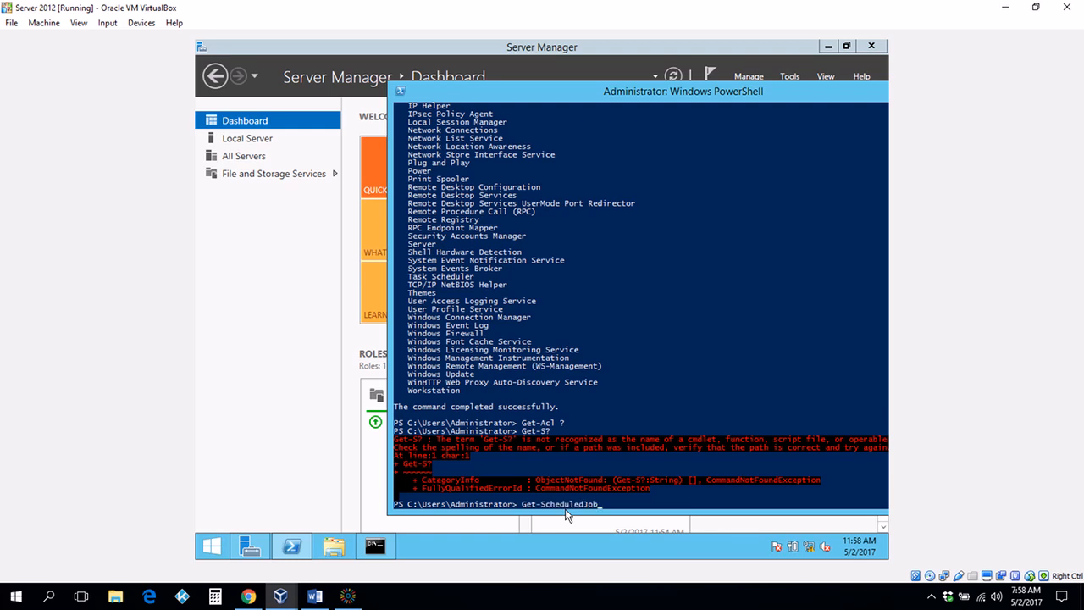
key("BackSpace")
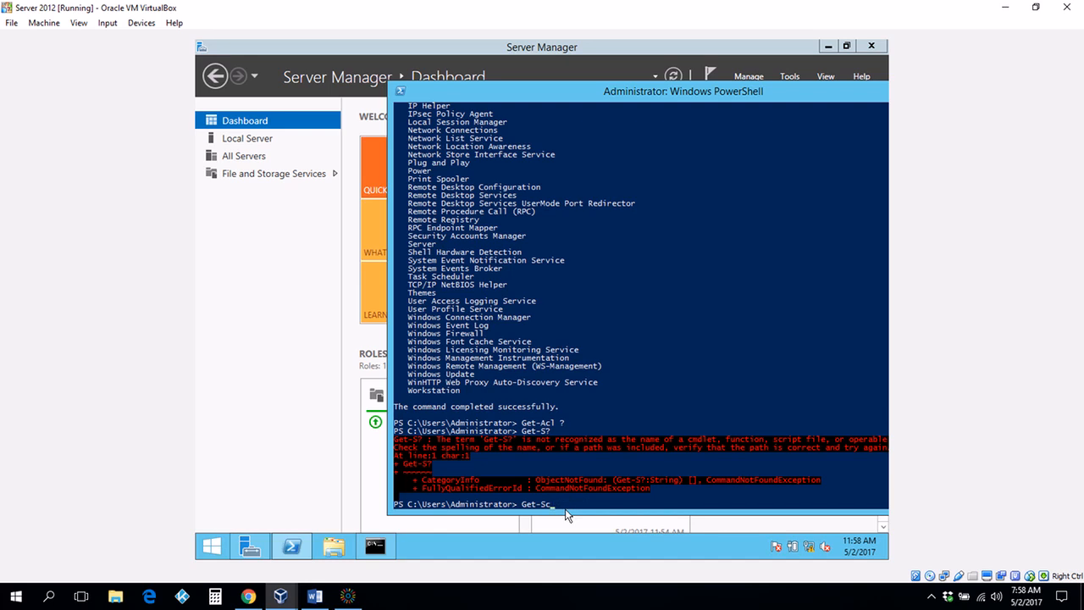
type("ervice ?")
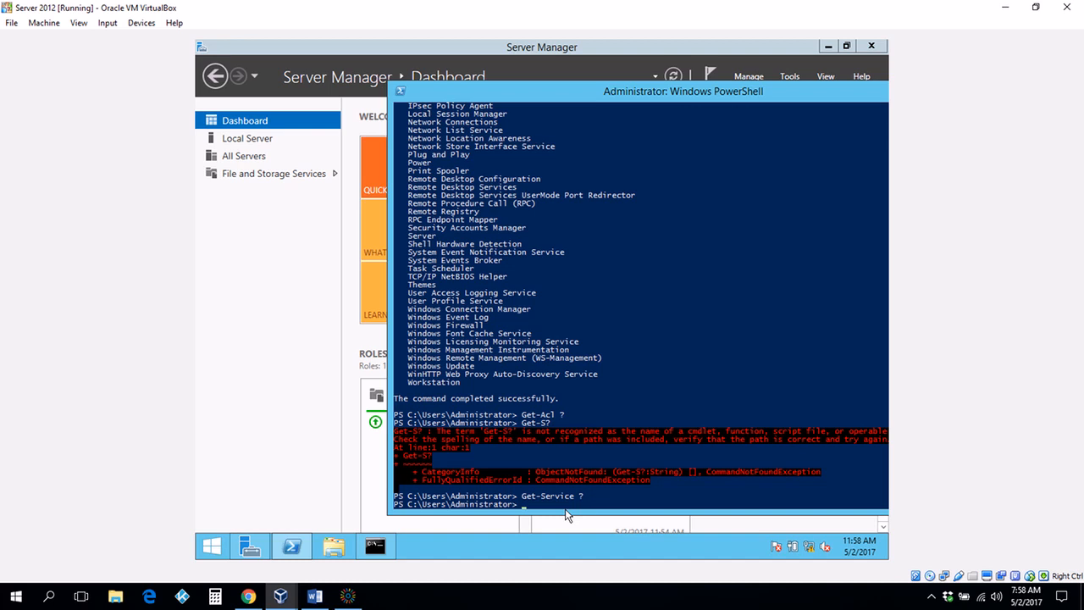
type("Get-Service /")
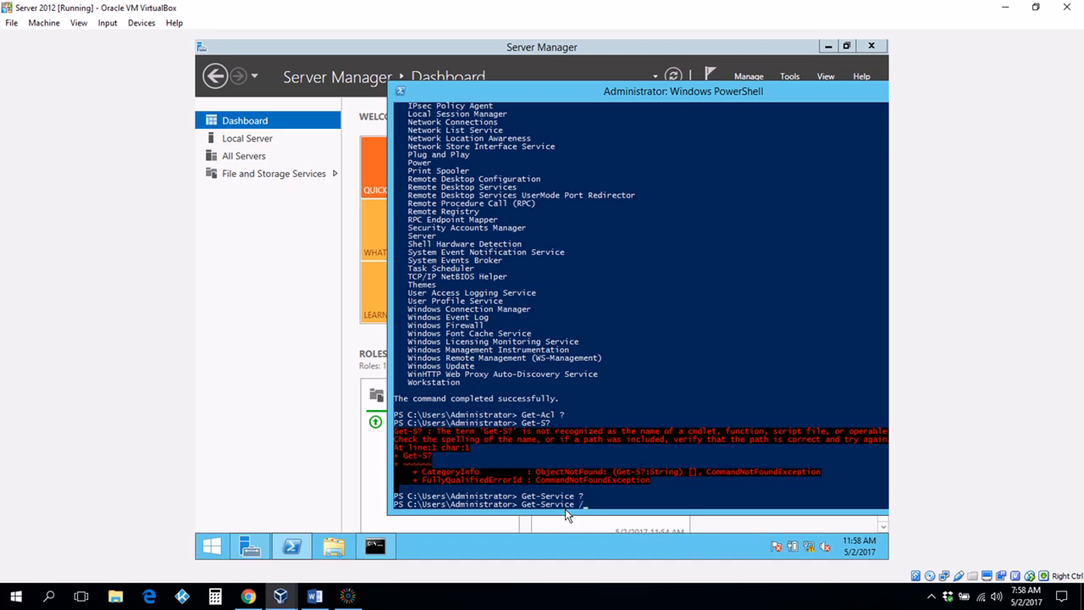
type("?")
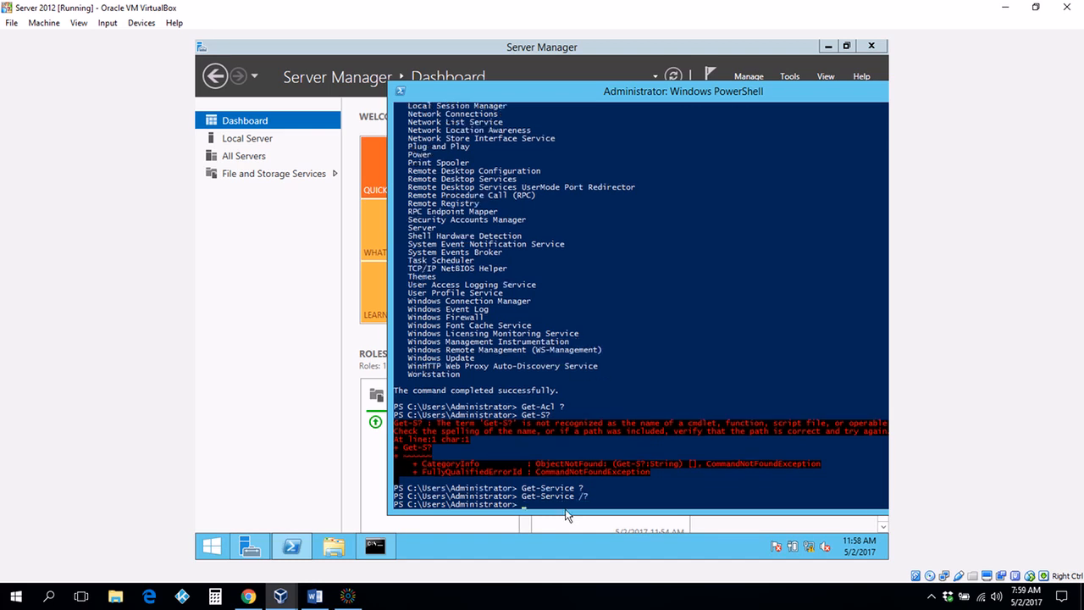
type("Get-Service")
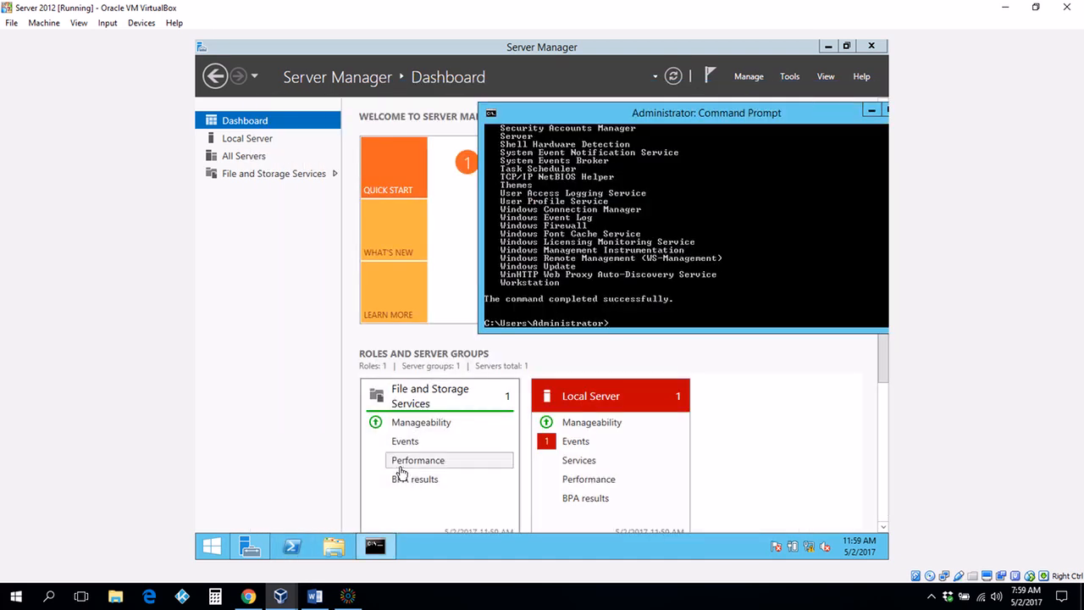
Step: Launch Windows PowerShell ISE from the PowerShell taskbar icon's jump list
right_click(290, 546)
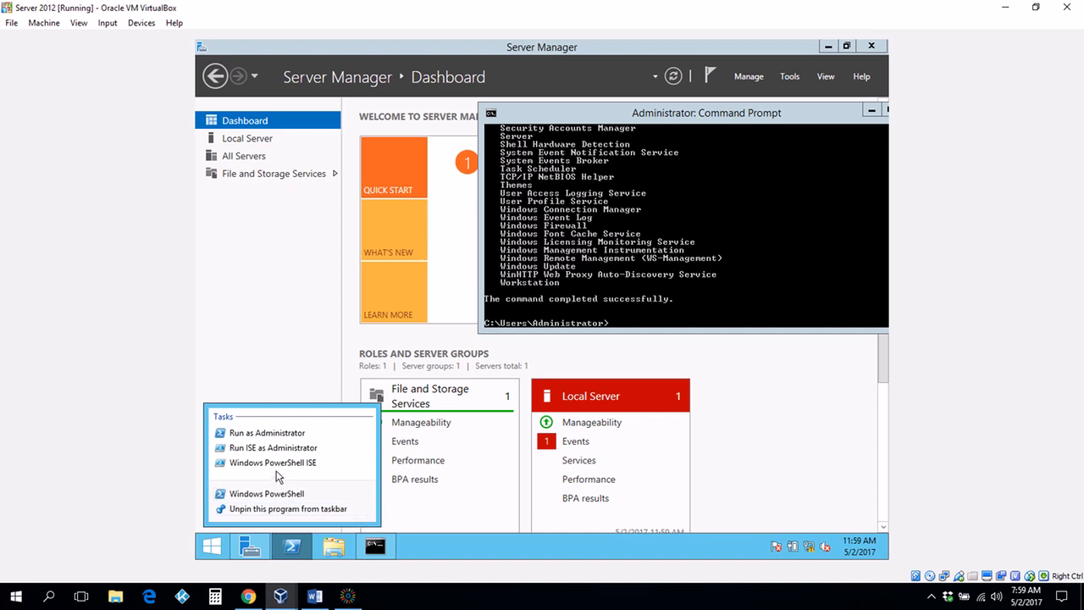
mouse_move(272, 463)
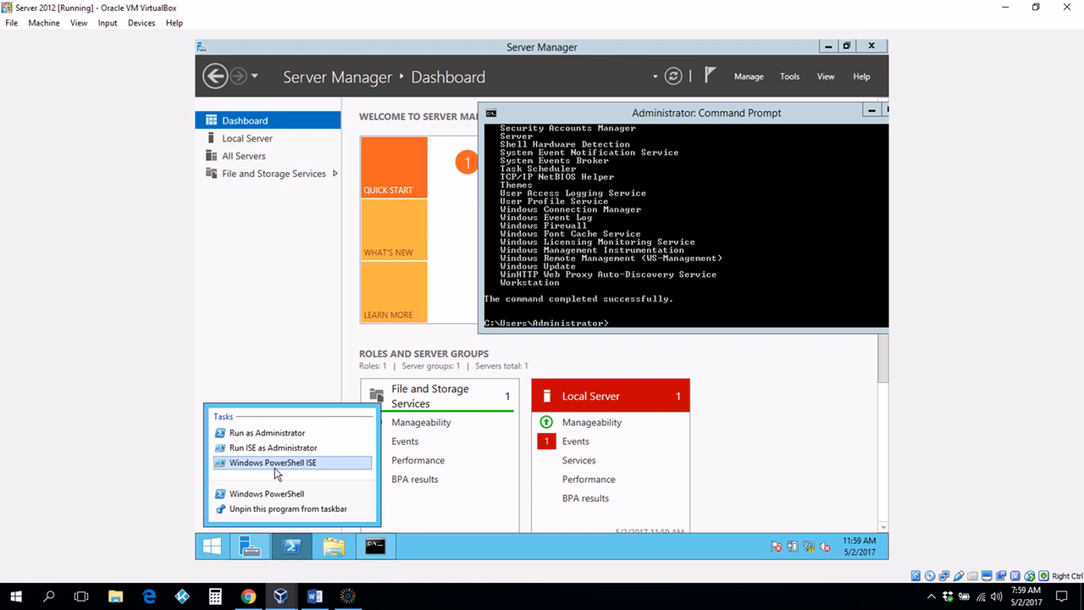
left_click(273, 463)
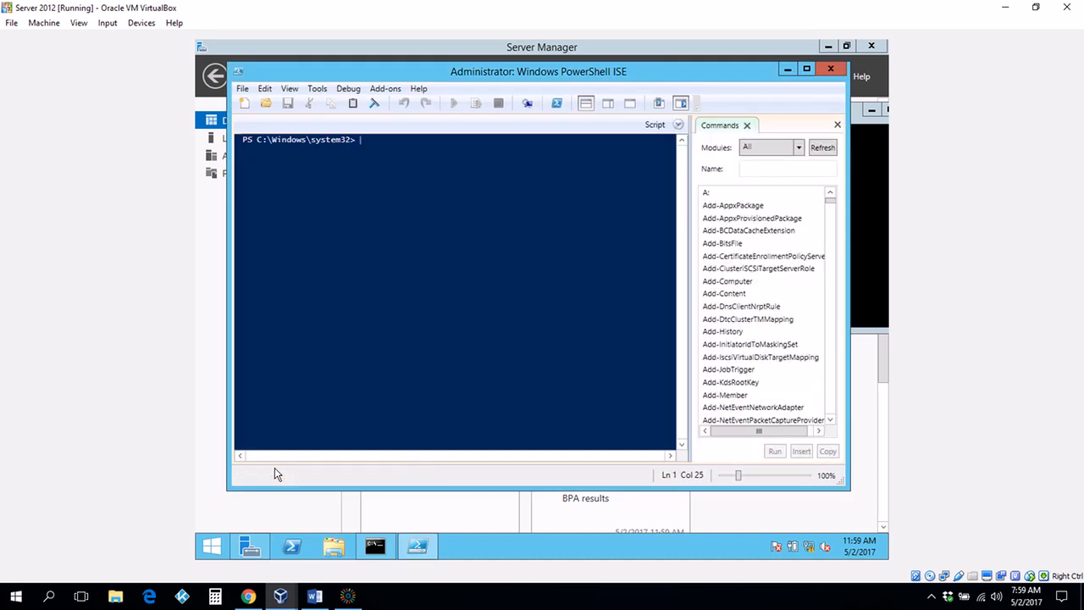
Step: Type and run Get-Service ? in the ISE console pane
type("get-")
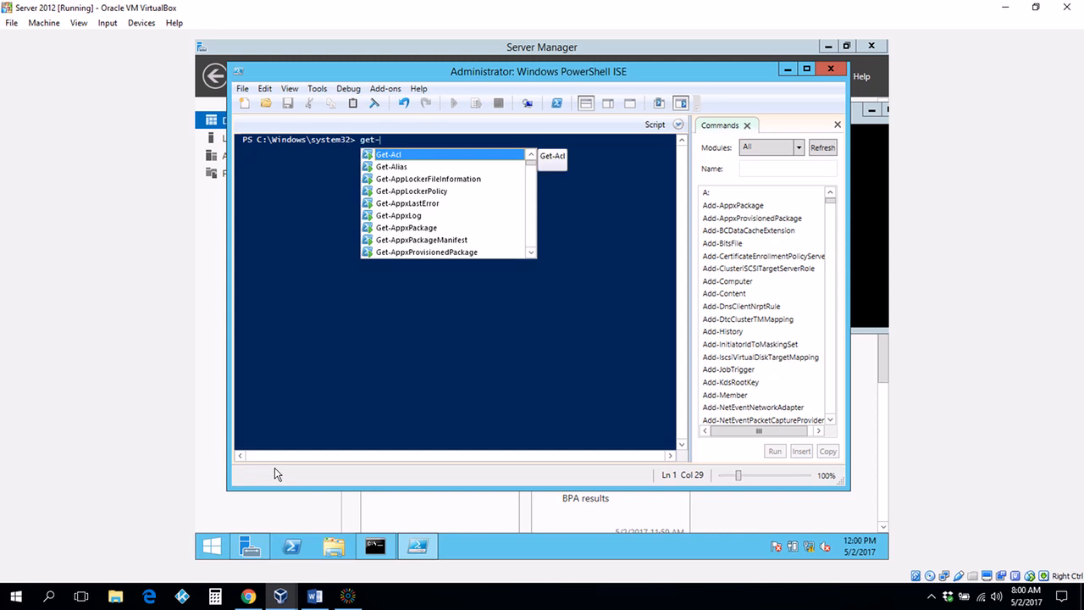
mouse_move(409, 178)
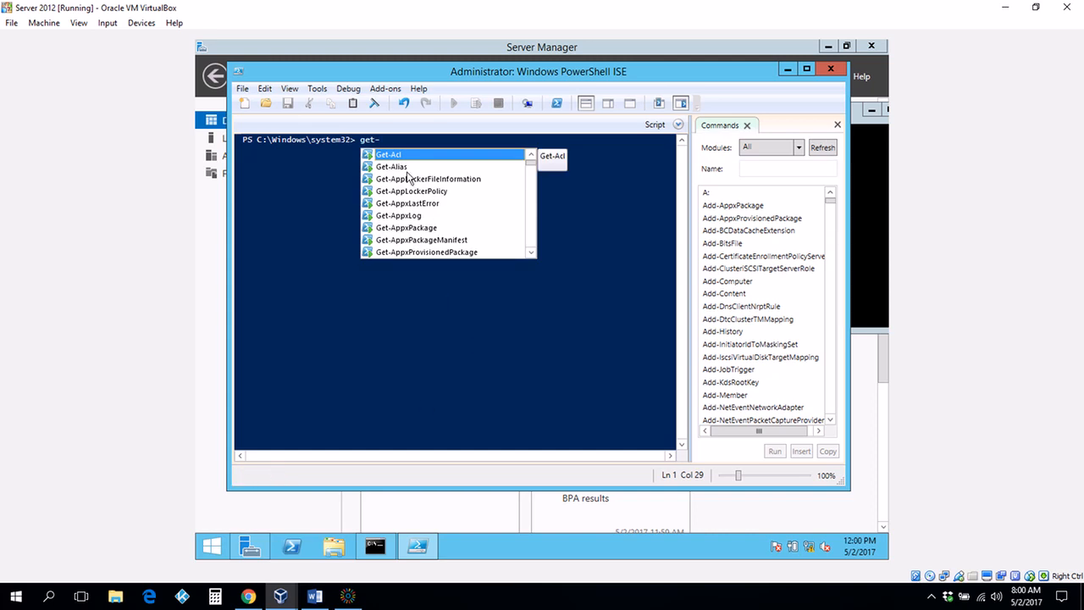
mouse_move(411, 207)
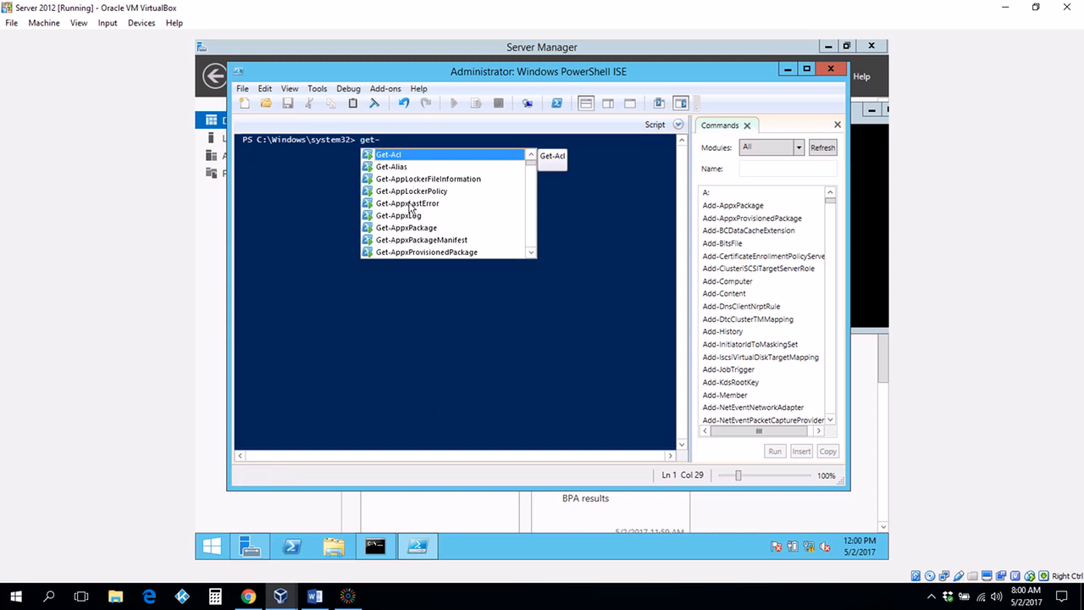
type("s")
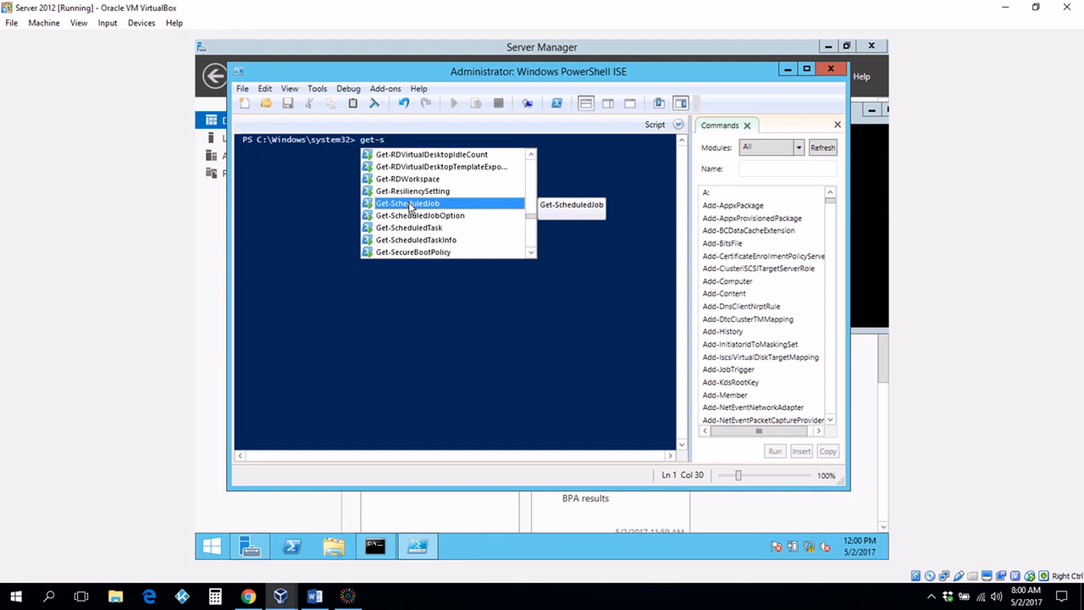
type("er")
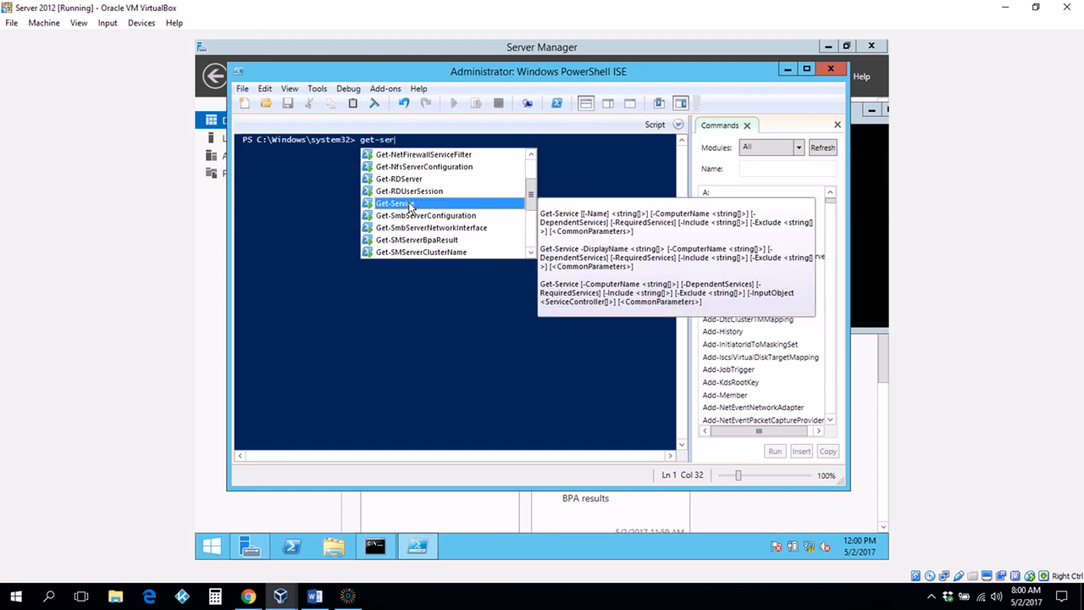
mouse_move(415, 205)
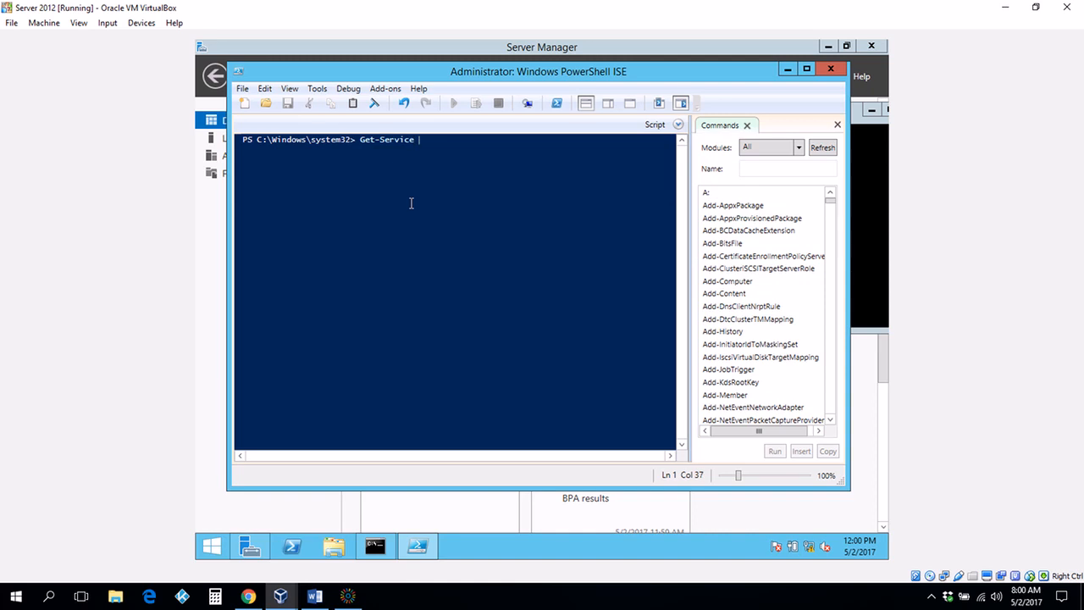
type("?")
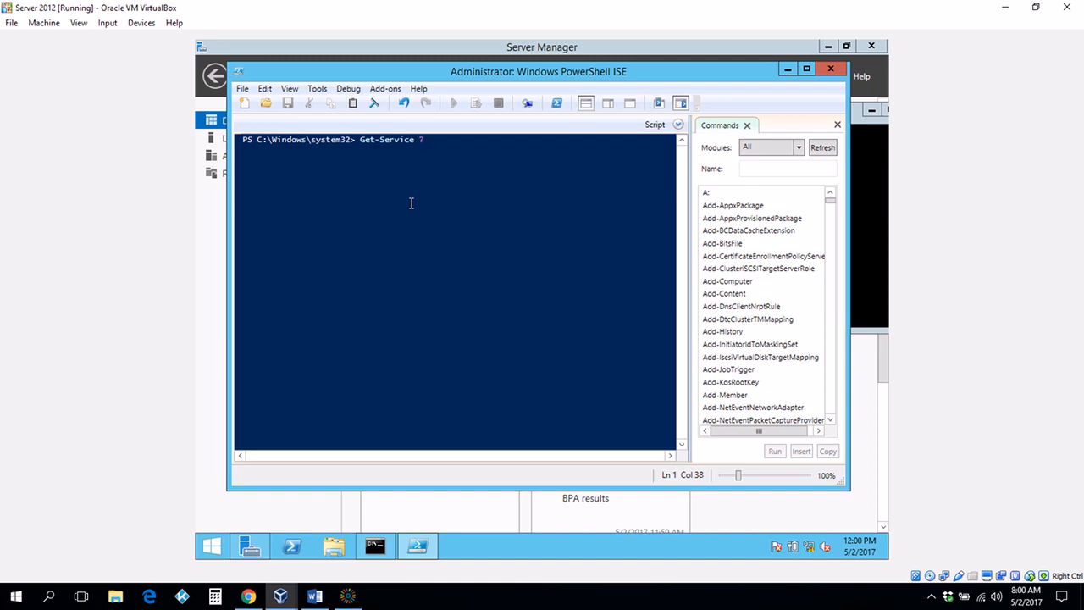
type("|")
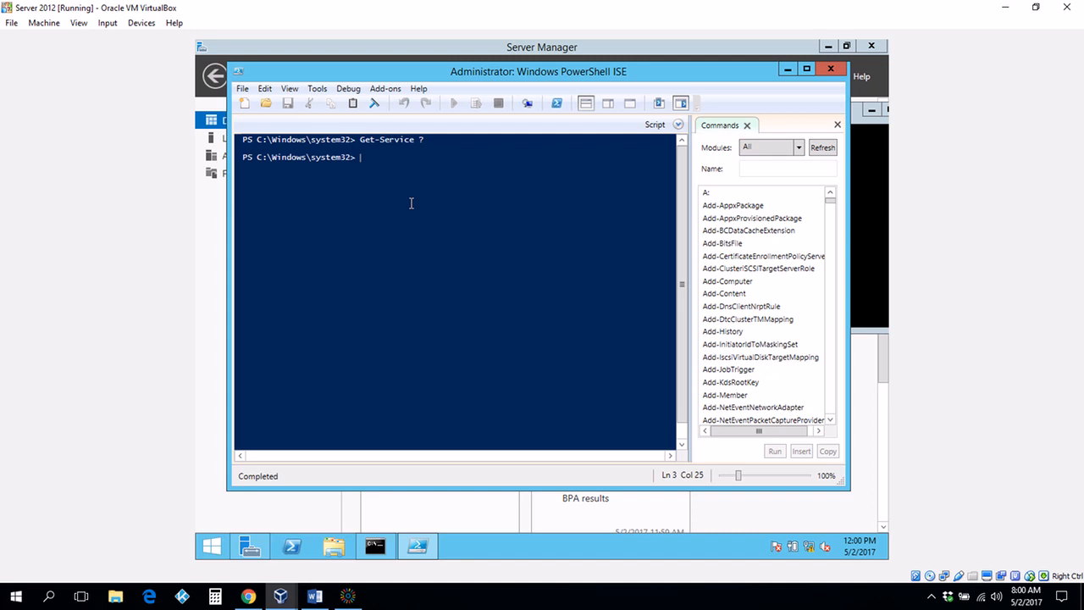
type("Get-Service ?")
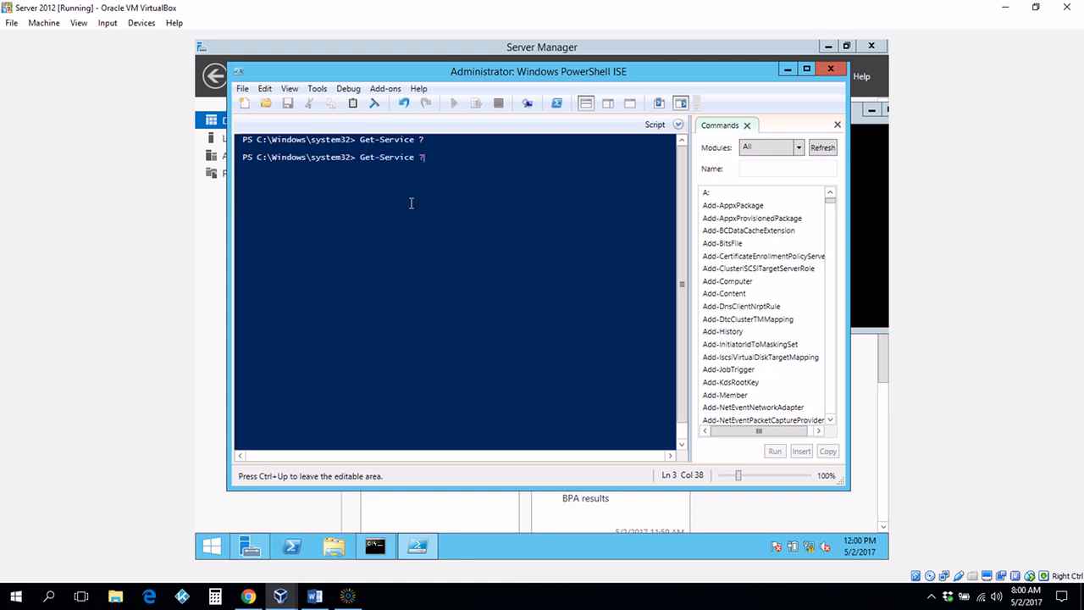
Step: Retype Get-Service on a new prompt line, backspacing away the stray characters
type("|")
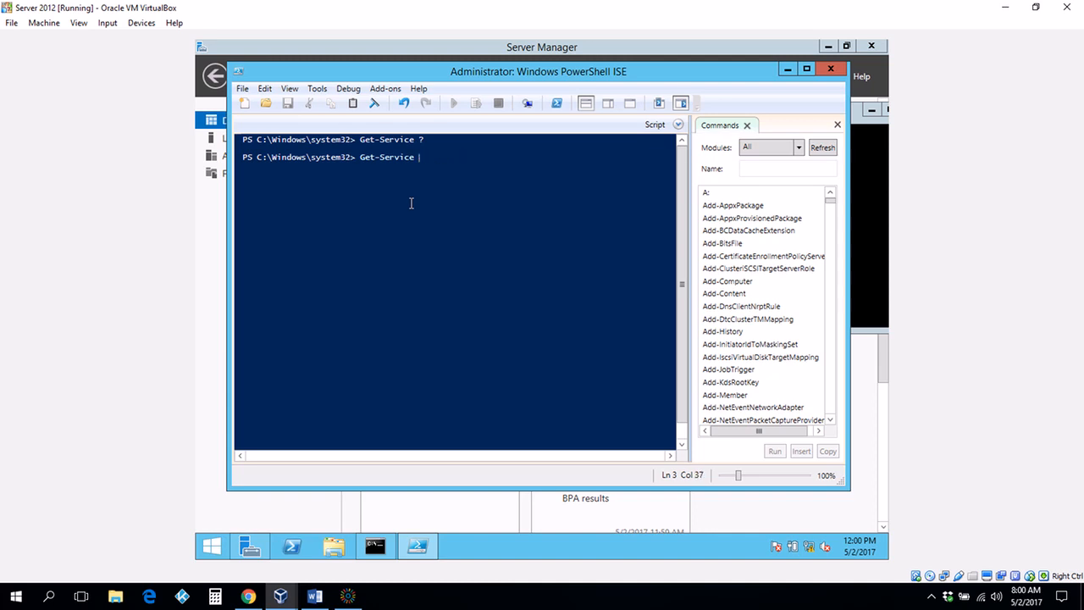
key("BackSpace")
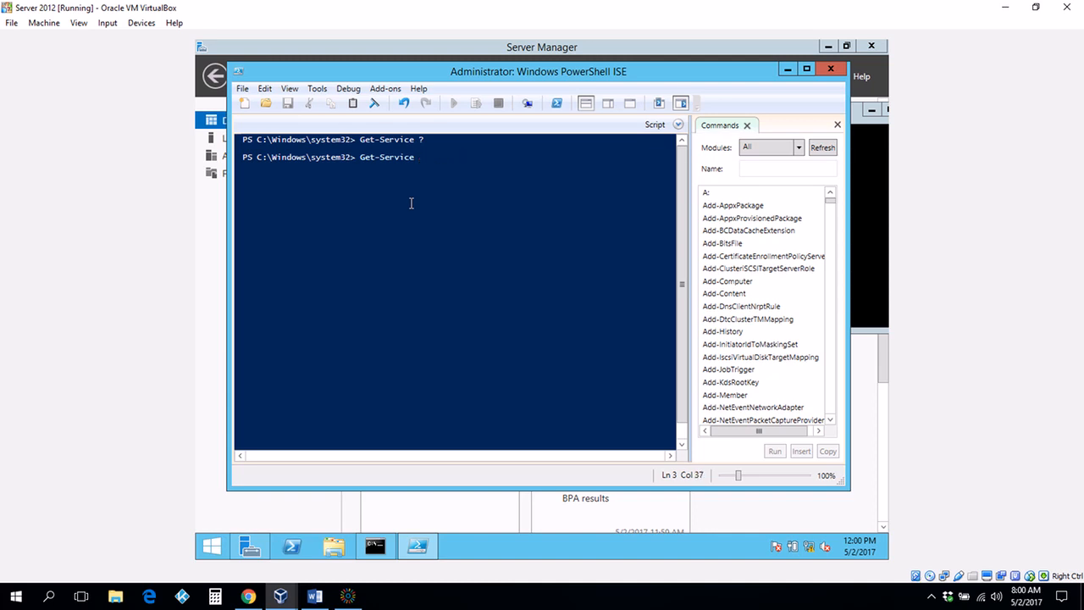
type("W")
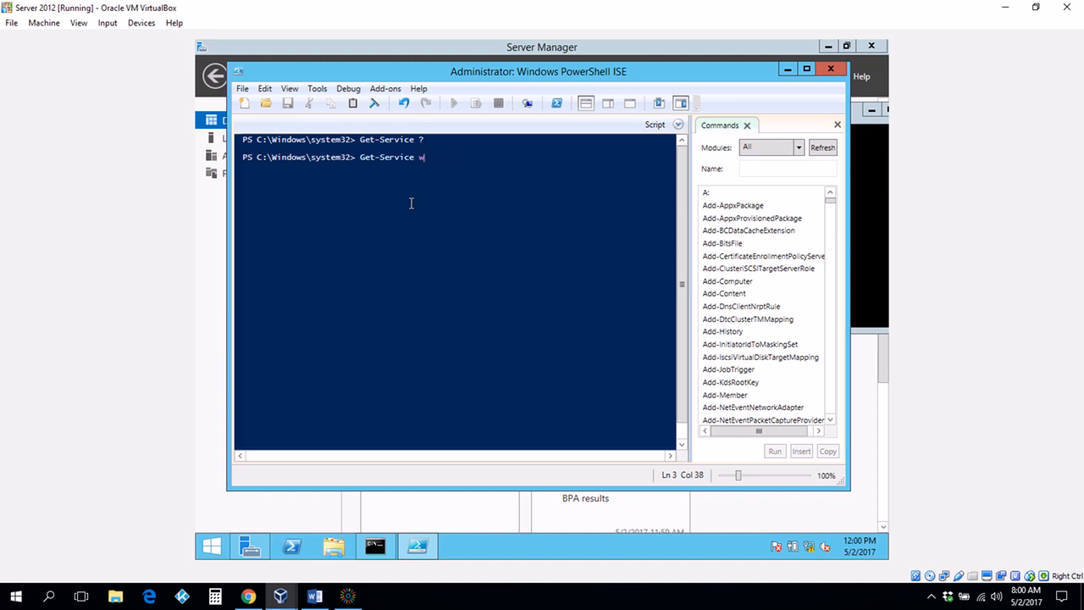
type("i")
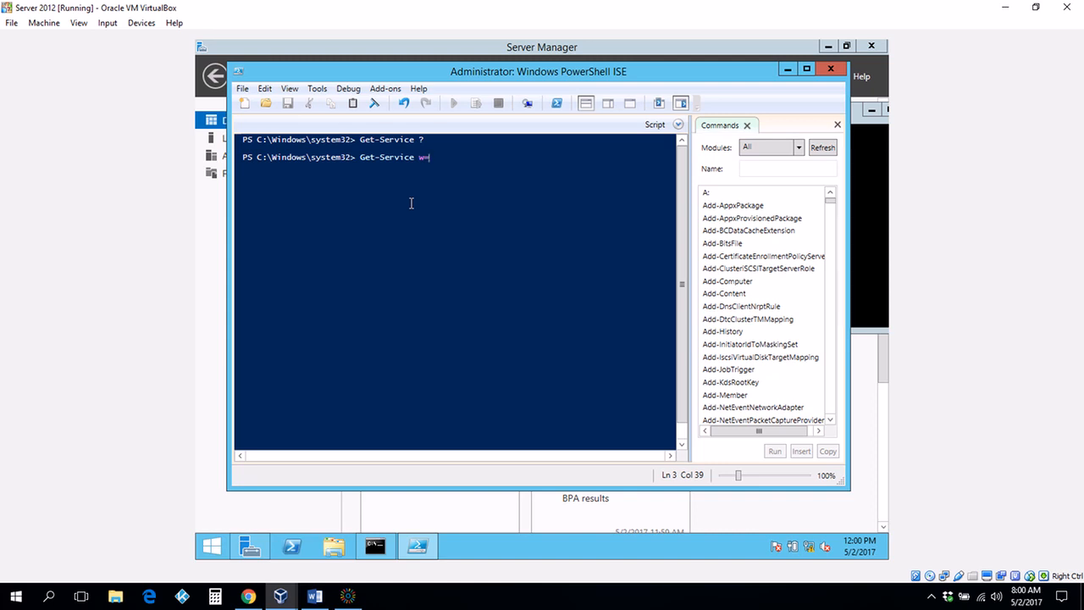
key("Backspace")
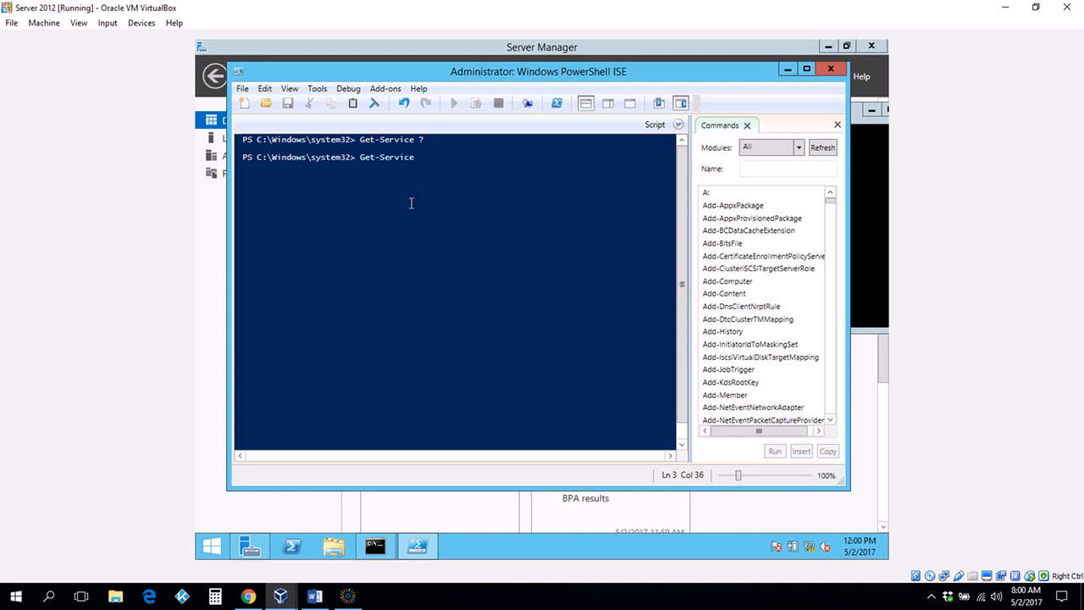
type("|")
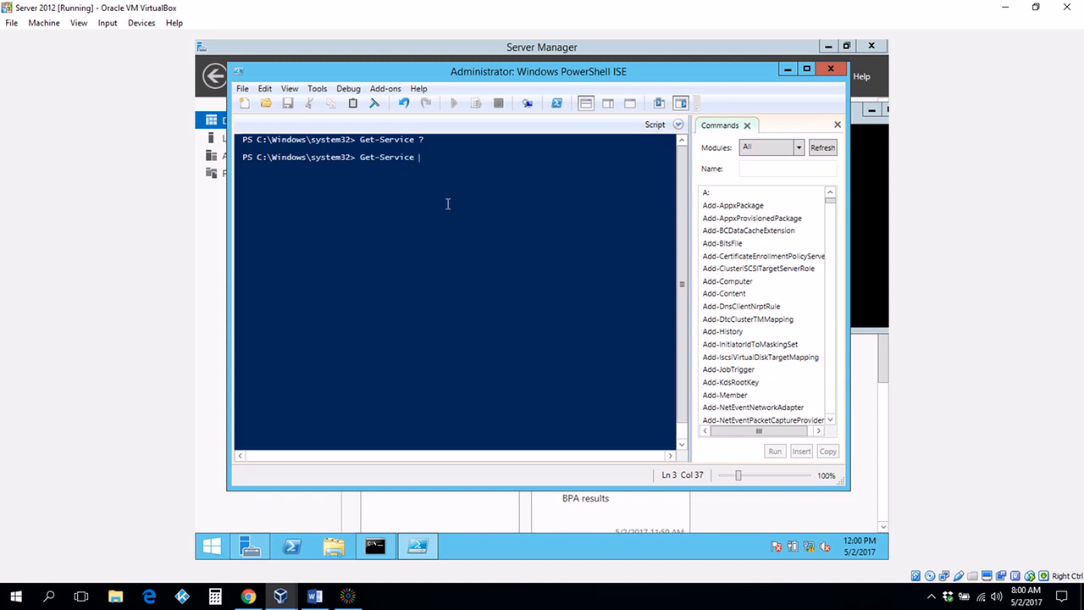
mouse_move(488, 185)
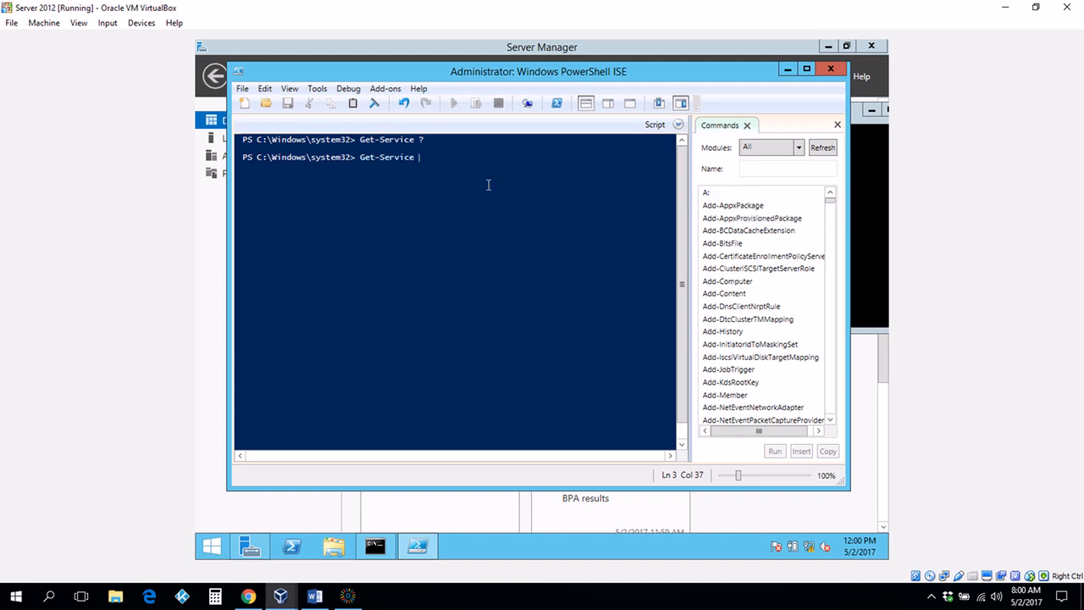
mouse_move(749, 230)
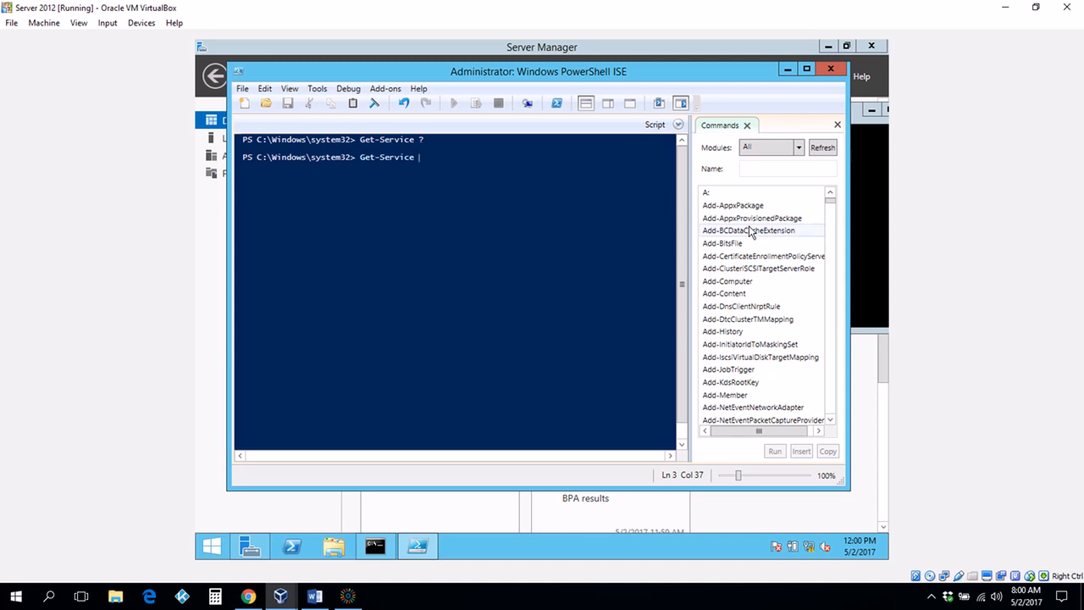
Step: Find Get-Service in the Commands pane, tick DependentServices and open the InputObject parameter set
scroll("down", 3)
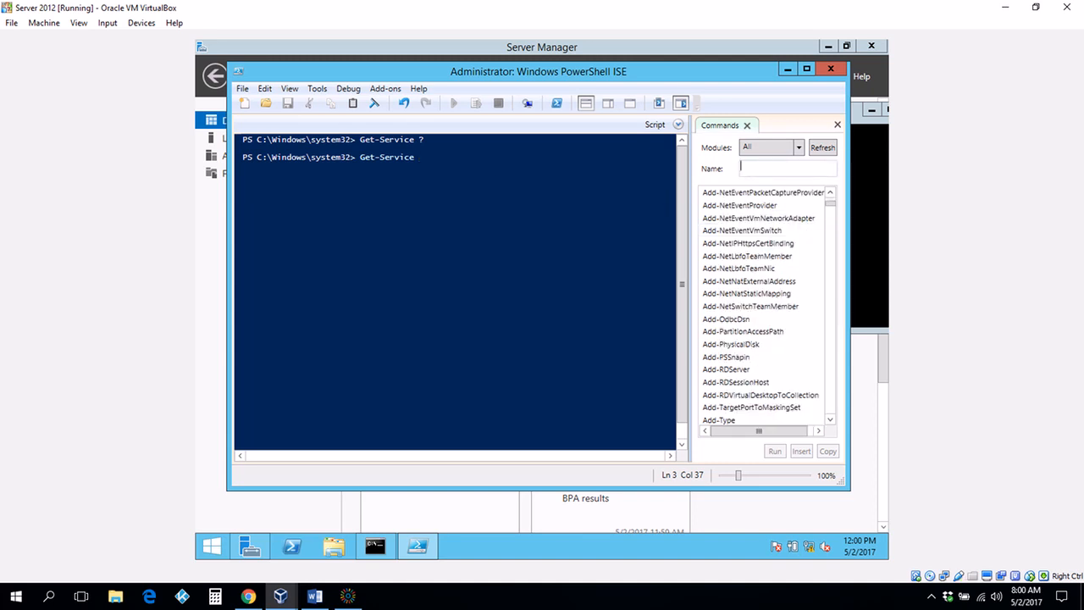
type("get-se")
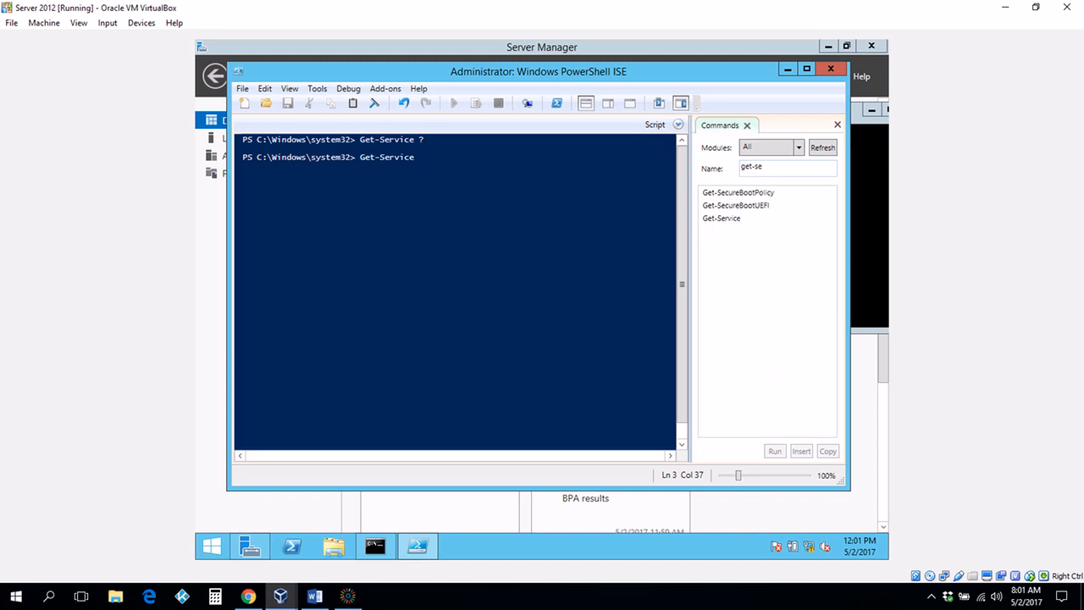
left_click(721, 218)
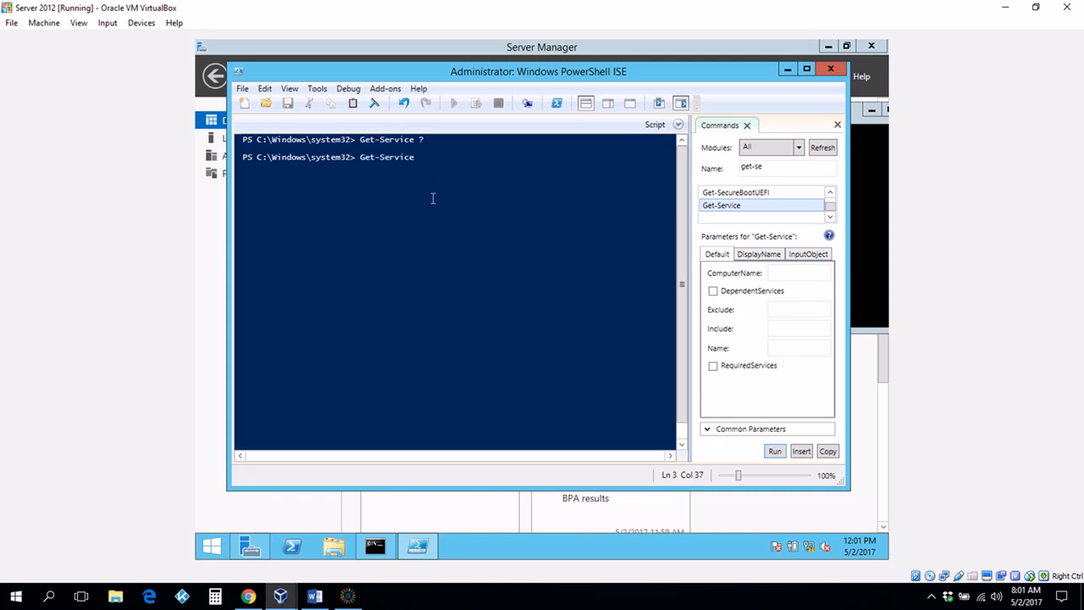
mouse_move(720, 305)
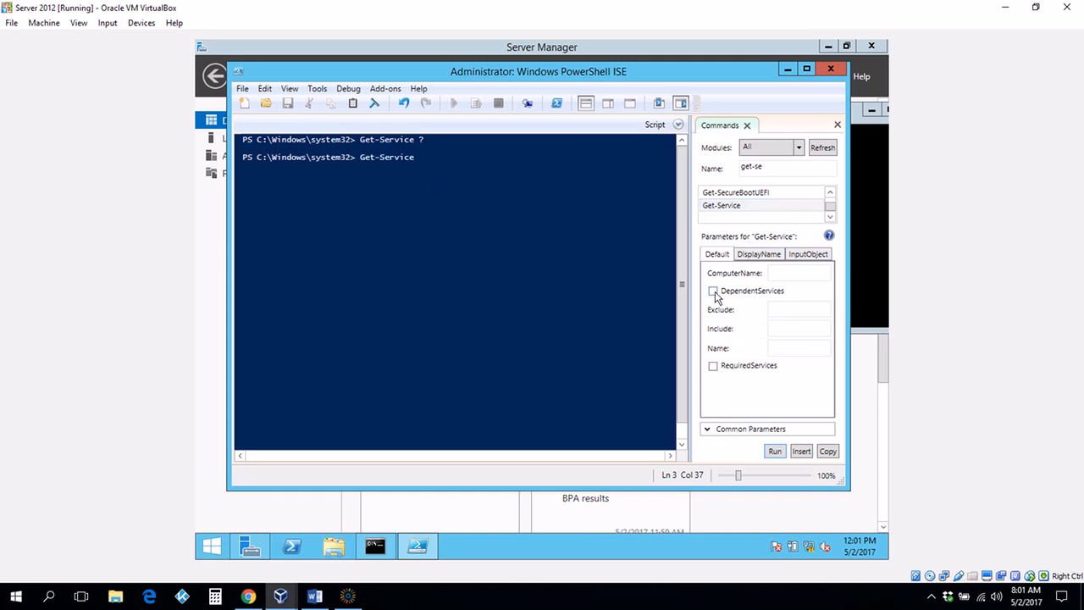
left_click(713, 290)
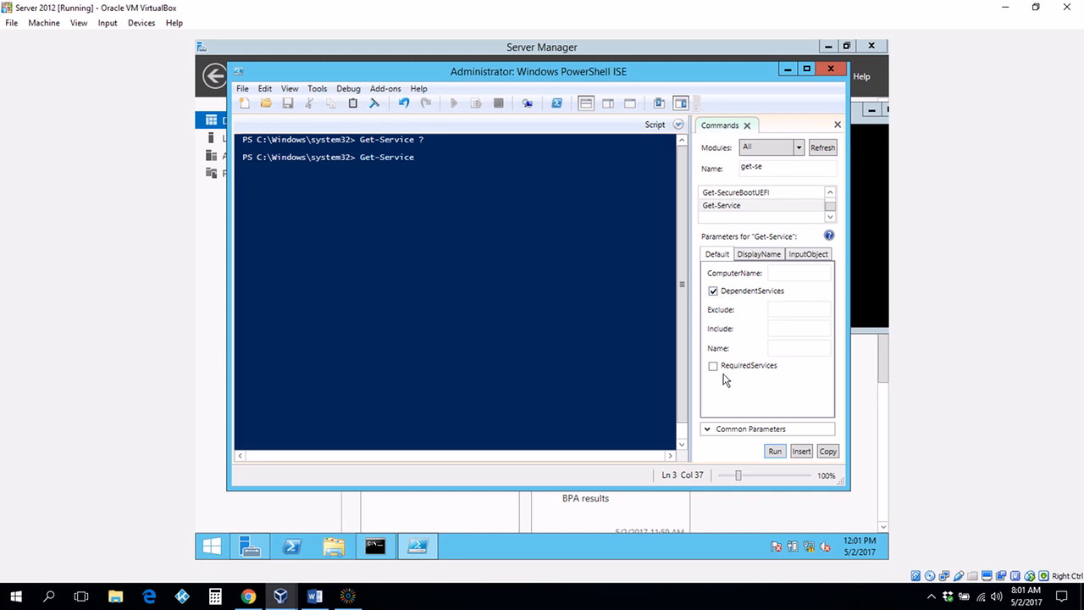
left_click(807, 253)
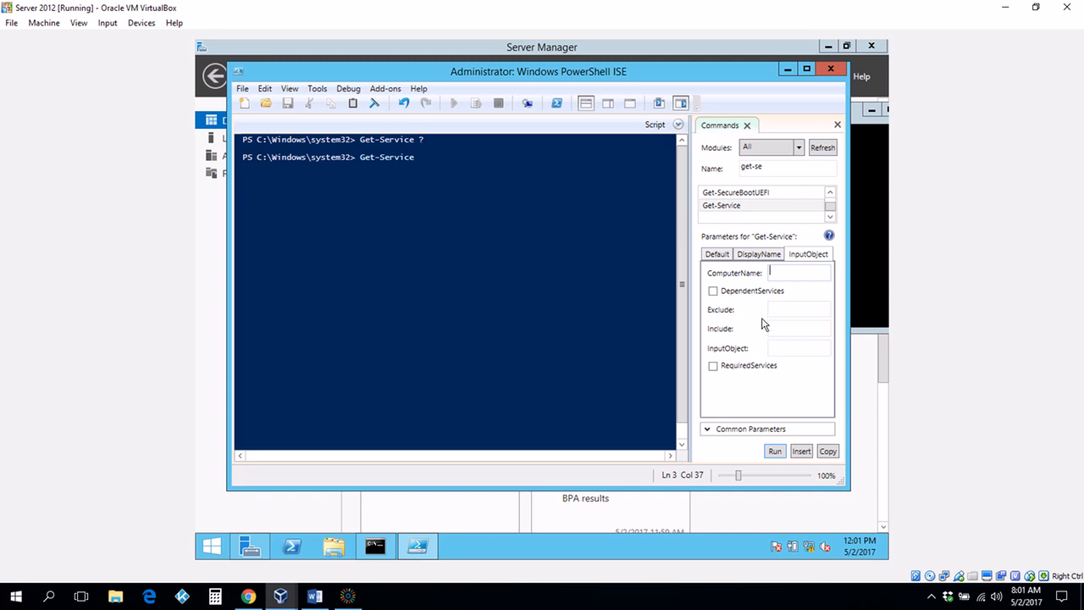
mouse_move(794, 309)
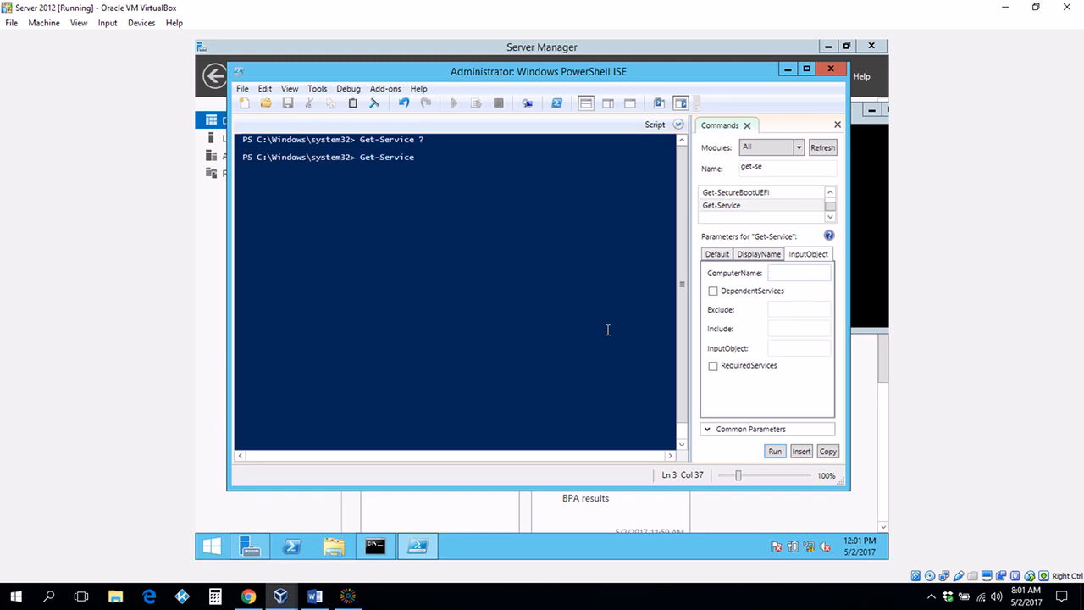
left_click(796, 272)
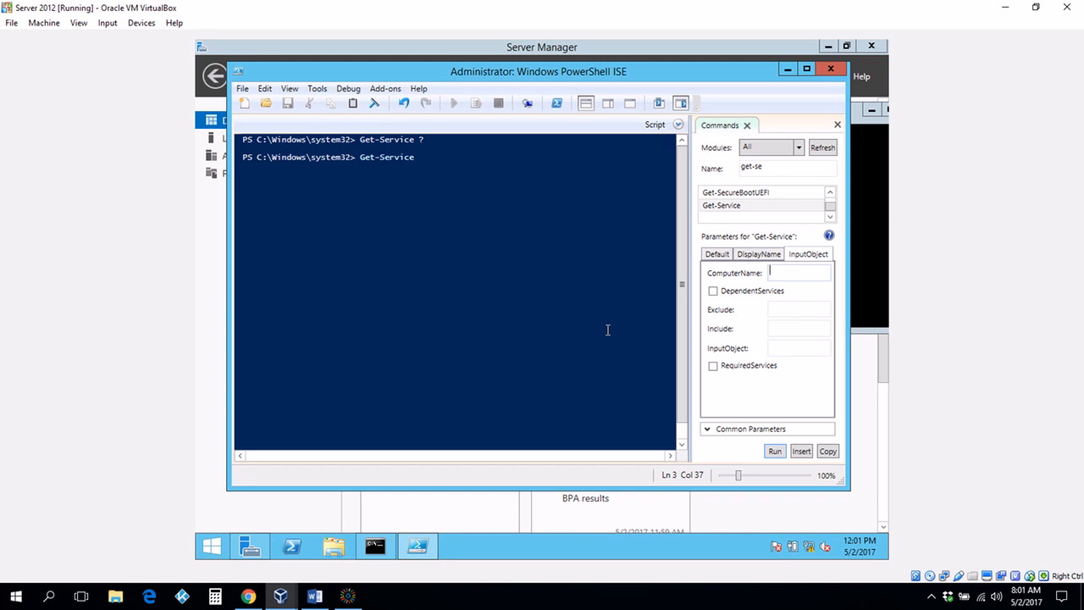
mouse_move(830, 69)
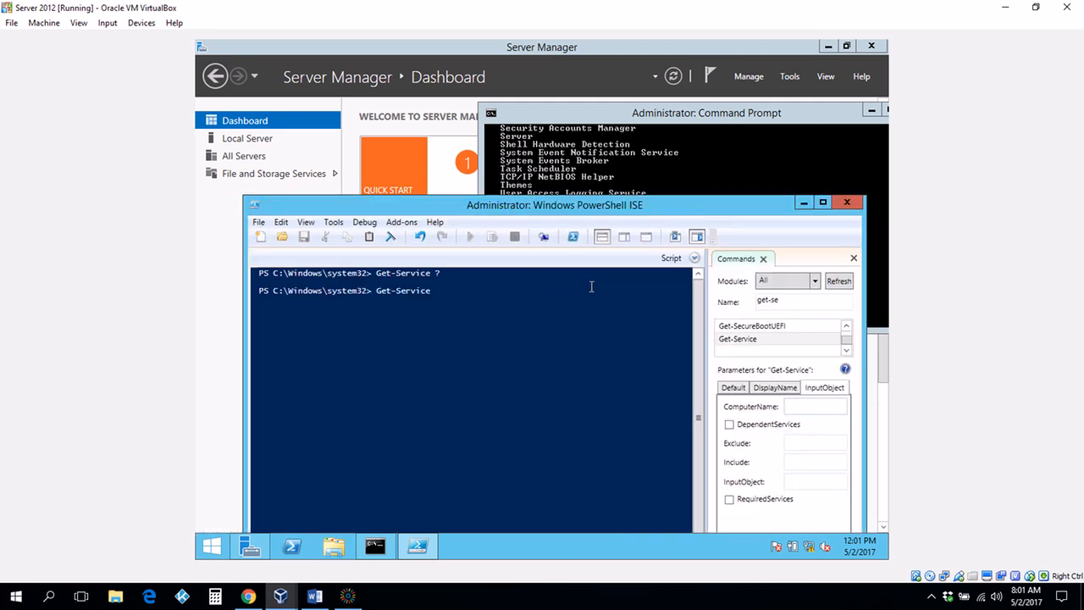
mouse_move(590, 280)
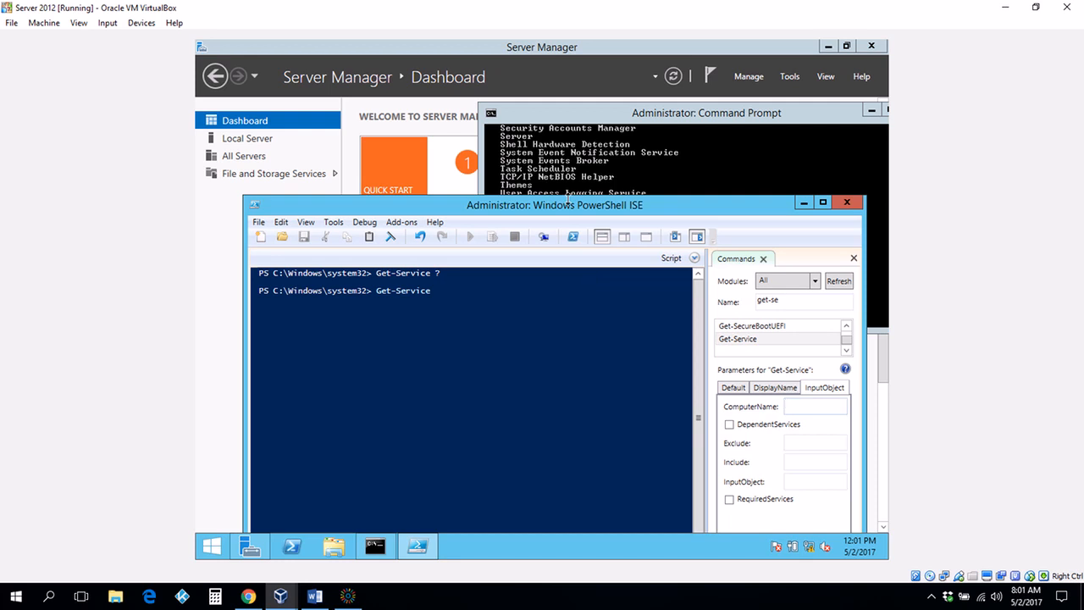
Step: Un-maximize PowerShell ISE so Server Manager and the Command Prompt show behind it
left_click(809, 406)
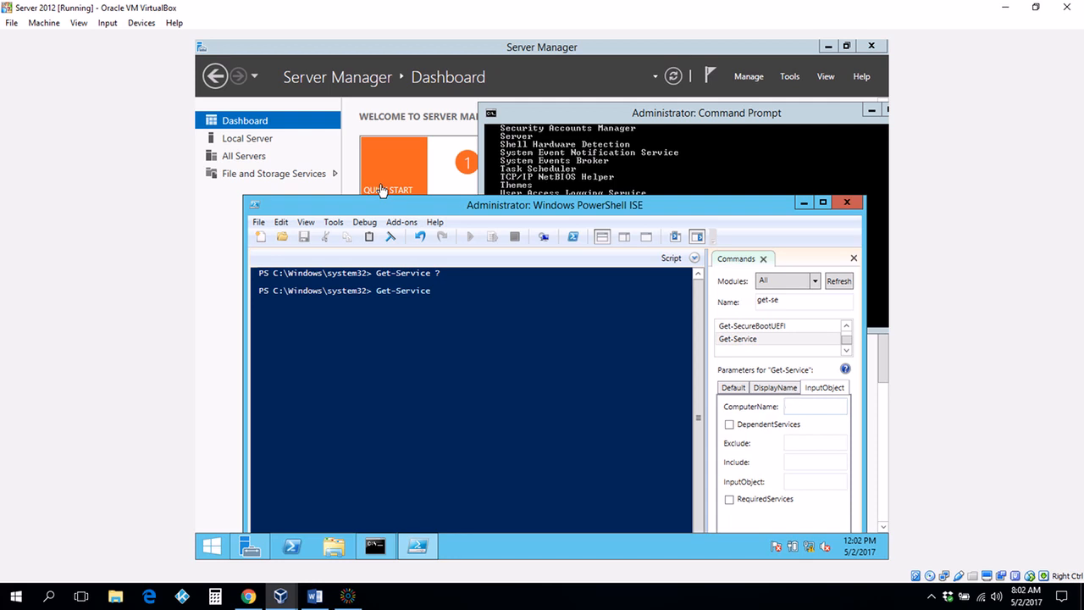
left_click(806, 406)
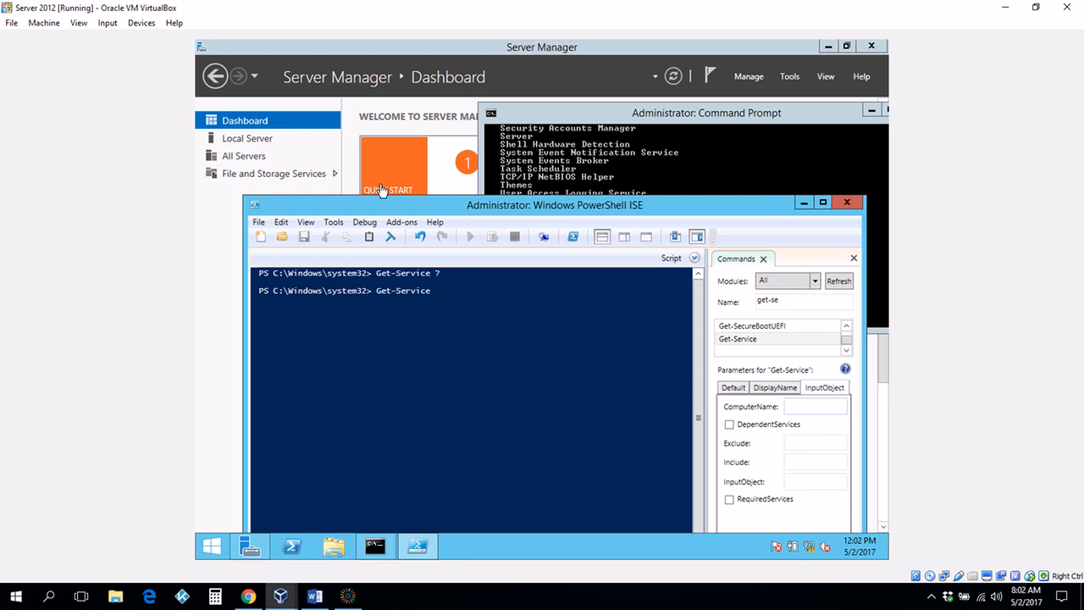
left_click(809, 405)
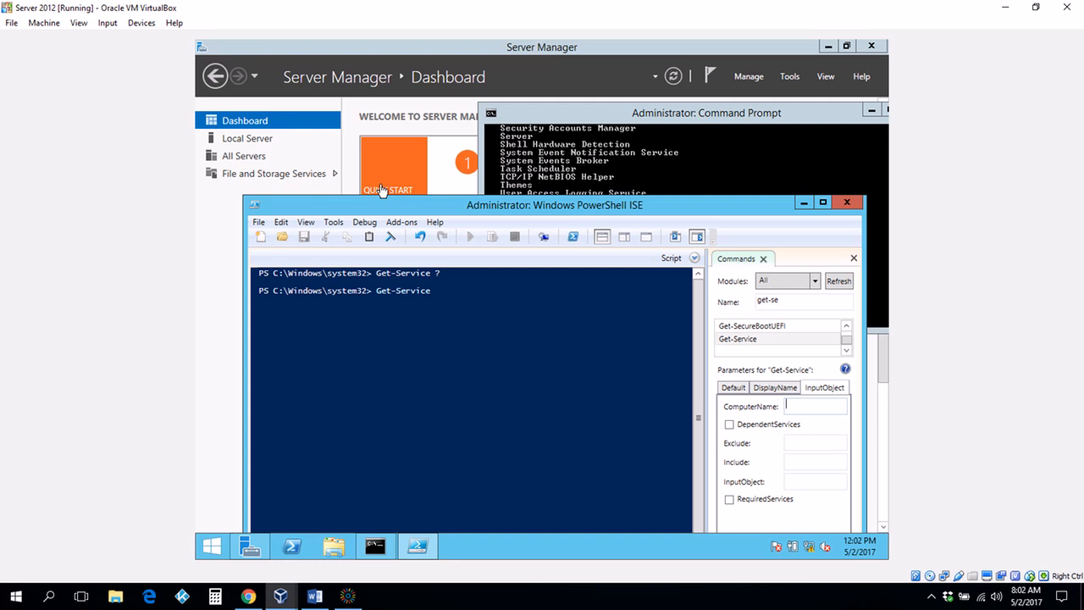